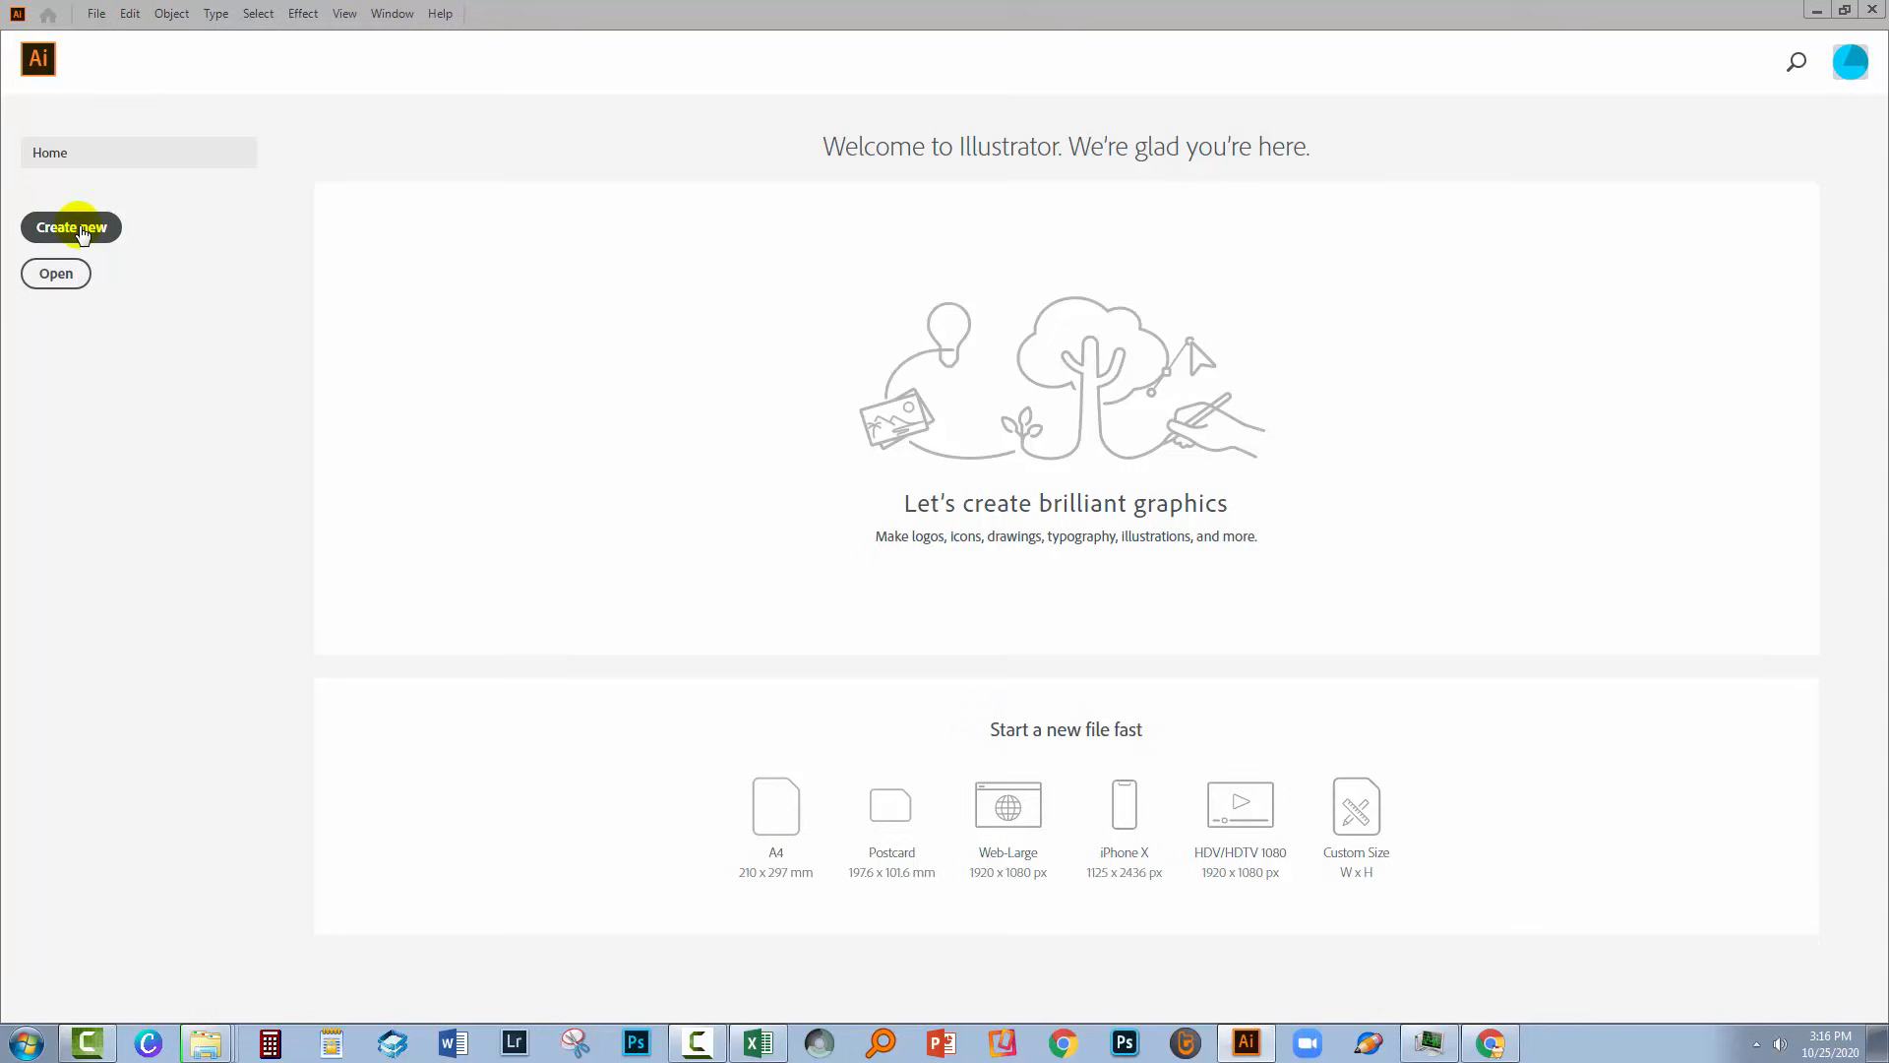
Step: Create blank document Untitled-3 at 1000 × 1000 px from the Web Ideal Colours 2020 preset
{"action": "left_click", "coordinate": [70, 226]}
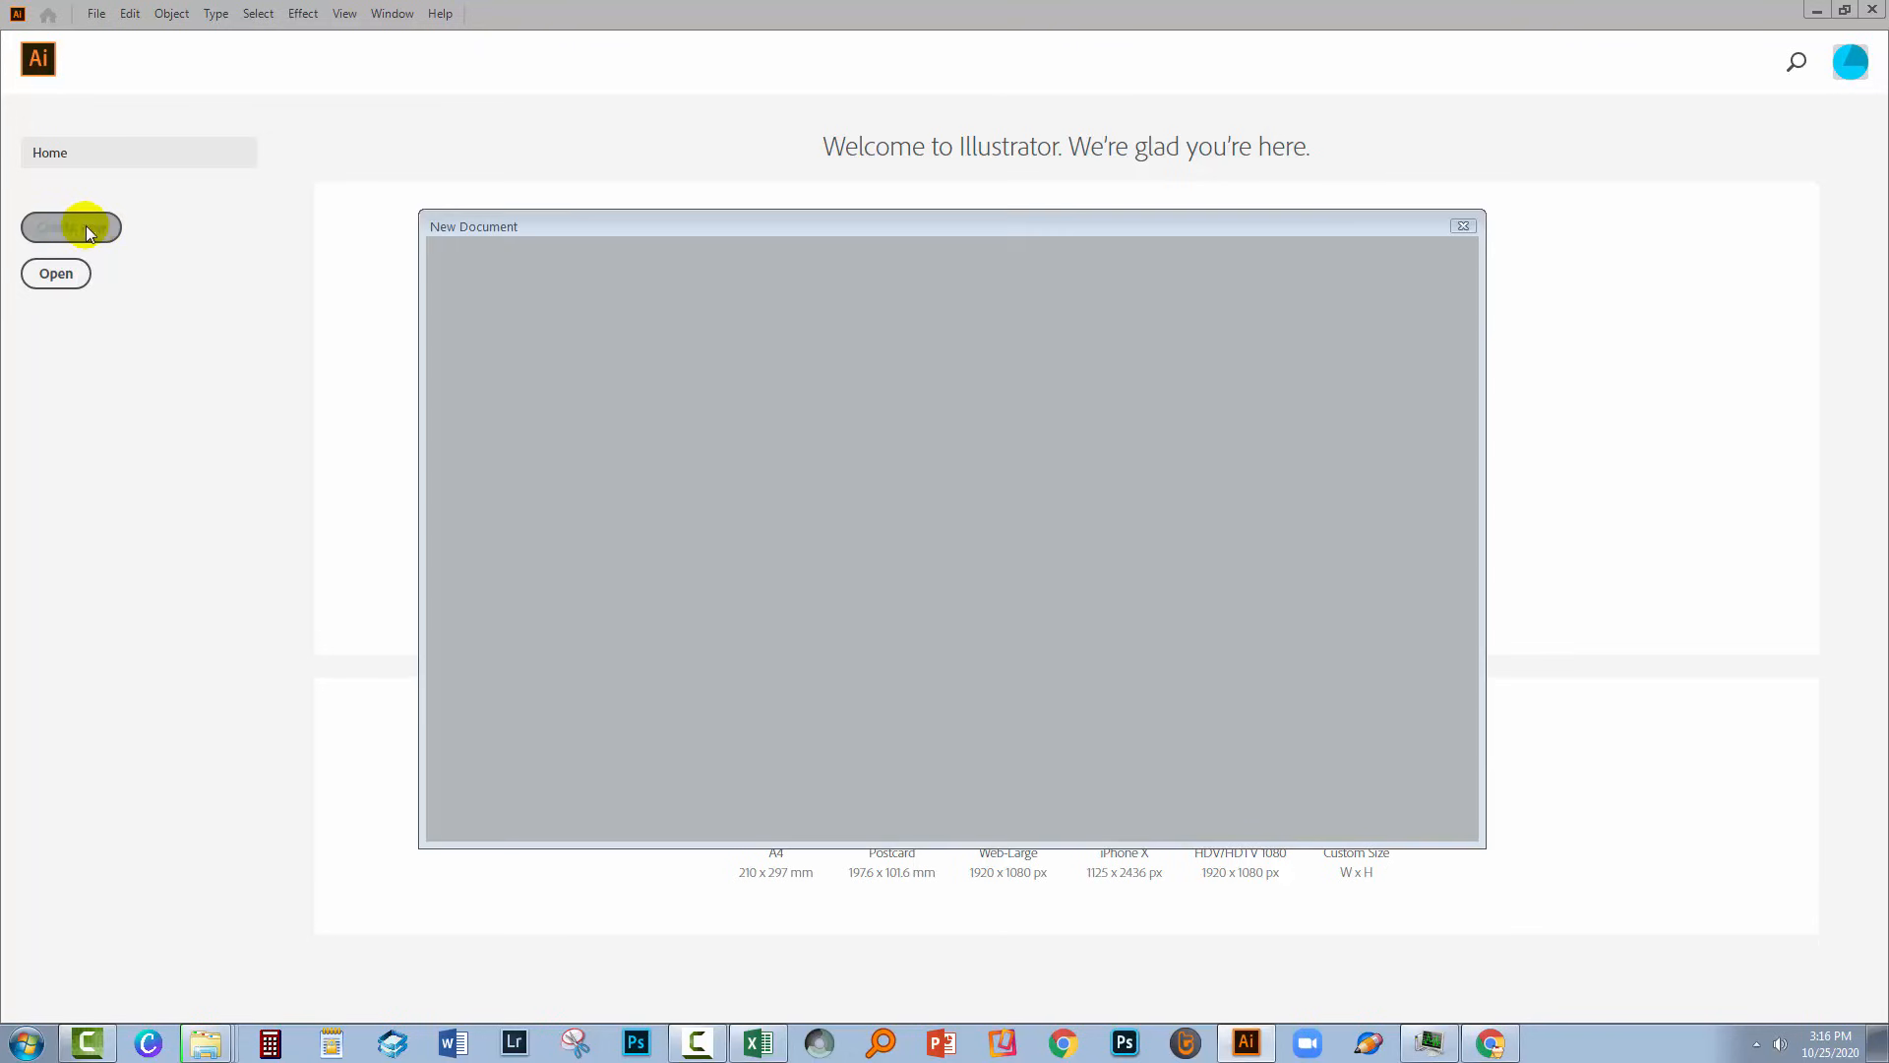
{"action": "left_click", "coordinate": [70, 226]}
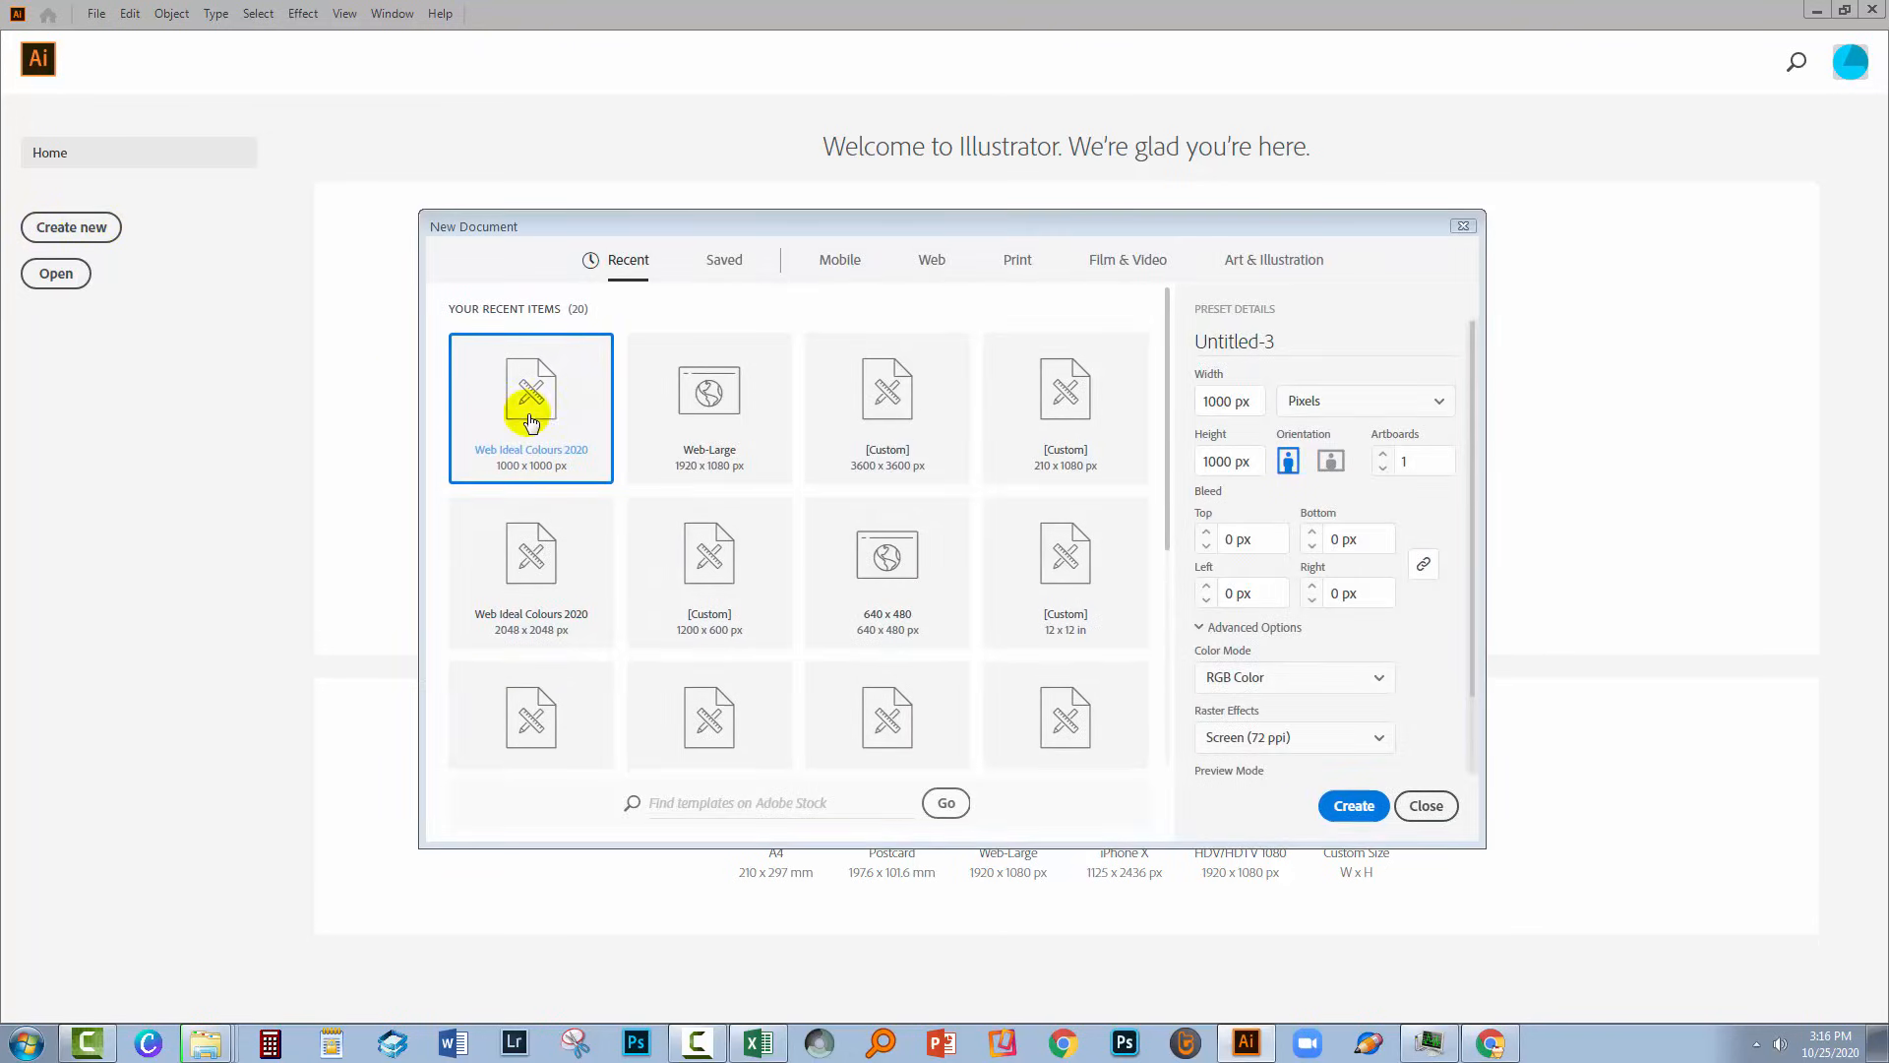
{"action": "left_click", "coordinate": [1352, 805]}
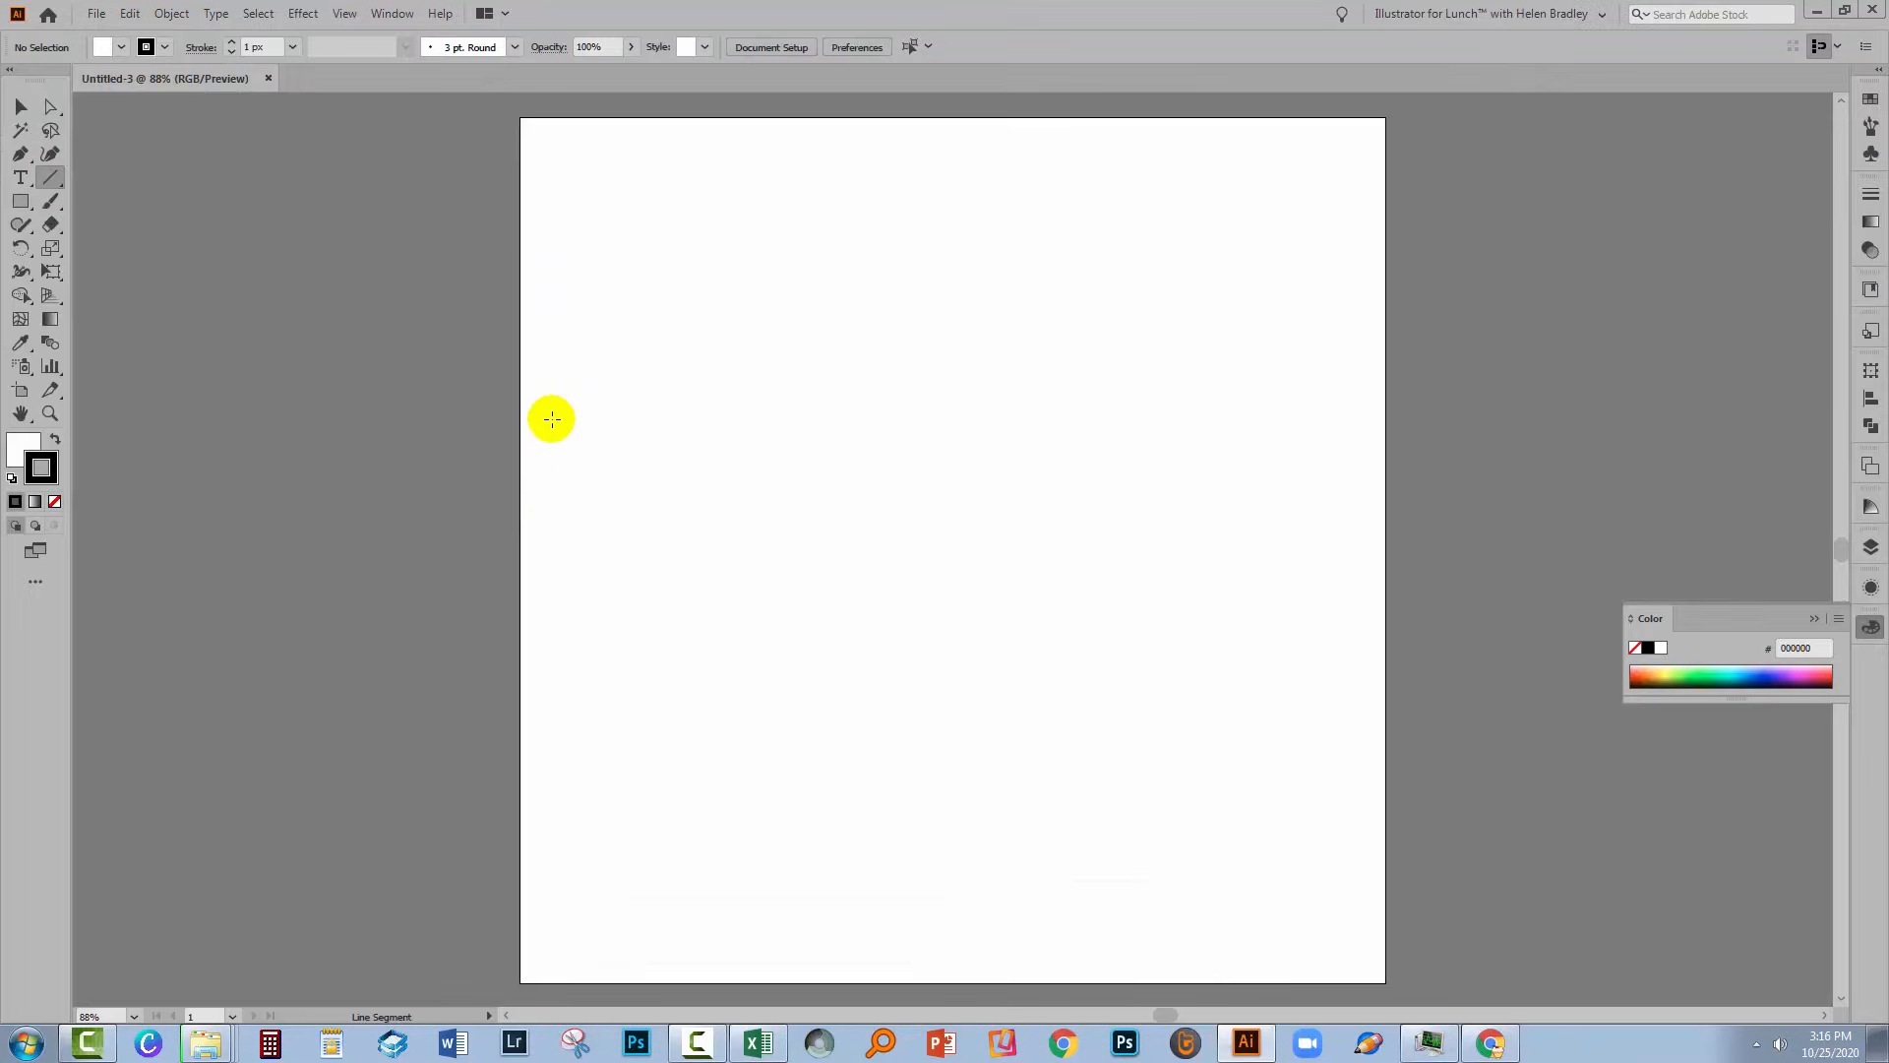
{"action": "mouse_move", "coordinate": [16, 471]}
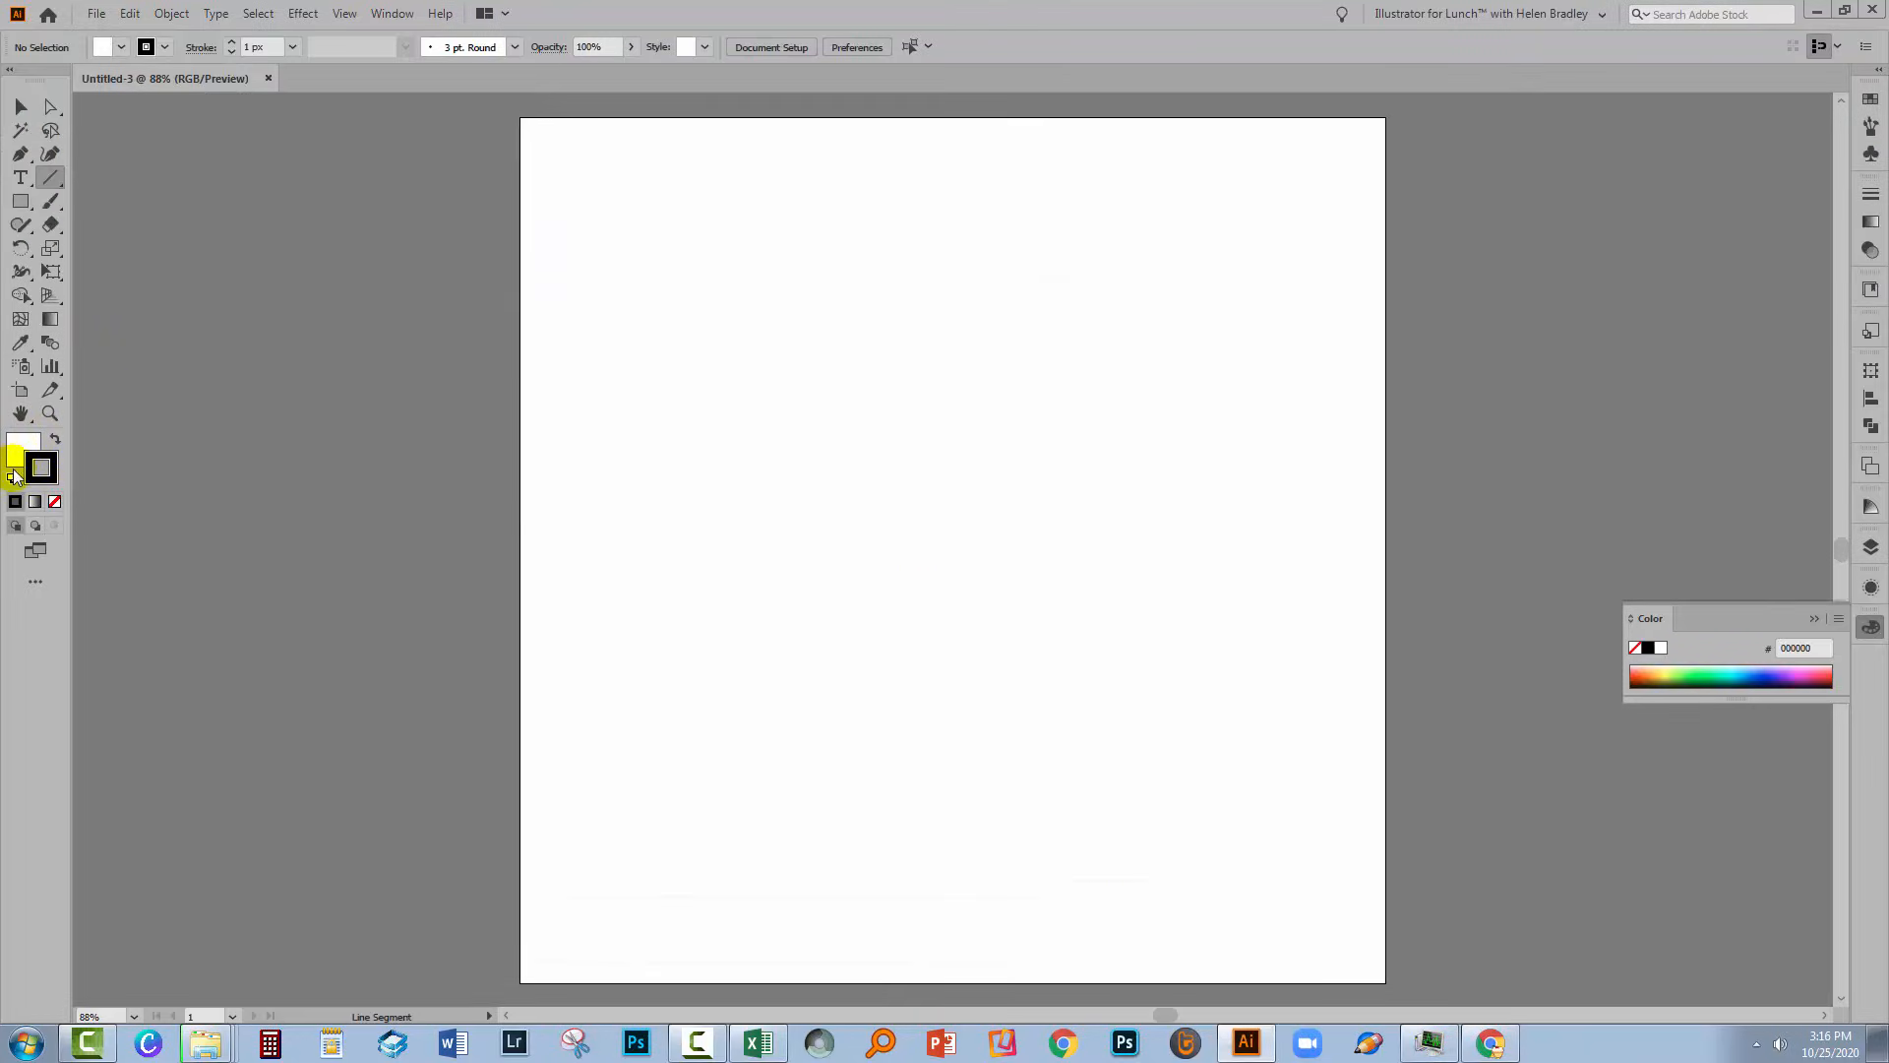
{"action": "mouse_move", "coordinate": [22, 452]}
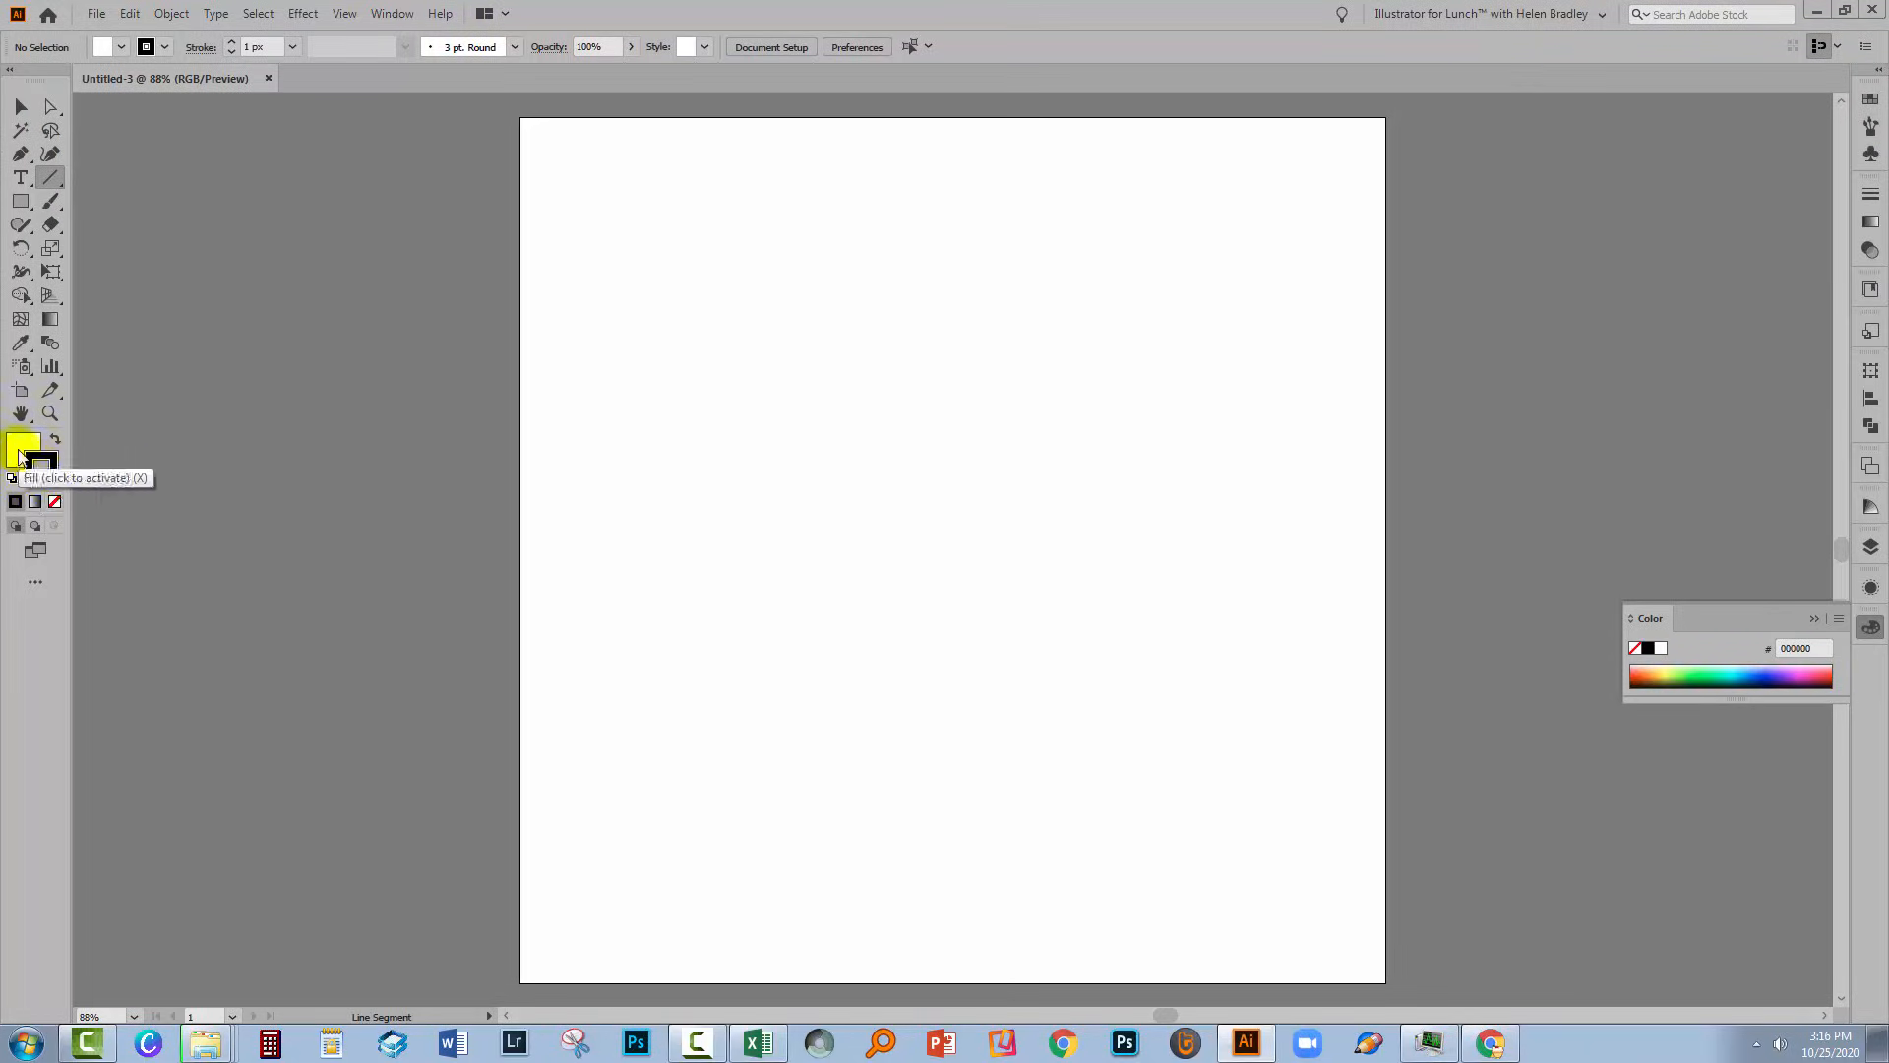
Step: Set the fill colour to None while keeping the black stroke
{"action": "left_click", "coordinate": [54, 502]}
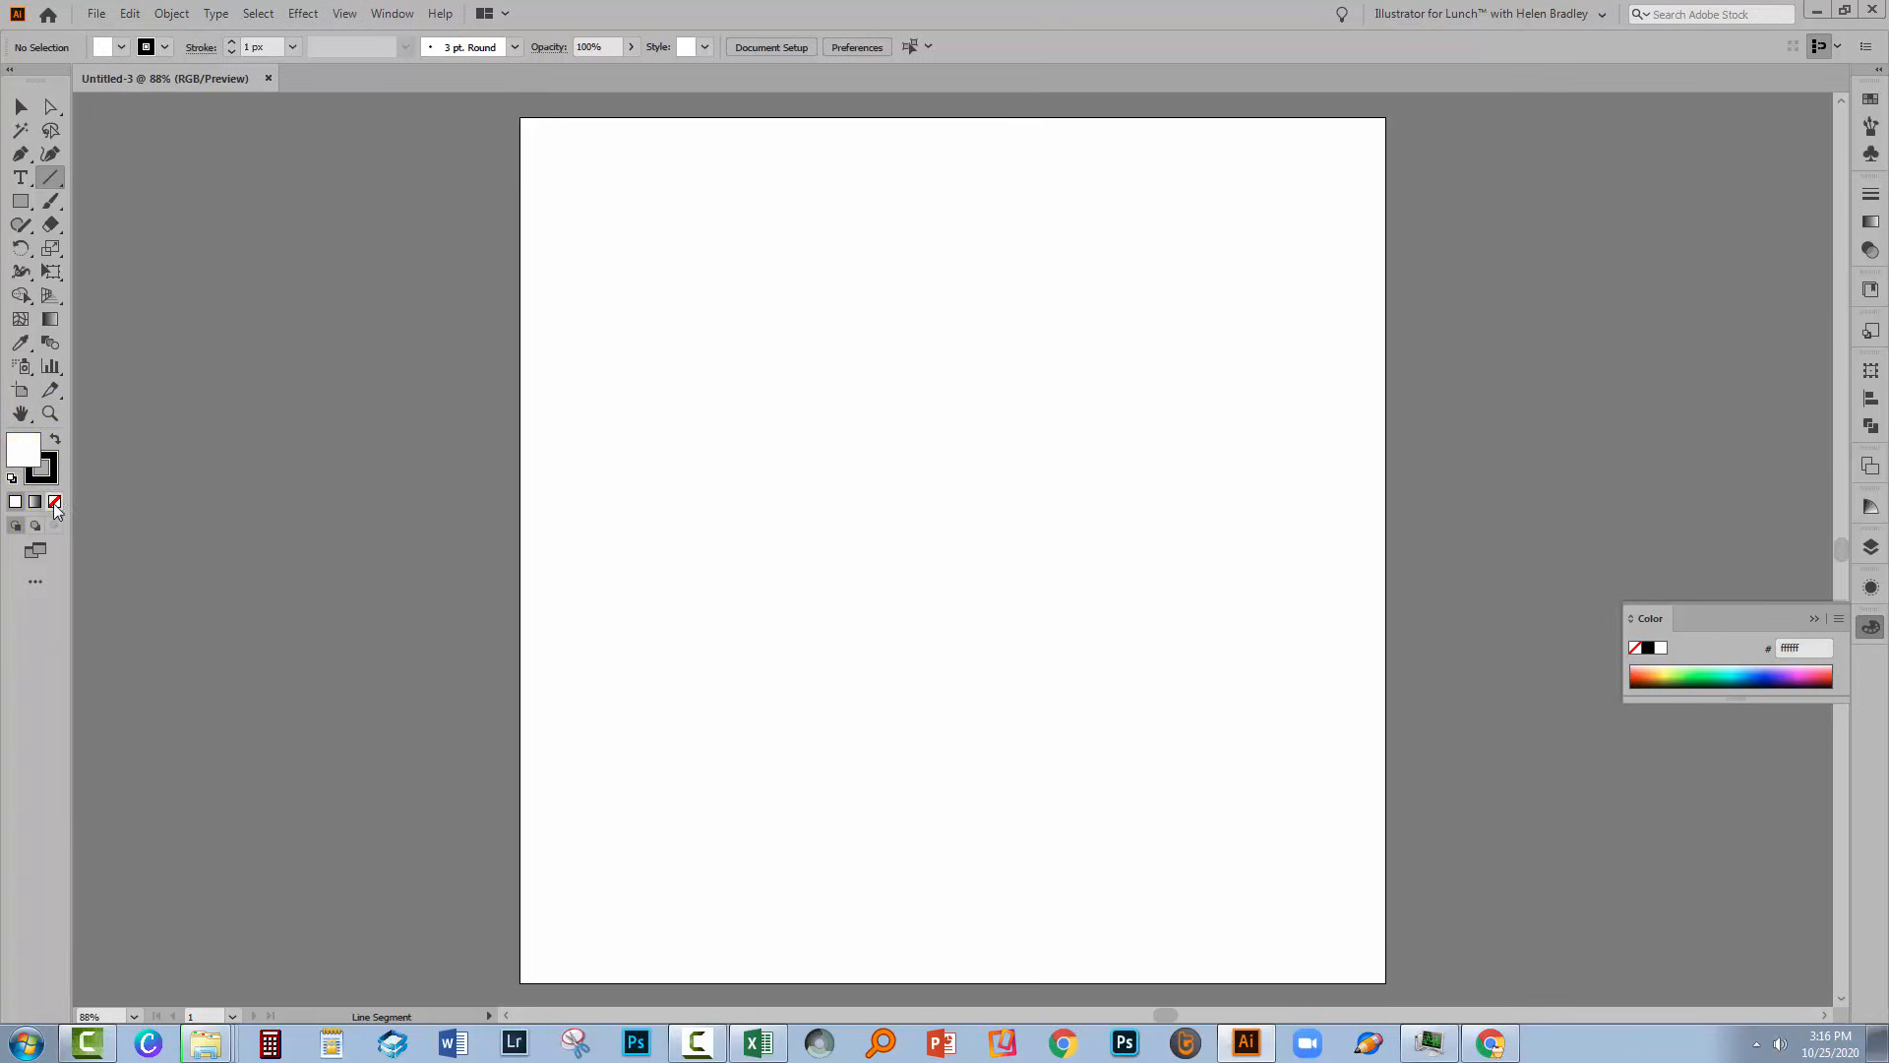
{"action": "left_click", "coordinate": [13, 501]}
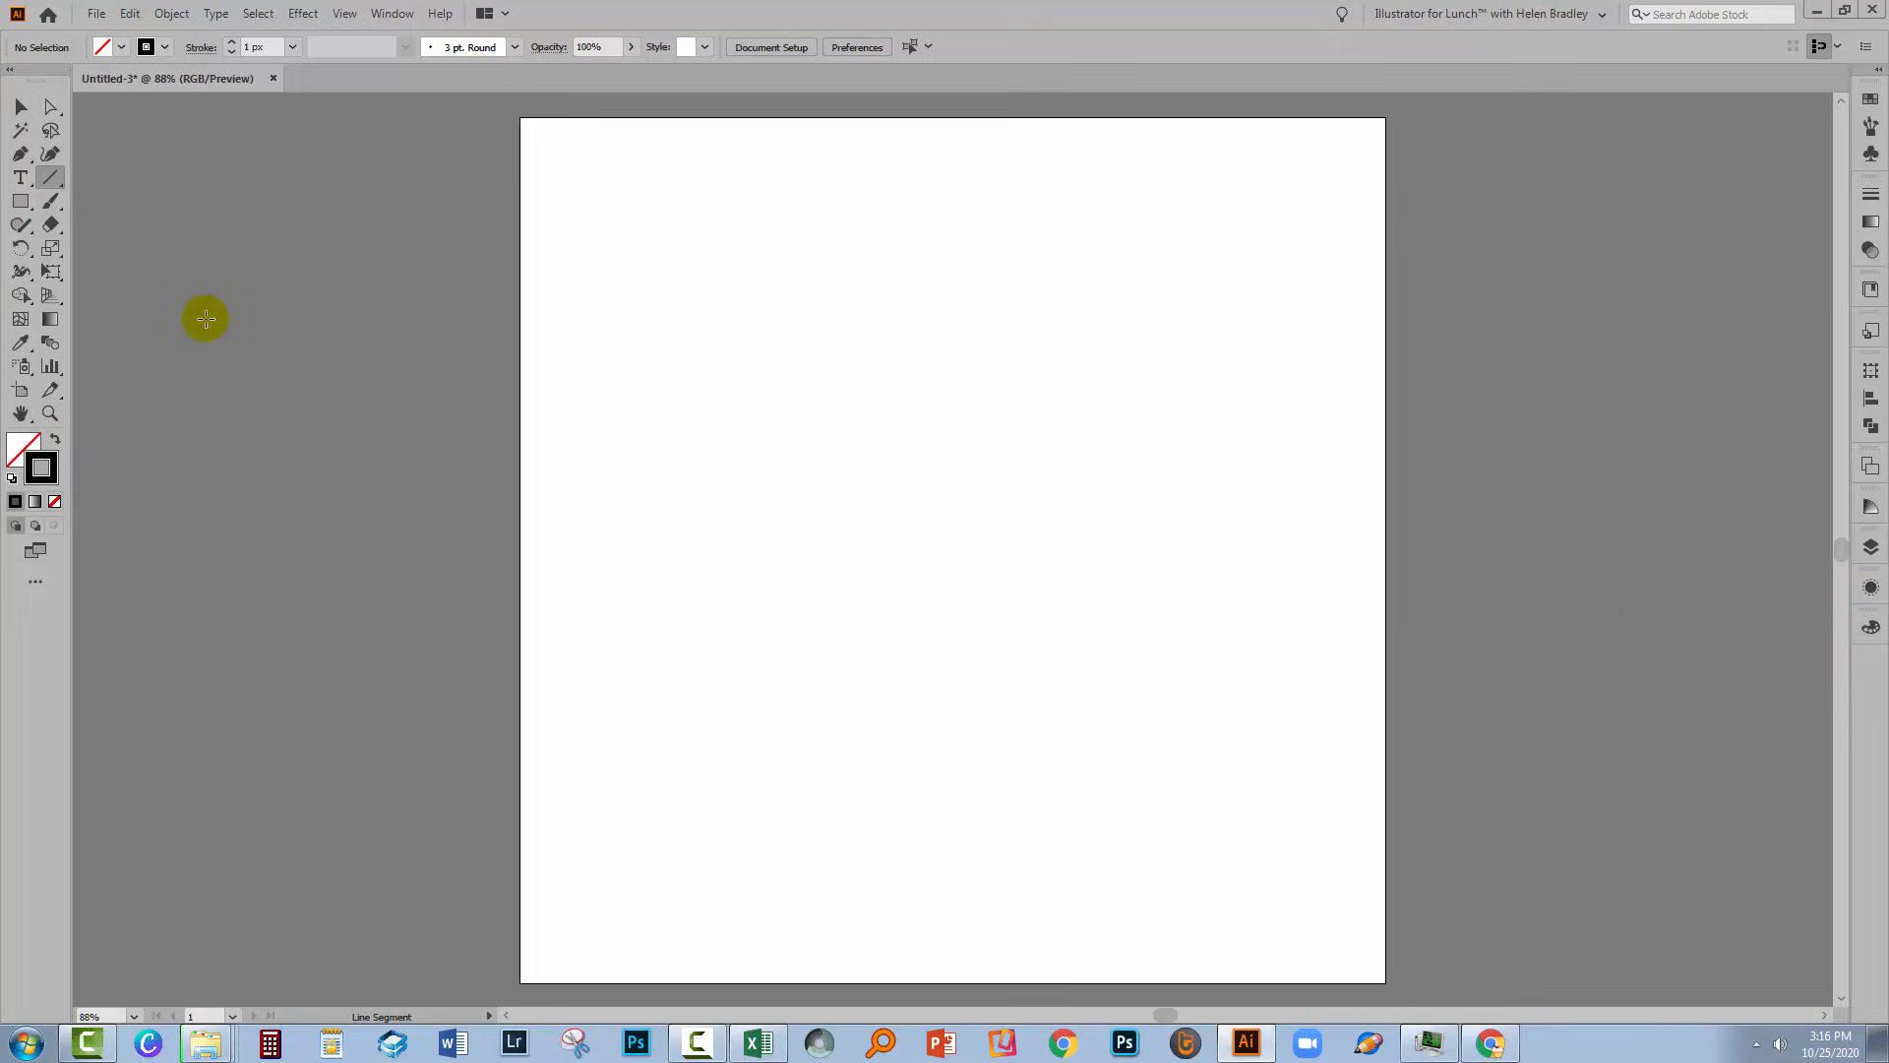
{"action": "mouse_move", "coordinate": [49, 178]}
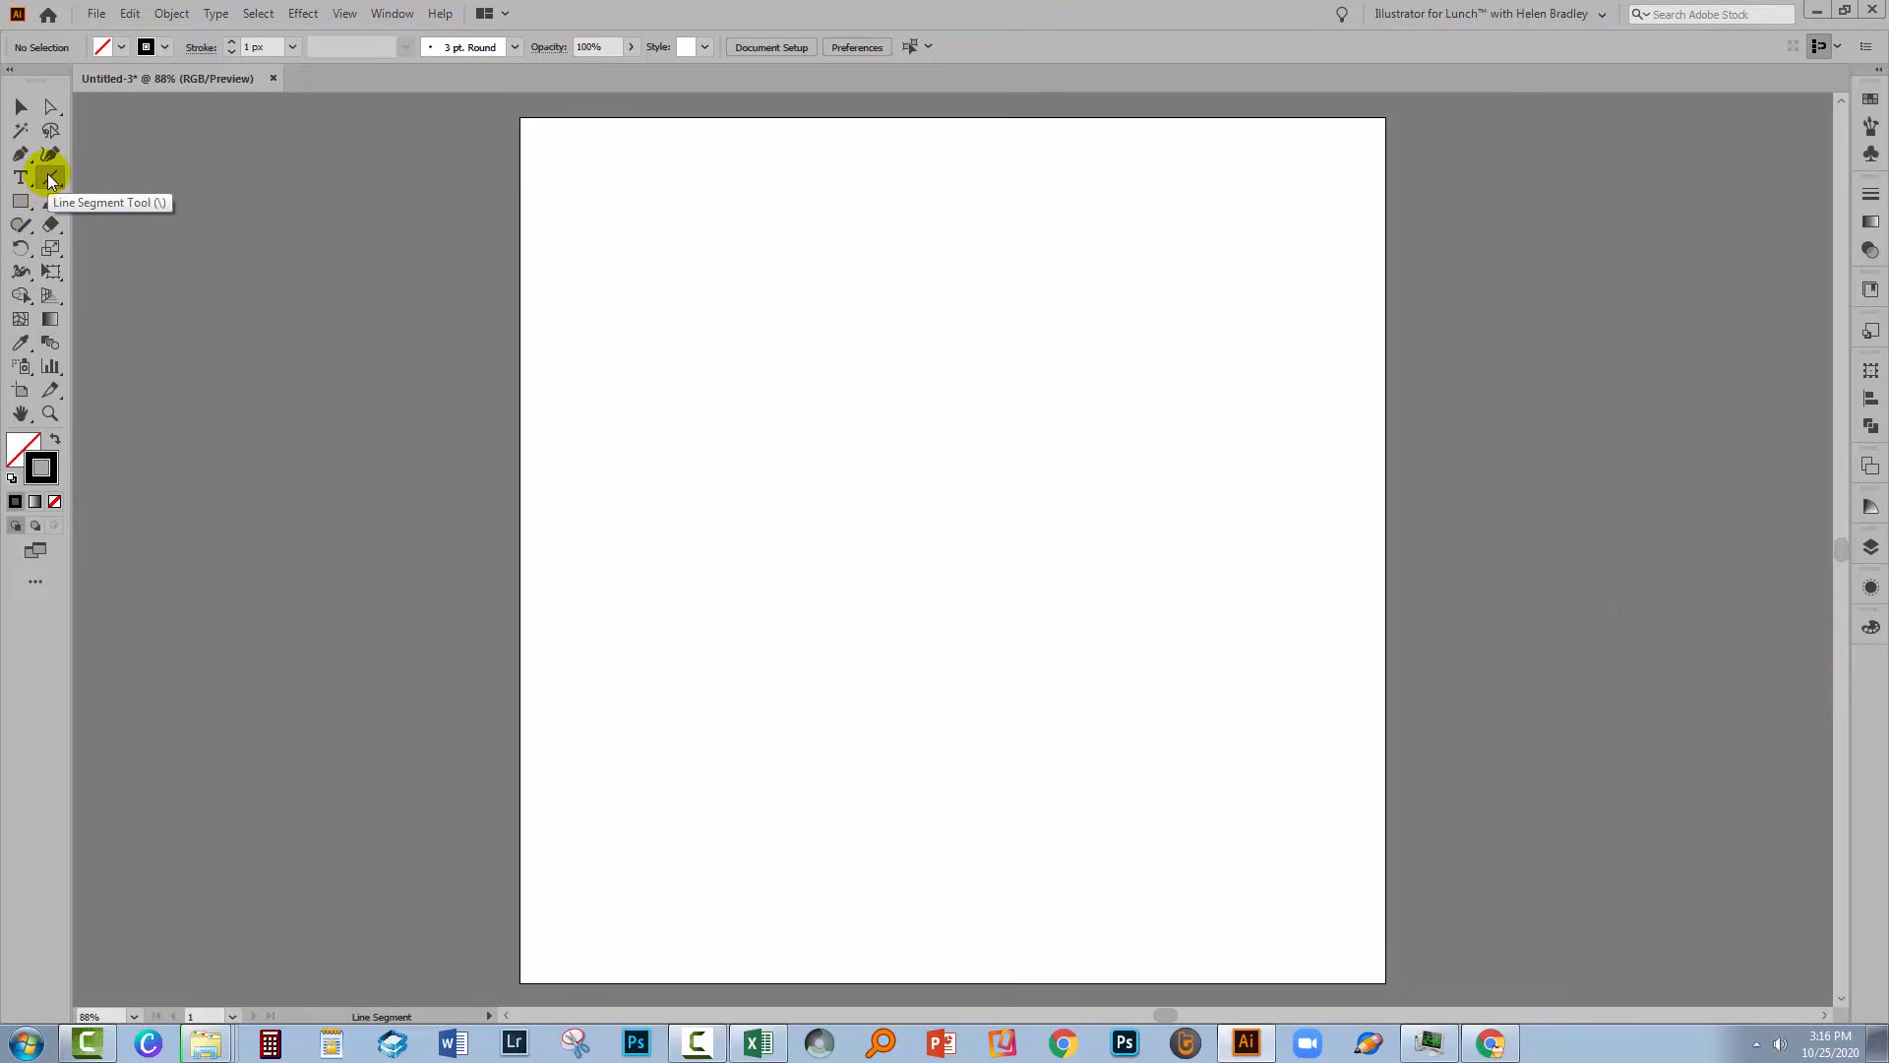
{"action": "mouse_move", "coordinate": [943, 592]}
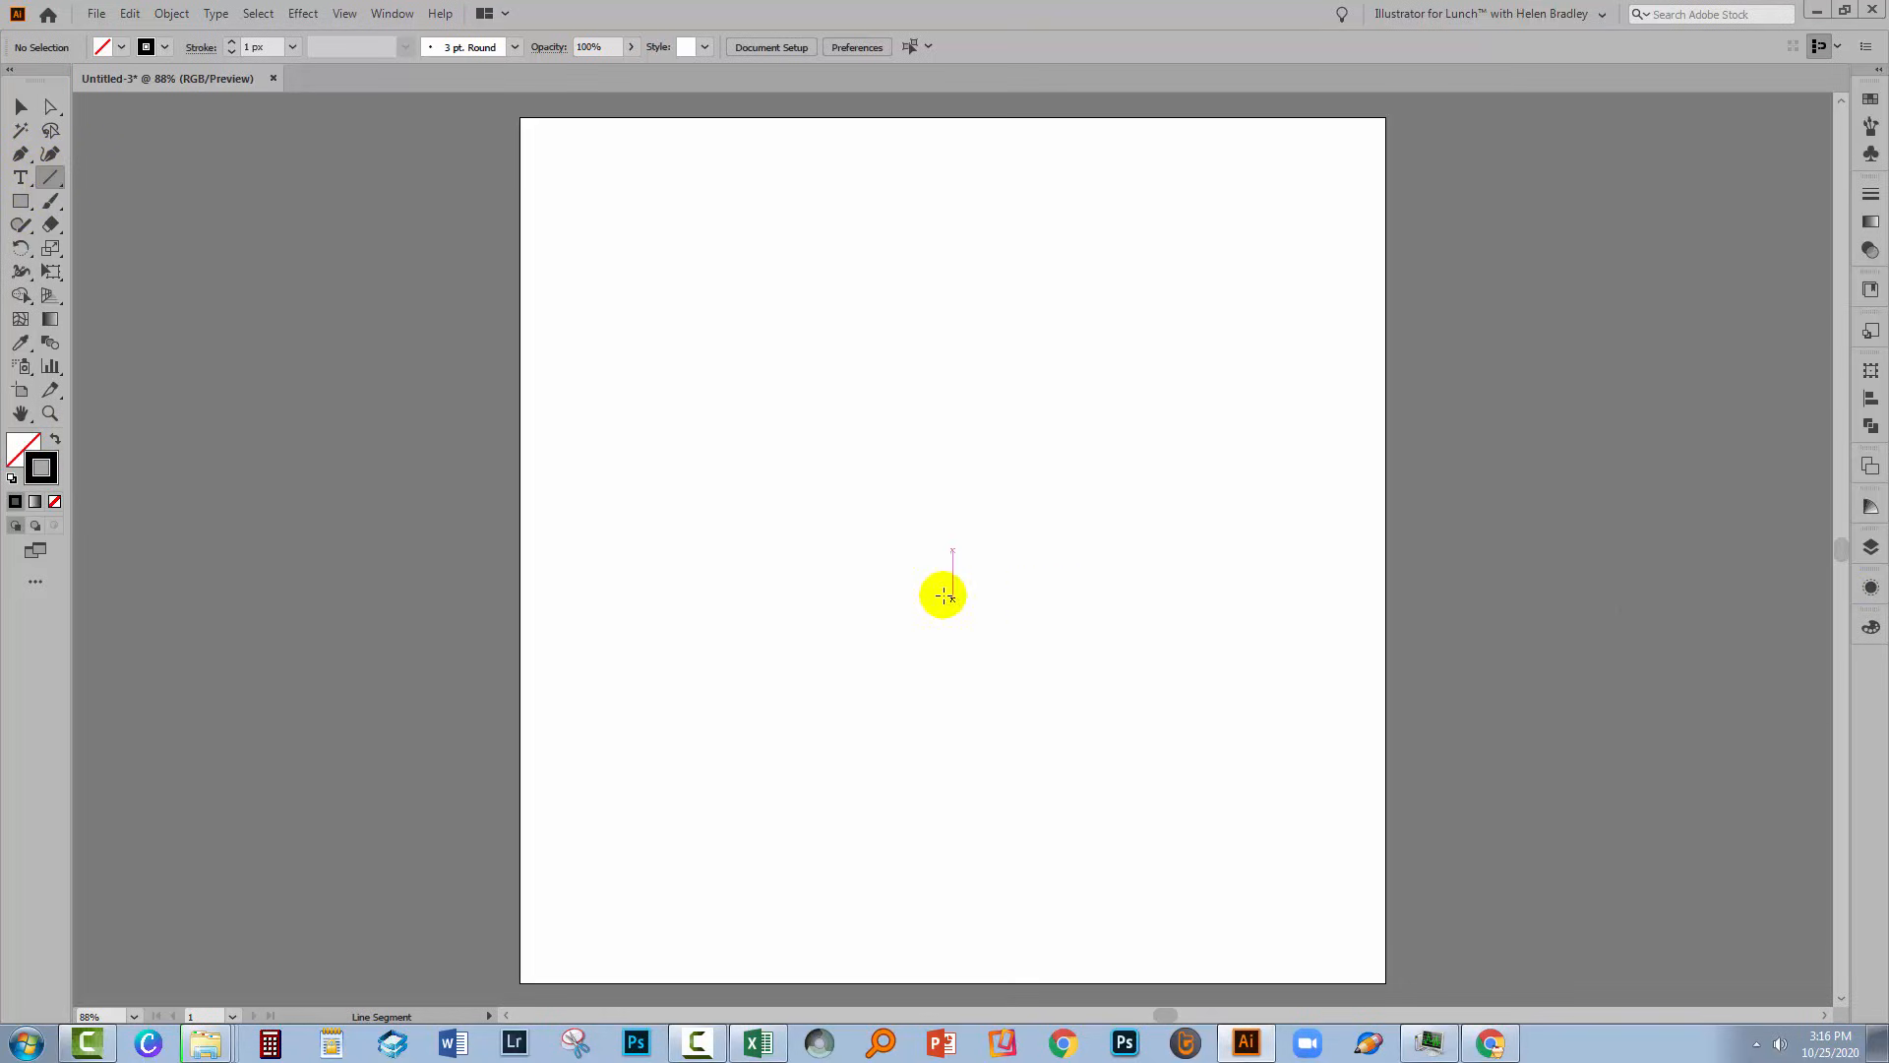
Step: Draw a 100 px line at 45° with a 7 px stroke and convert it into a pattern swatch
{"action": "left_click", "coordinate": [844, 483]}
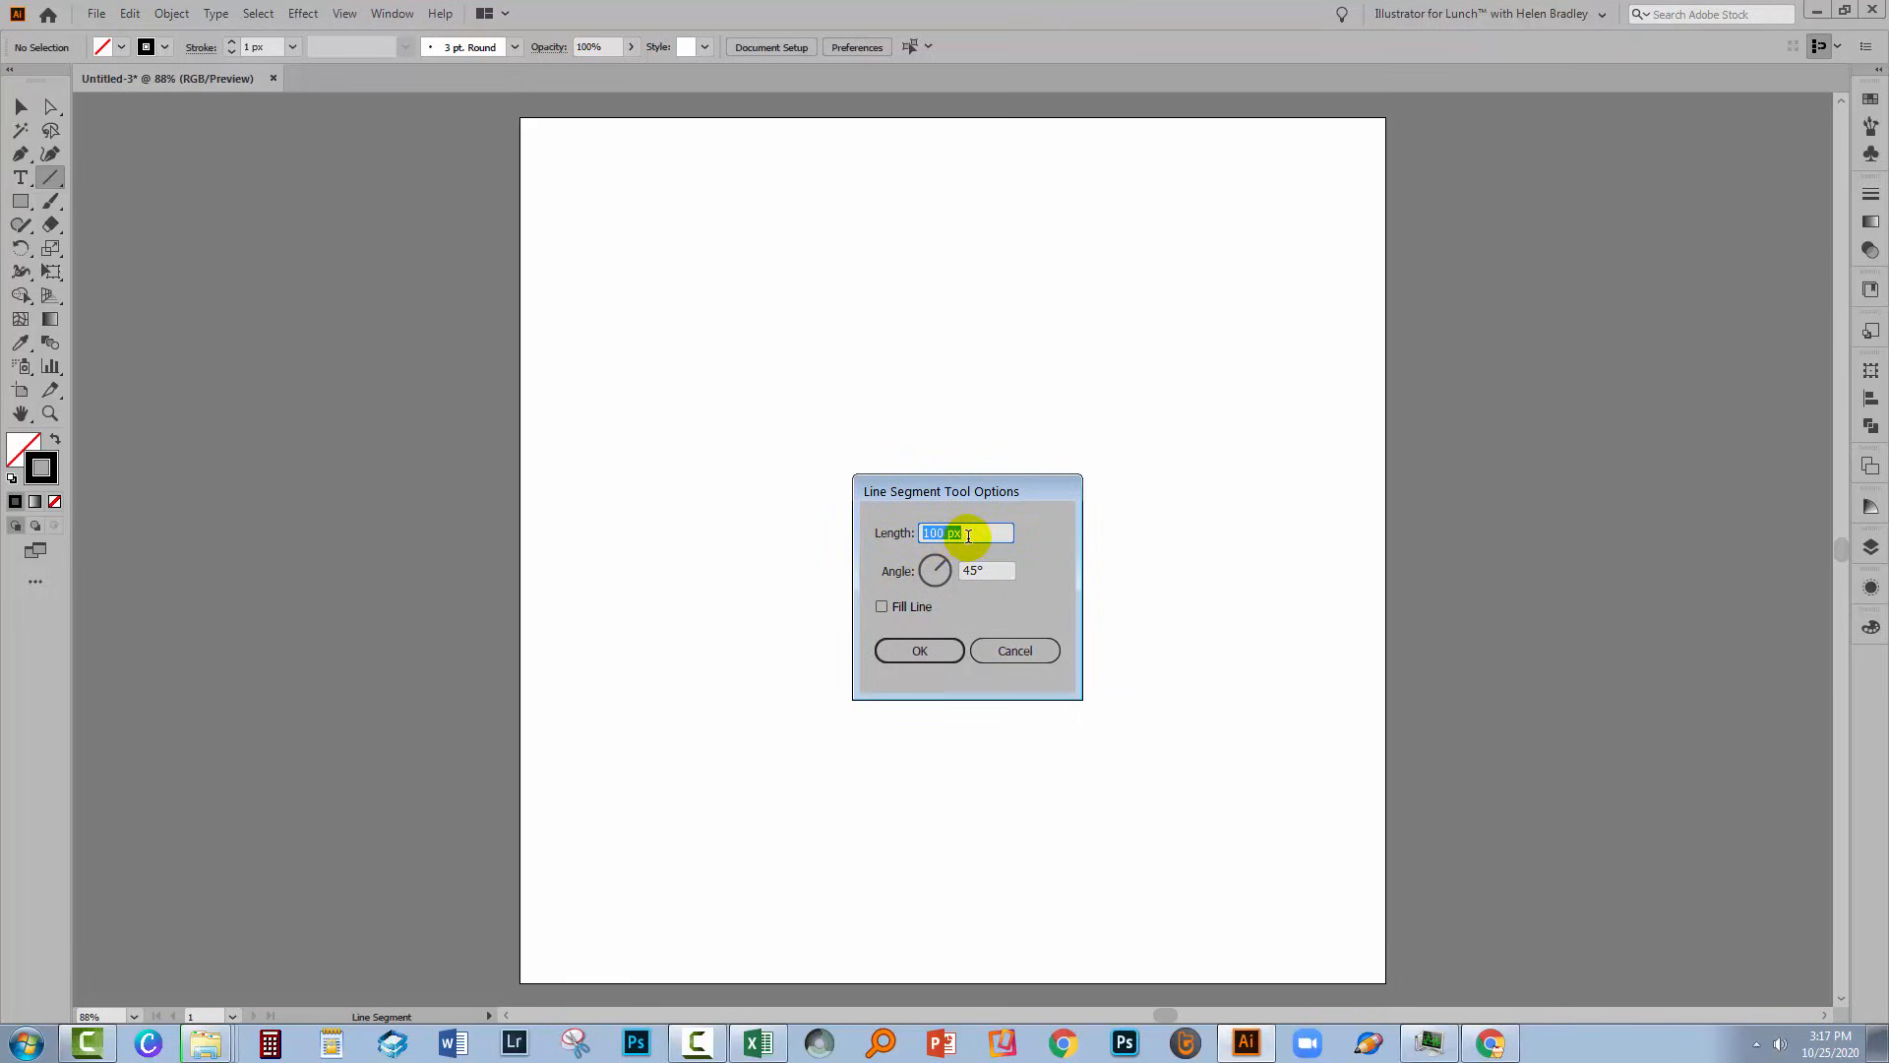
{"action": "mouse_move", "coordinate": [962, 576]}
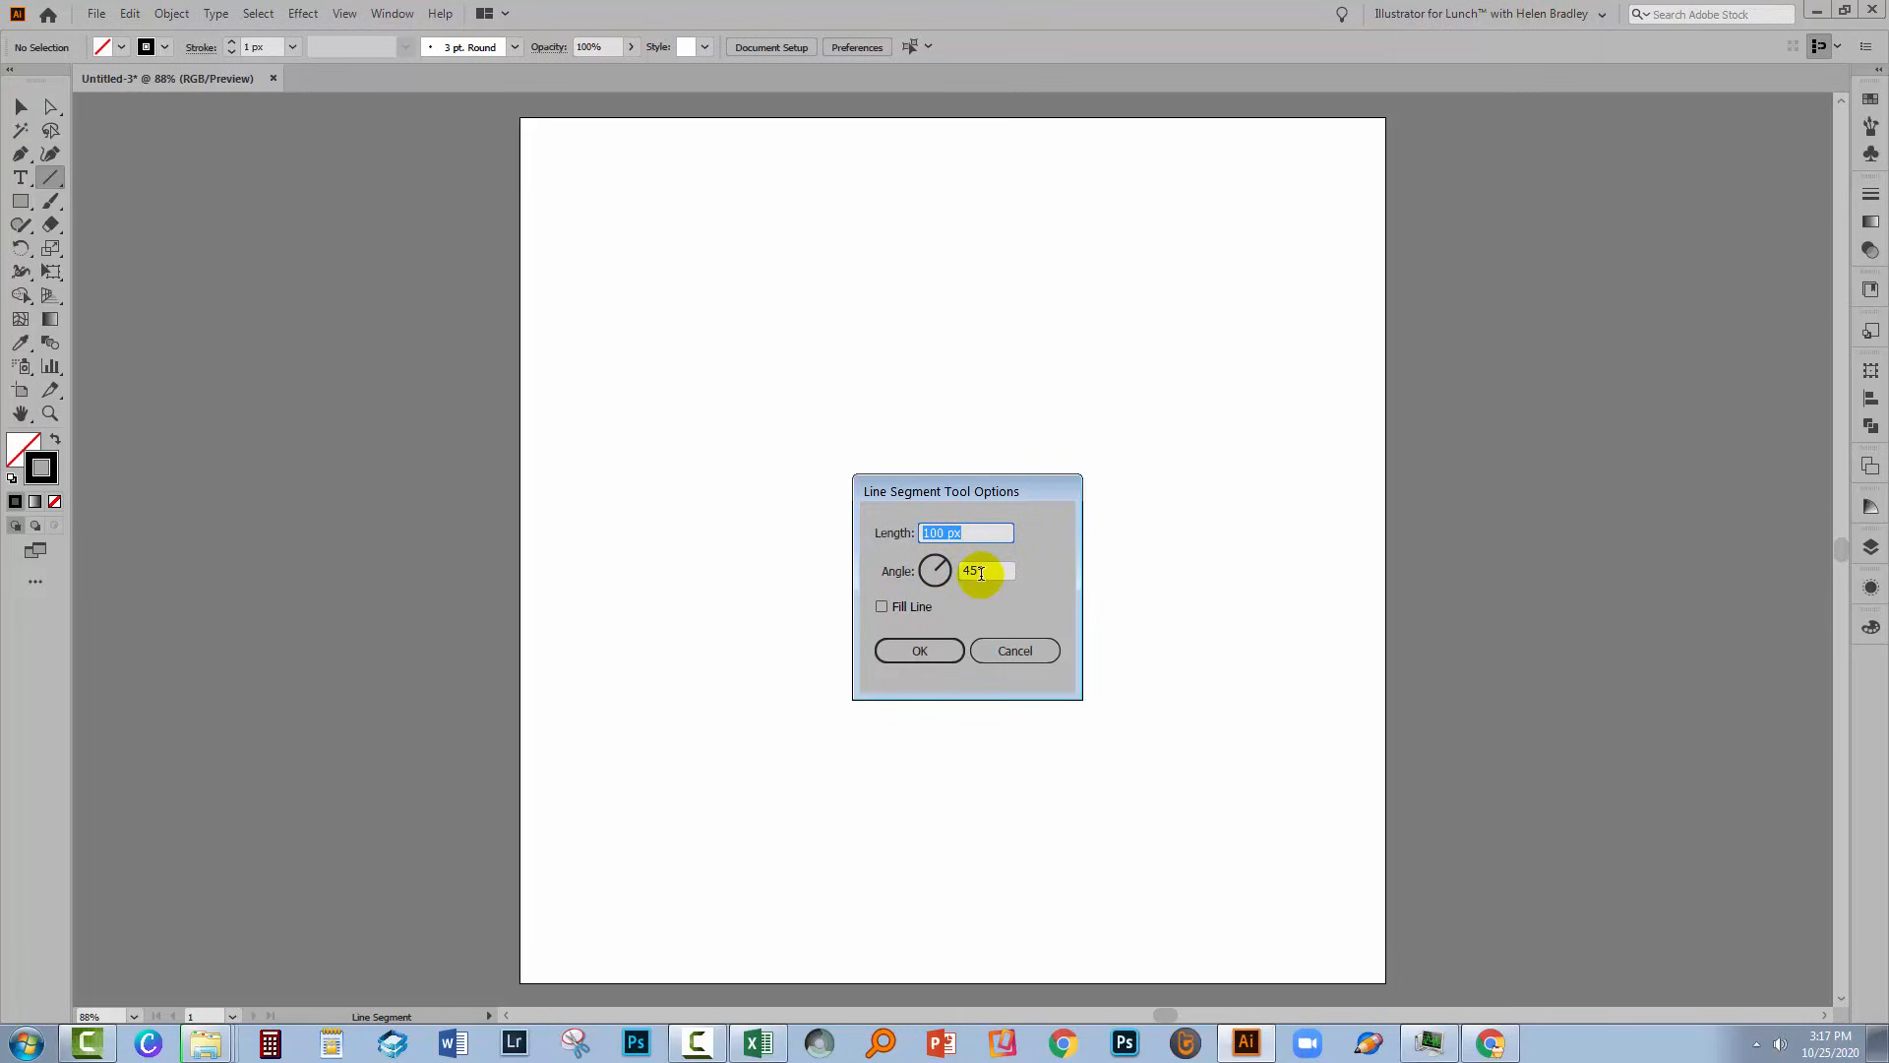
{"action": "mouse_move", "coordinate": [957, 629]}
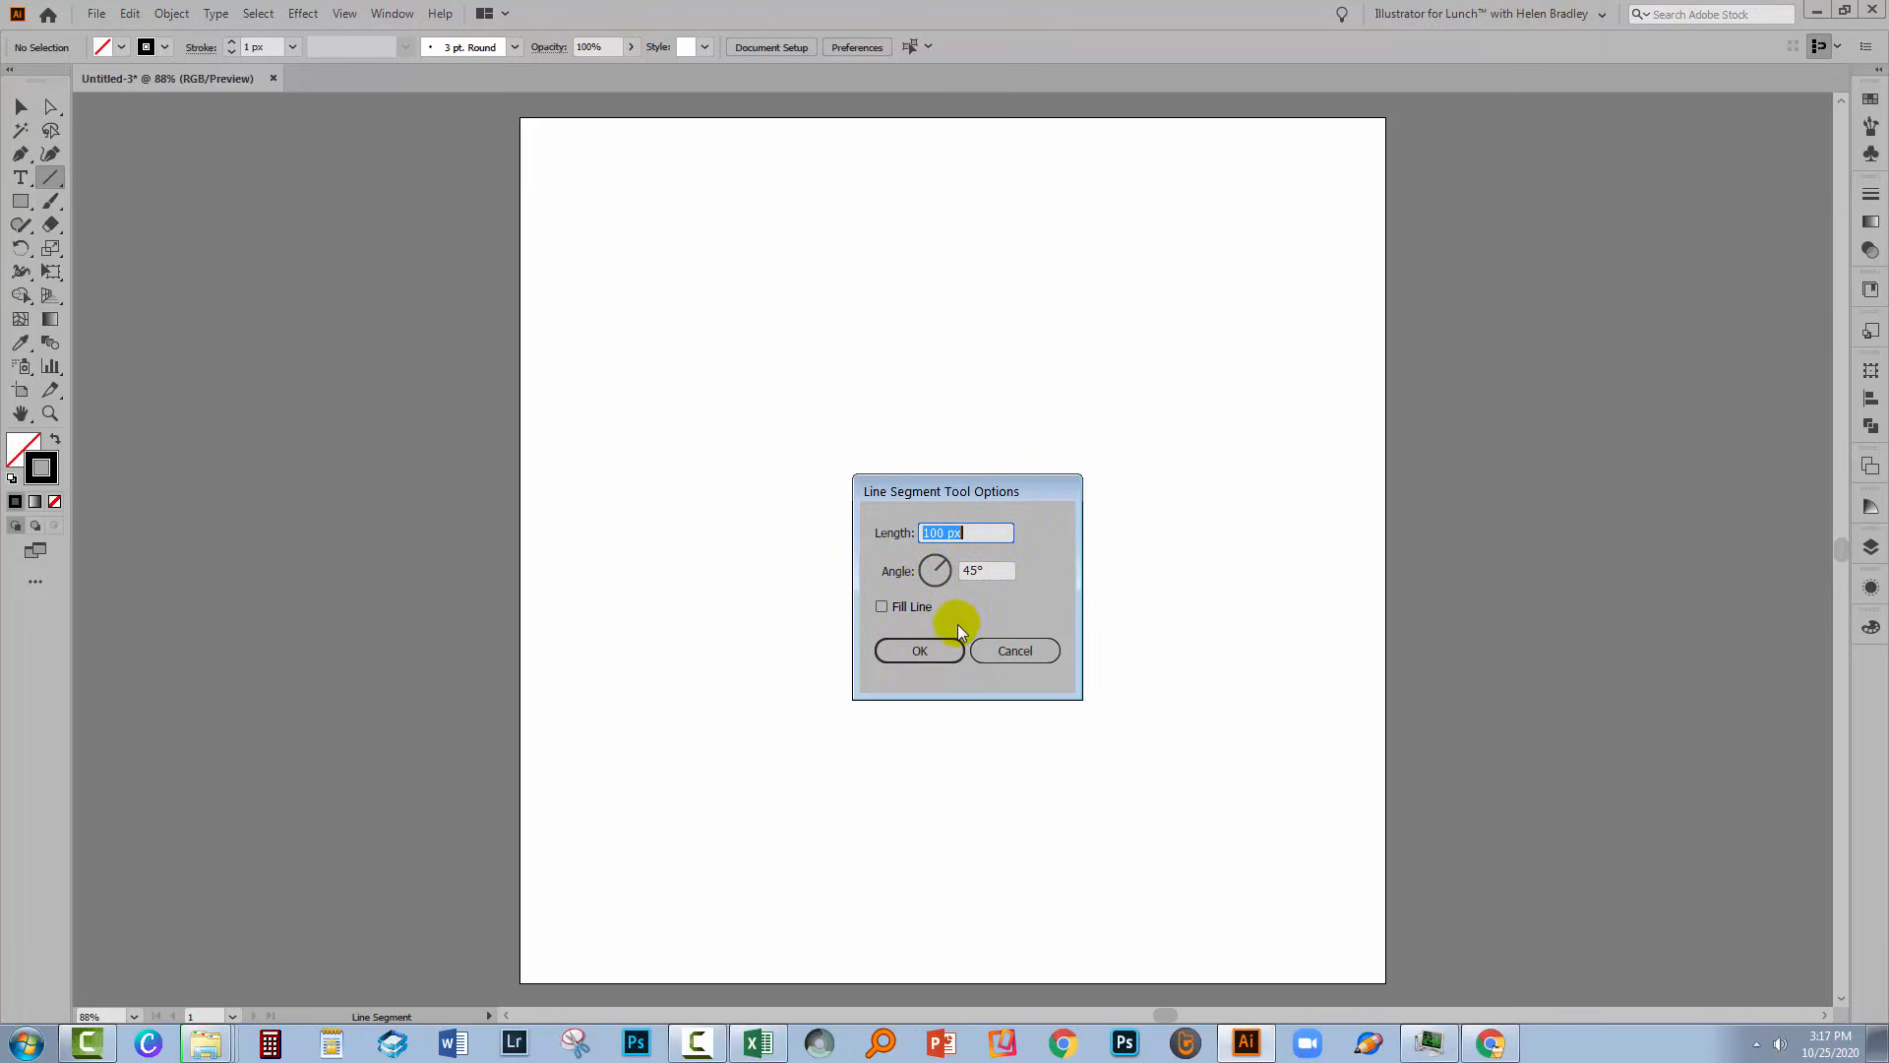
{"action": "left_click", "coordinate": [920, 651]}
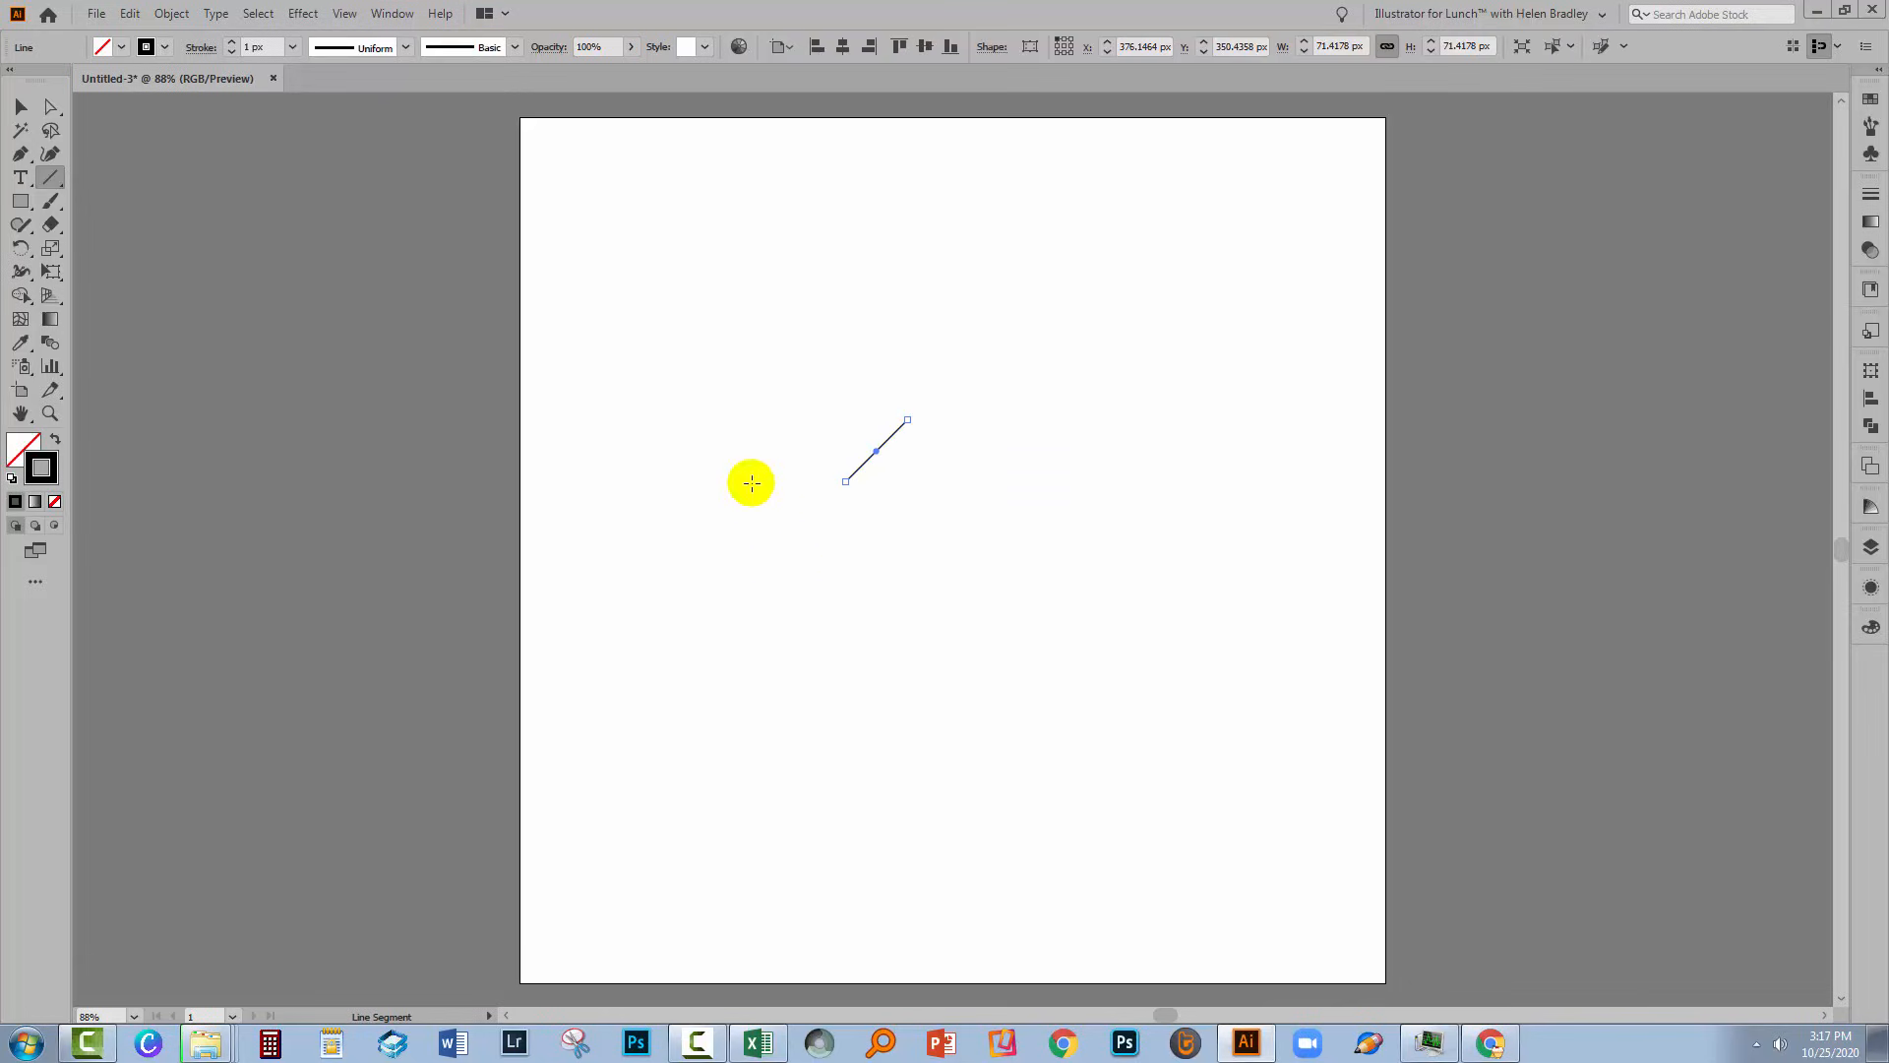
{"action": "mouse_move", "coordinate": [439, 275]}
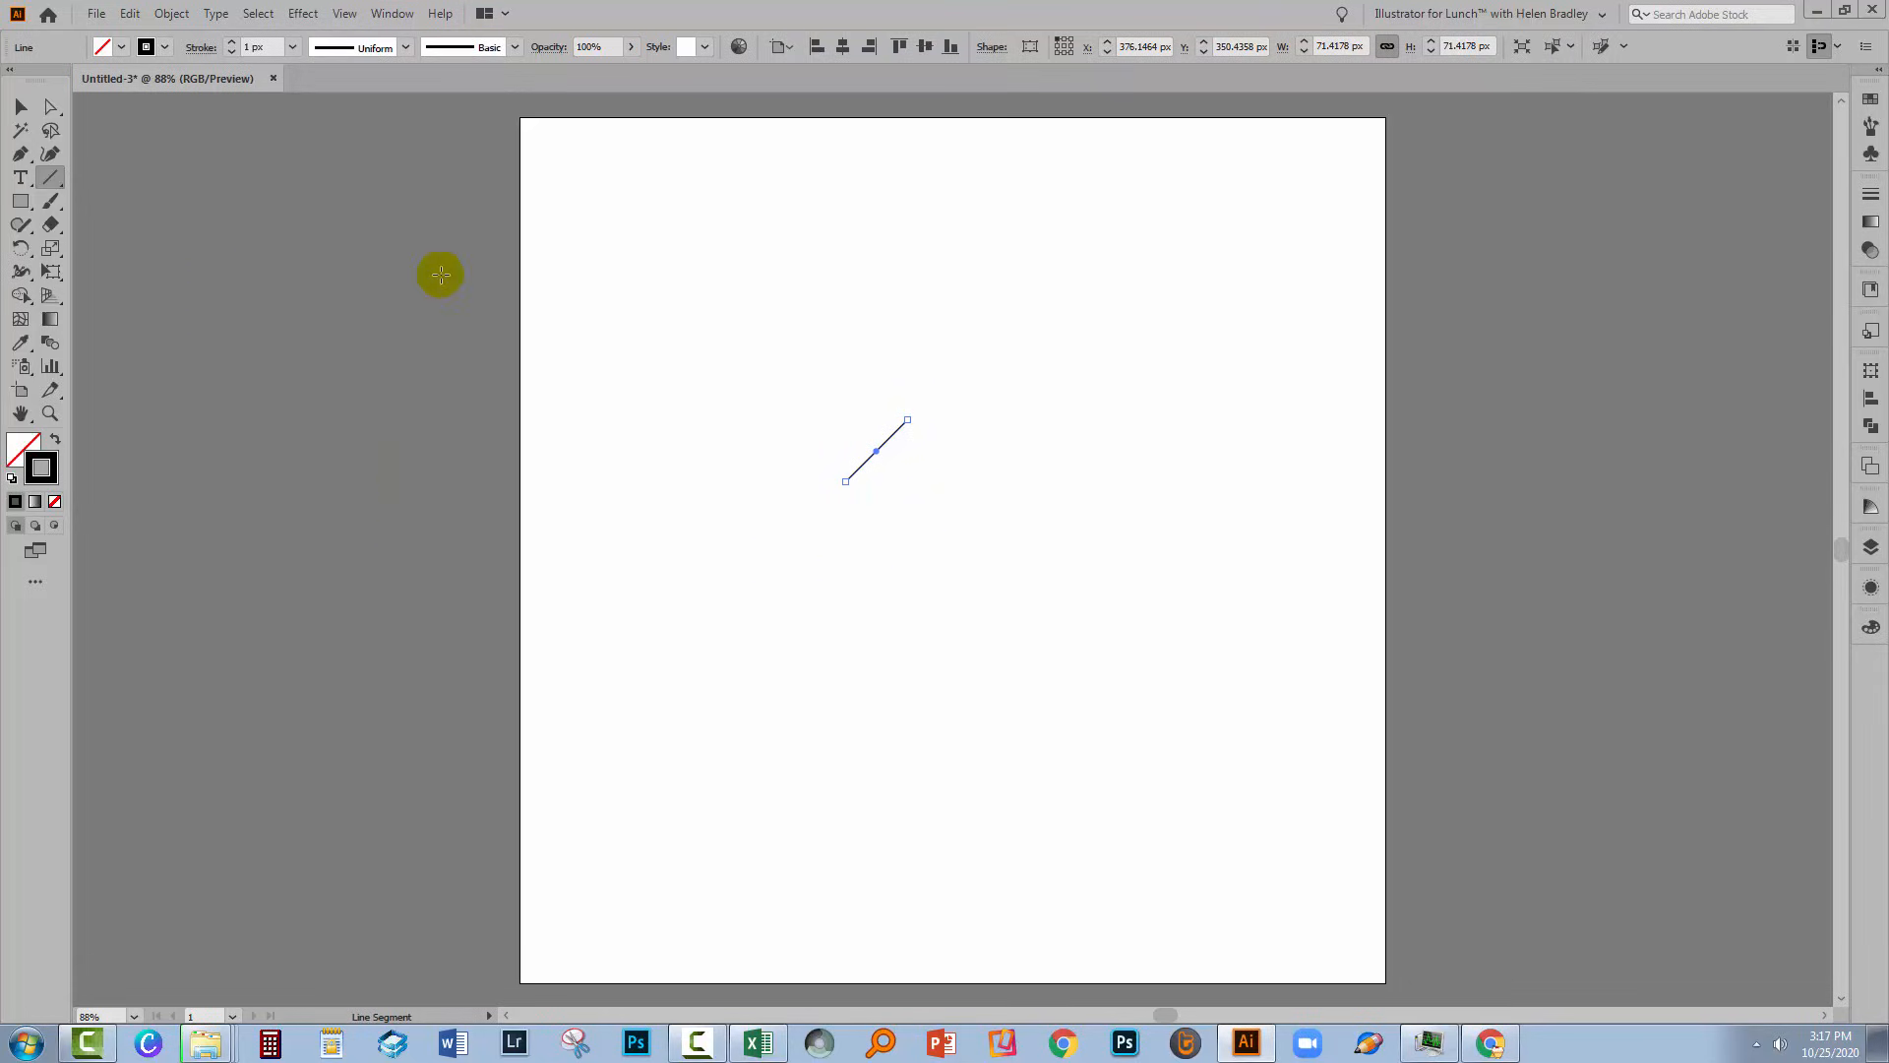
{"action": "mouse_move", "coordinate": [235, 48]}
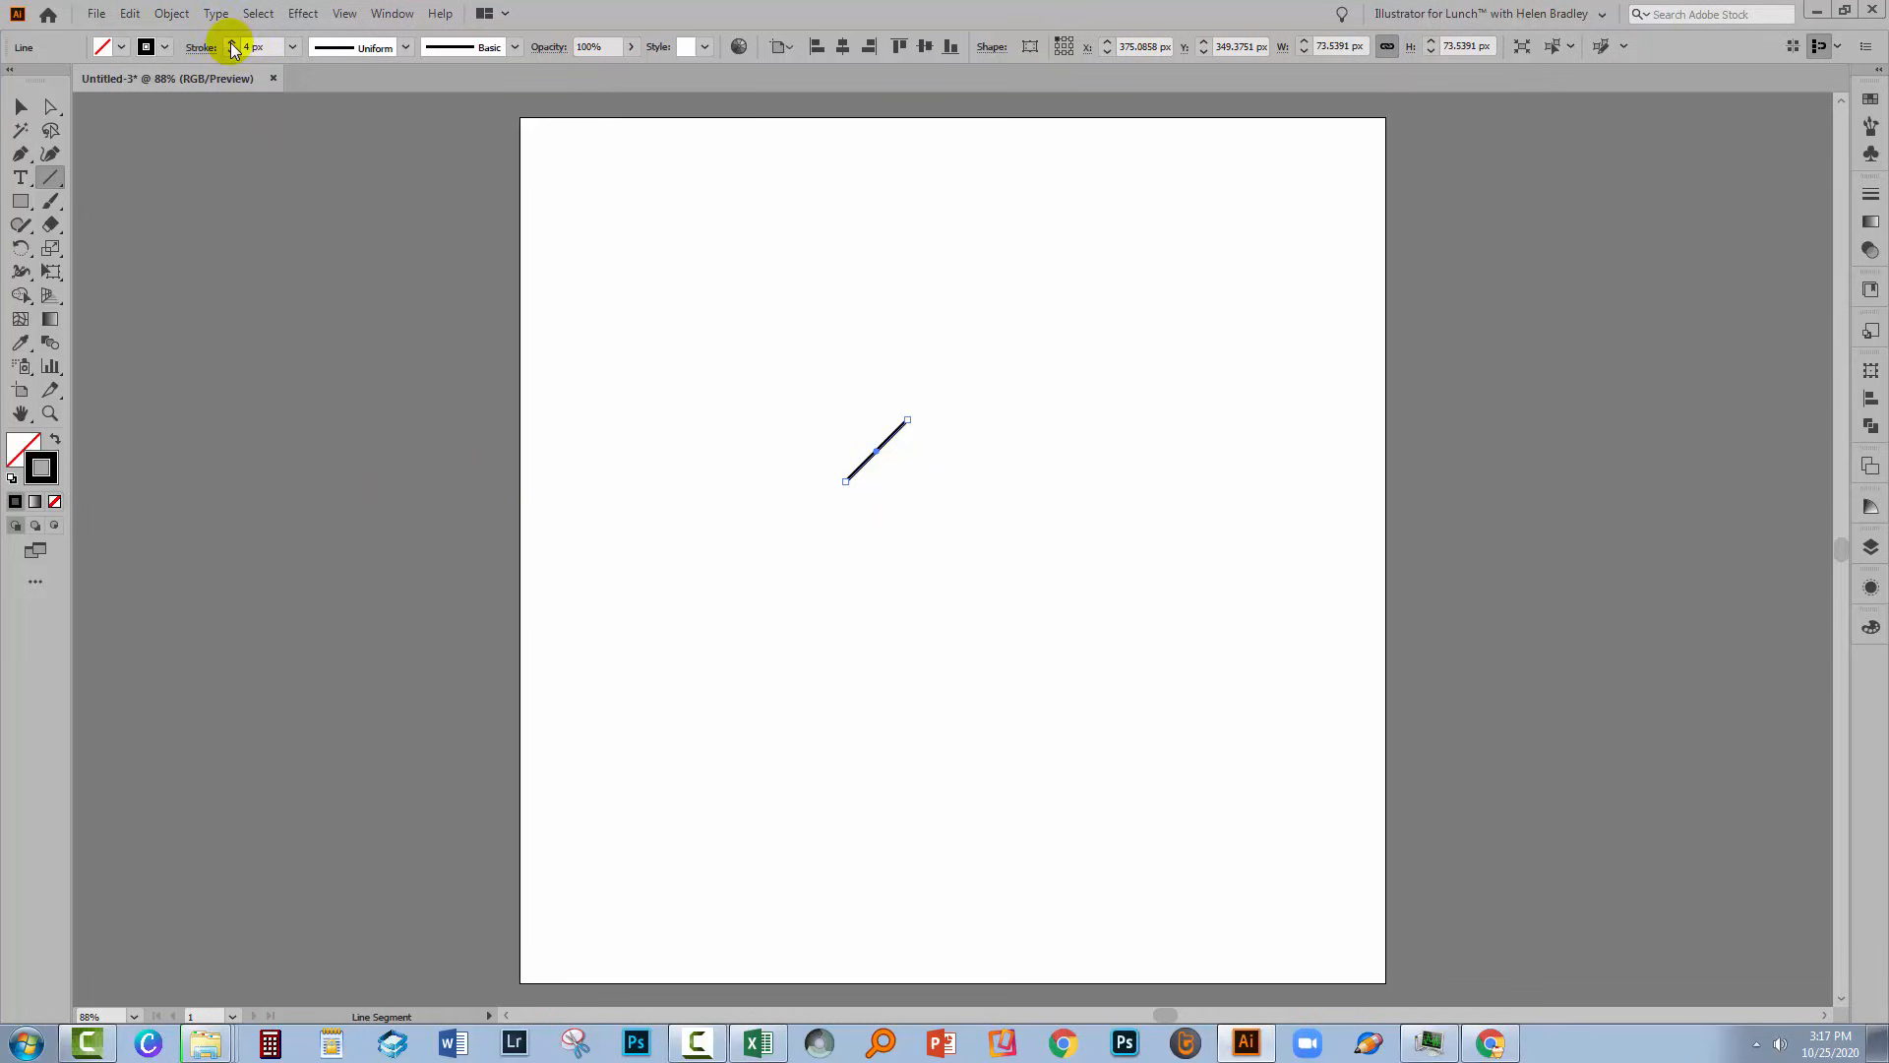
{"action": "left_click", "coordinate": [234, 43]}
{"action": "type", "text": "7"}
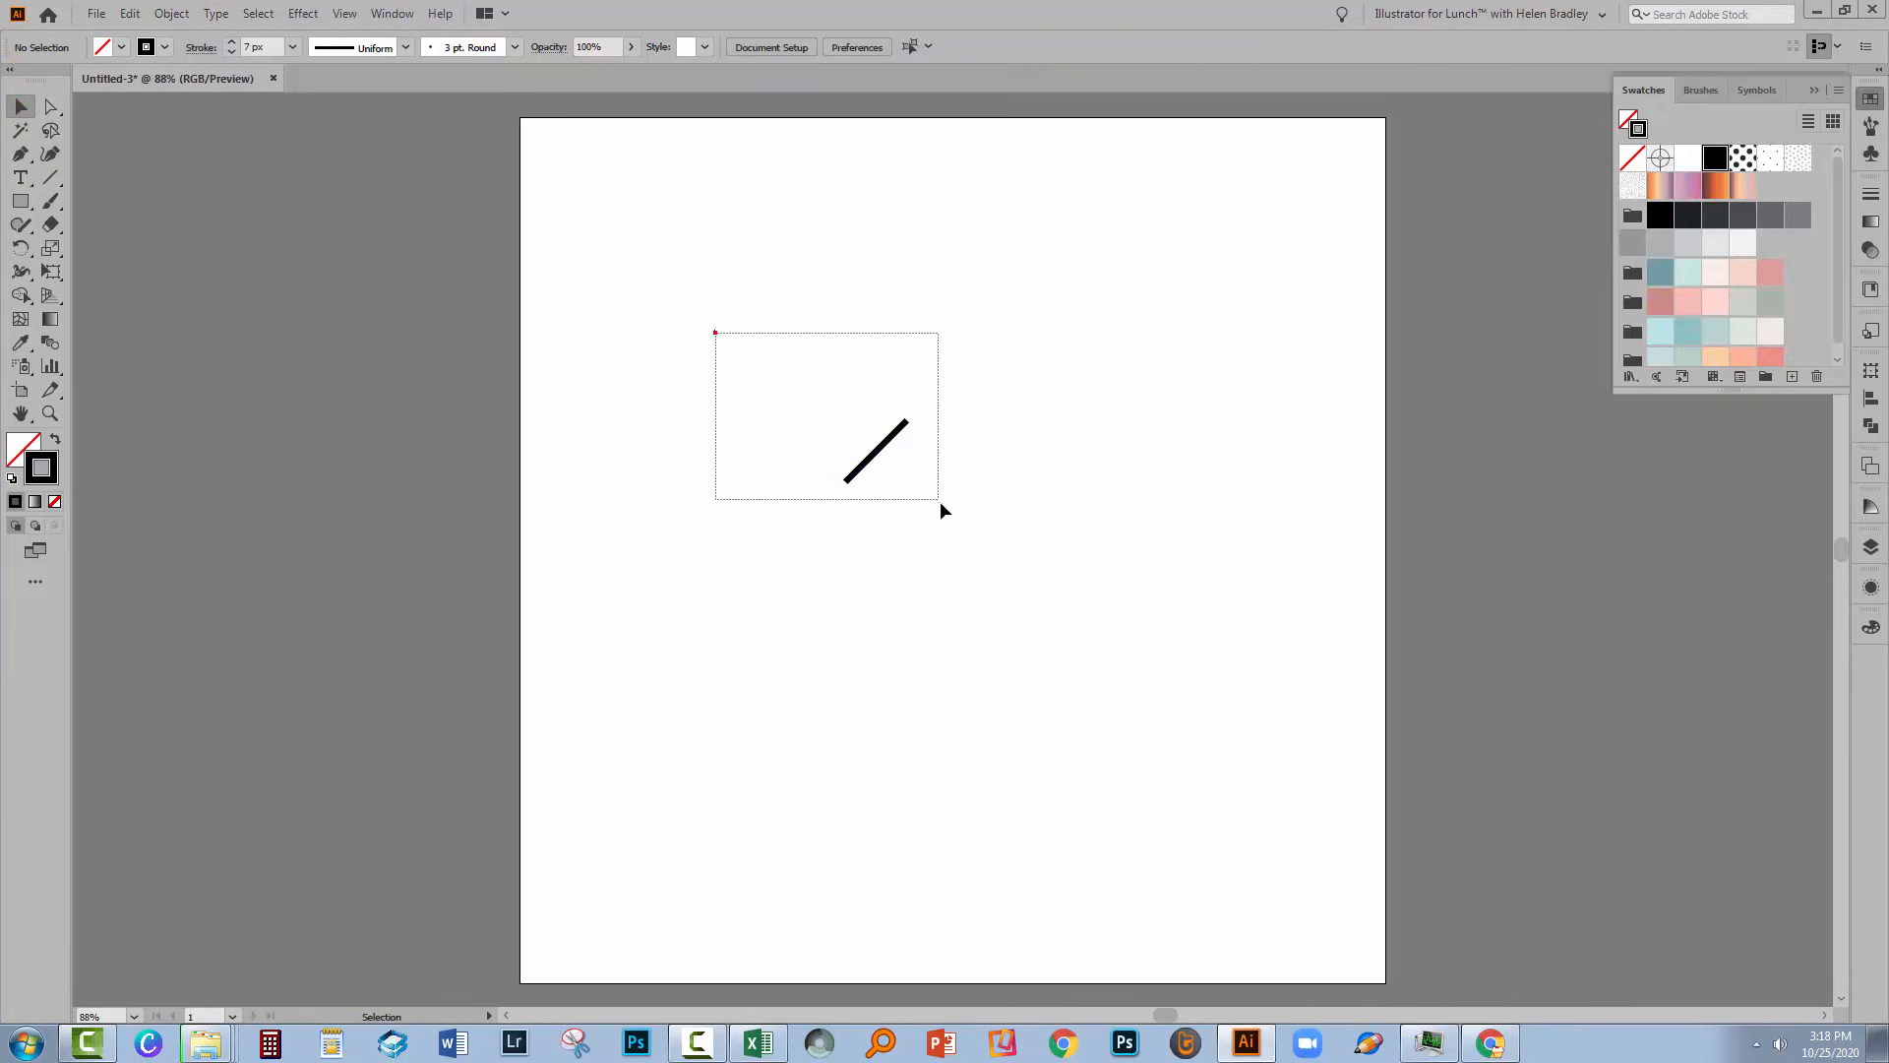
{"action": "left_click", "coordinate": [874, 451]}
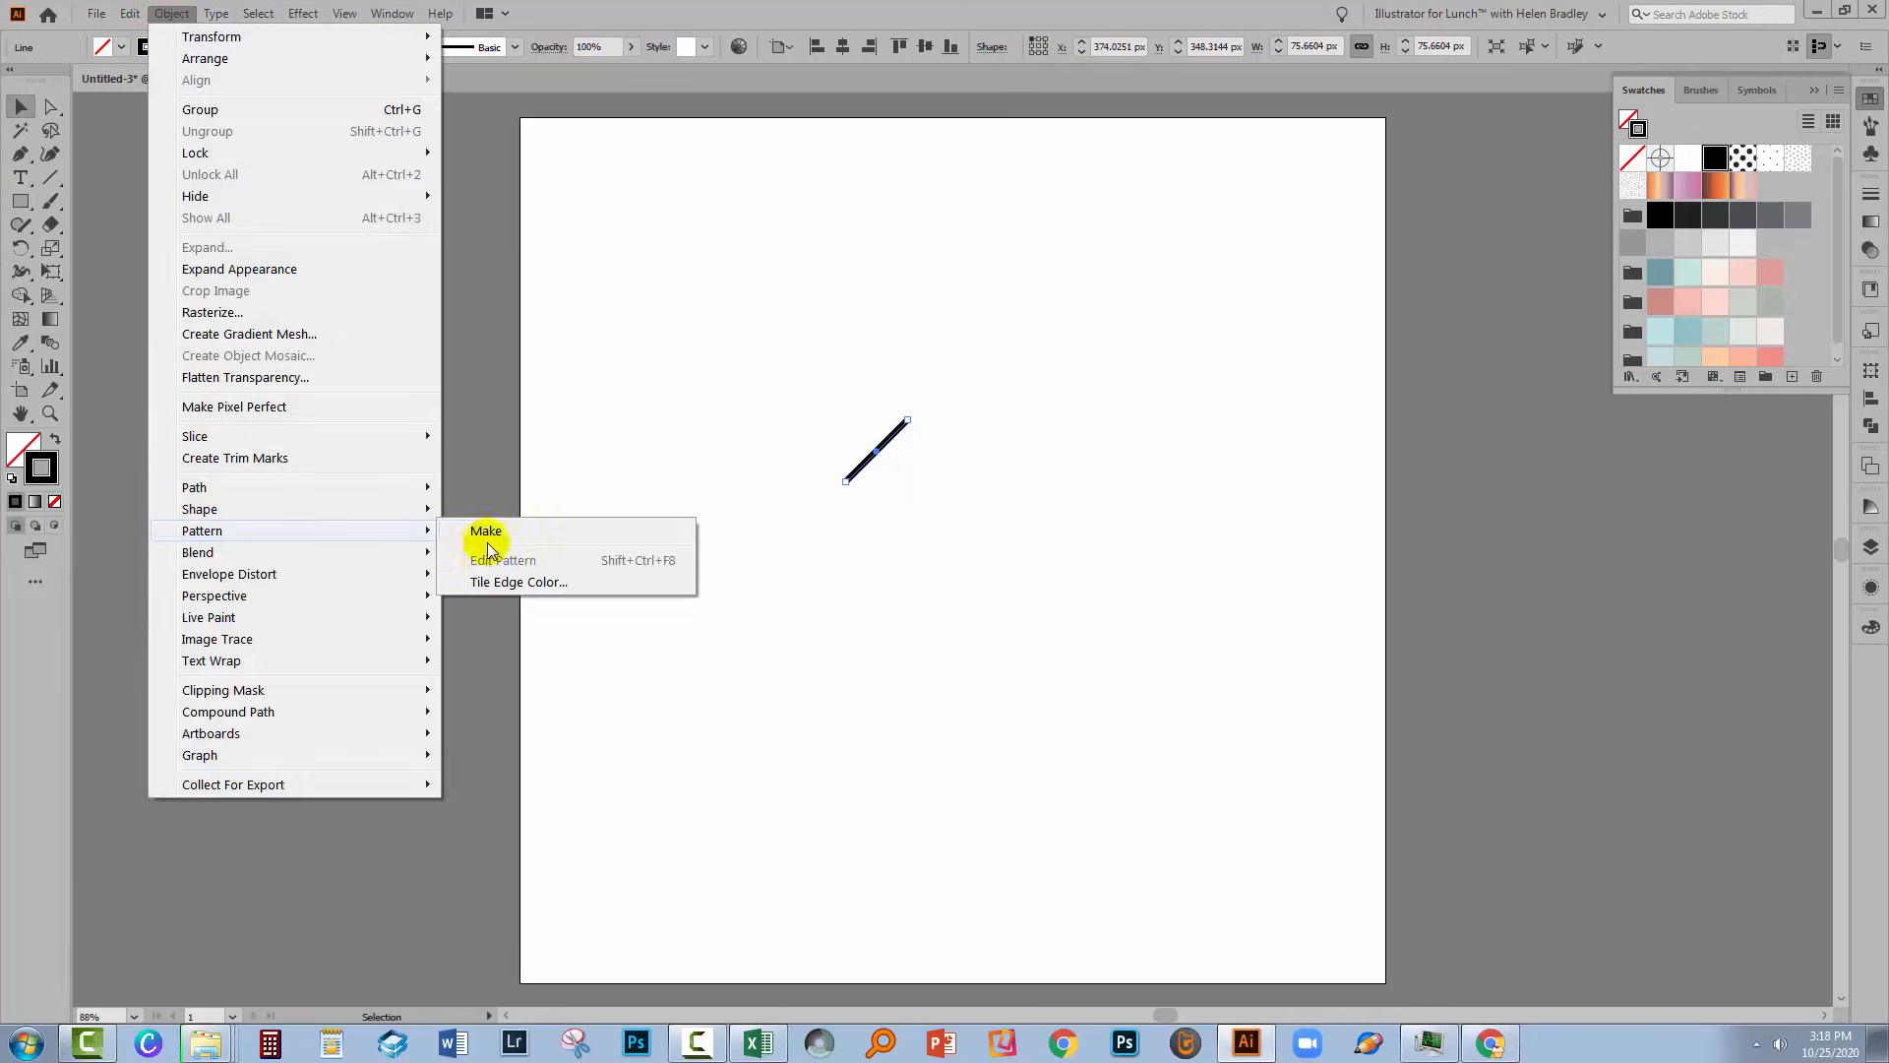
{"action": "left_click", "coordinate": [487, 531]}
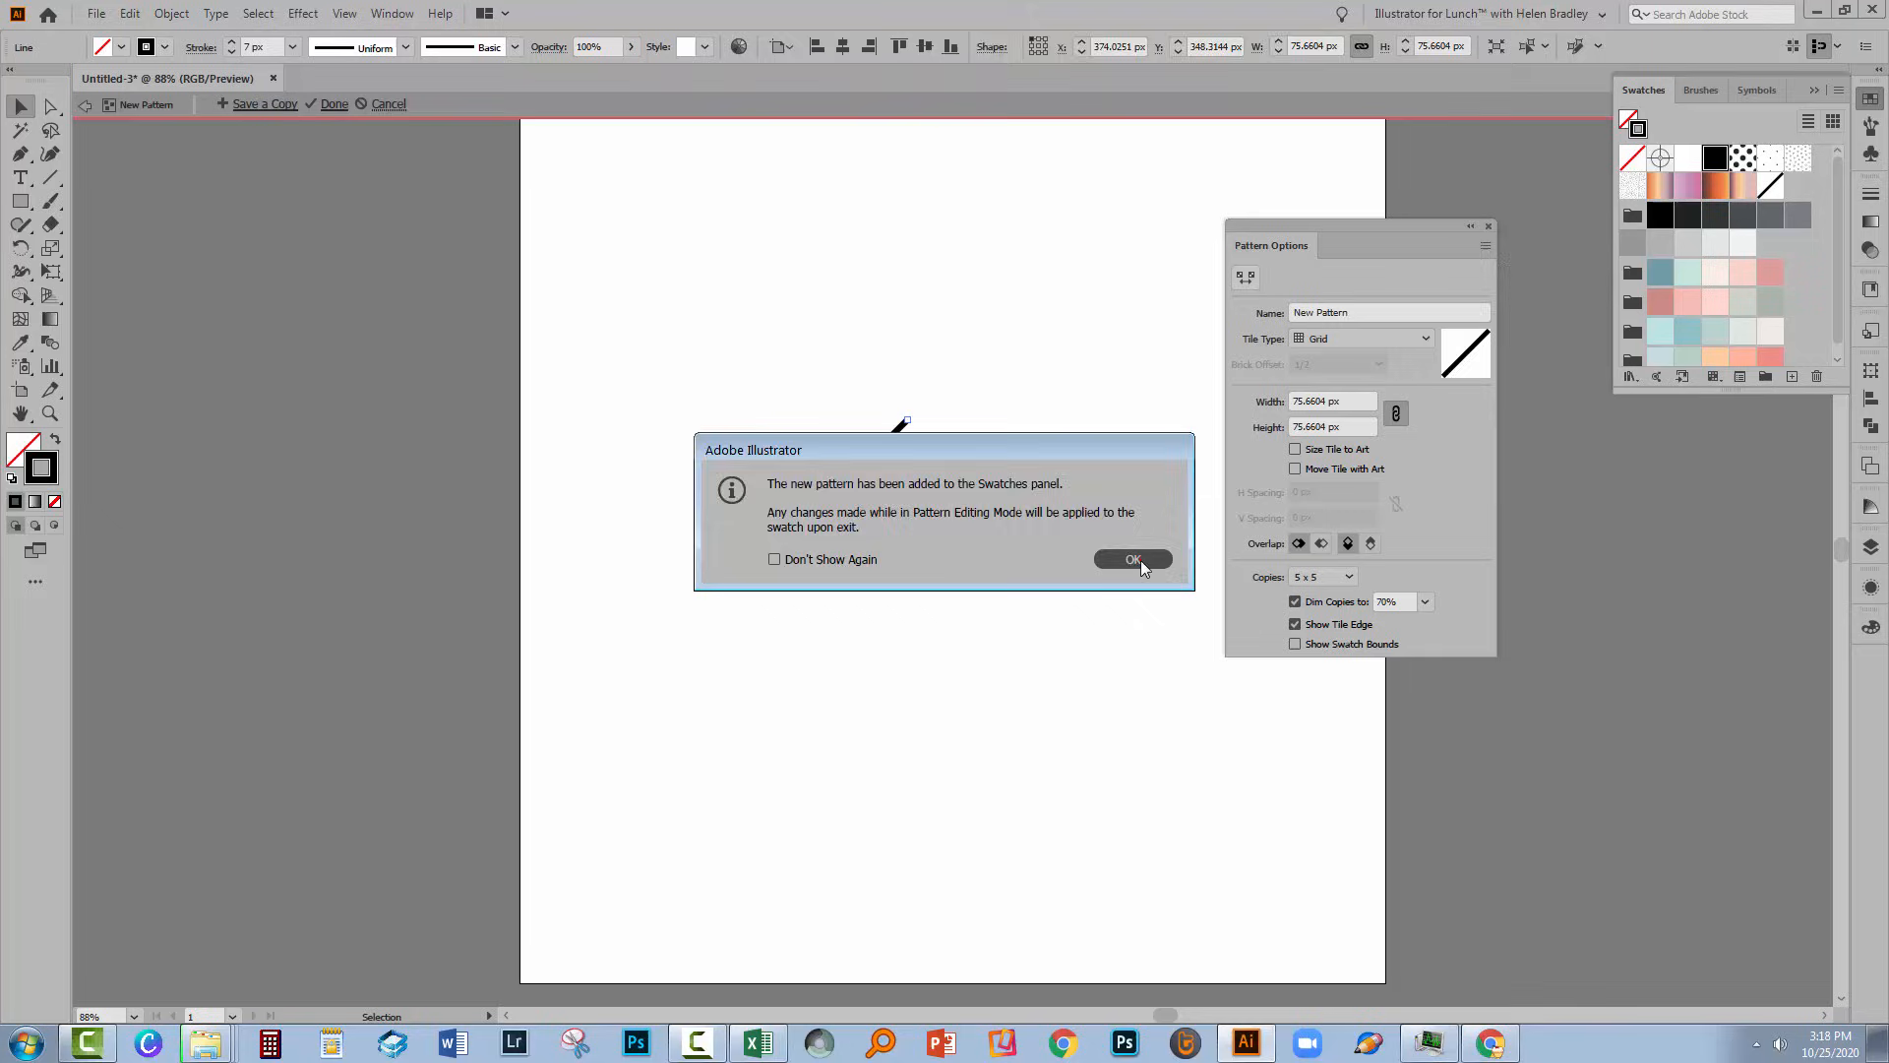
Step: Dismiss the pattern notice and preview the tile as a 9 × 9 grid with undimmed copies
{"action": "left_click", "coordinate": [1131, 559]}
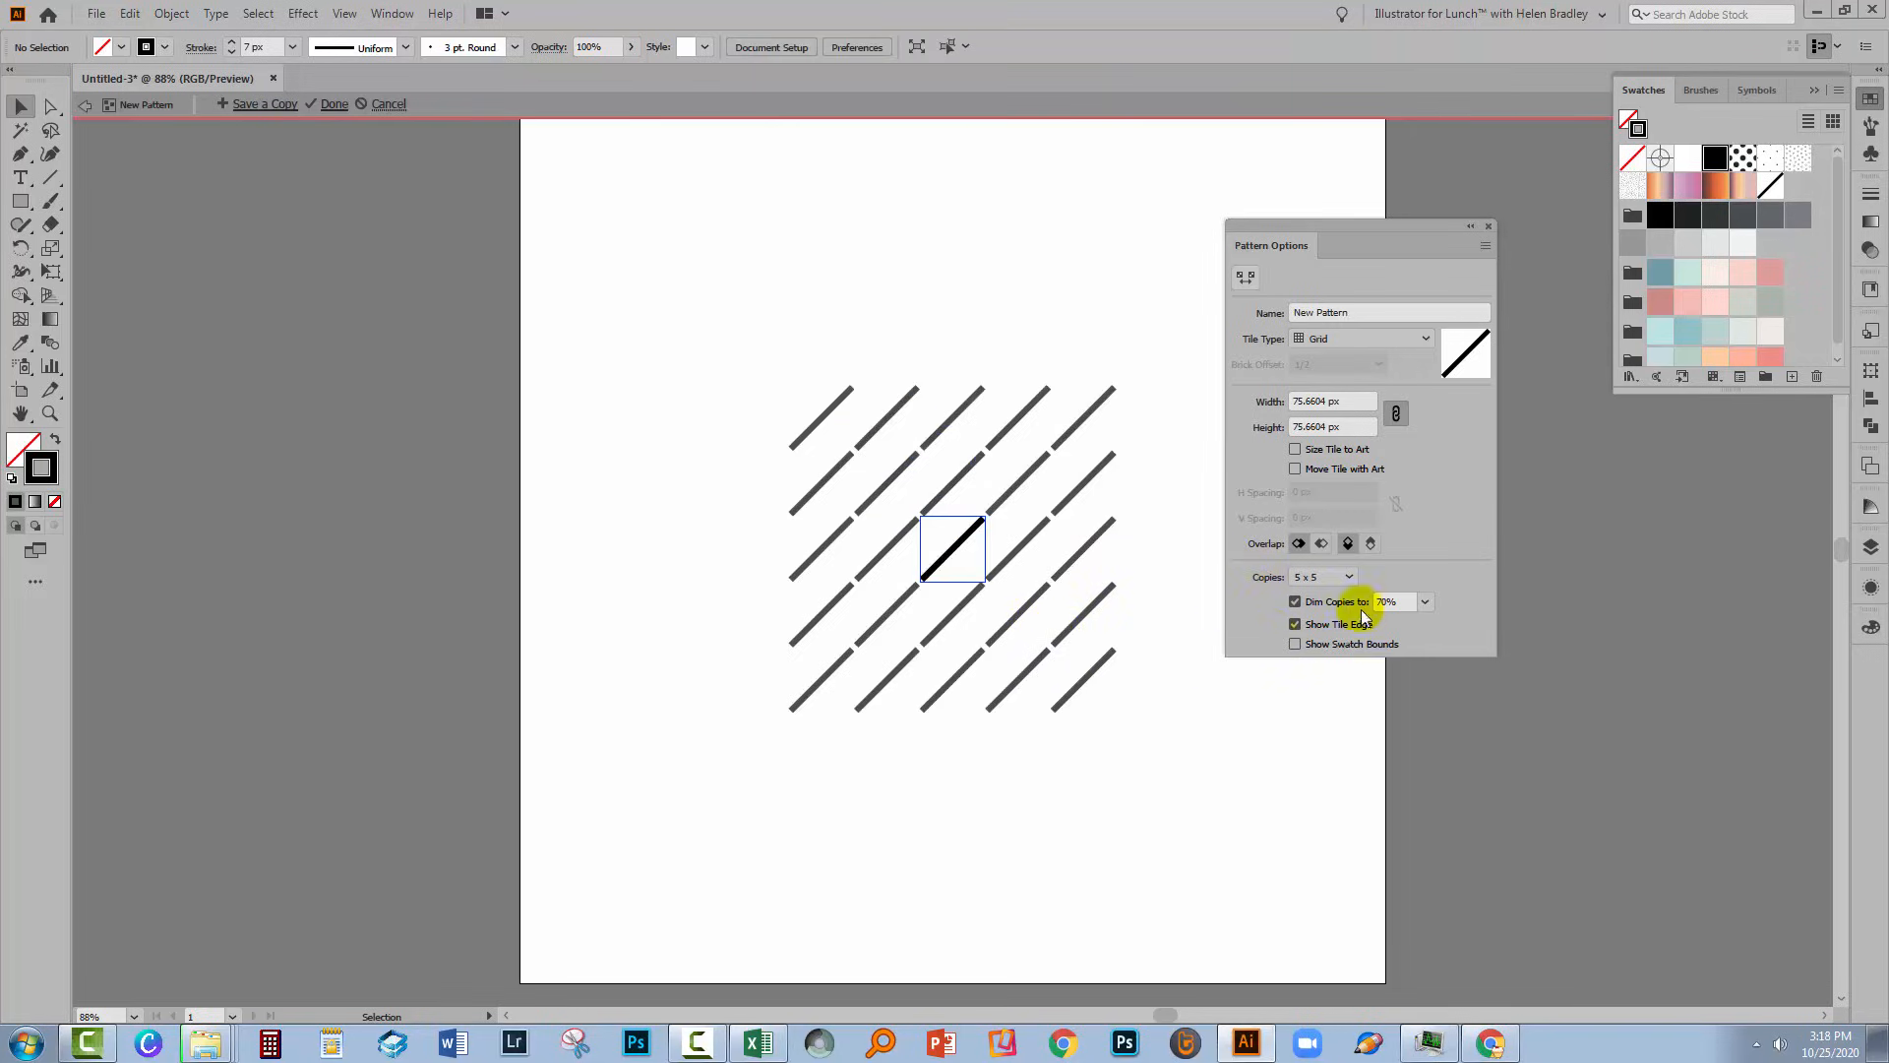
{"action": "mouse_move", "coordinate": [1314, 623]}
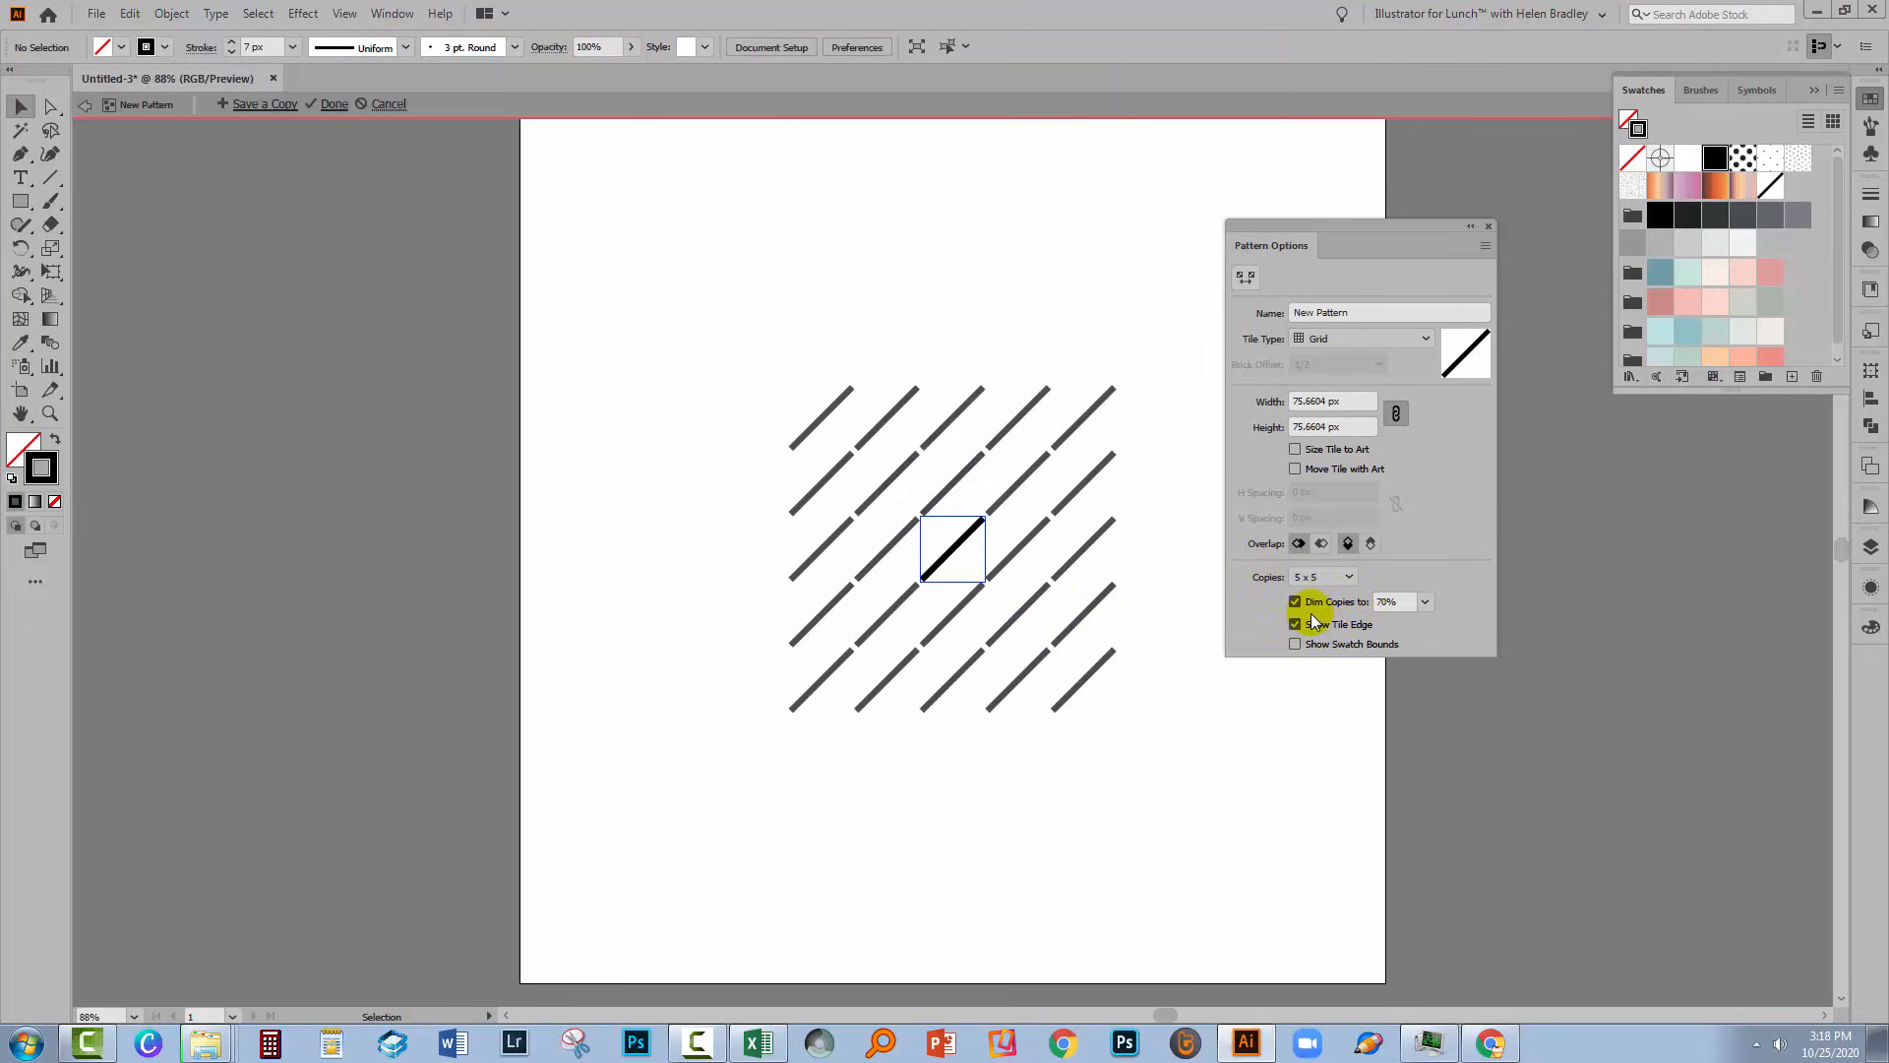
{"action": "left_click", "coordinate": [1295, 624]}
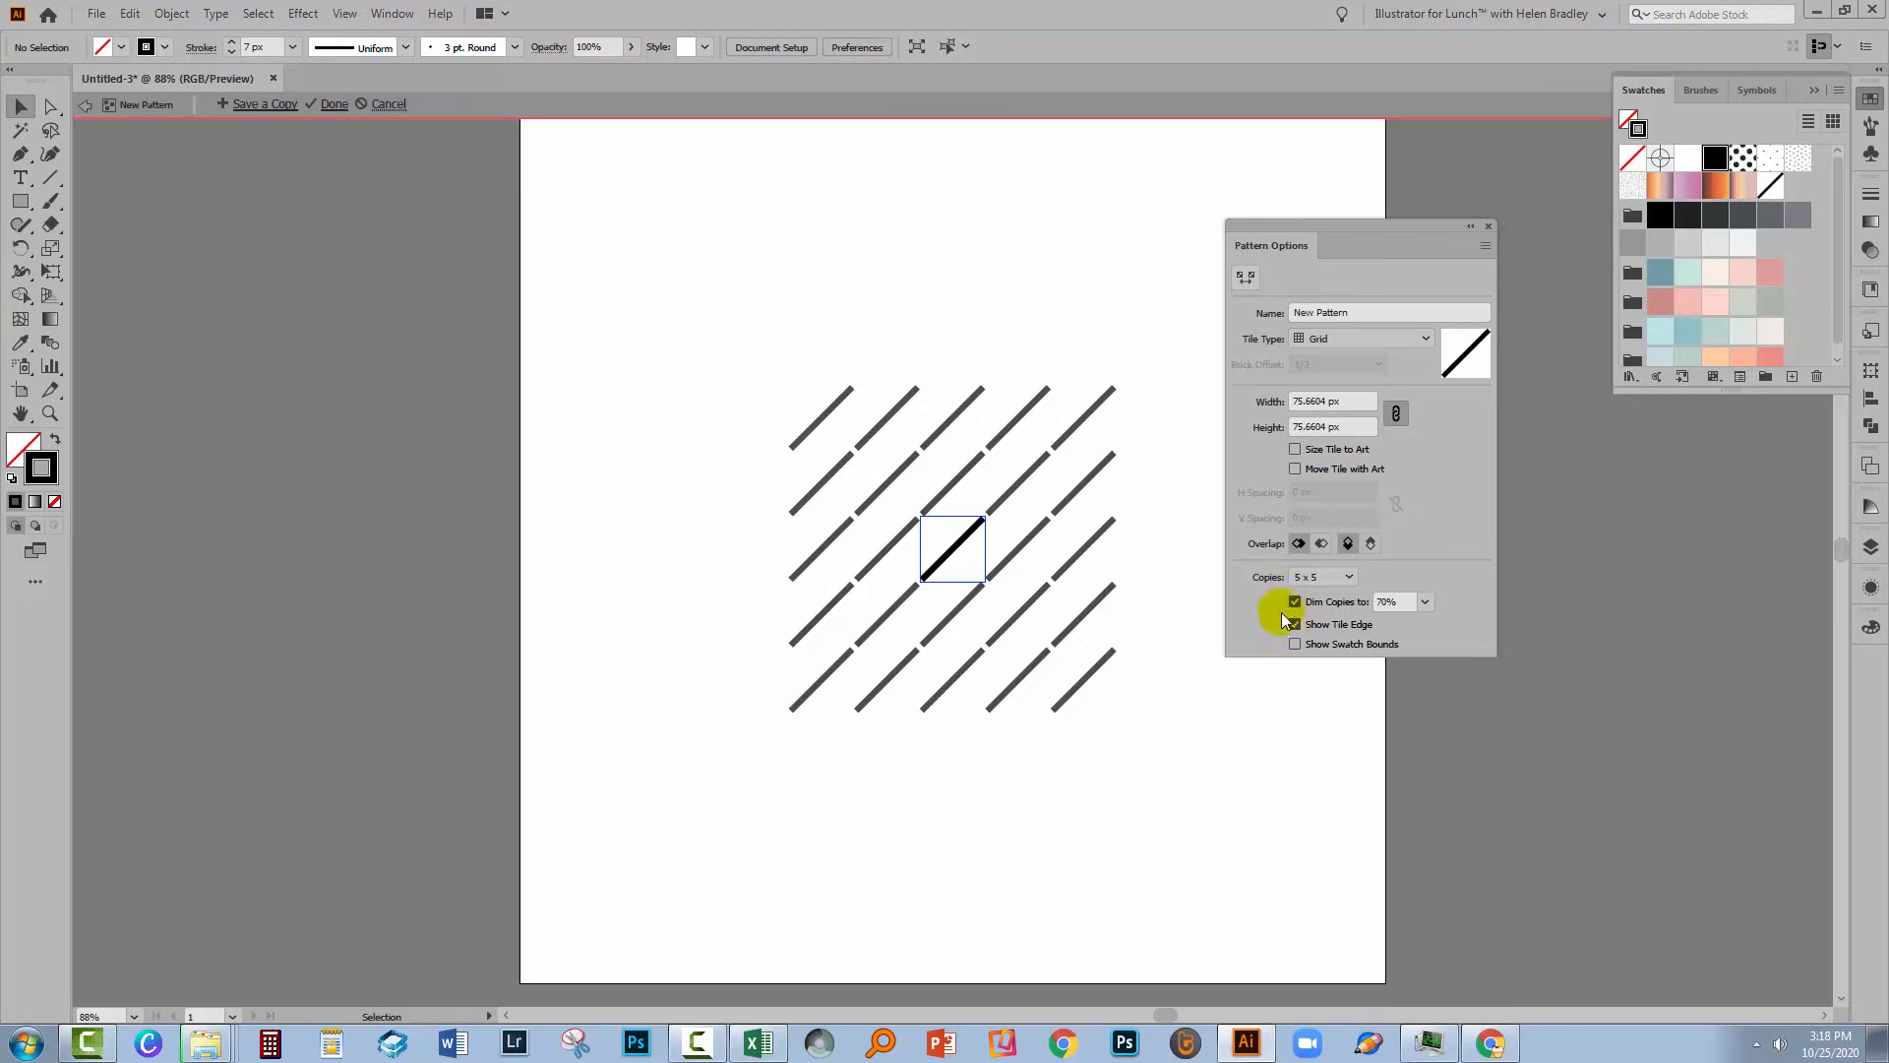
{"action": "left_click", "coordinate": [1322, 575]}
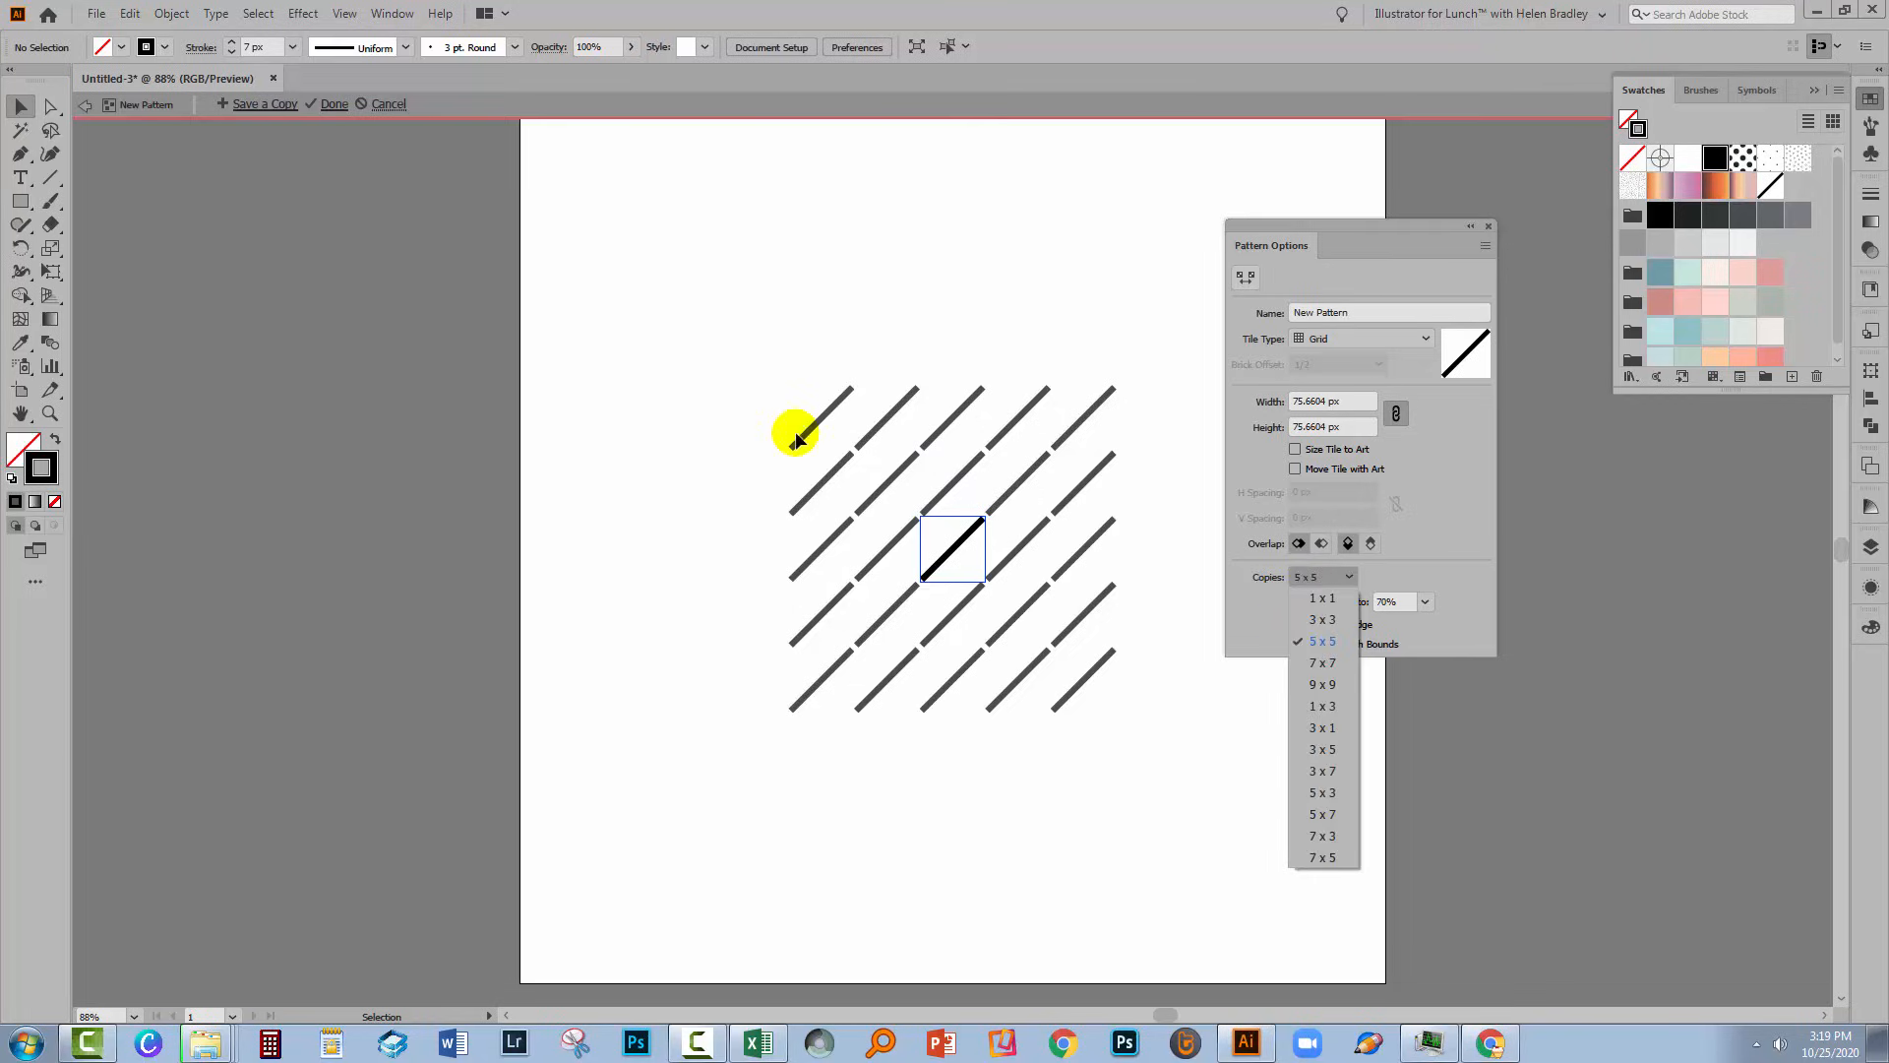
{"action": "mouse_move", "coordinate": [1321, 685]}
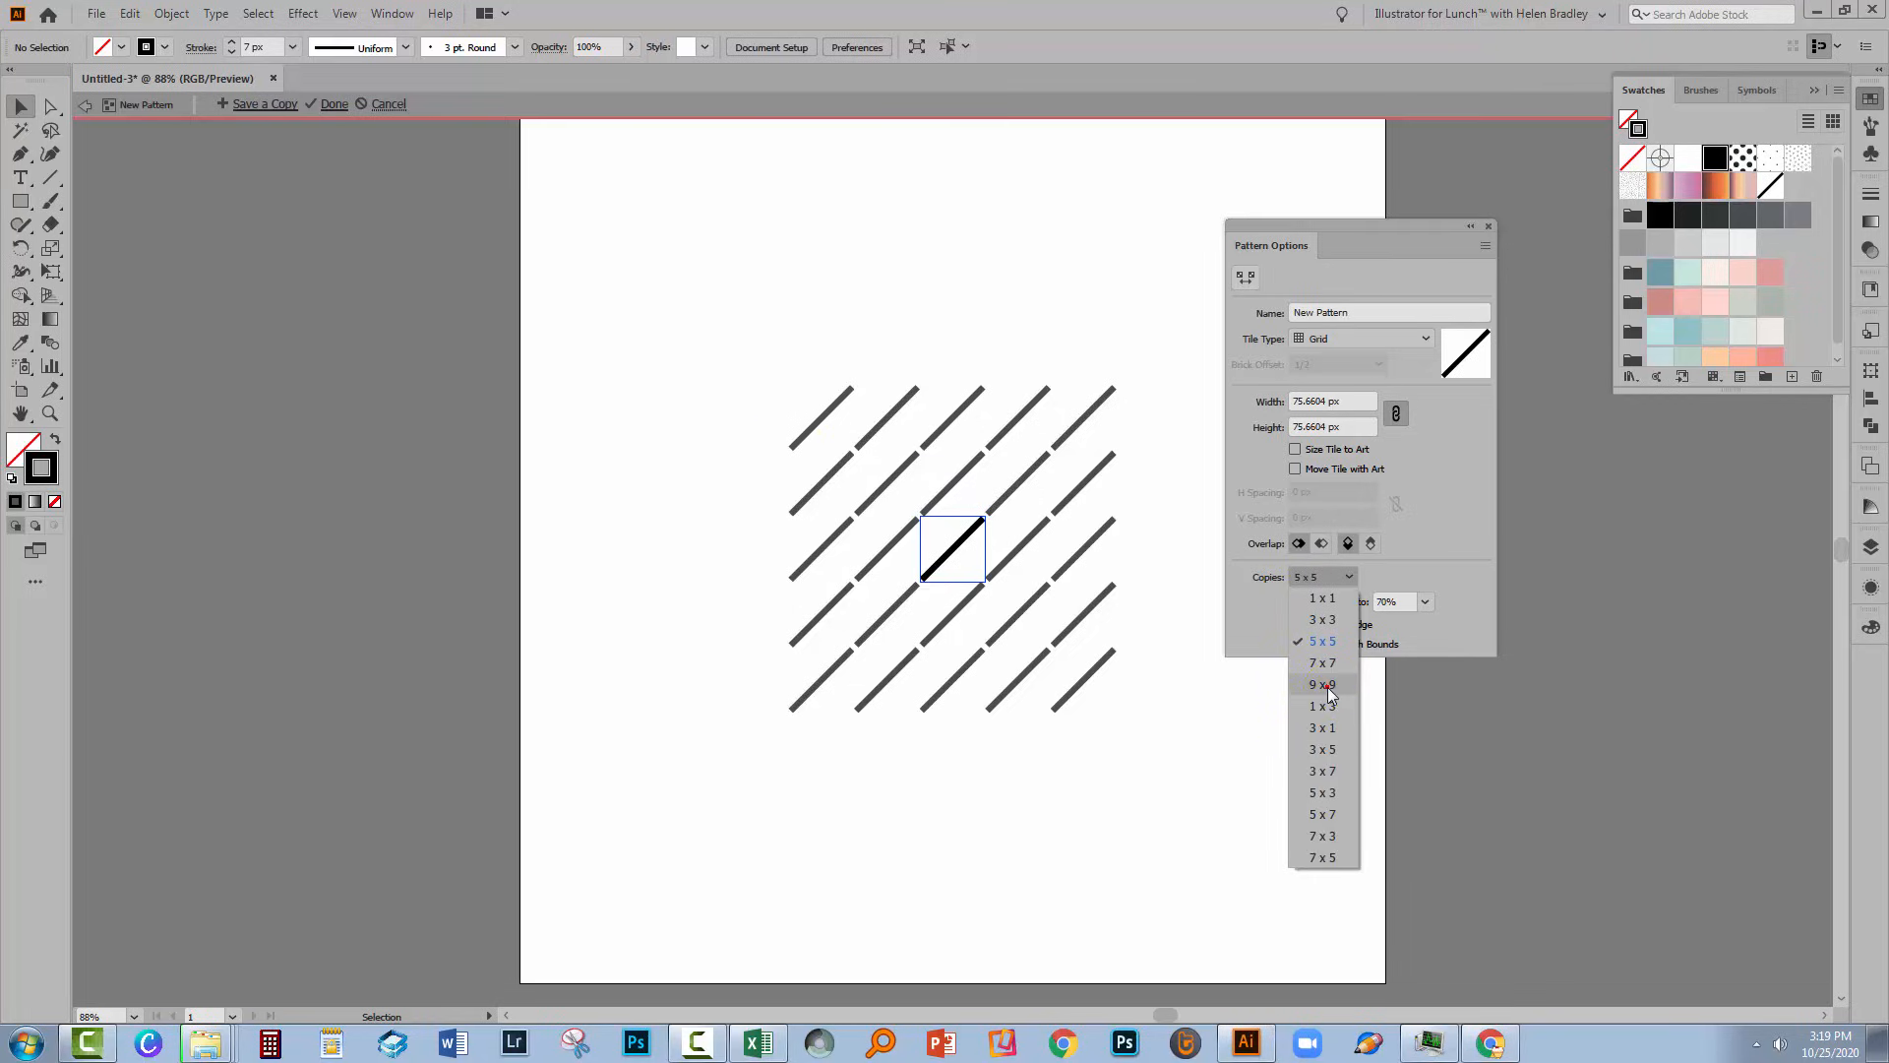
{"action": "left_click", "coordinate": [1322, 685]}
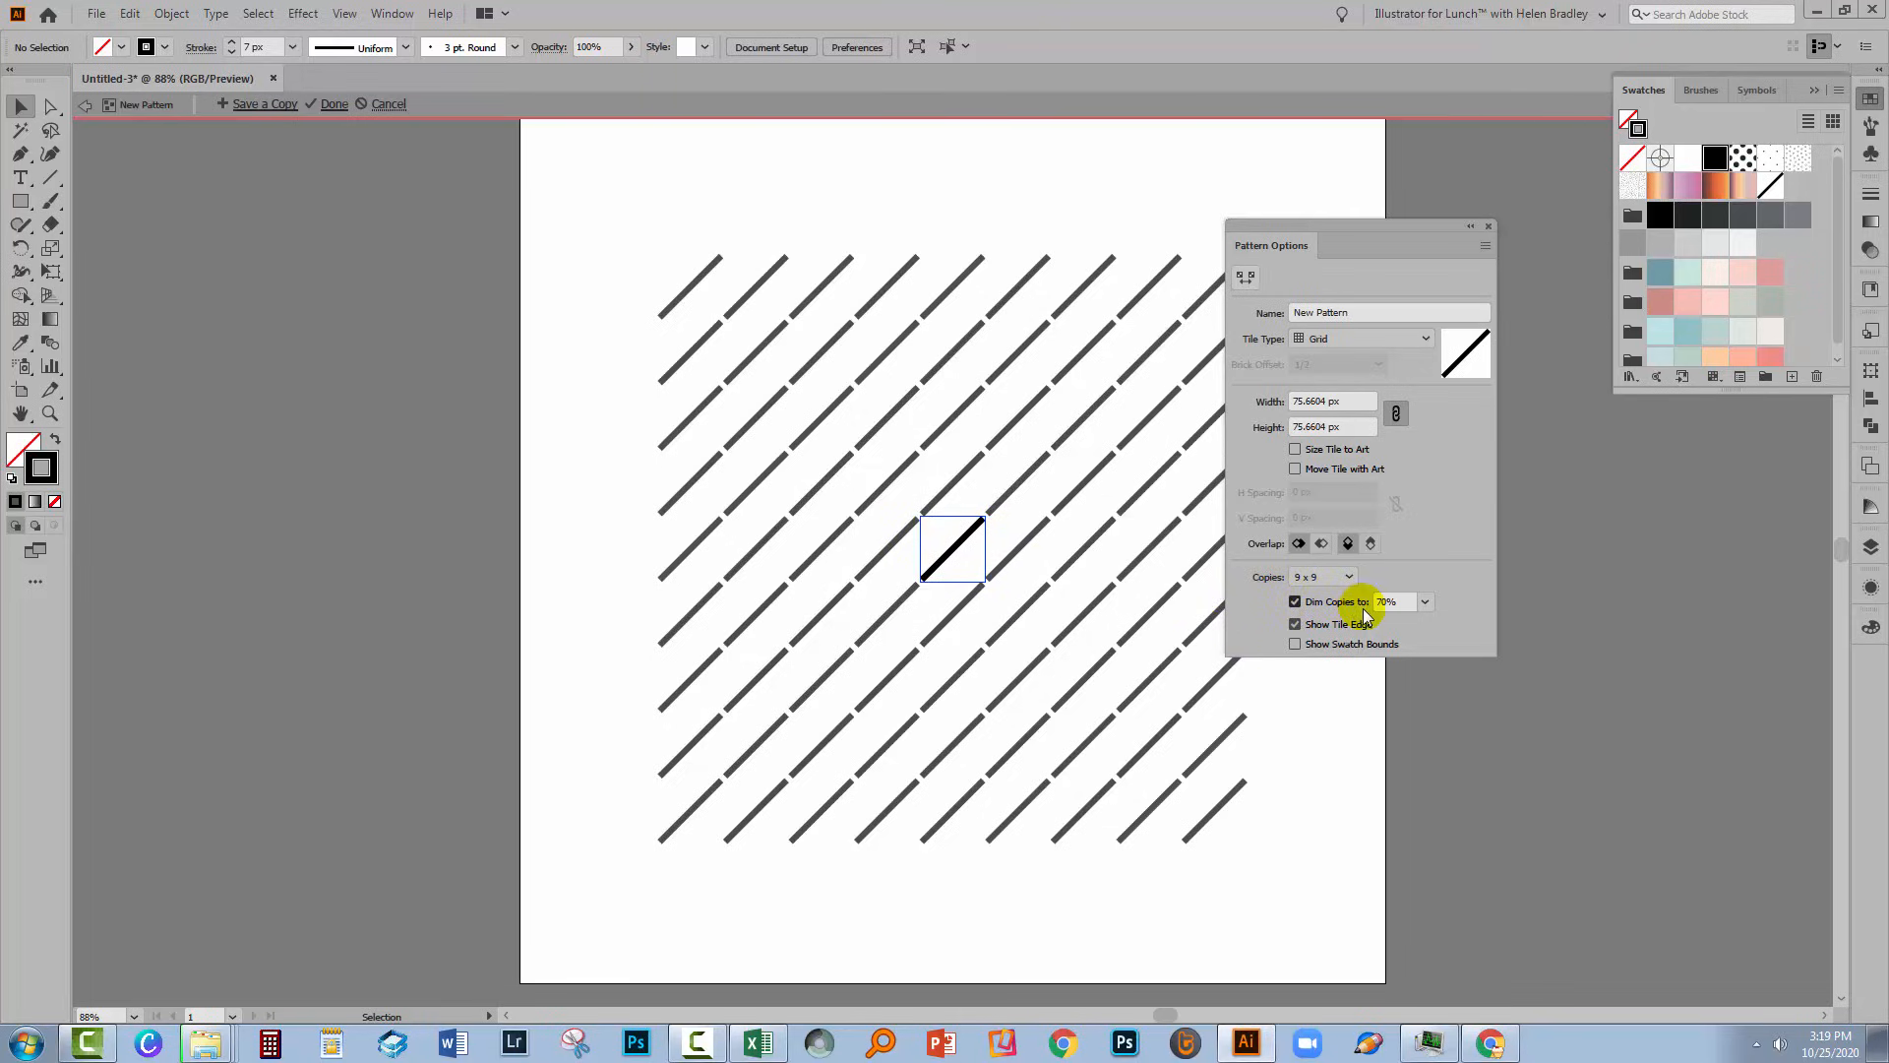
{"action": "triple_click", "coordinate": [1396, 601]}
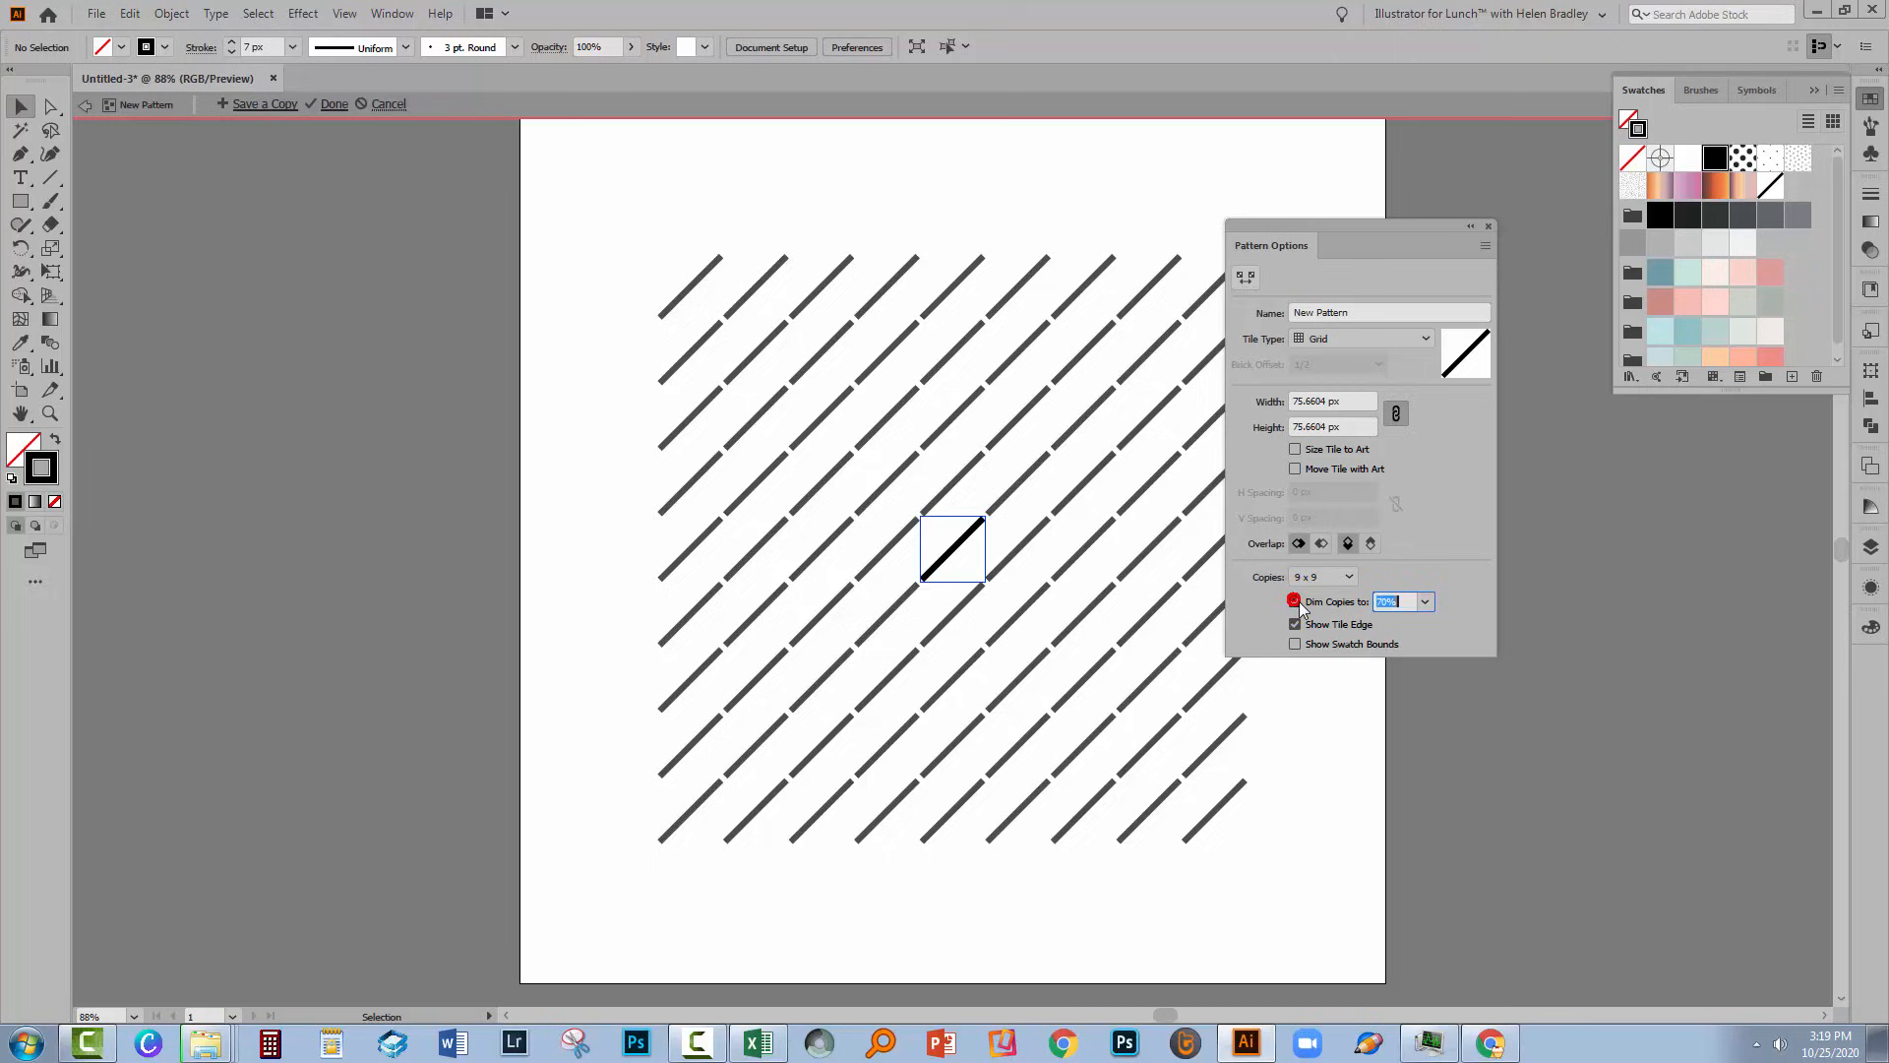
{"action": "left_click", "coordinate": [1295, 602]}
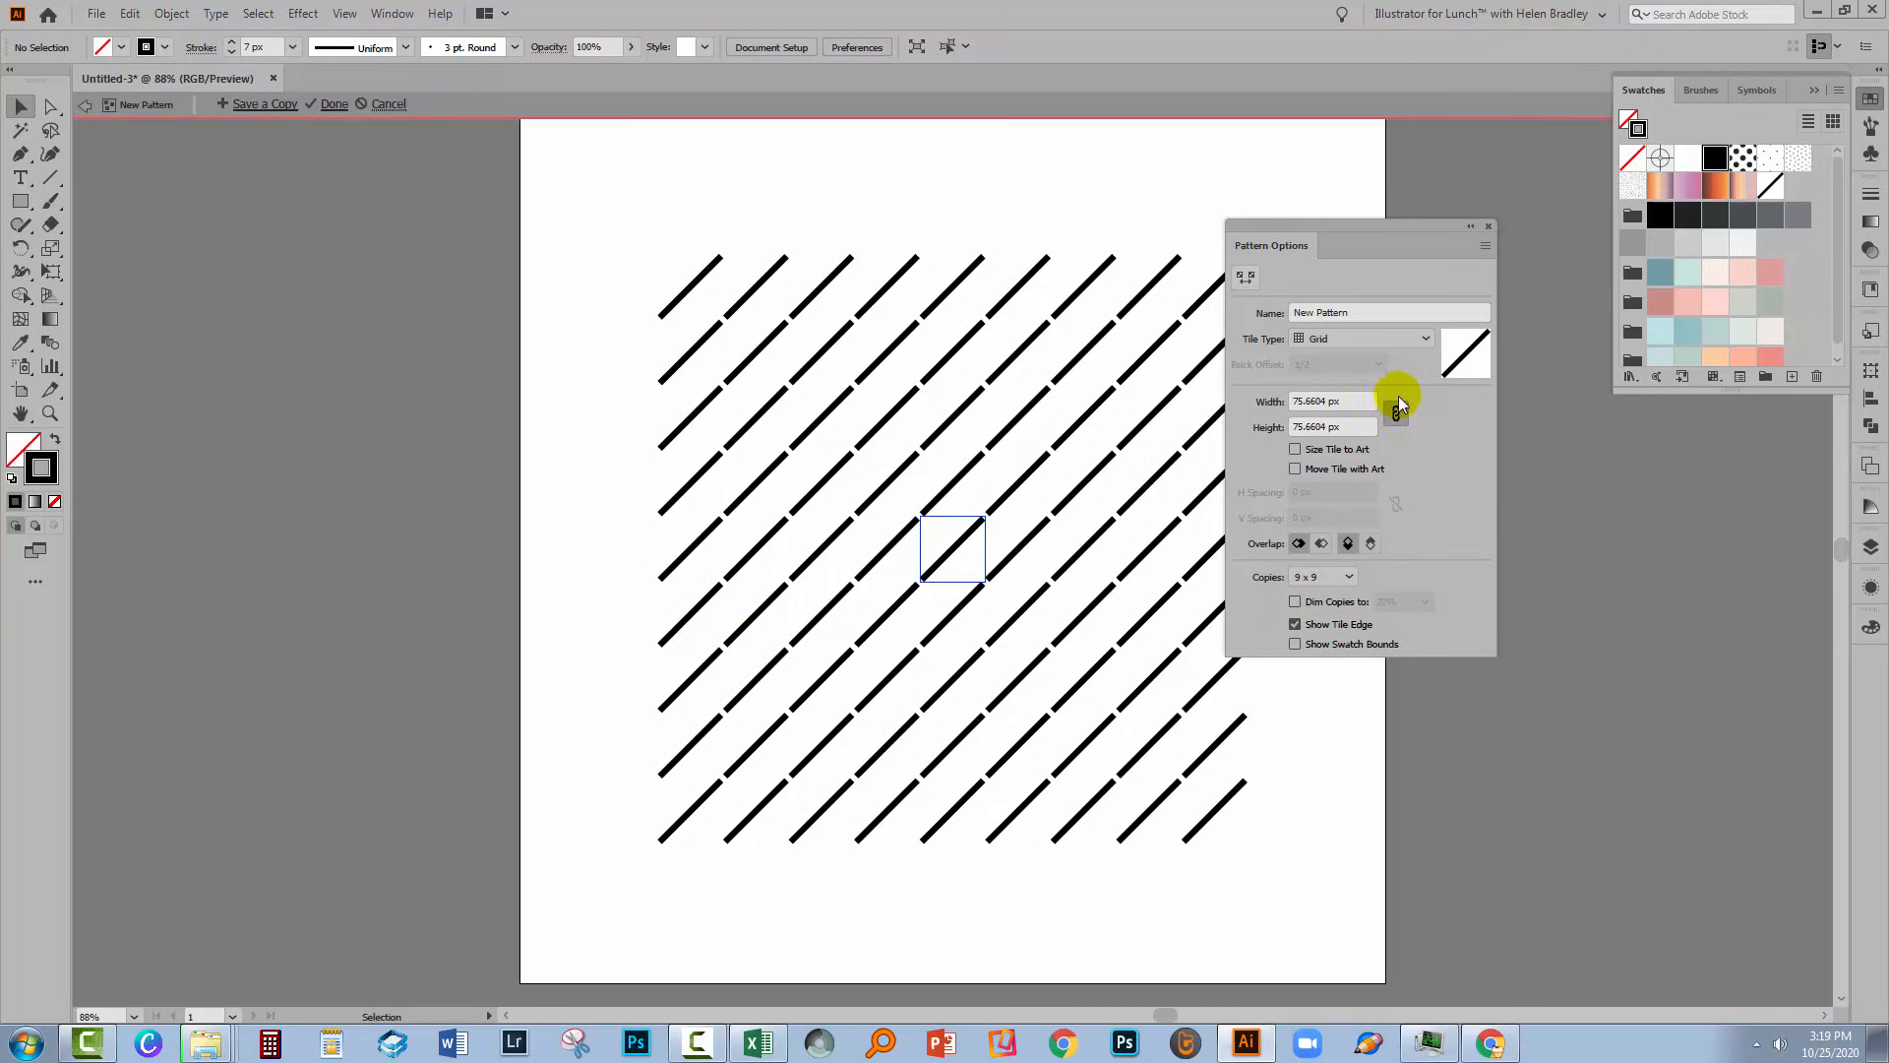
{"action": "mouse_move", "coordinate": [1395, 415]}
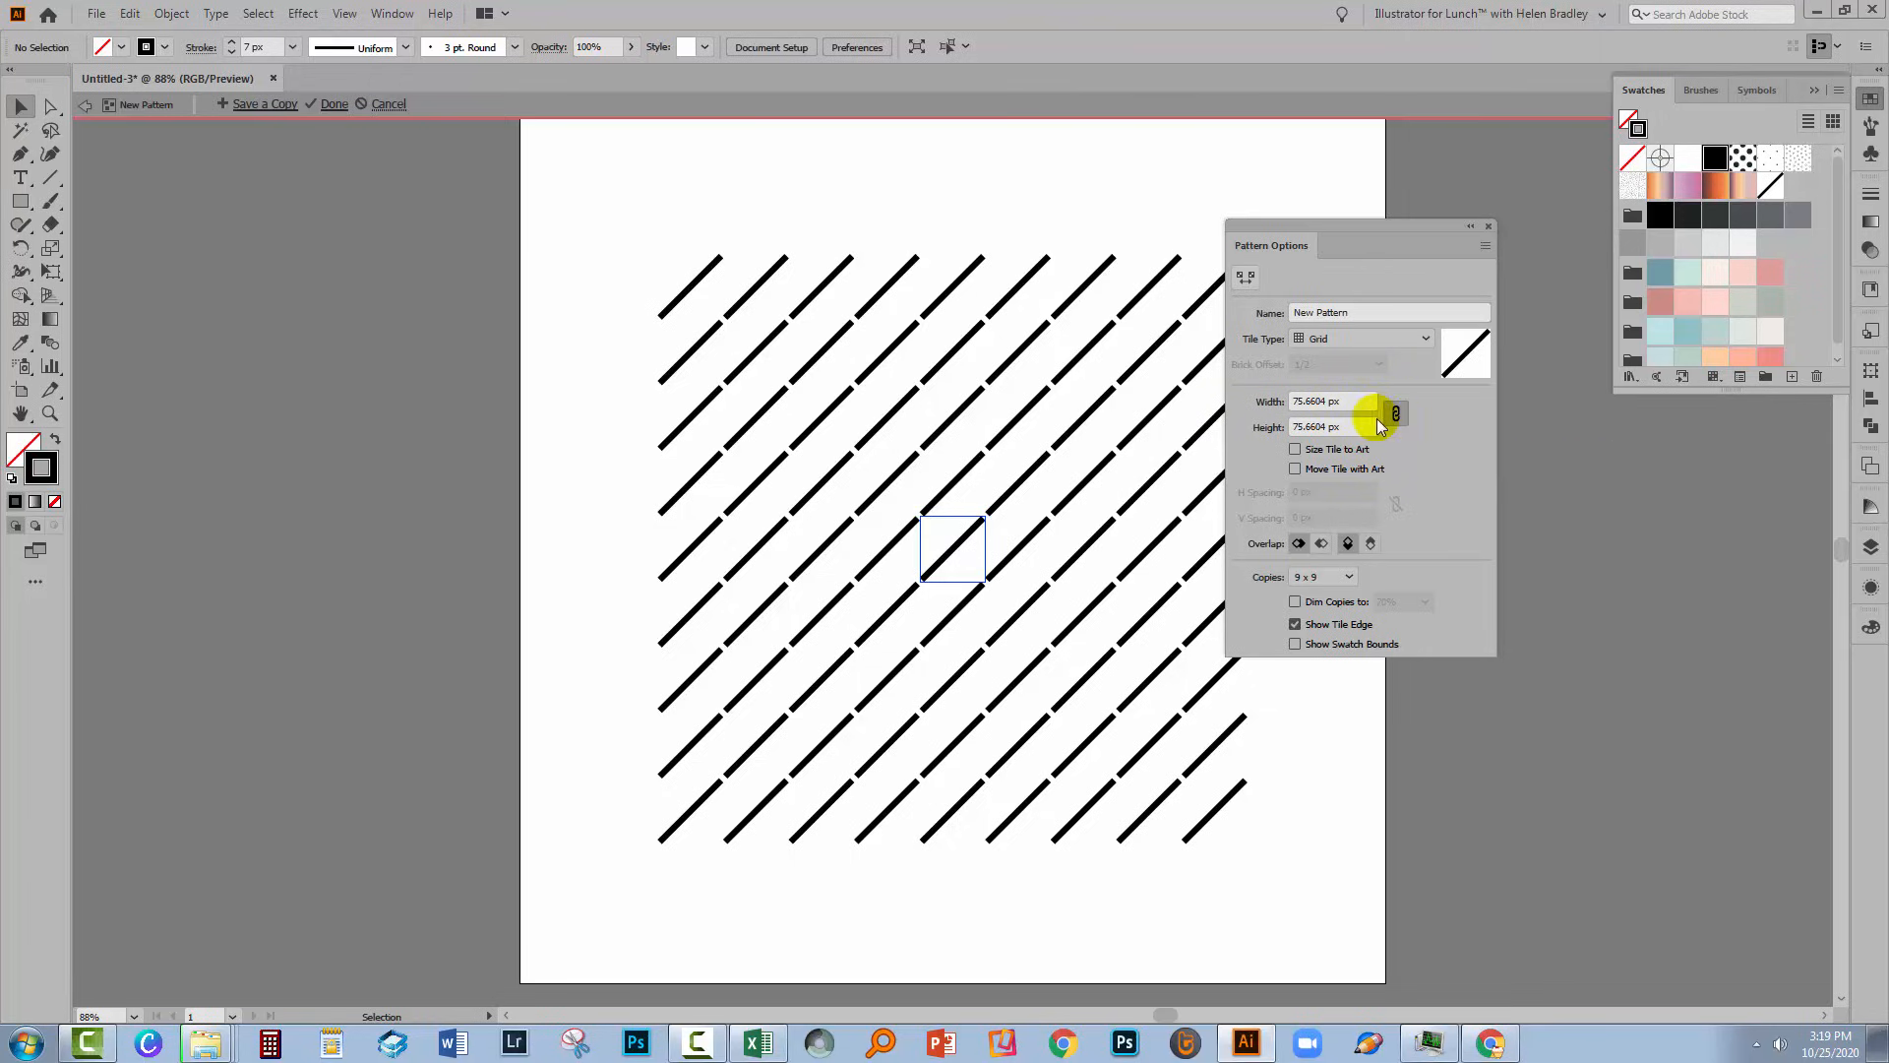
{"action": "mouse_move", "coordinate": [1397, 431]}
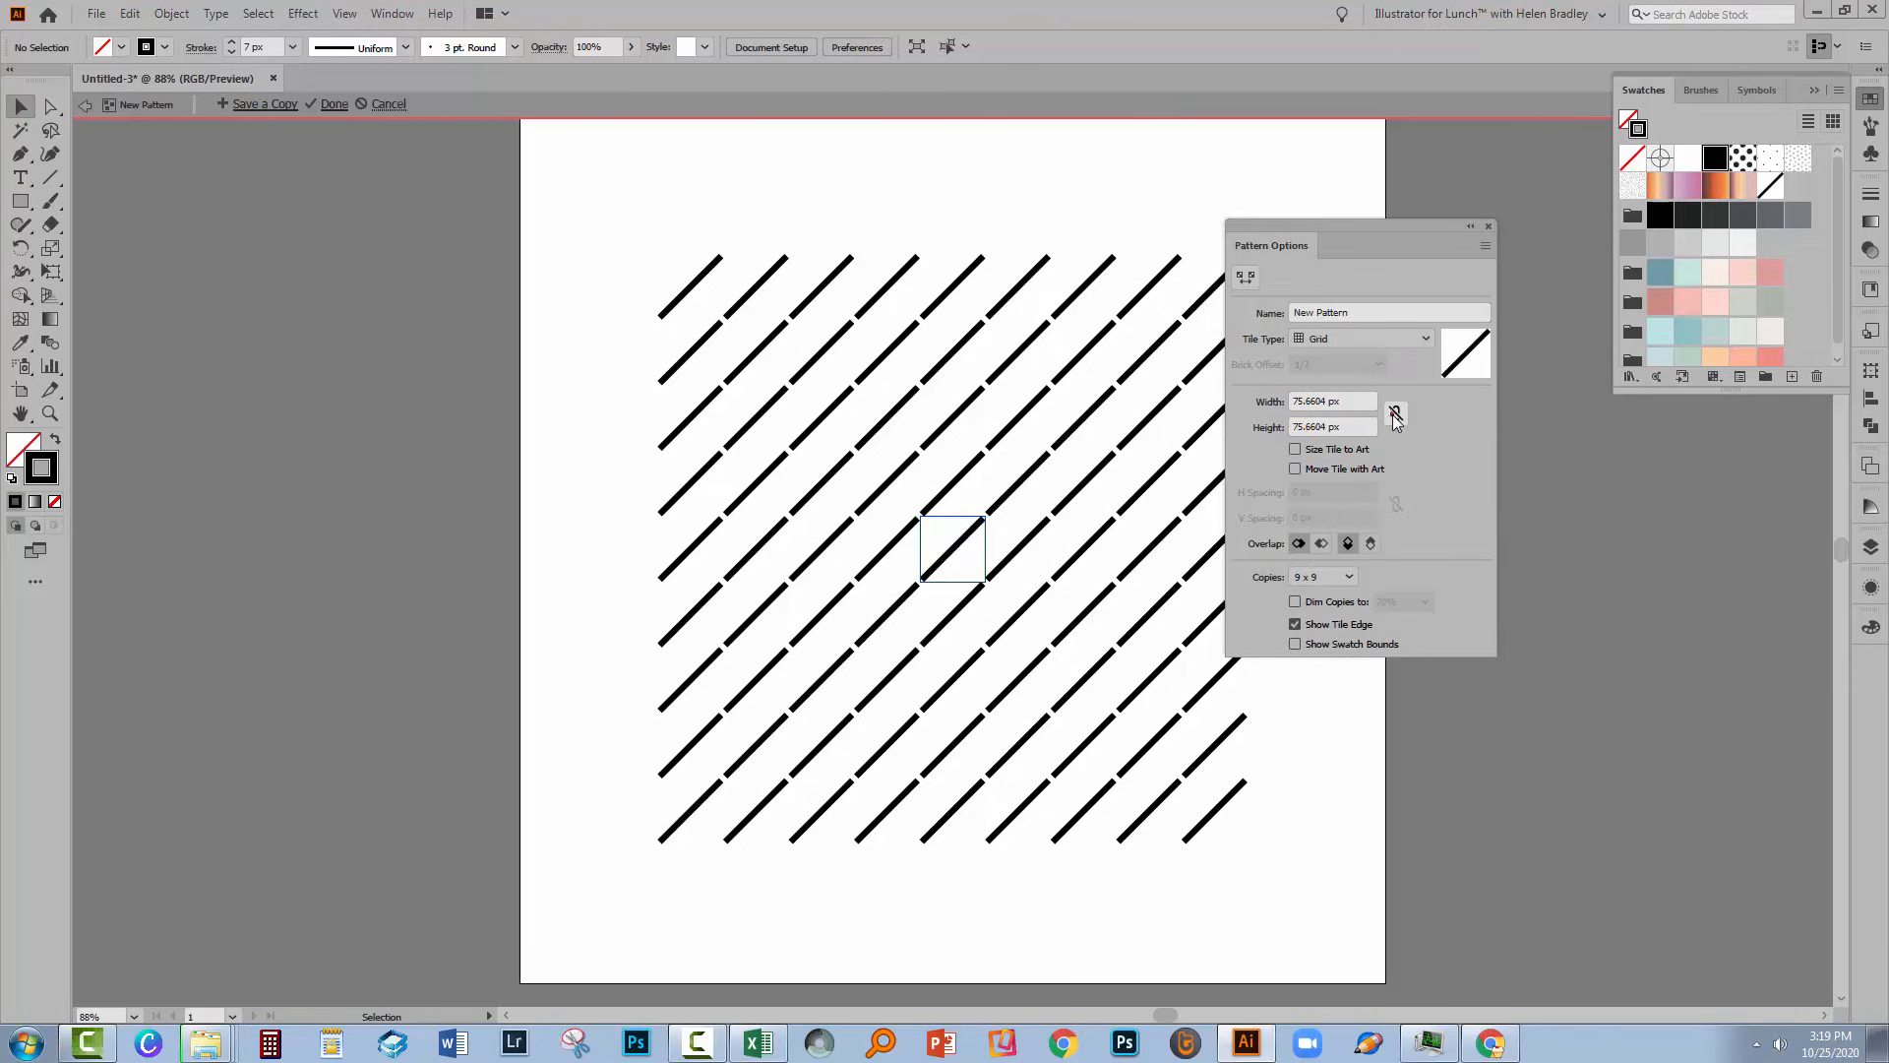
Step: Select the tile Width field, currently 75.6604 px, to change it to 70 px
{"action": "left_click", "coordinate": [1396, 414]}
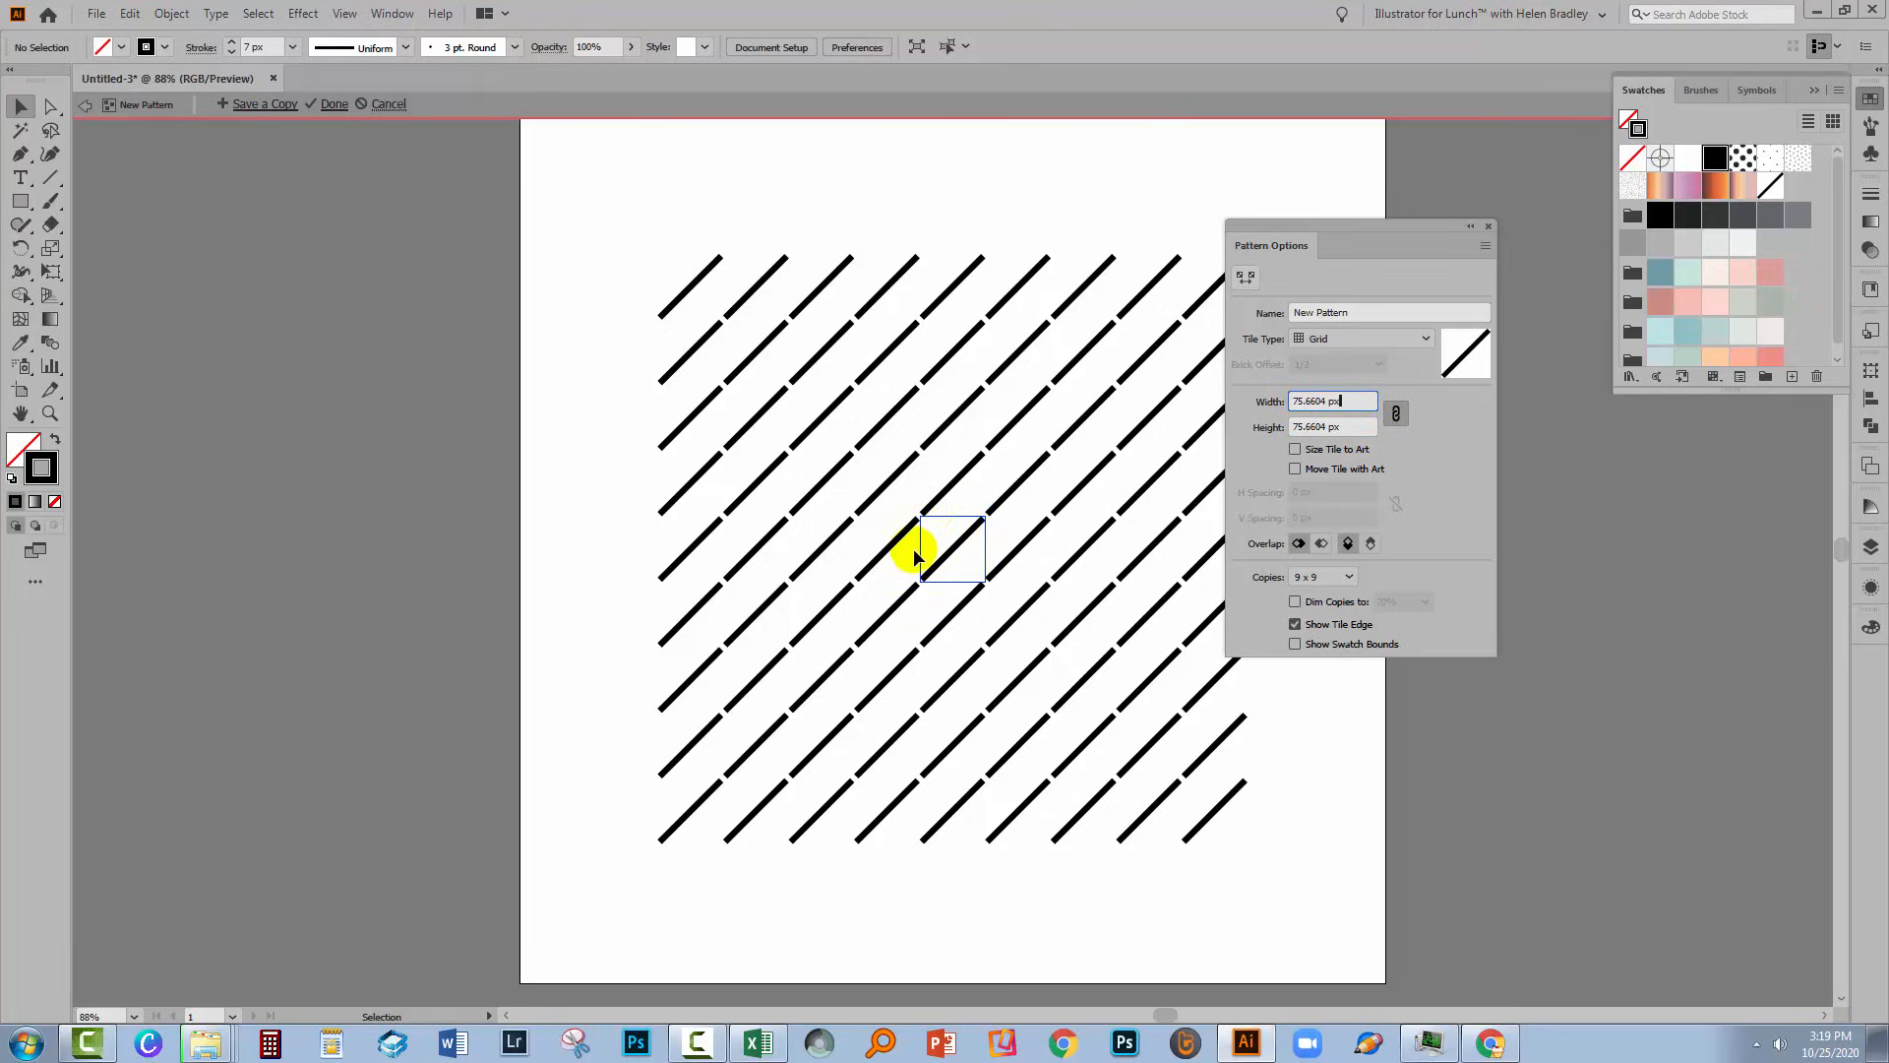
{"action": "mouse_move", "coordinate": [1257, 476]}
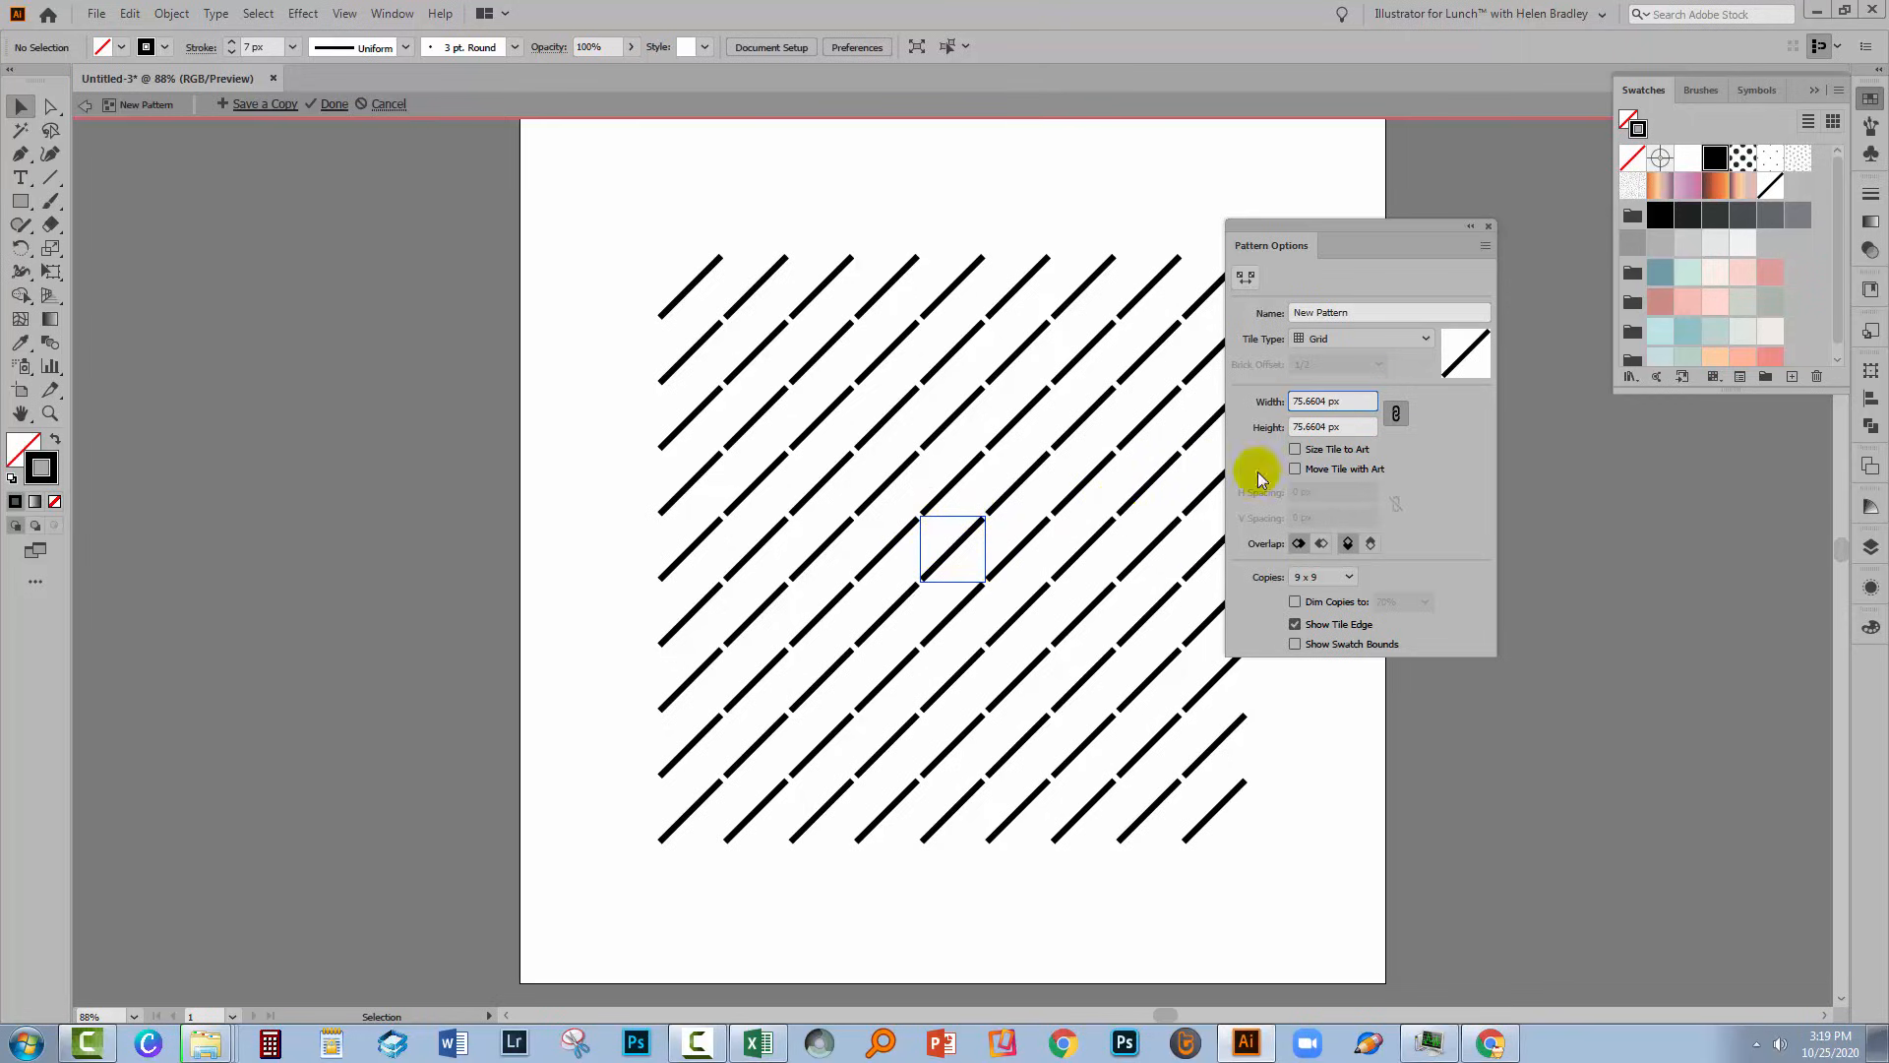
{"action": "mouse_move", "coordinate": [1296, 452]}
{"action": "type", "text": "70"}
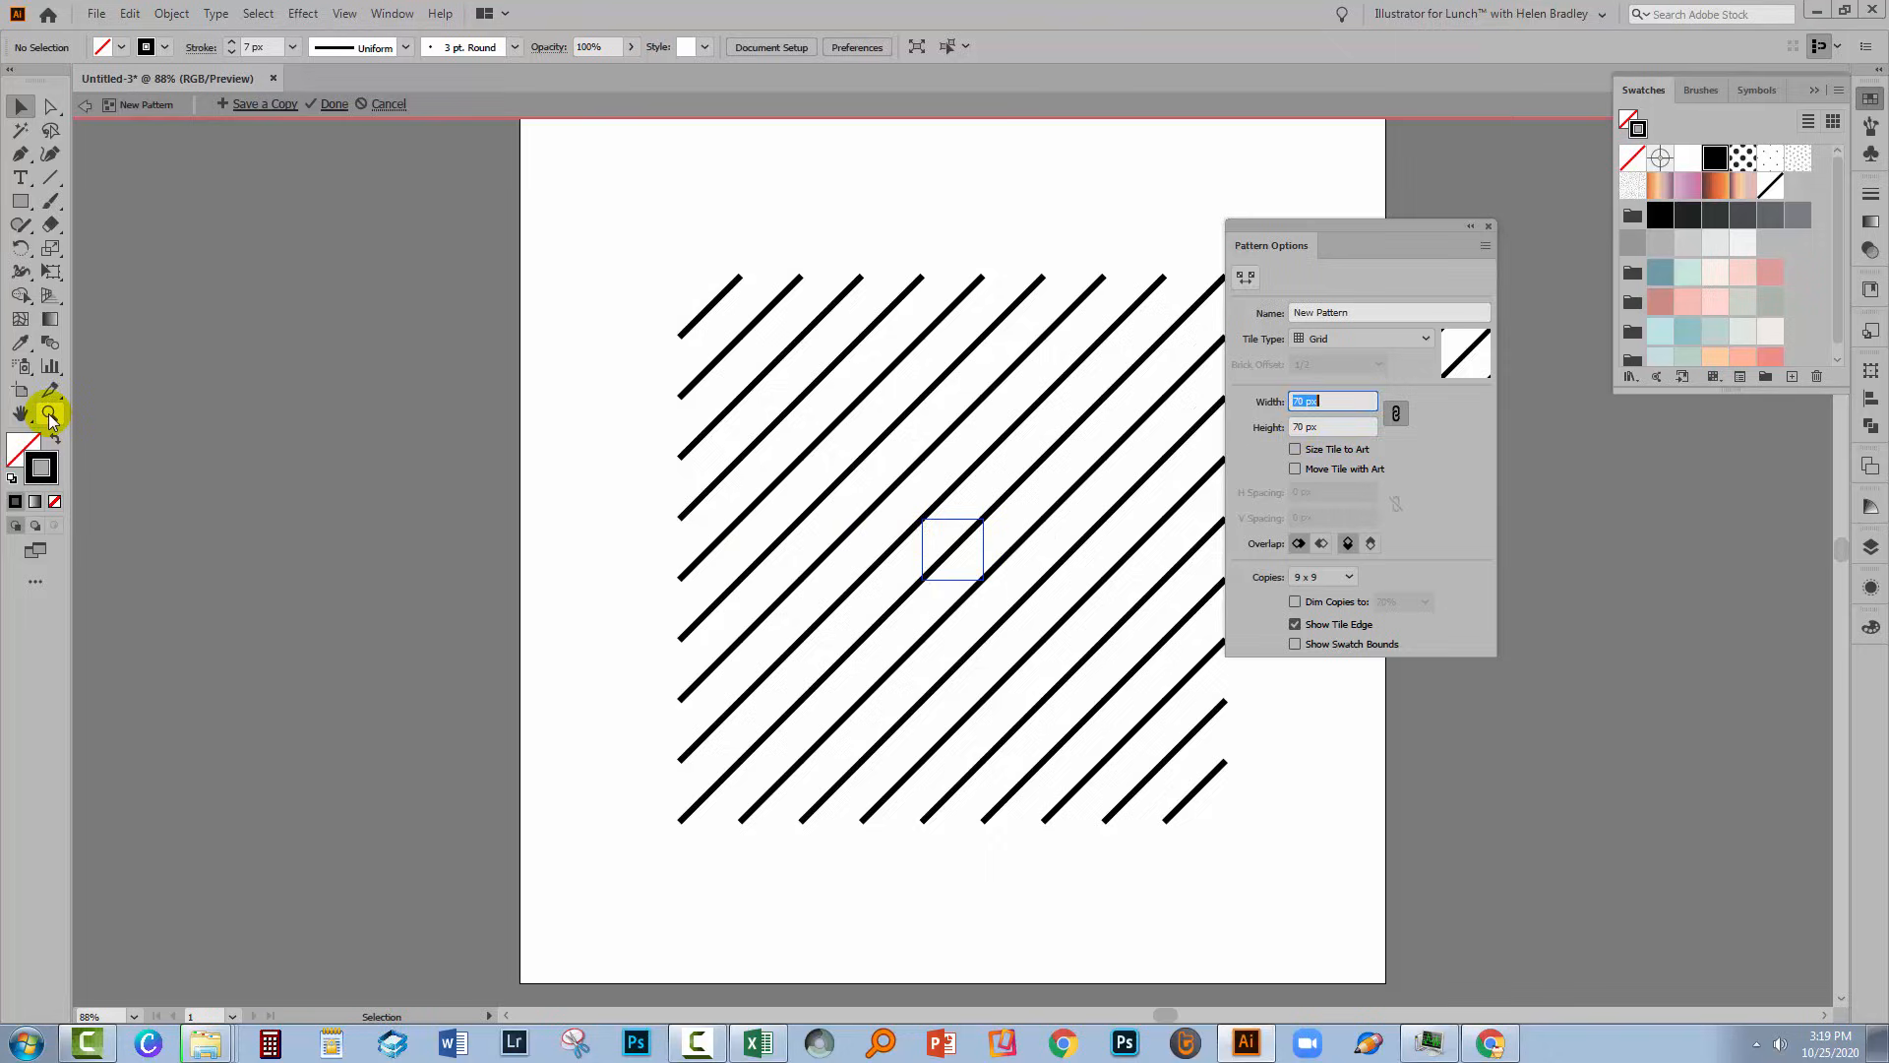
Step: Zoom in on the stripes and turn off Show Tile Edge to check for seams
{"action": "left_click", "coordinate": [50, 412]}
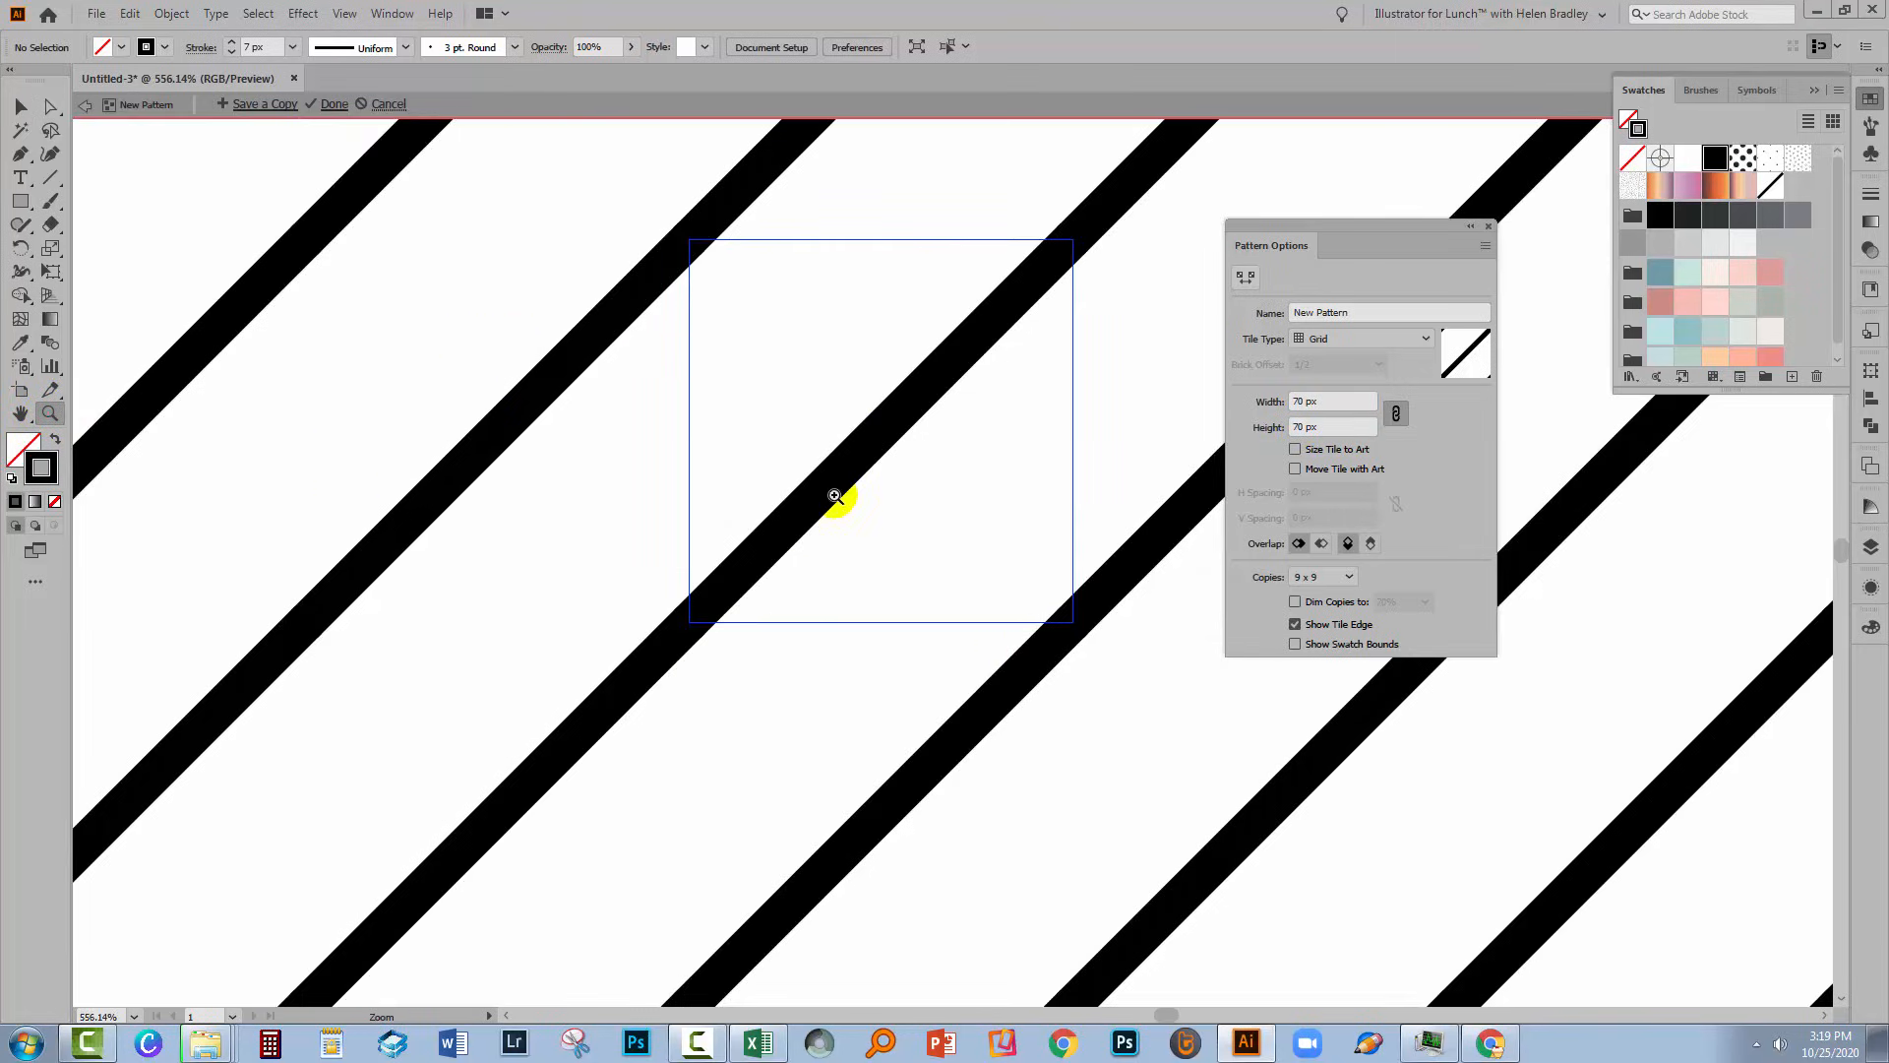
{"action": "mouse_move", "coordinate": [675, 581]}
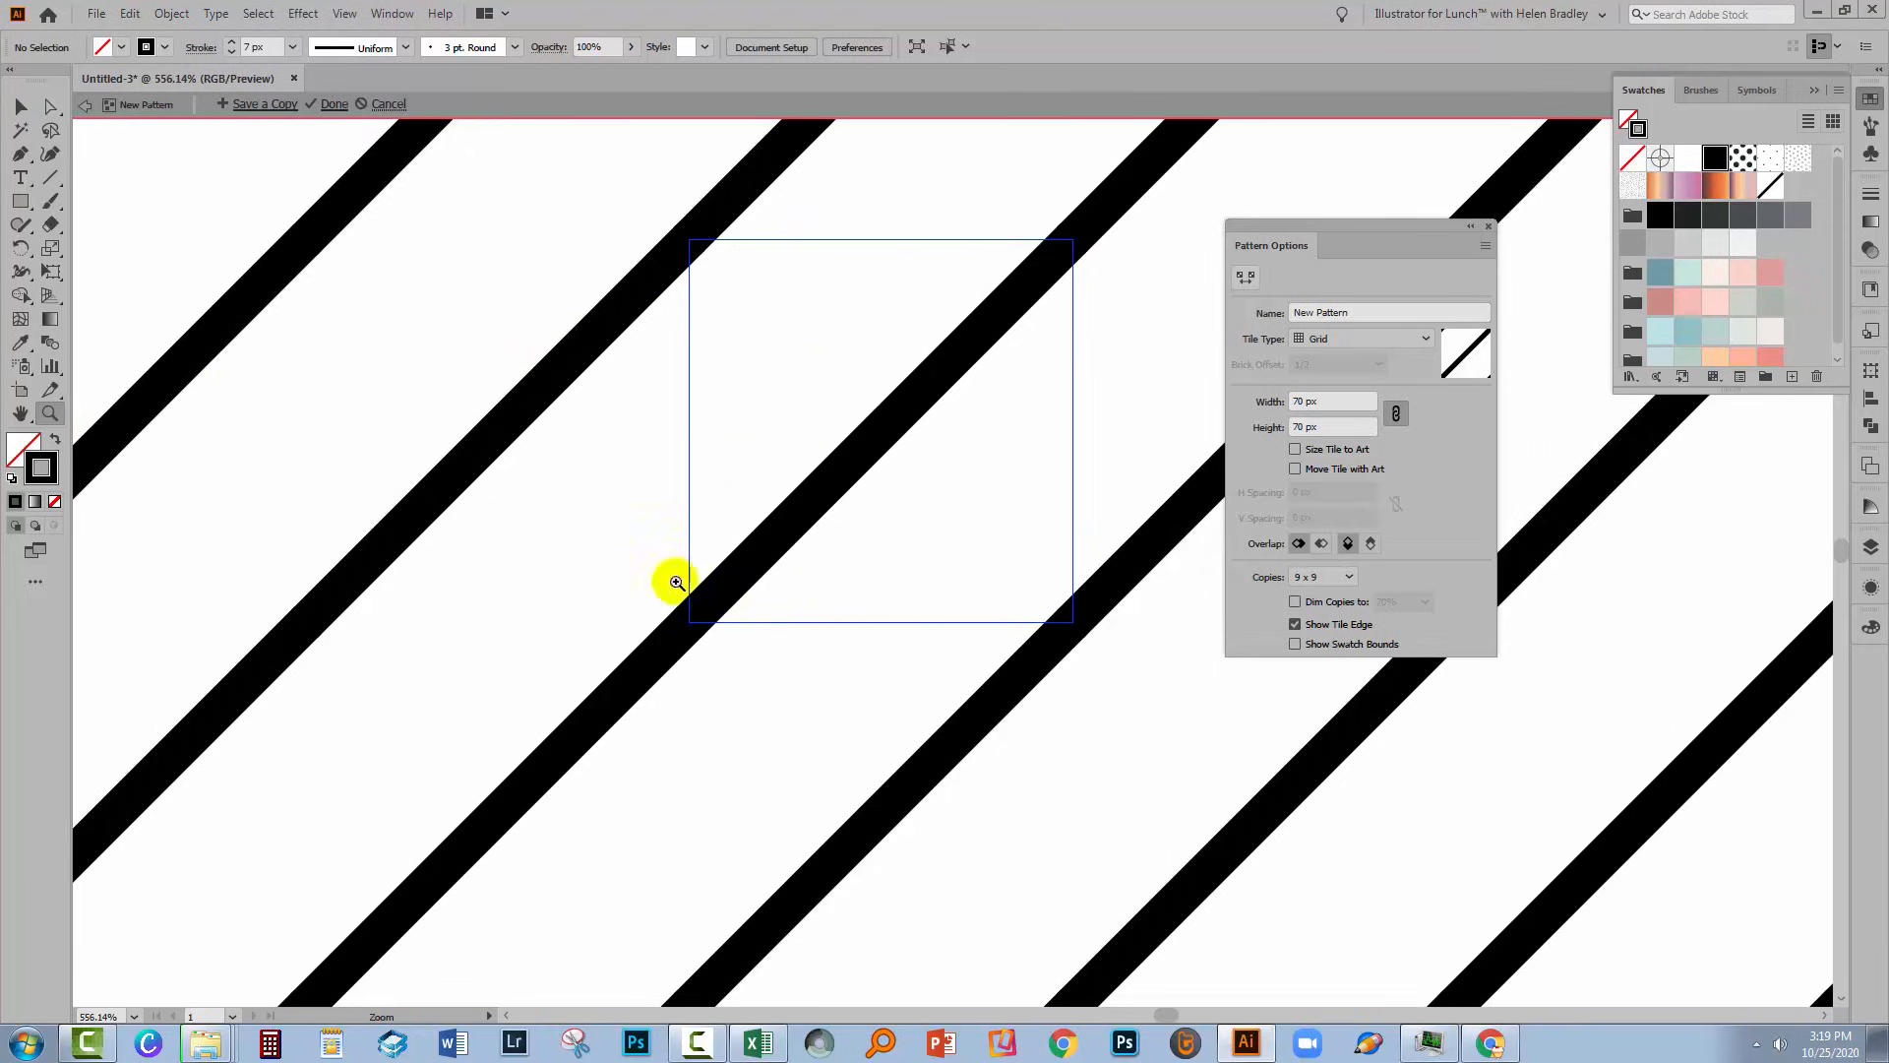
{"action": "mouse_move", "coordinate": [1083, 676]}
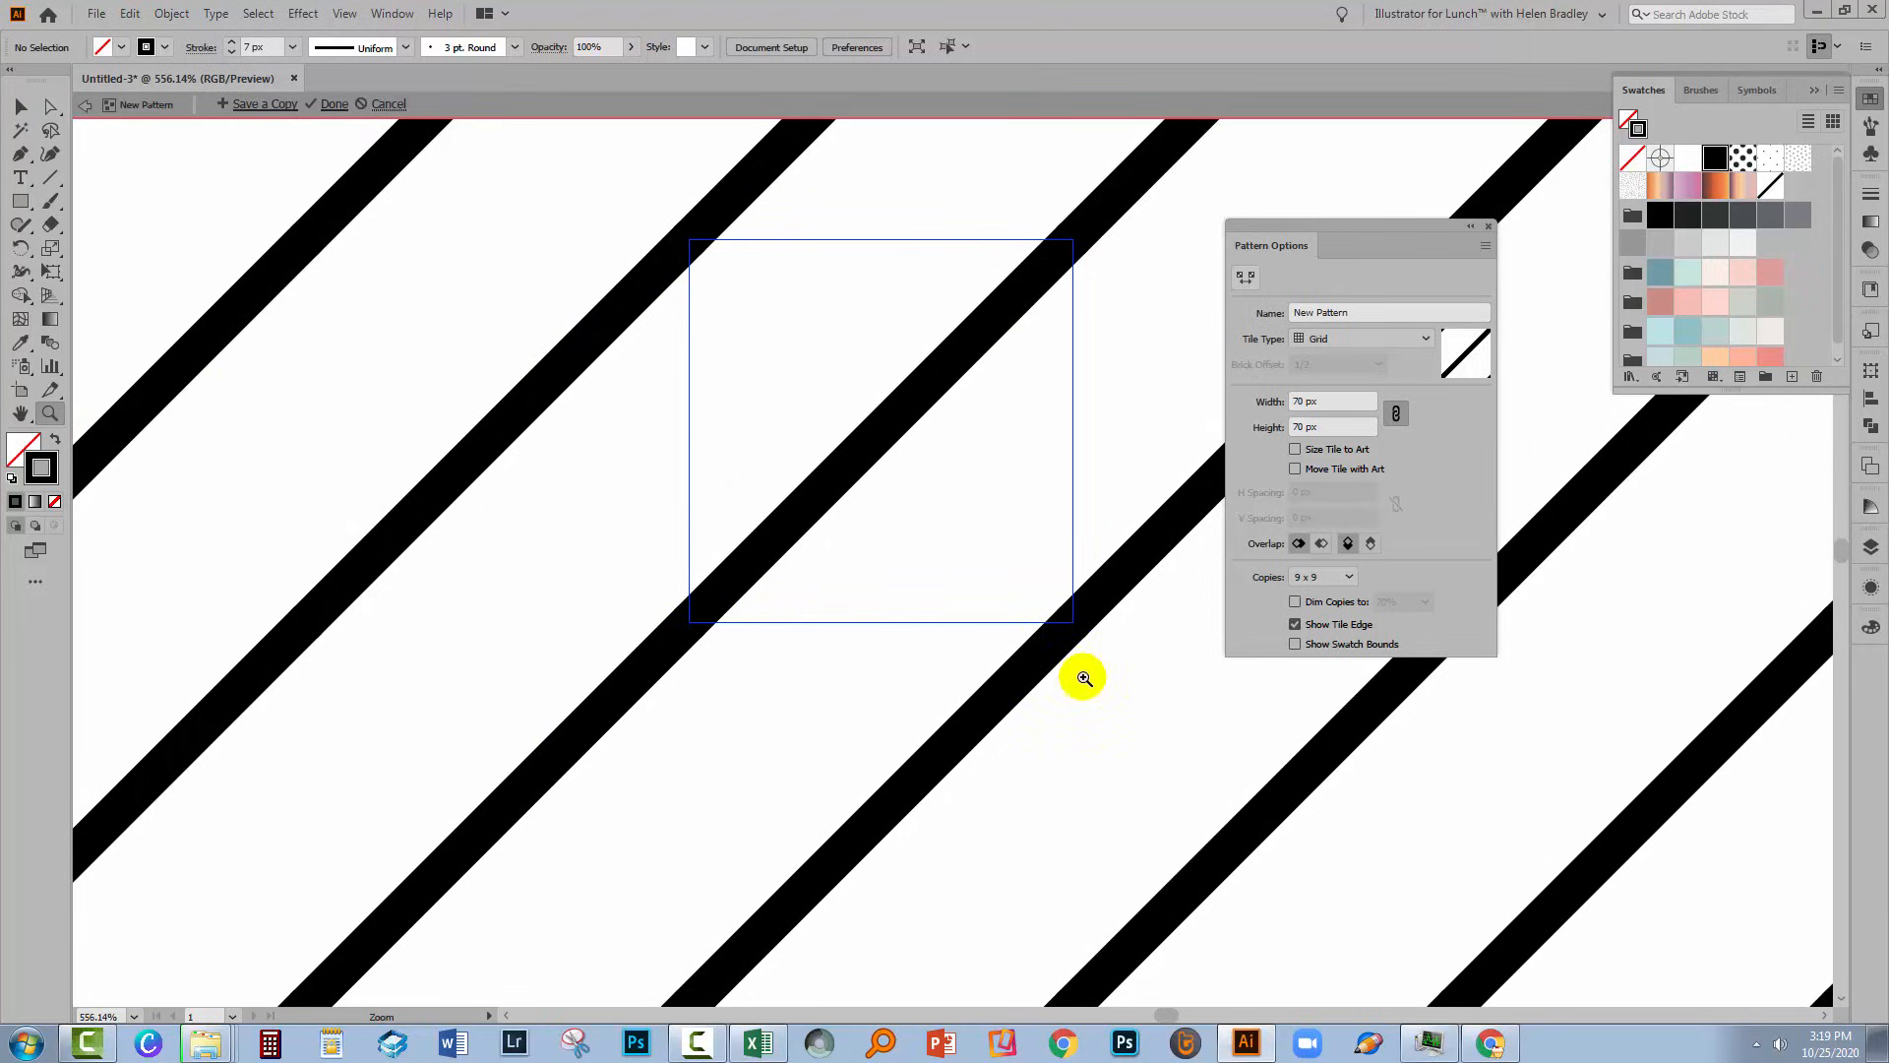
{"action": "left_click", "coordinate": [1295, 624]}
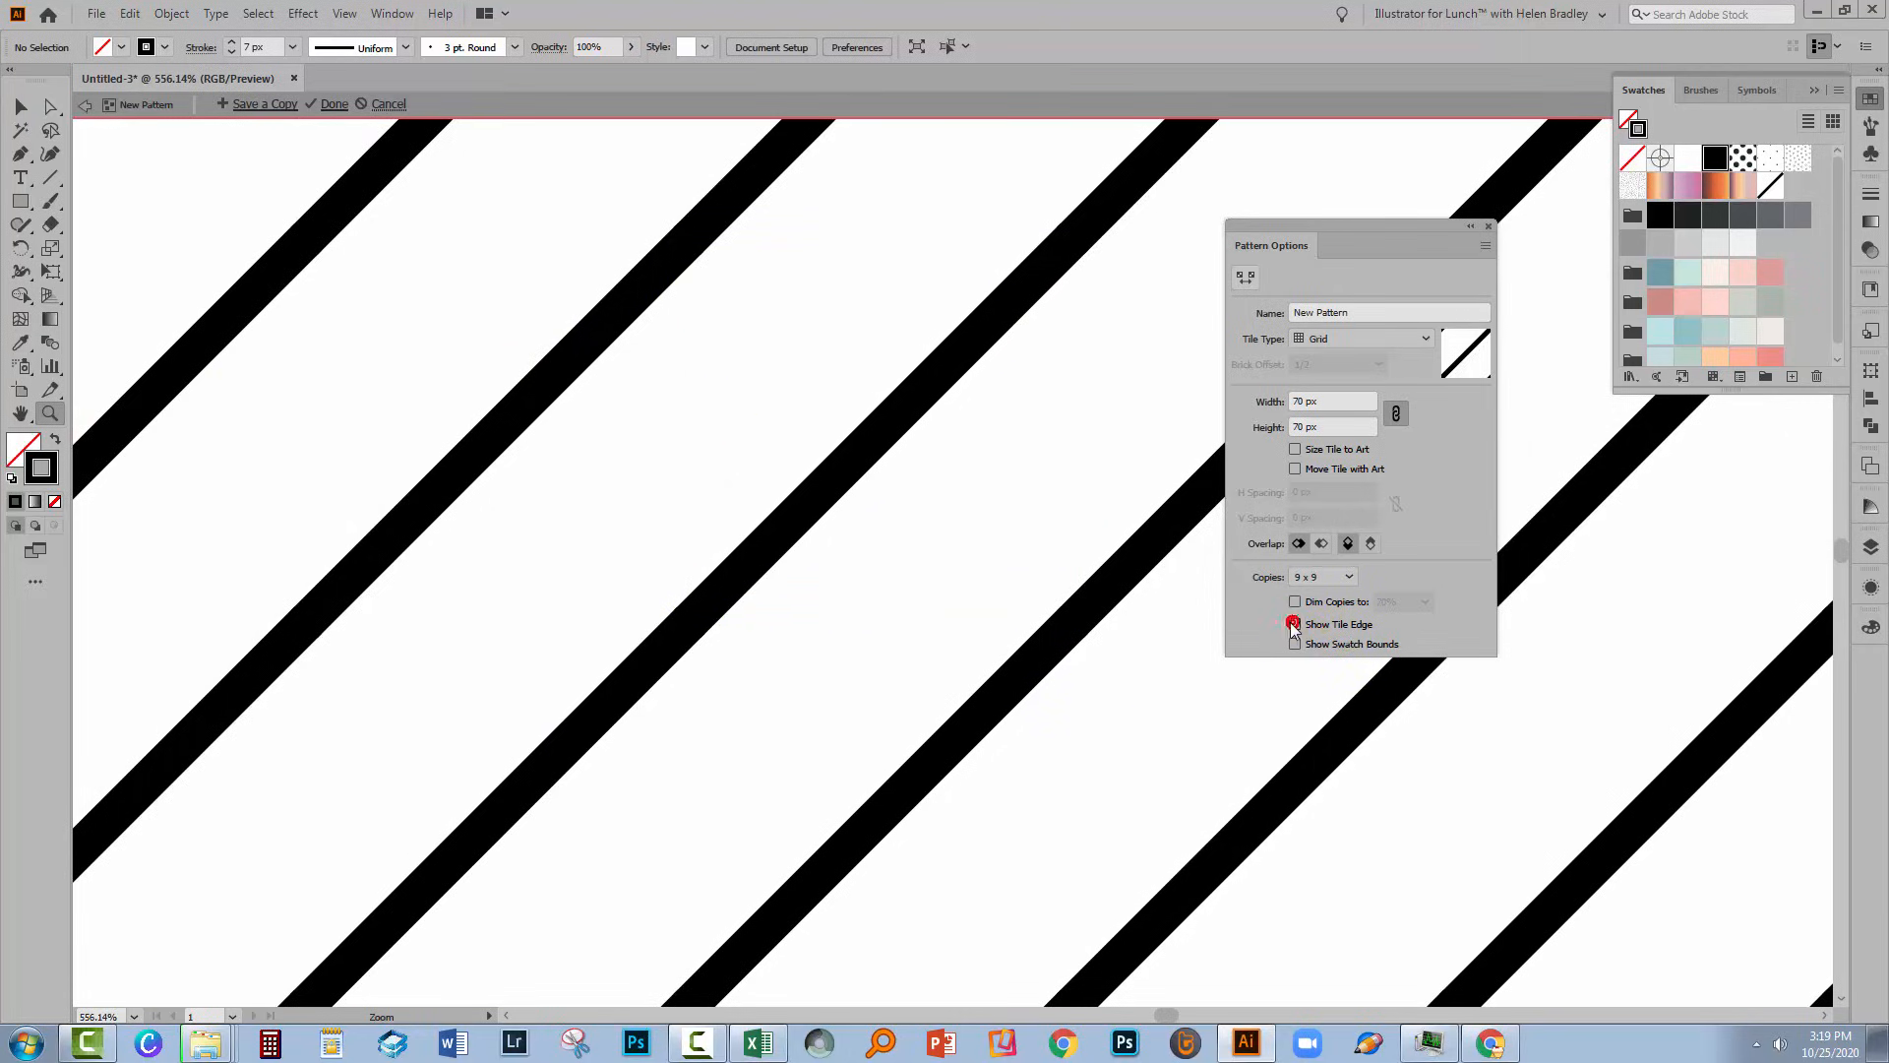
{"action": "left_click", "coordinate": [1295, 623]}
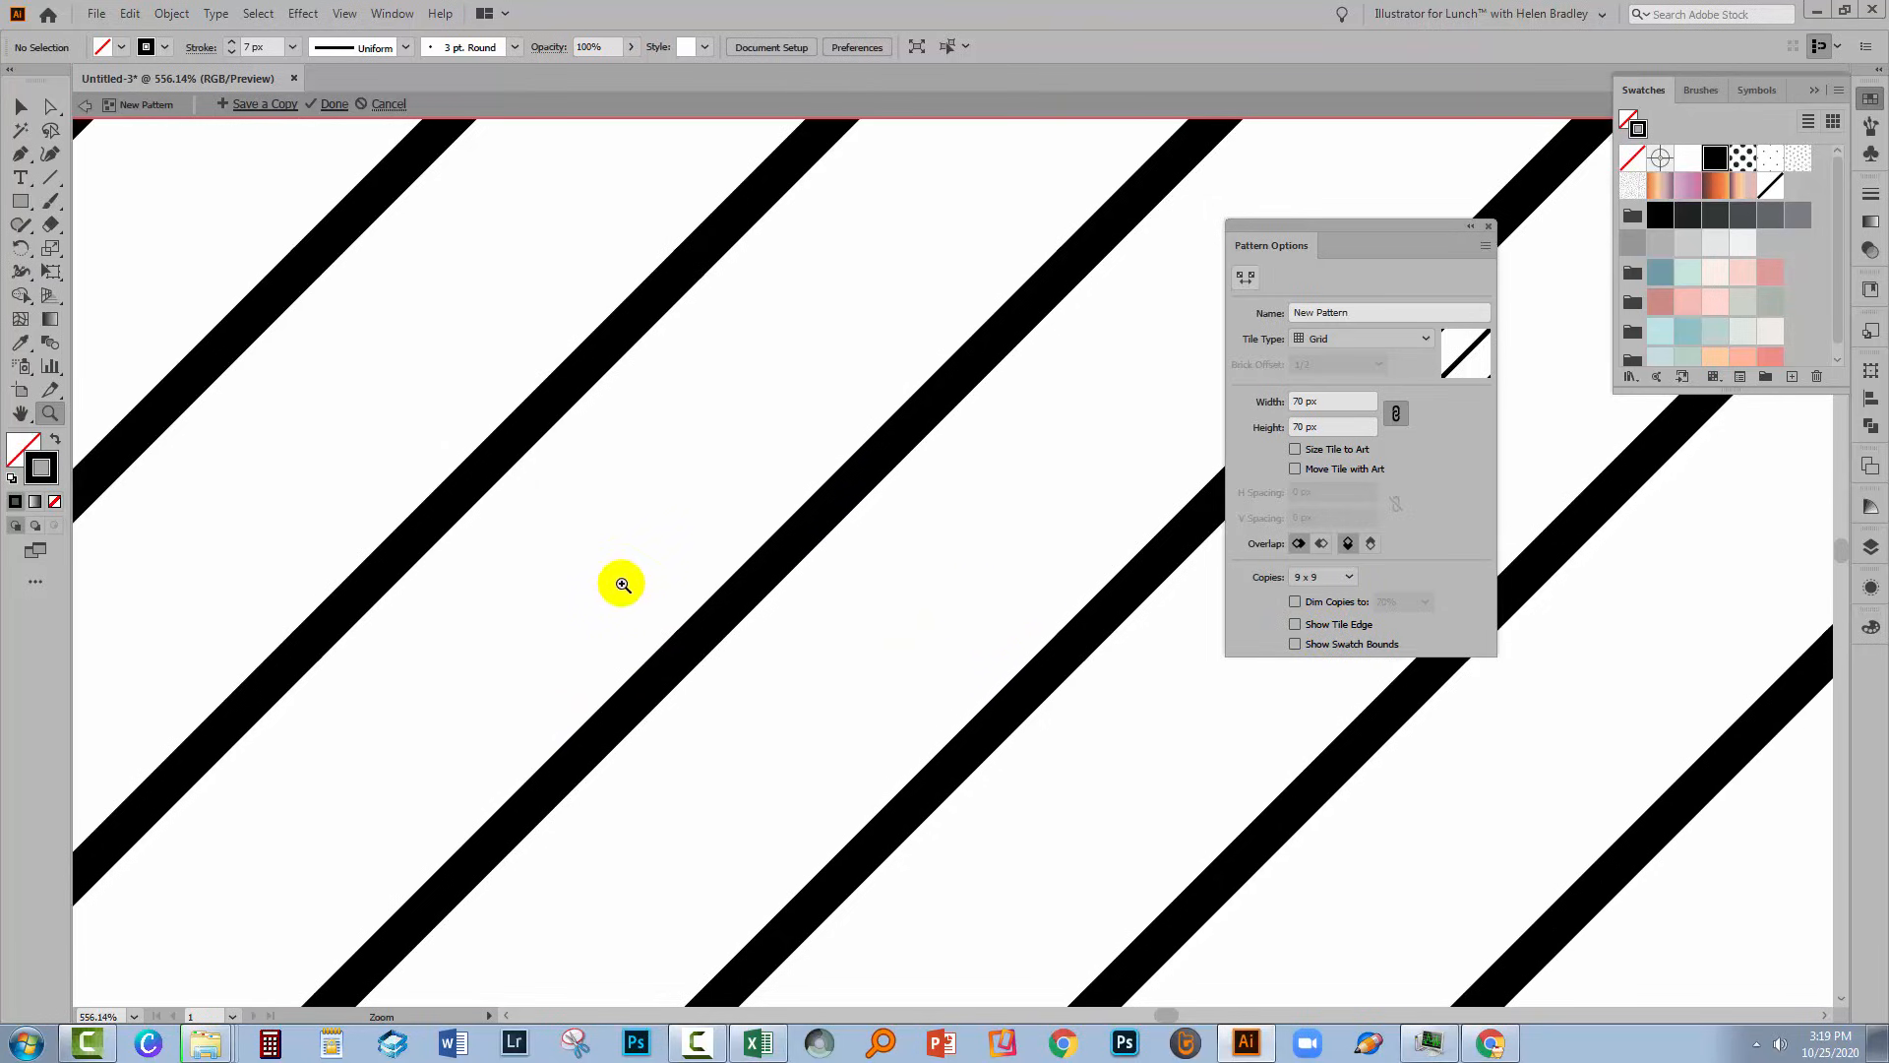
{"action": "mouse_move", "coordinate": [1008, 547]}
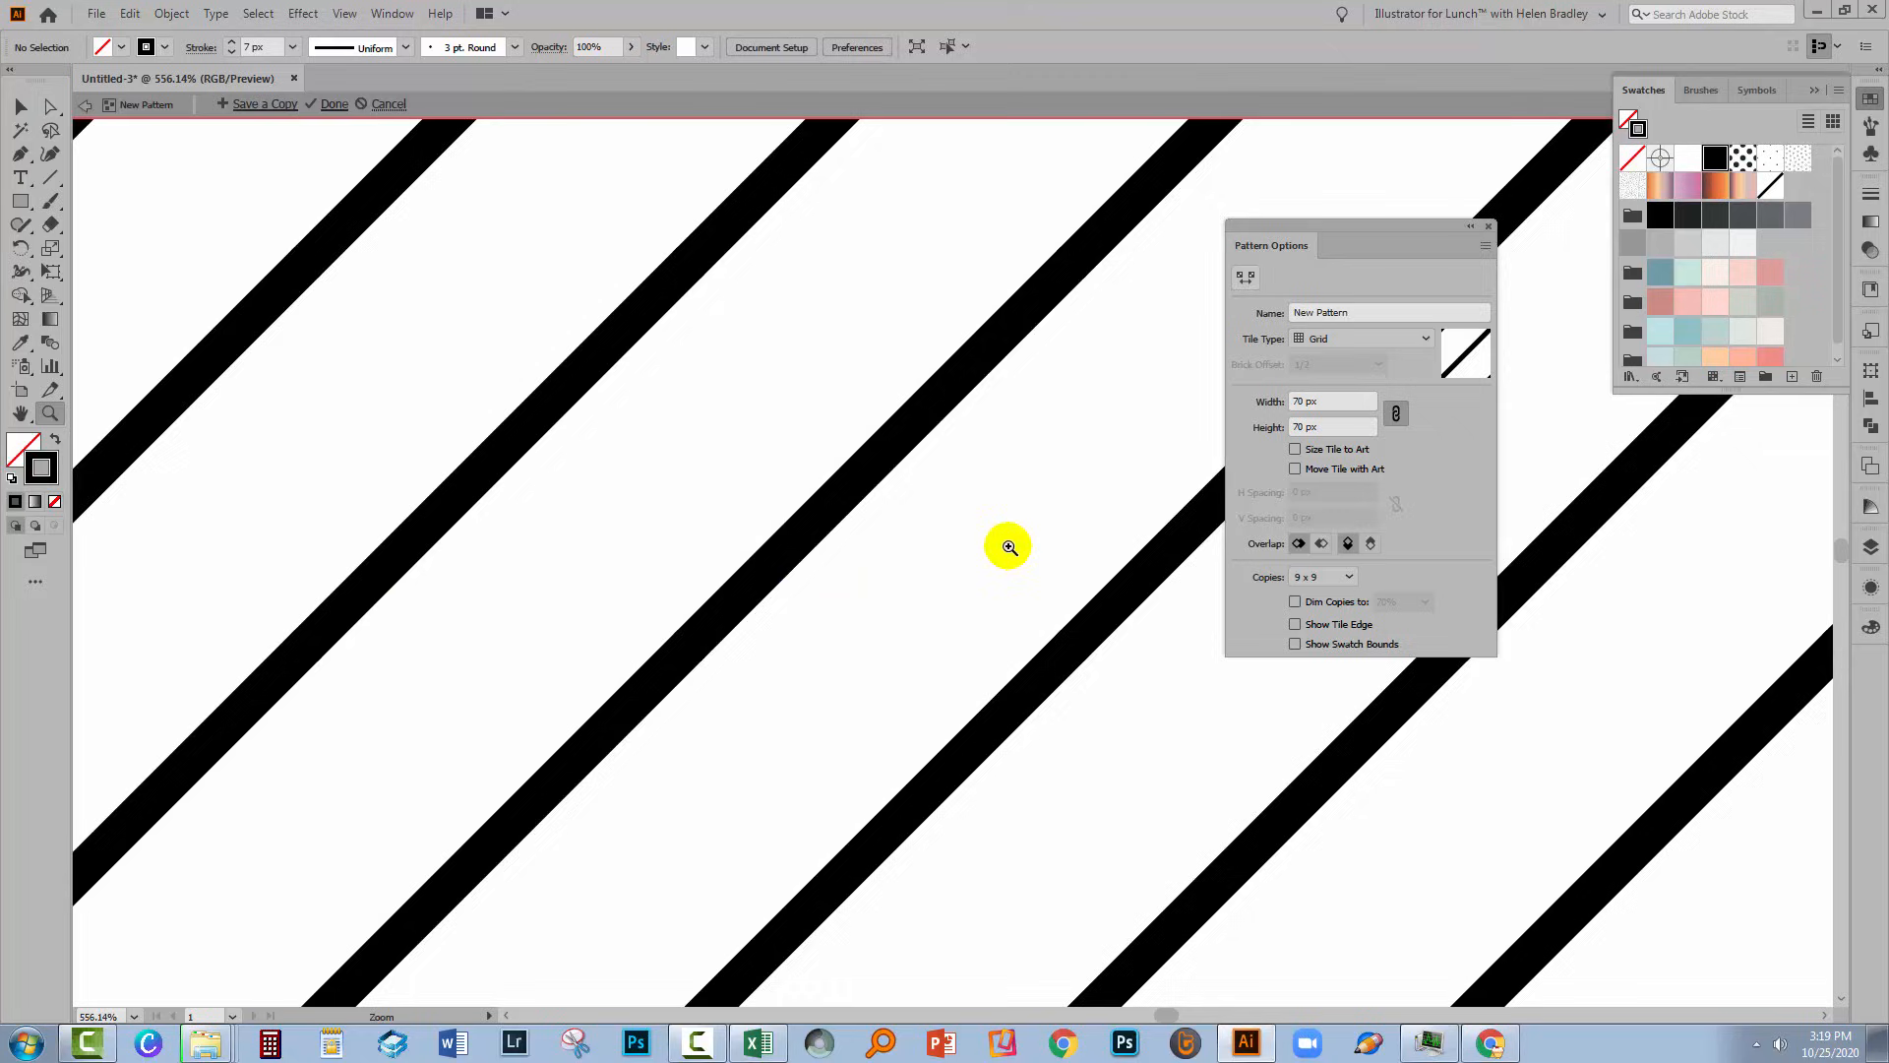
{"action": "mouse_move", "coordinate": [781, 562]}
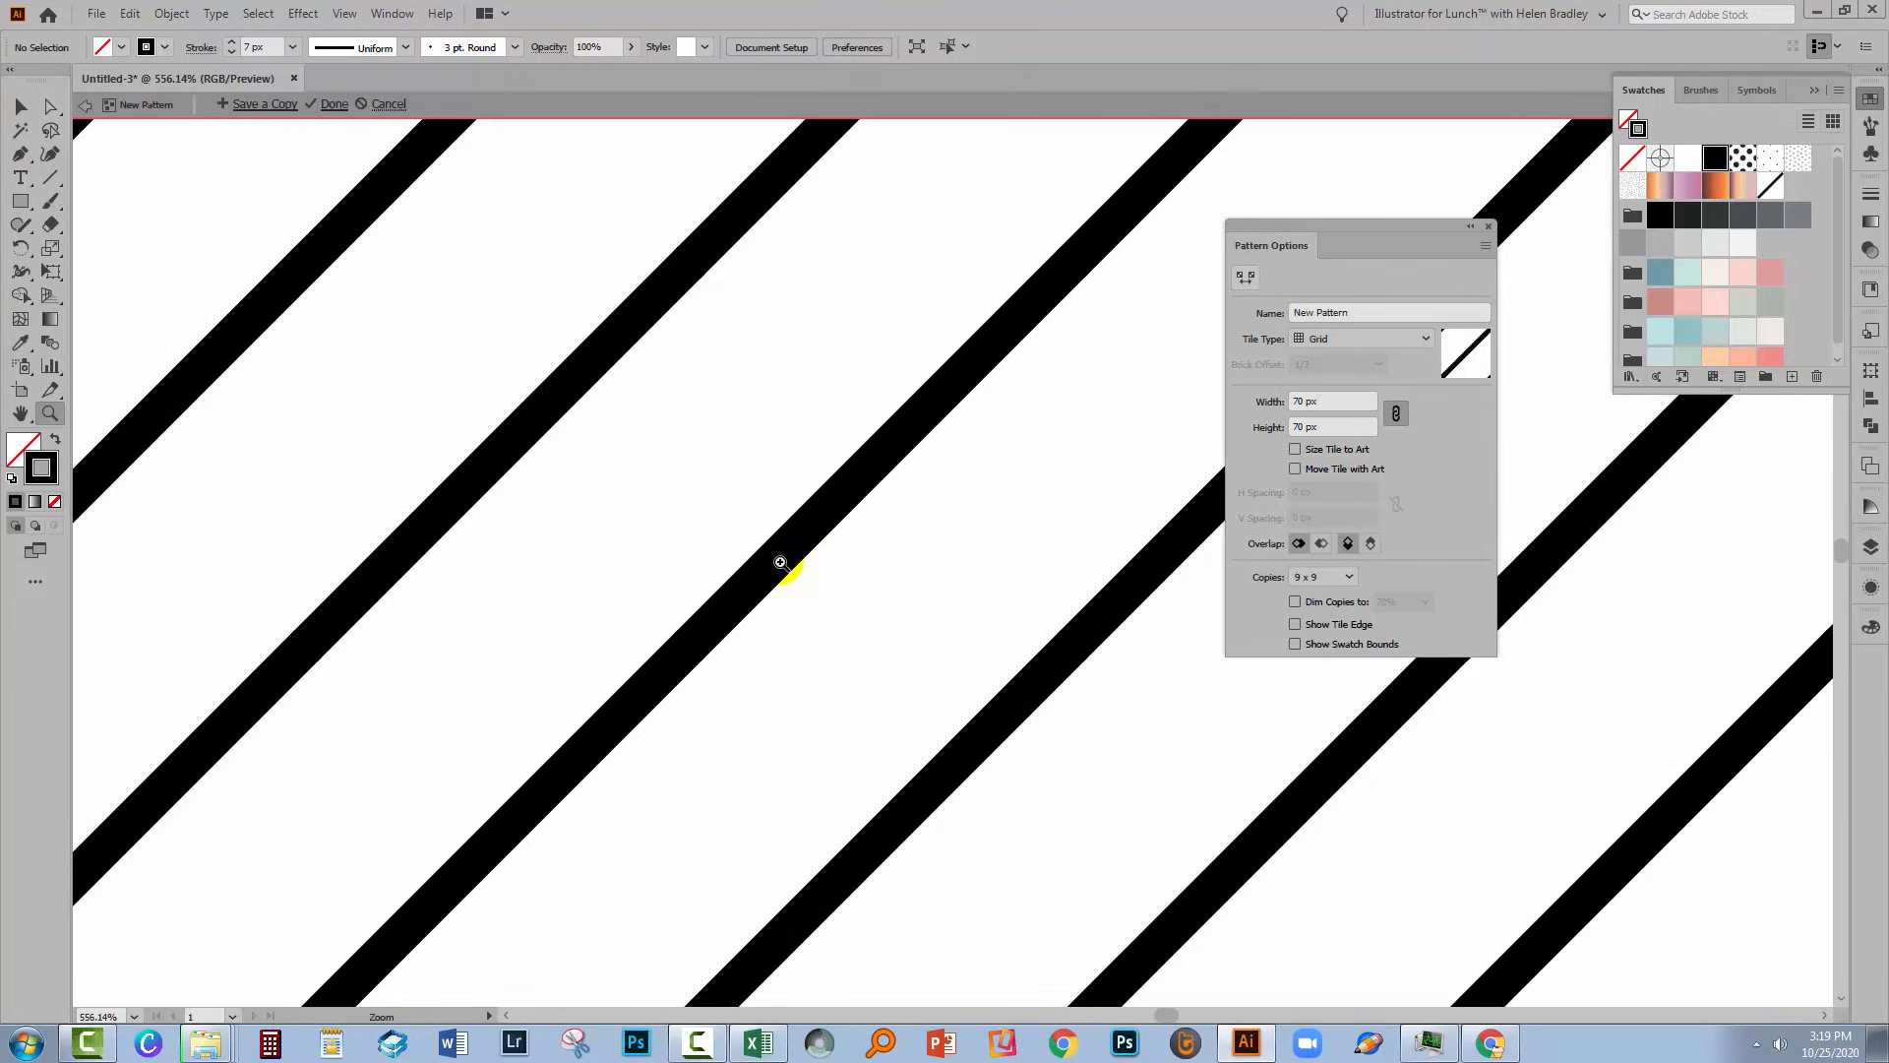
{"action": "mouse_move", "coordinate": [656, 547]}
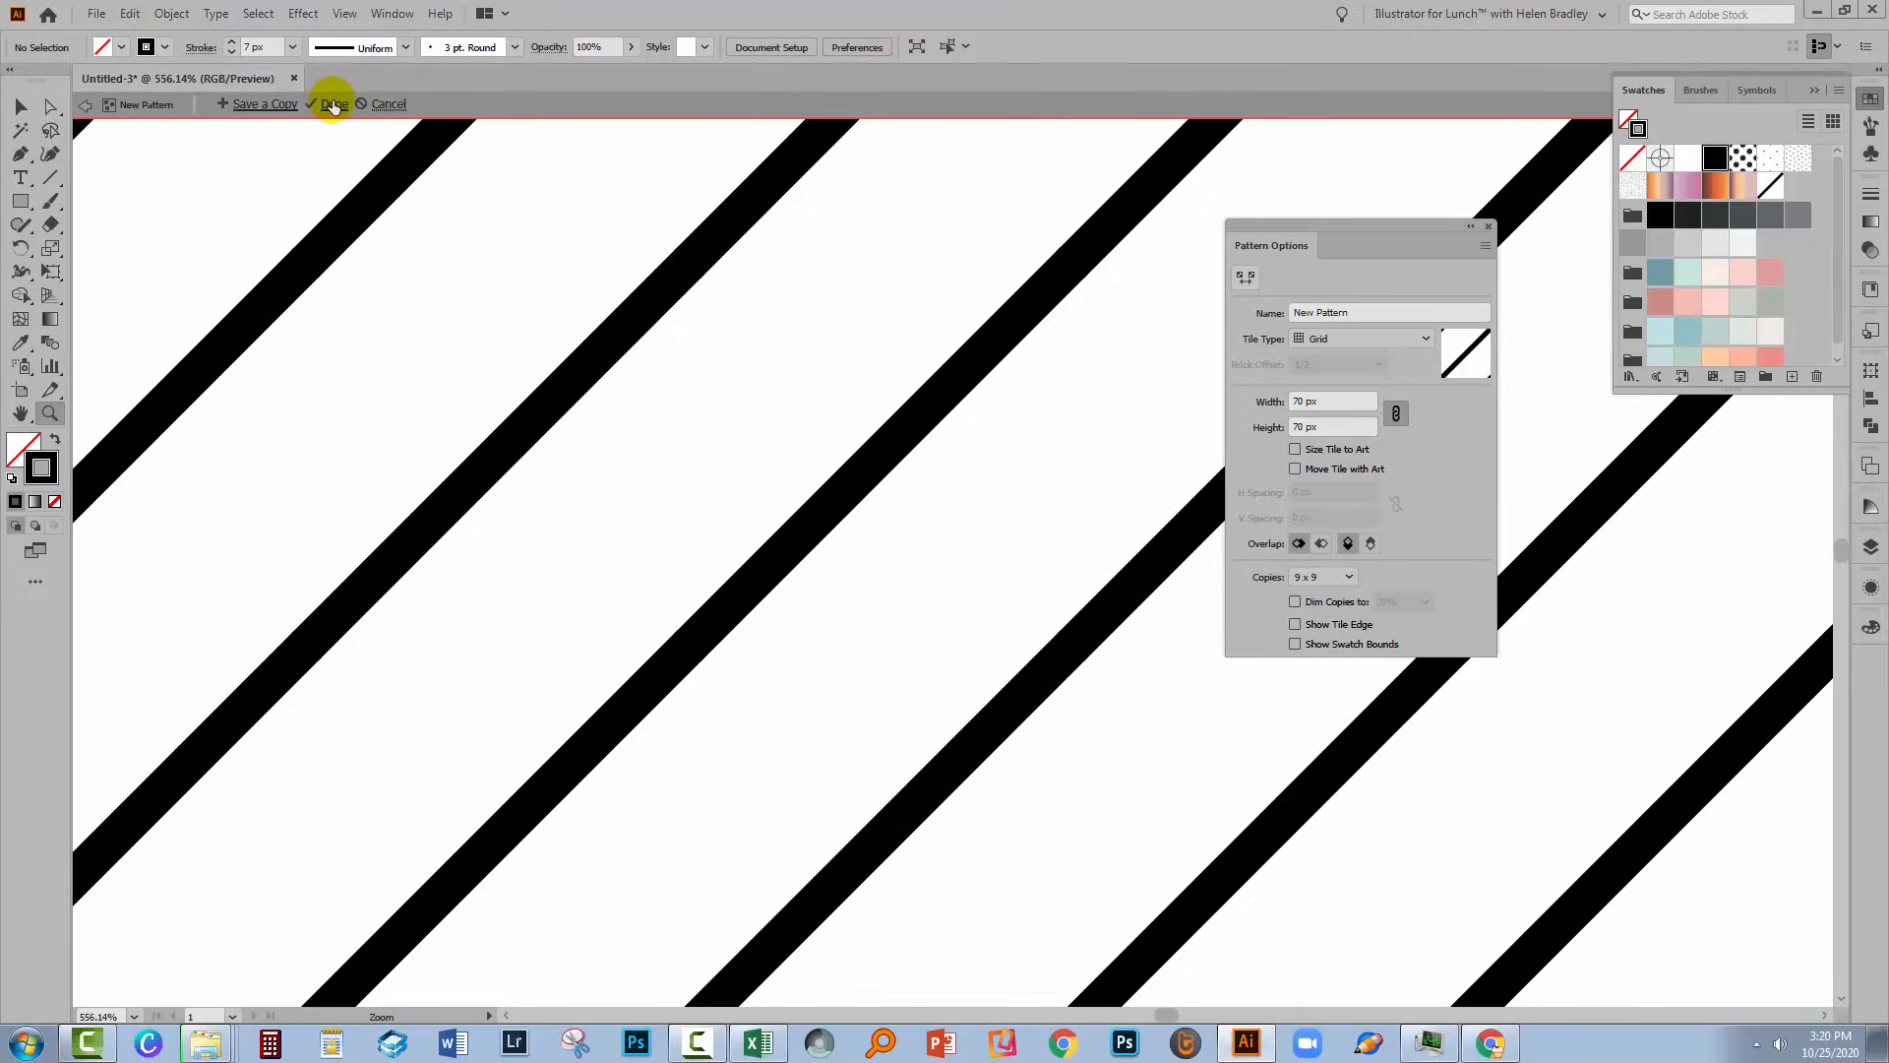
Step: Finish the stripe pattern and create a 1000 × 1000 px rectangle
{"action": "left_click", "coordinate": [333, 103]}
{"action": "type", "text": "1"}
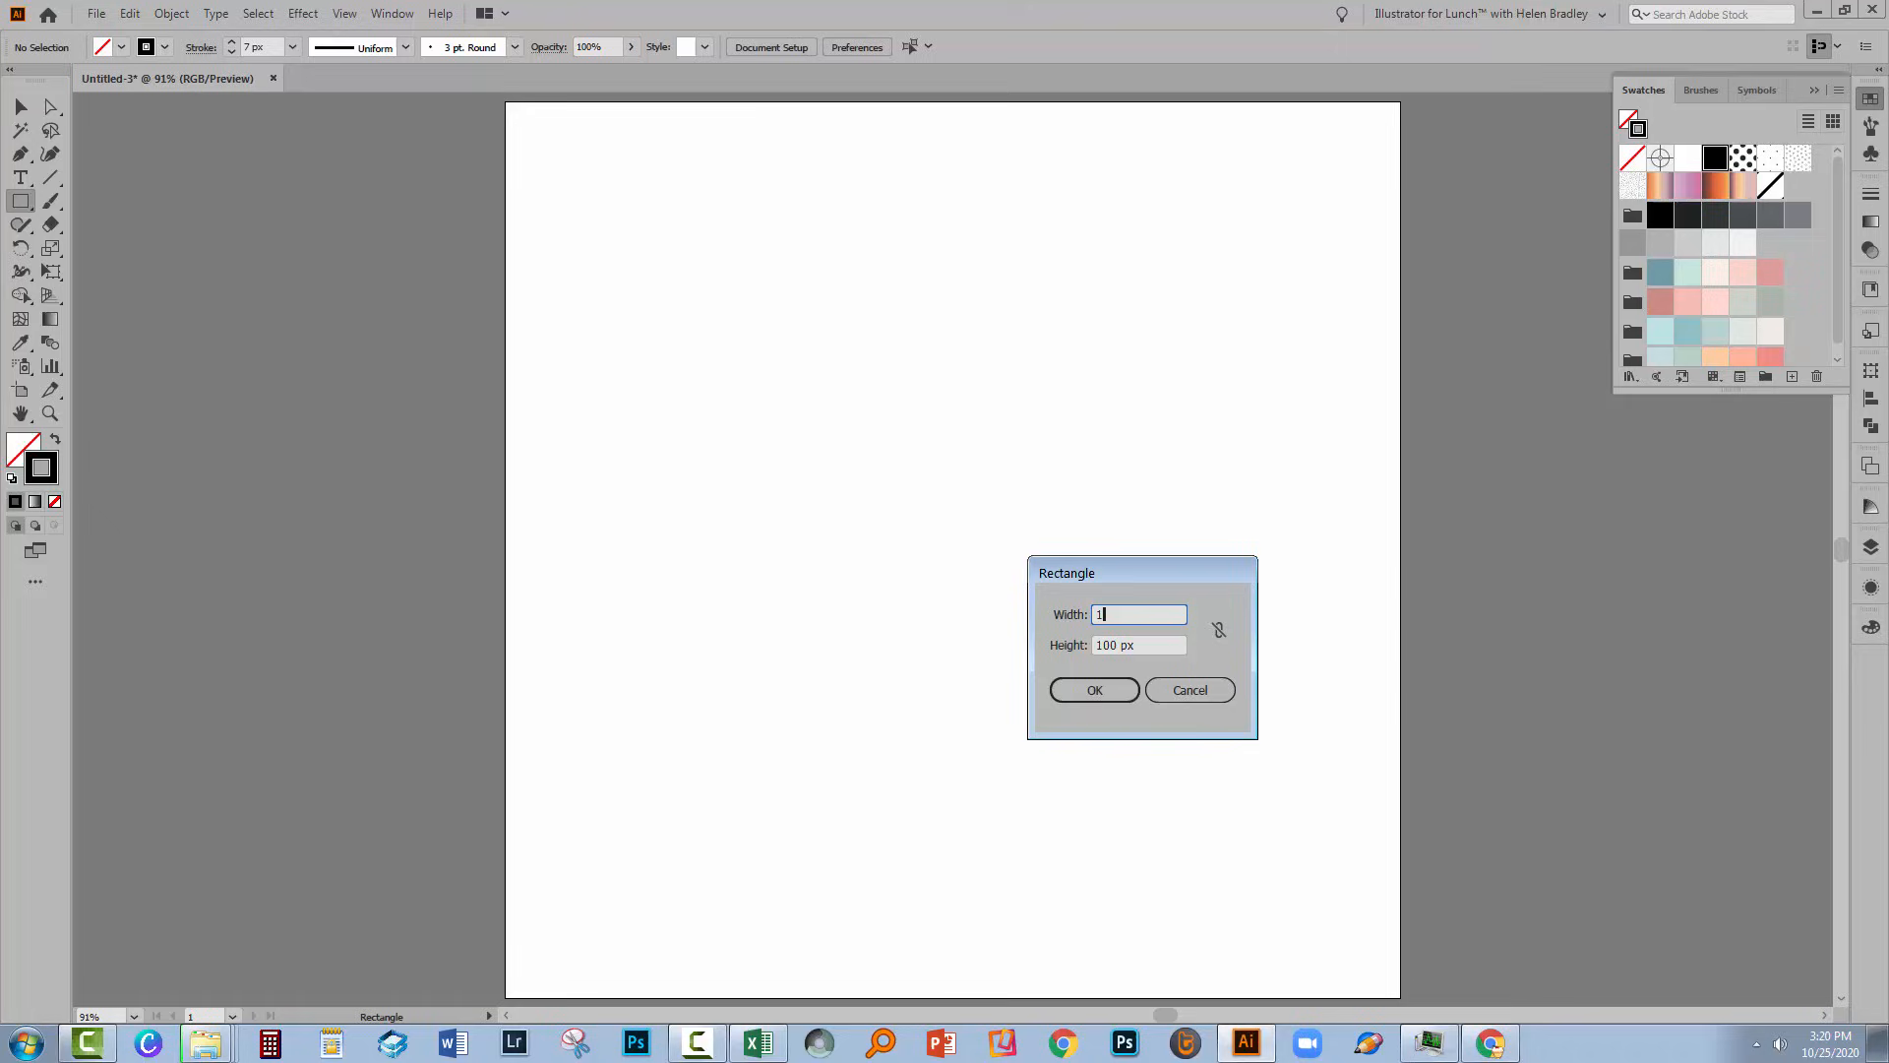
{"action": "key", "text": "tab"}
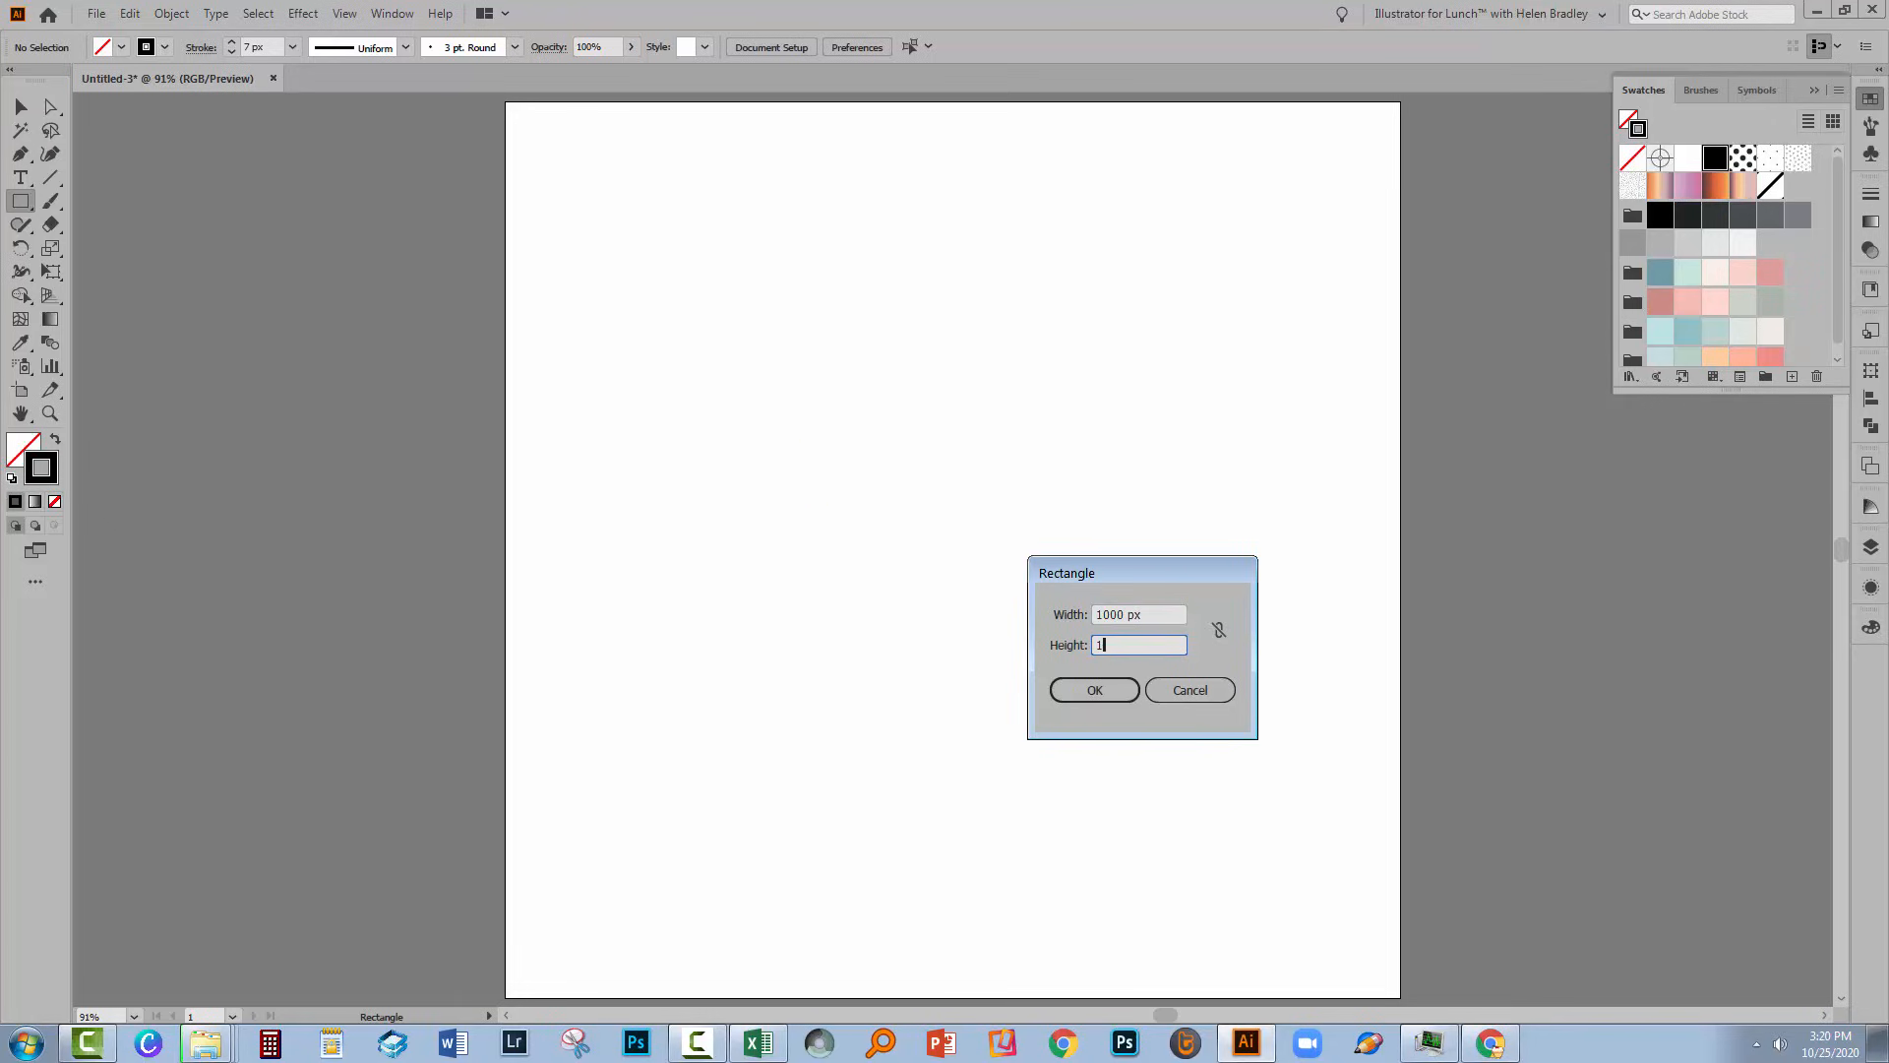
{"action": "left_click", "coordinate": [1091, 688]}
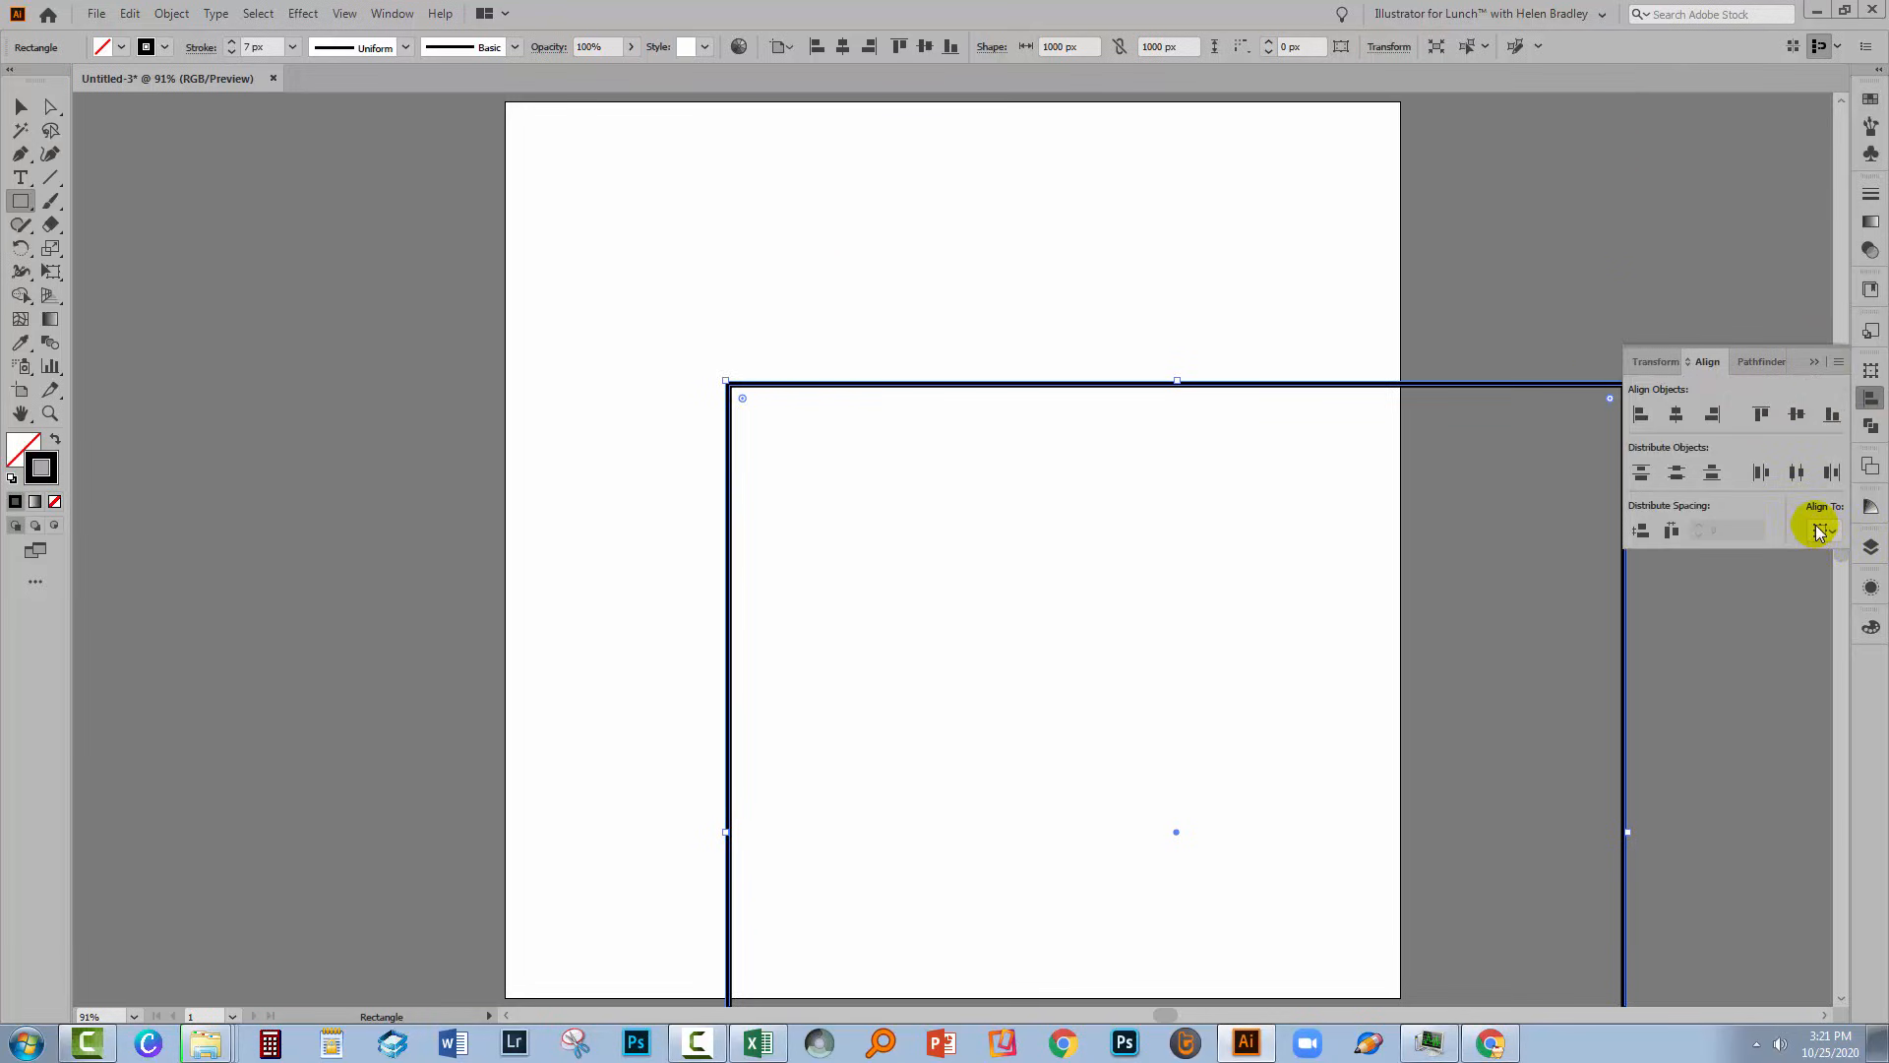
Step: Align the rectangle to the artboard
{"action": "left_click", "coordinate": [1824, 530]}
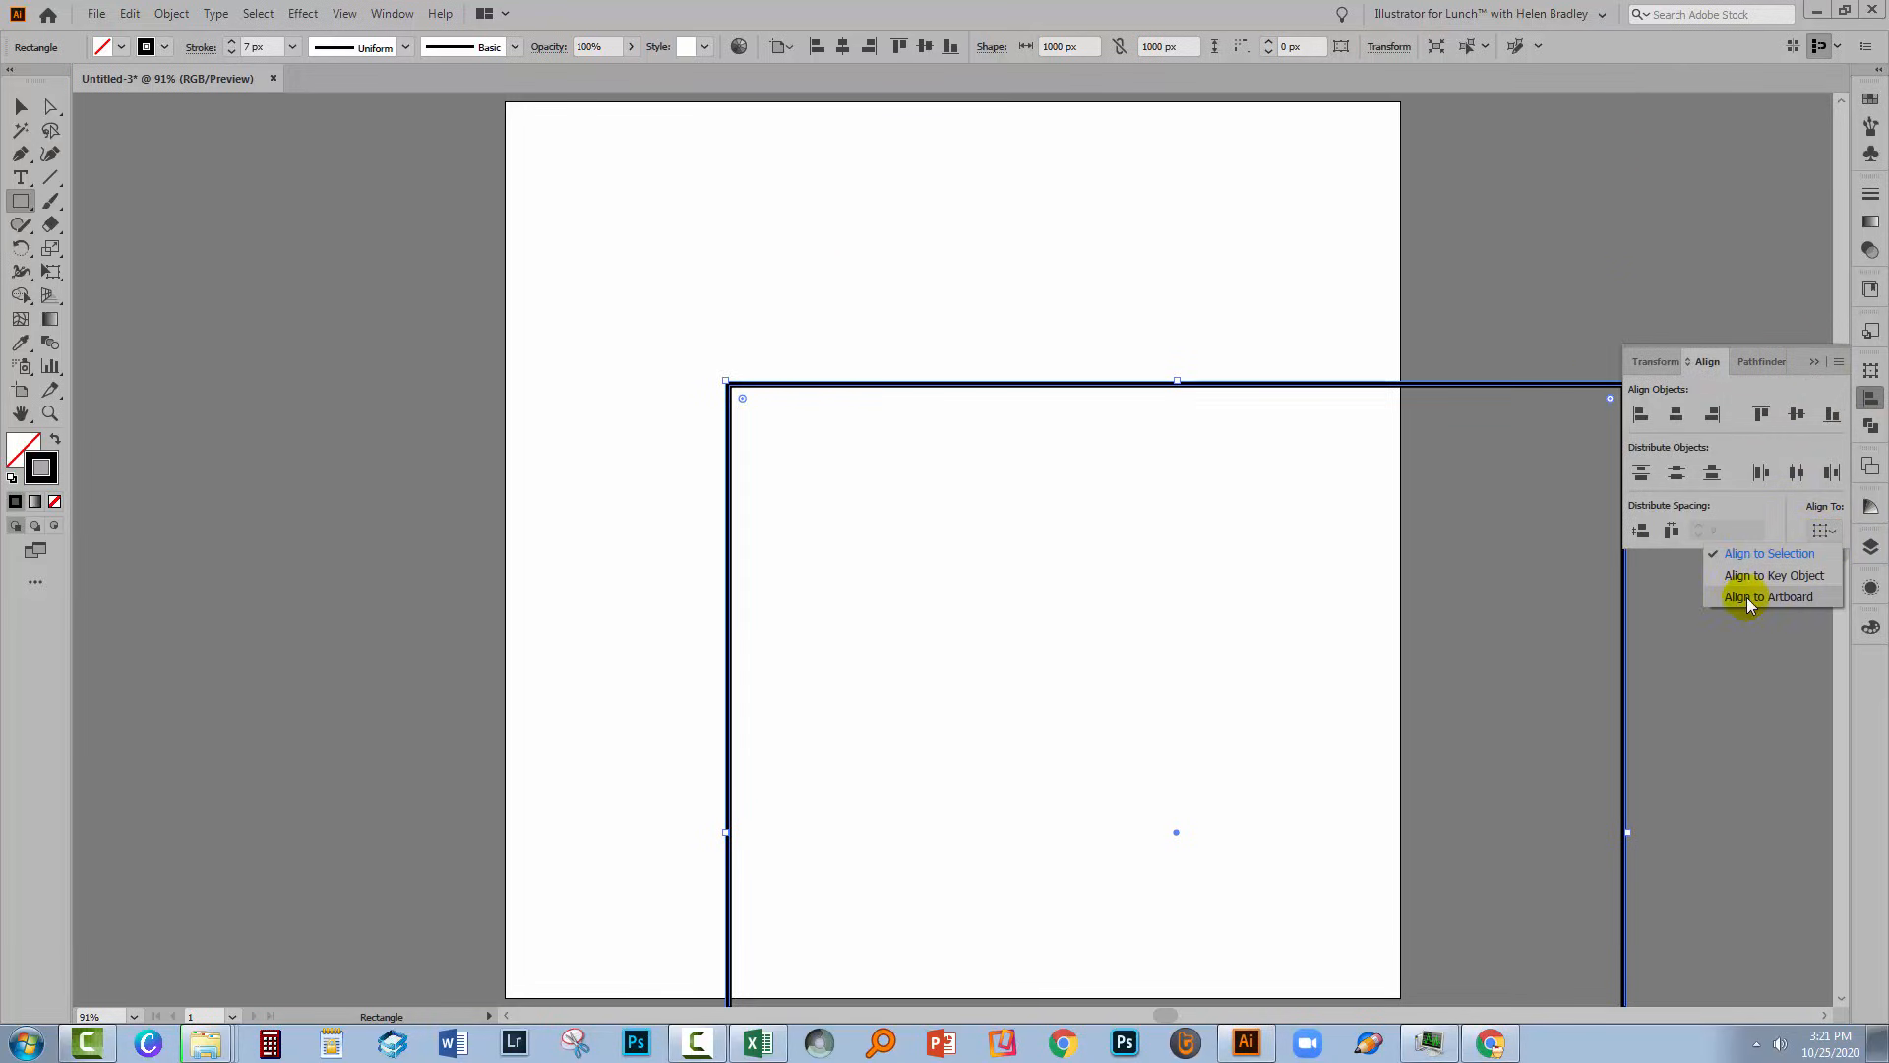
{"action": "left_click", "coordinate": [1766, 597]}
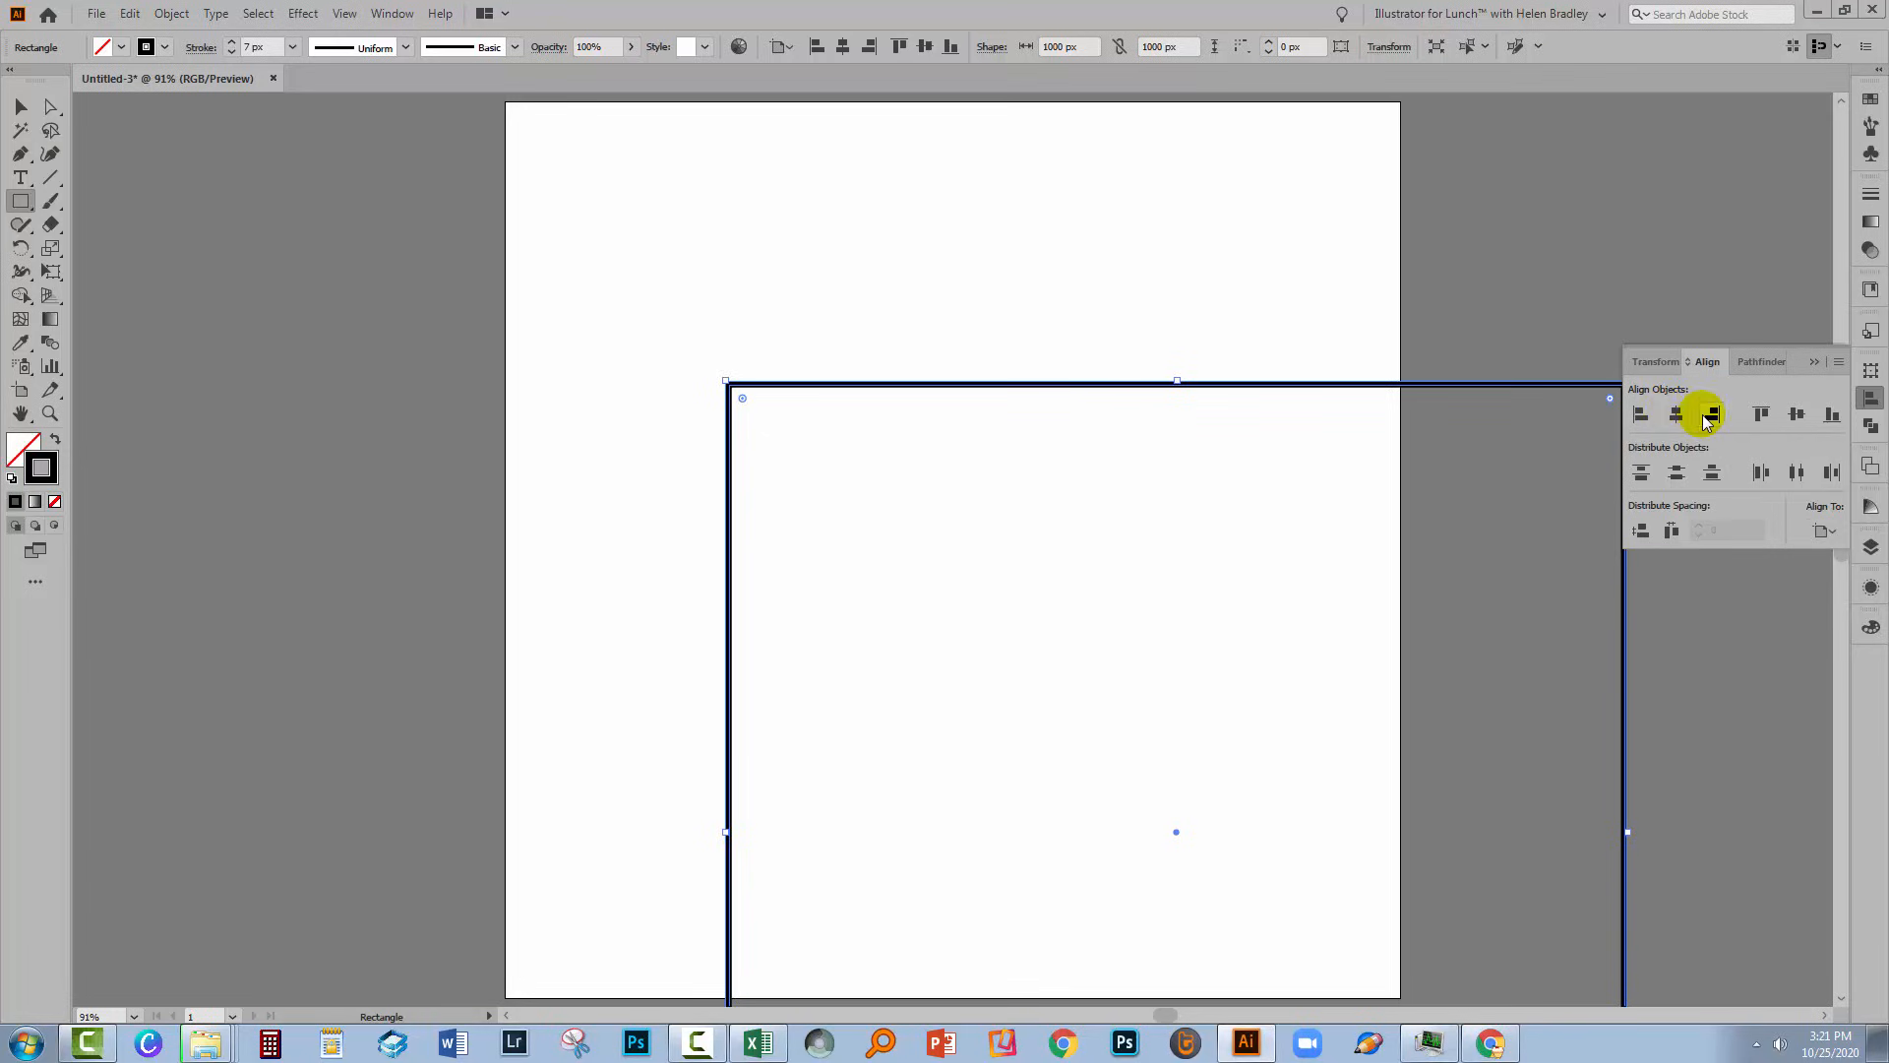
{"action": "left_click", "coordinate": [1795, 413]}
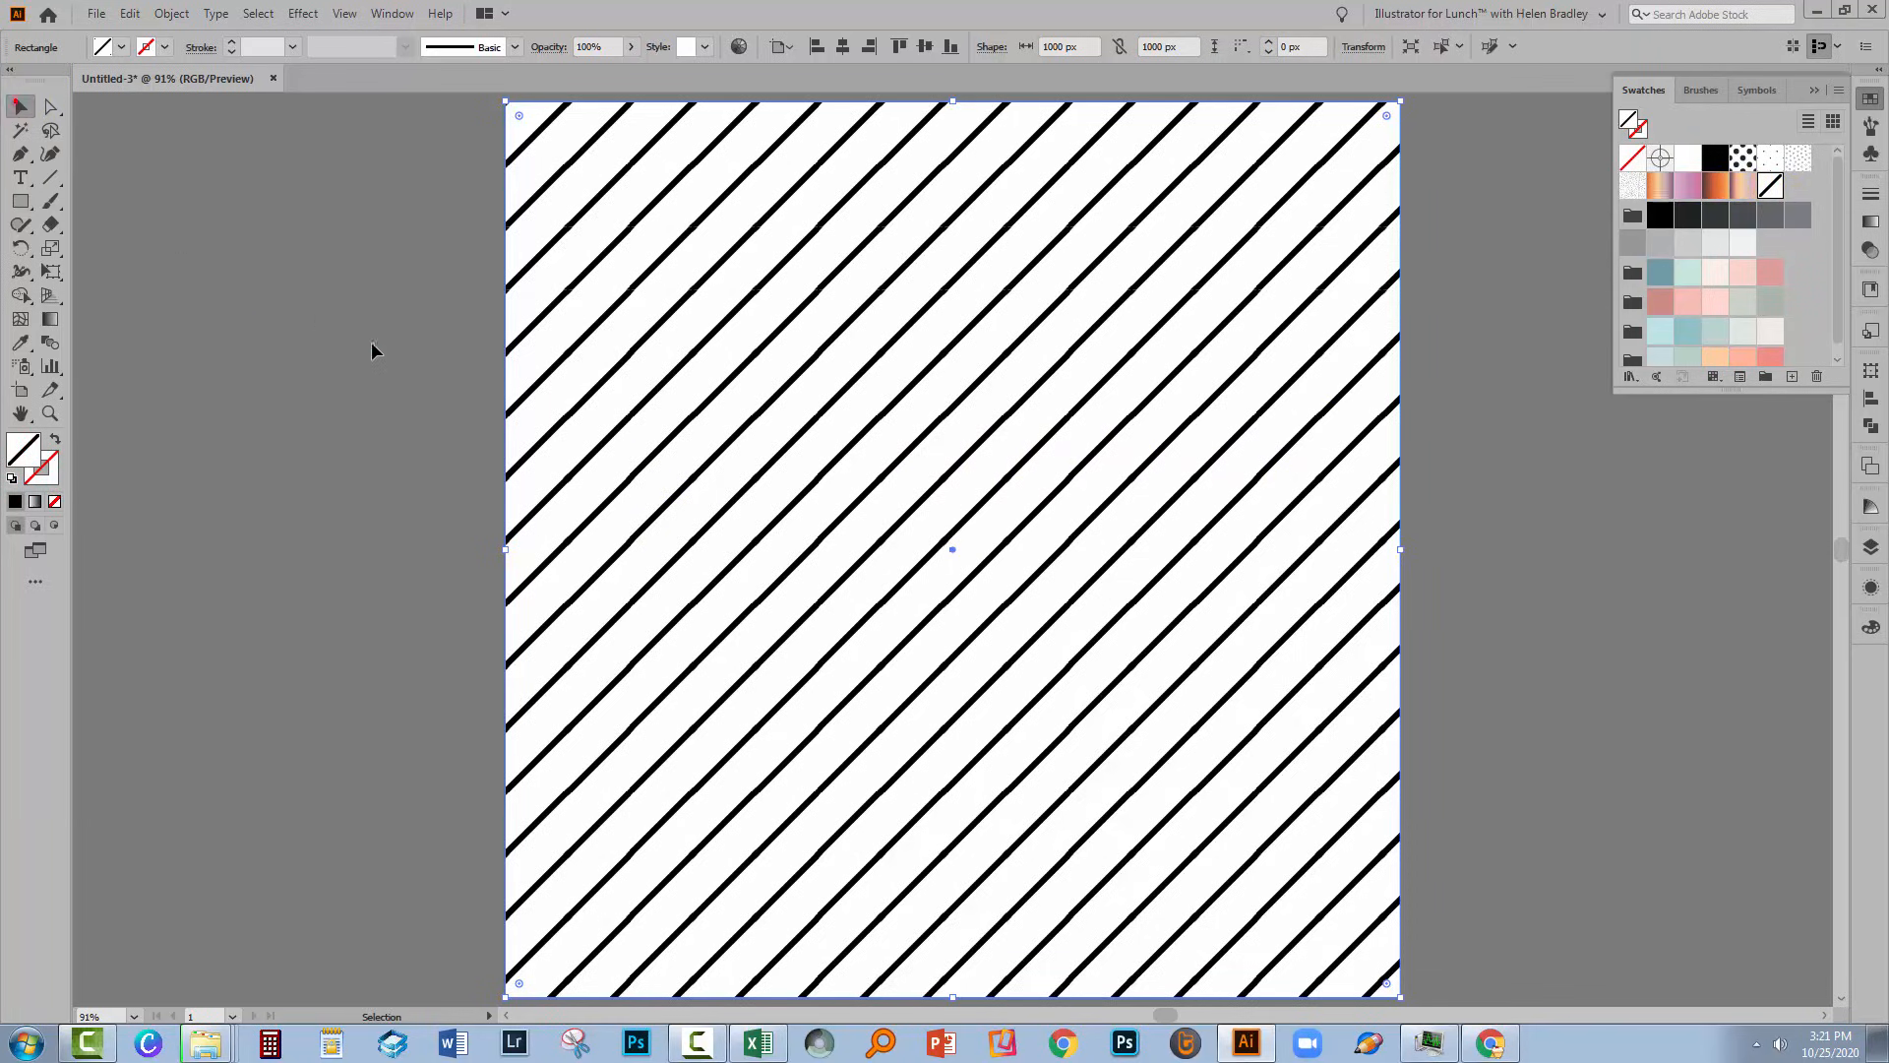
{"action": "mouse_move", "coordinate": [1154, 617]}
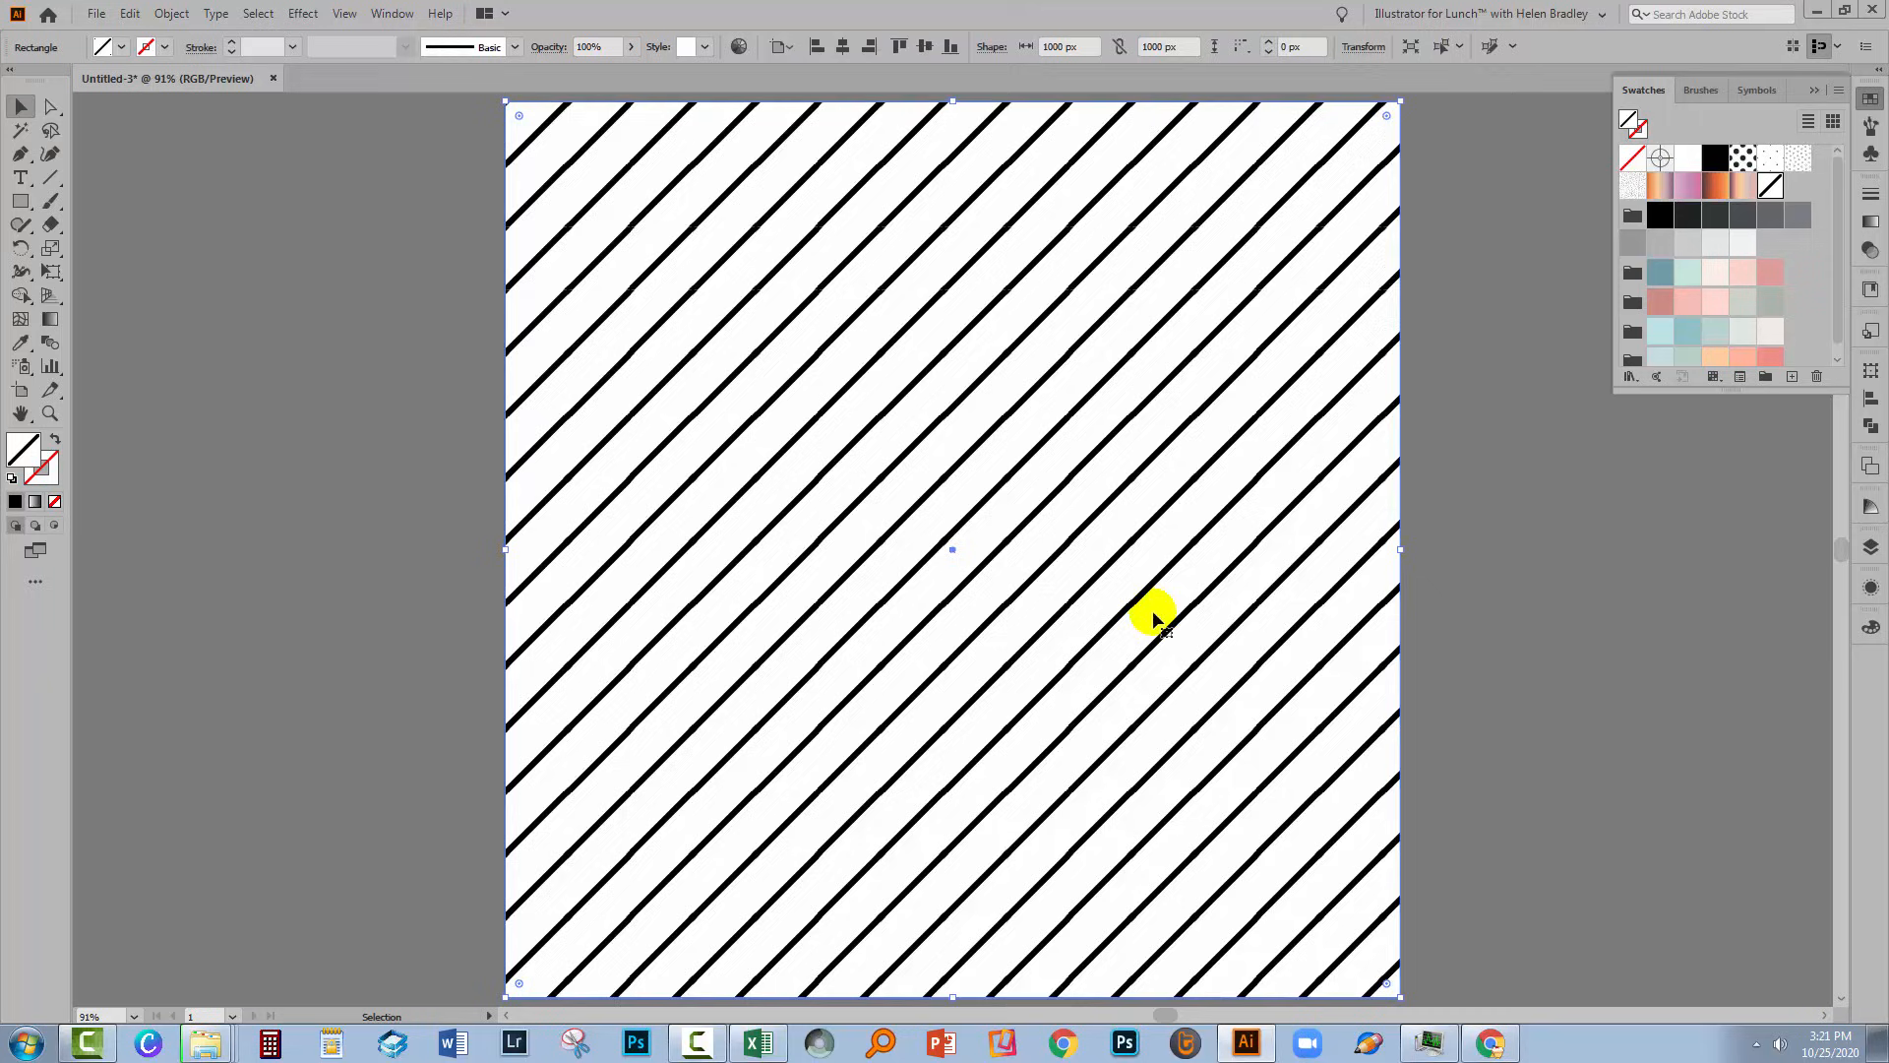
Step: Open the Object menu to reach transform commands for the striped rectangle
{"action": "left_click", "coordinate": [170, 13]}
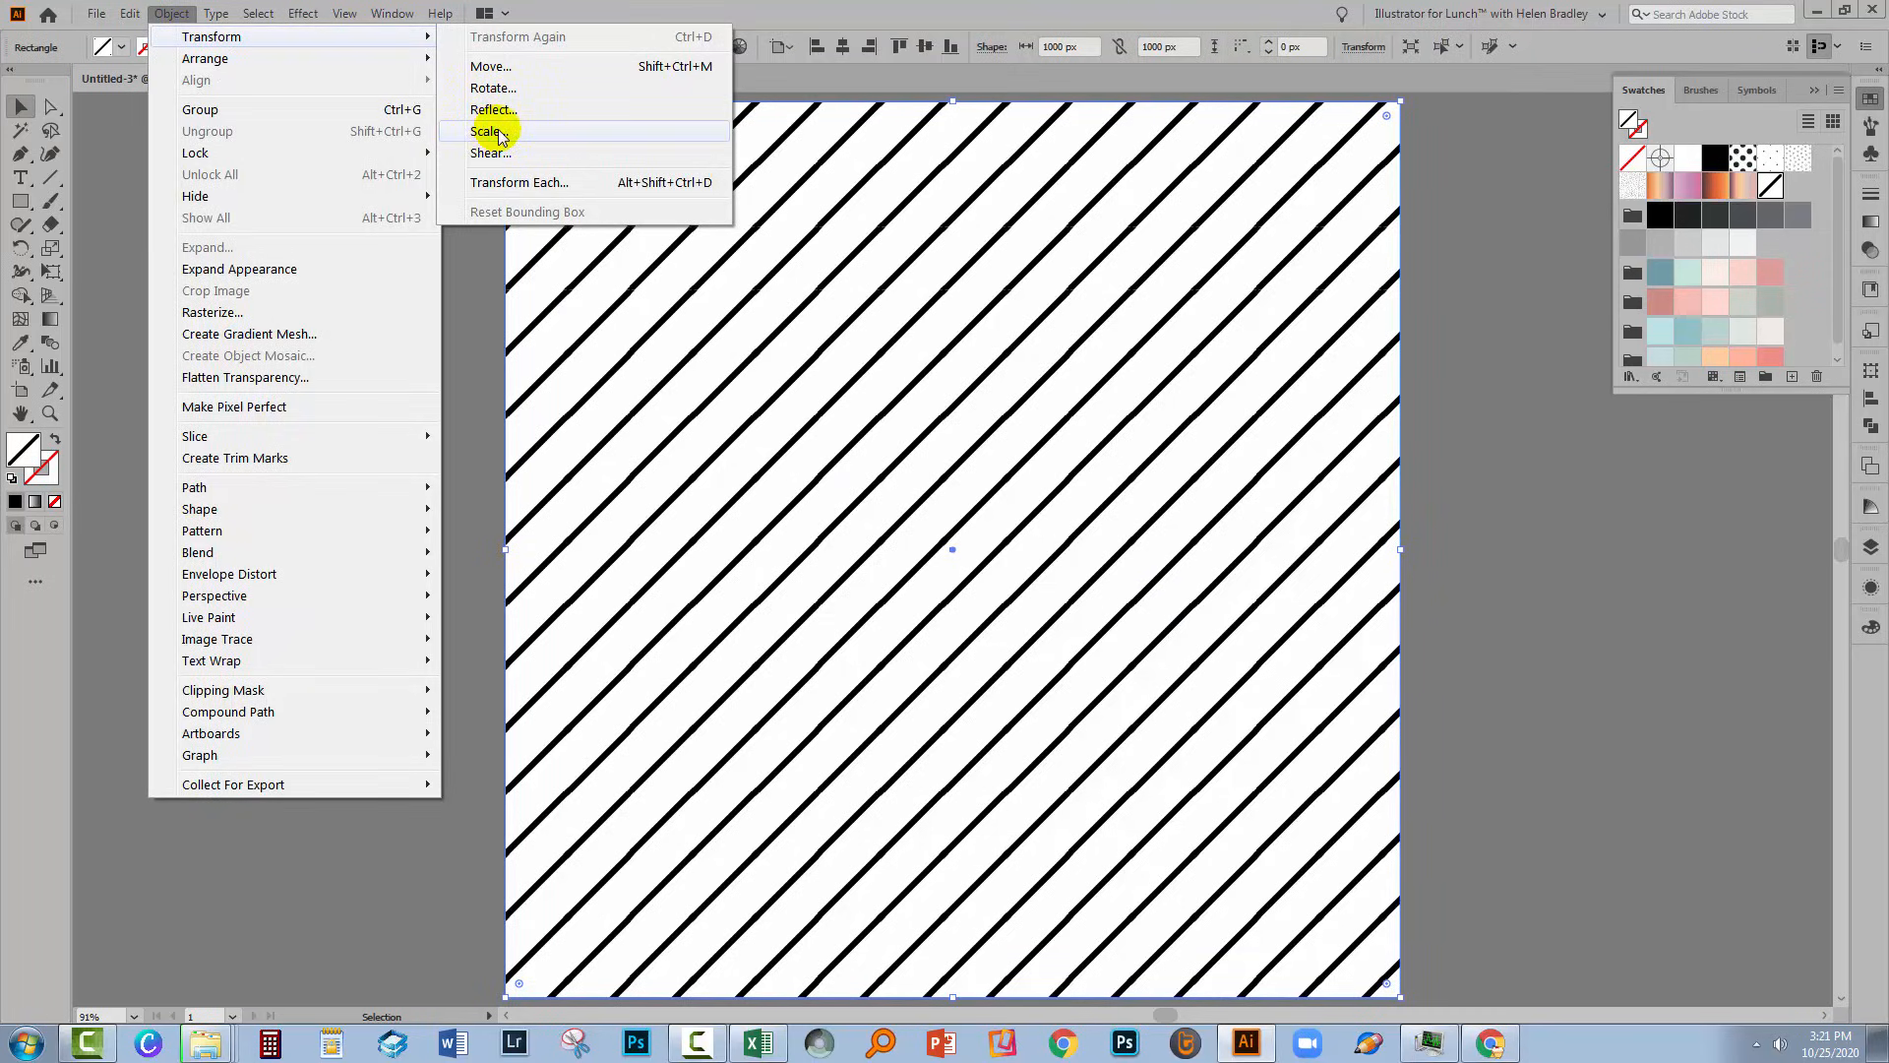
Step: Scale only the stripe pattern to 200% uniform with preview, keeping the rectangle unchanged
{"action": "left_click", "coordinate": [488, 131]}
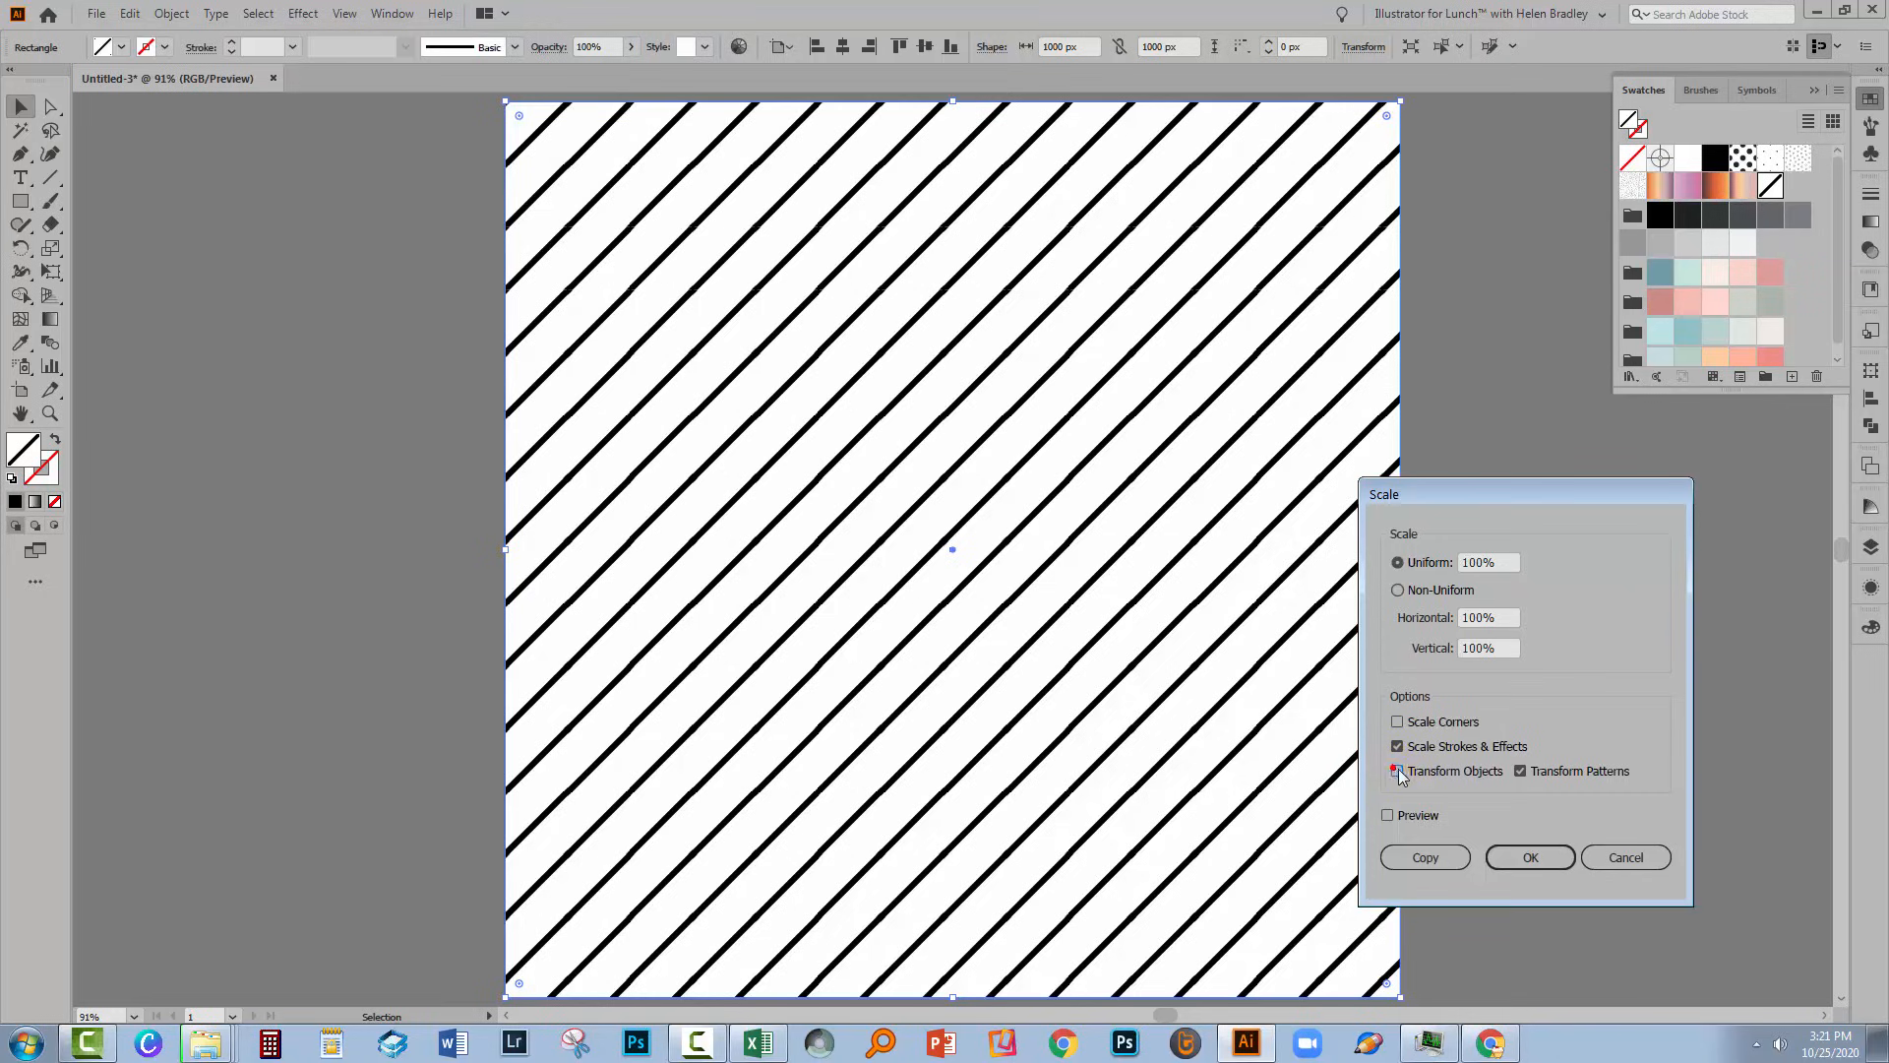
{"action": "left_click", "coordinate": [1386, 815]}
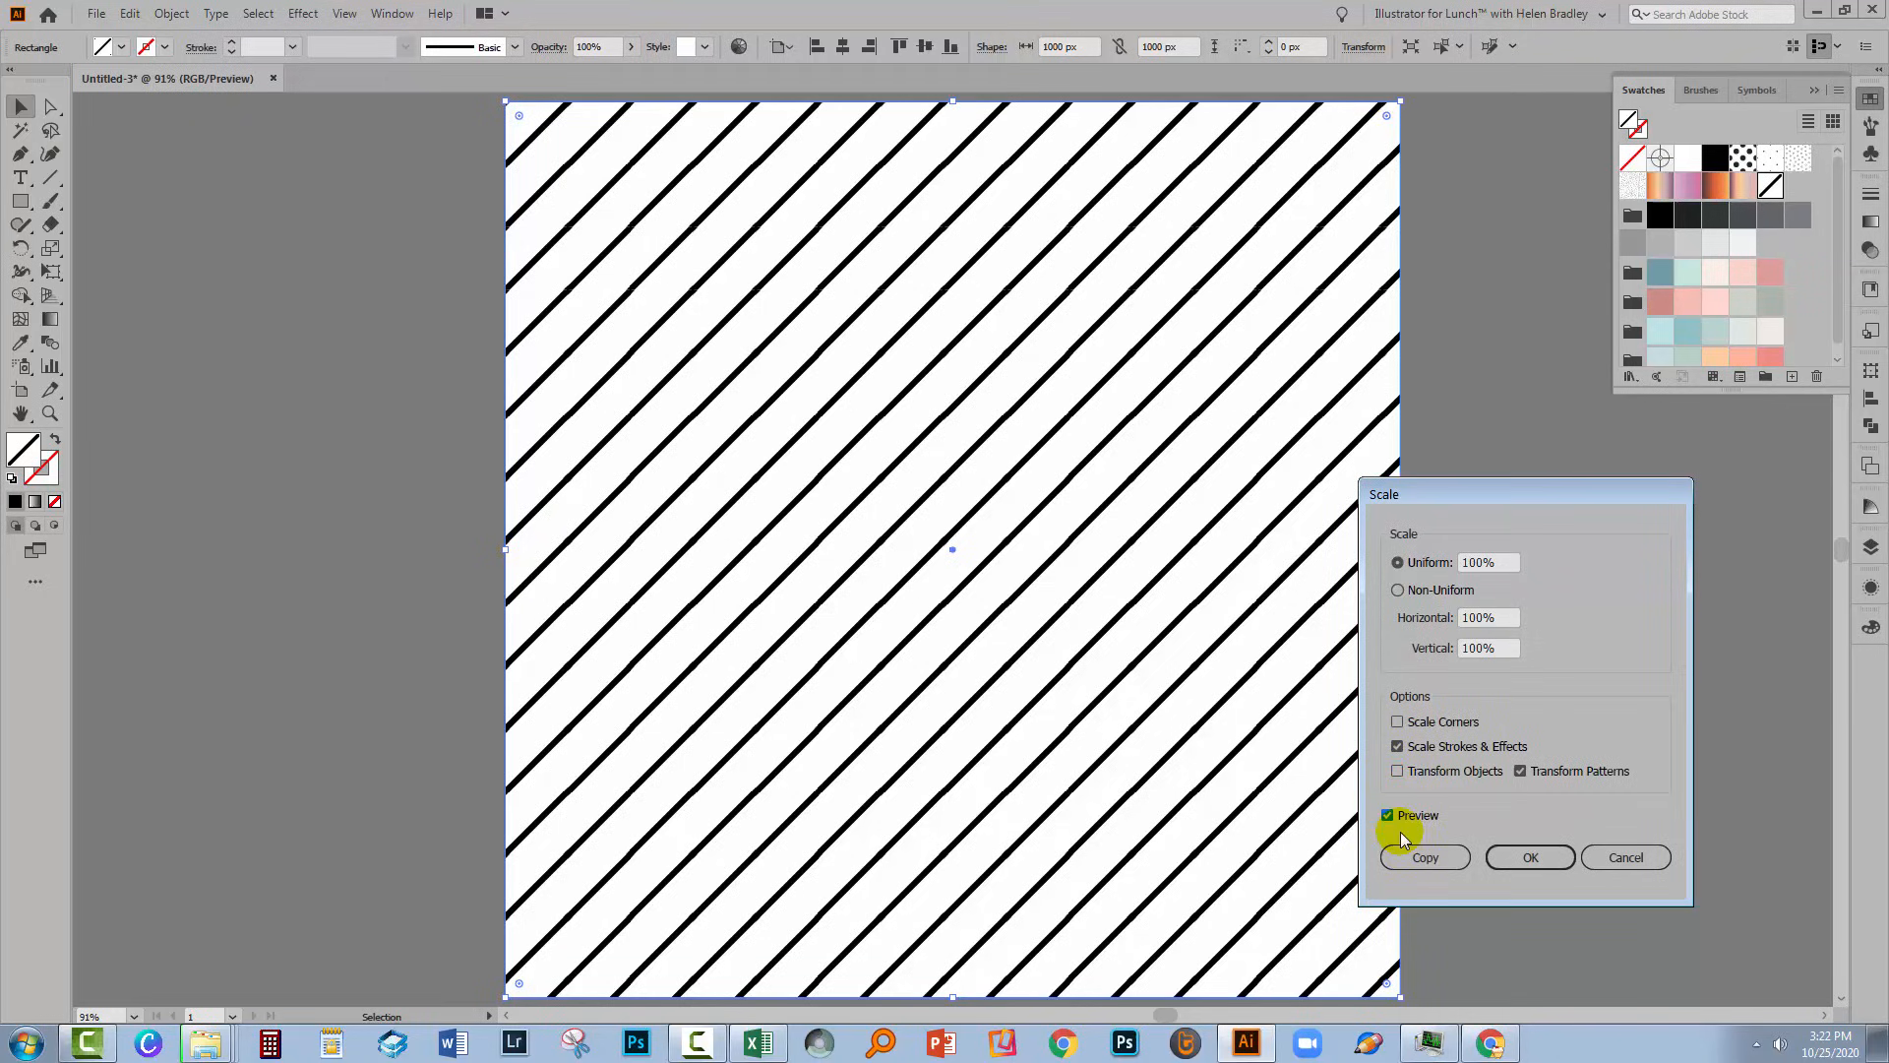
{"action": "mouse_move", "coordinate": [1546, 605]}
{"action": "type", "text": "50"}
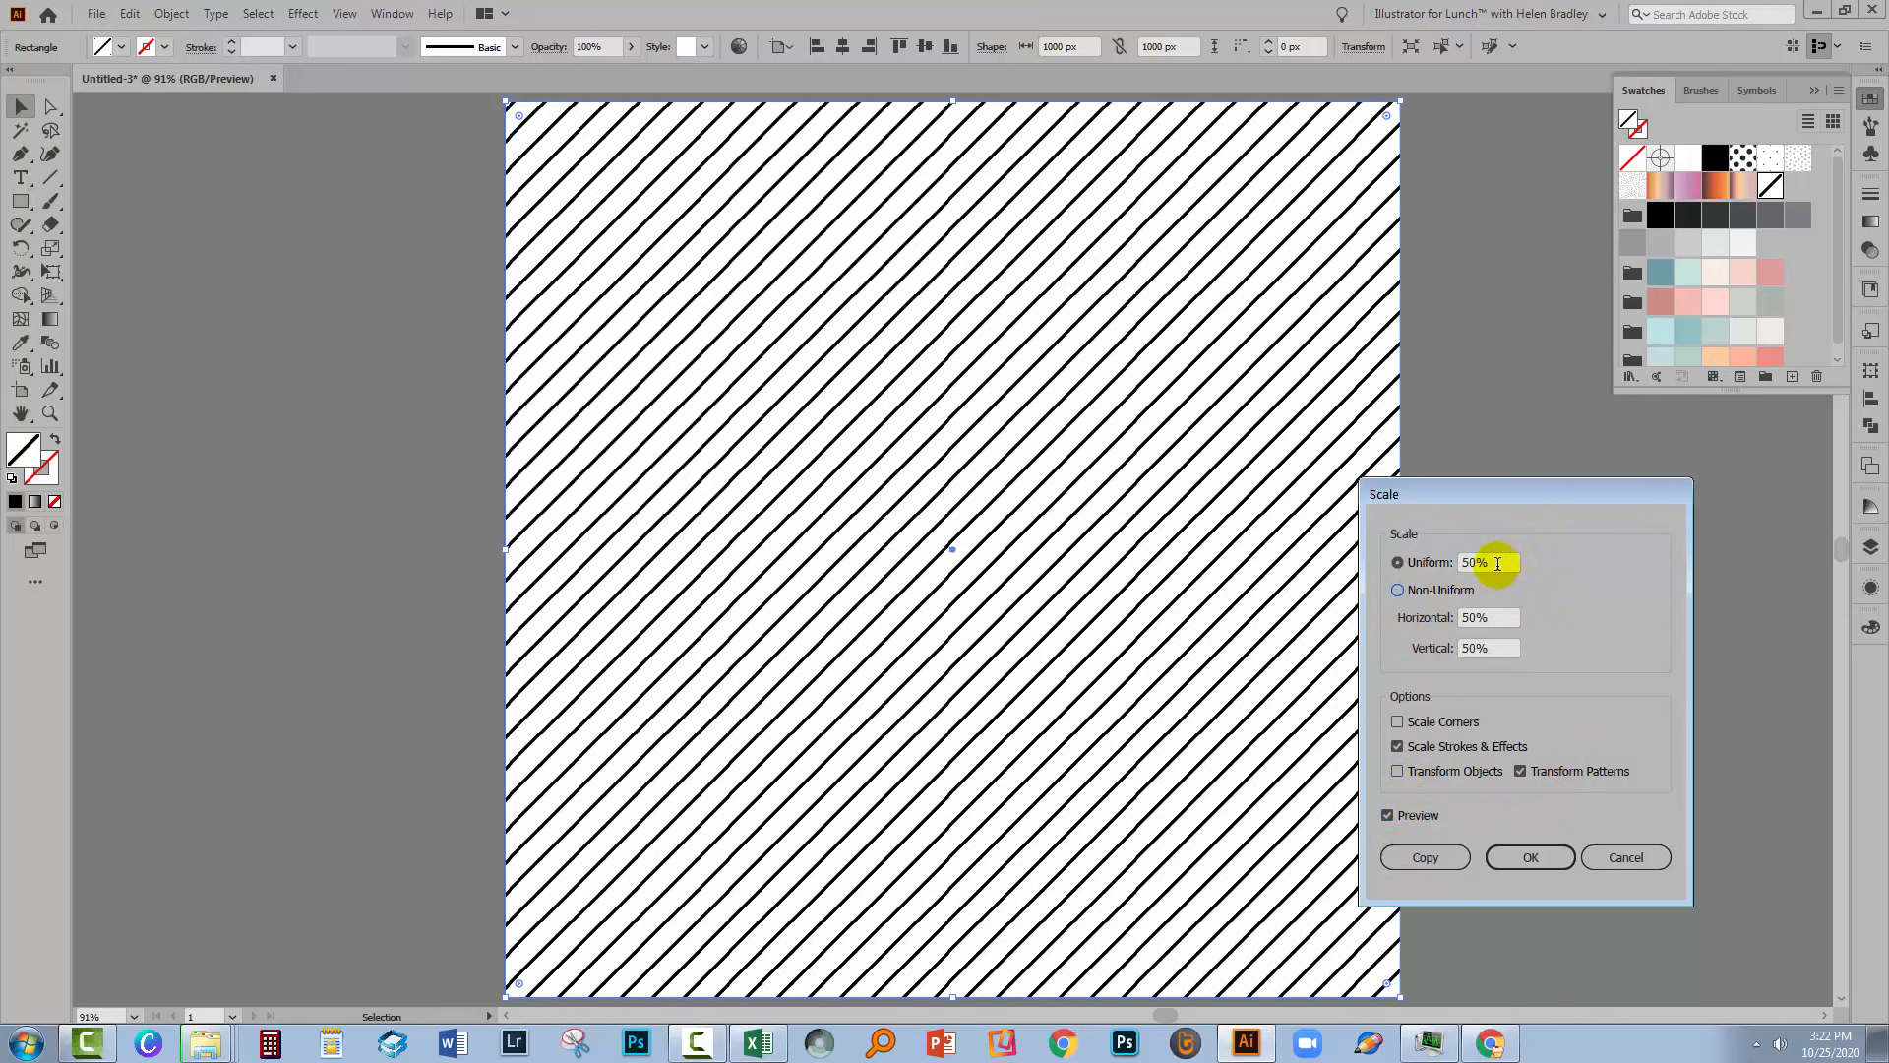
{"action": "mouse_move", "coordinate": [766, 564]}
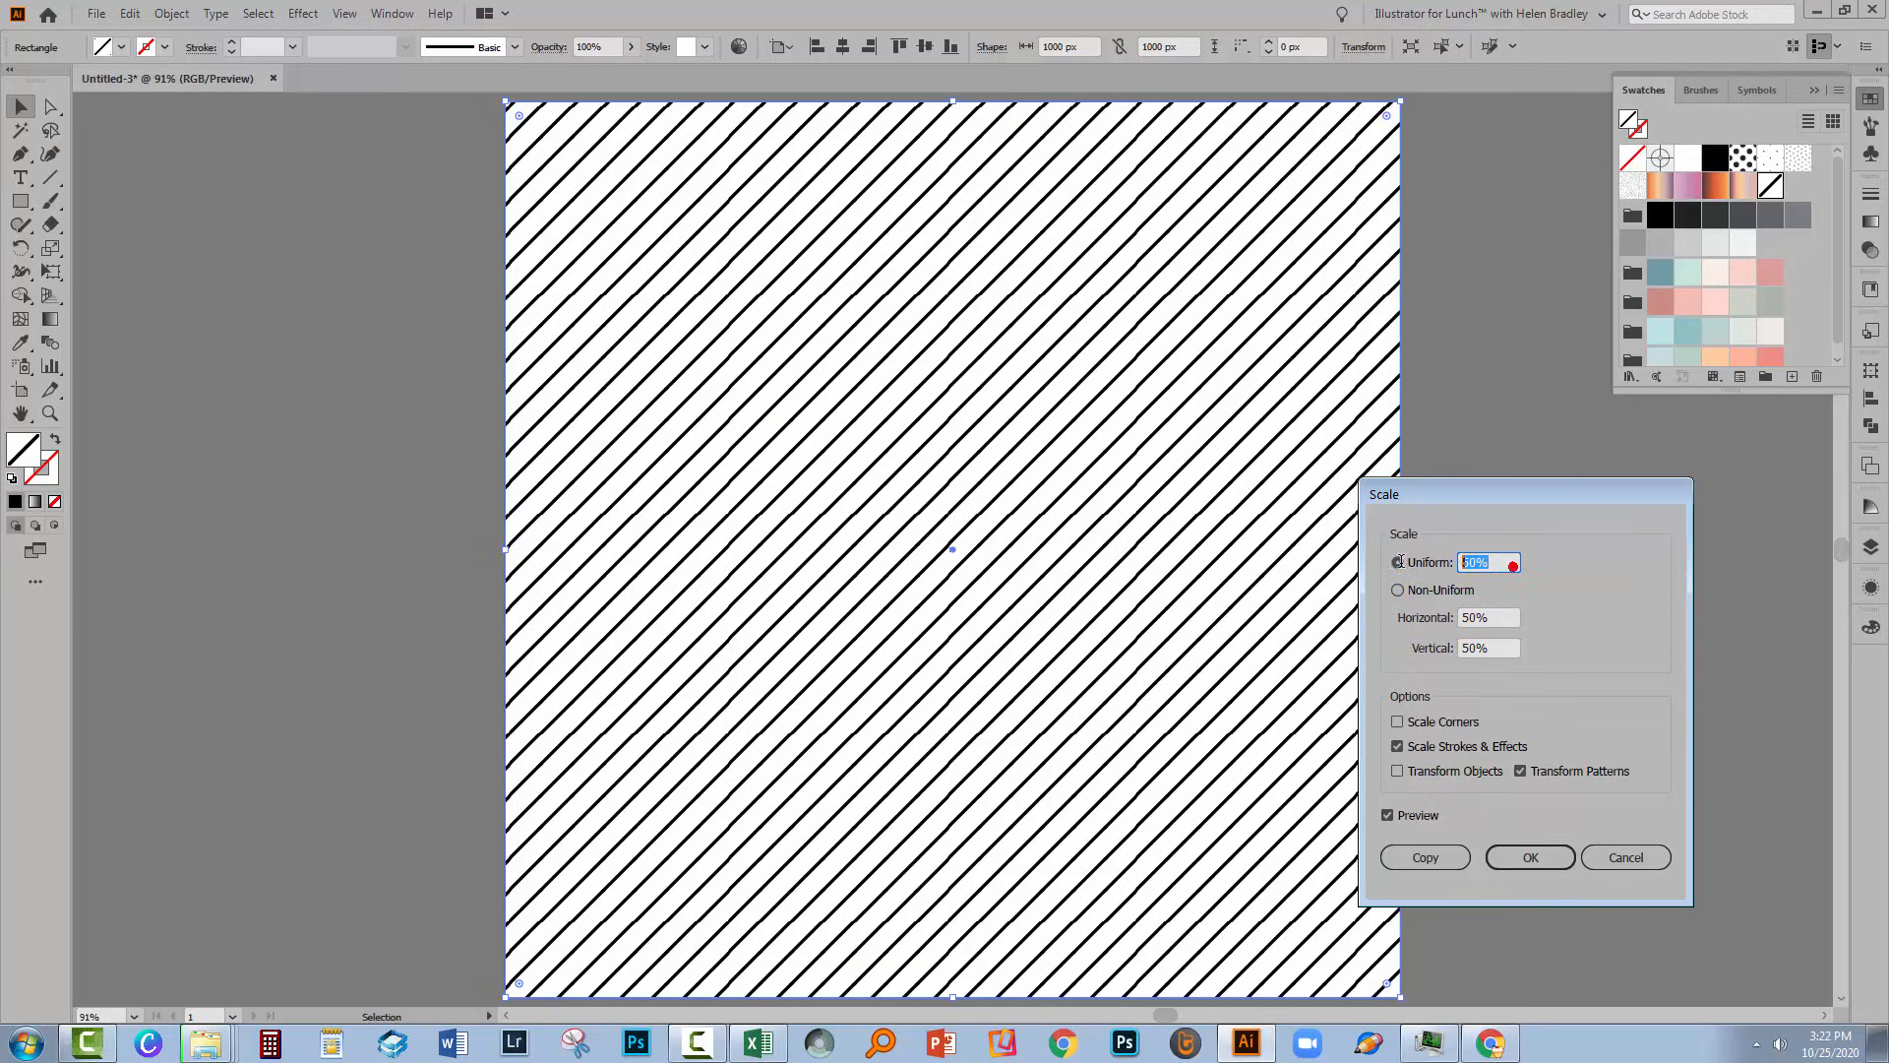
{"action": "type", "text": "200"}
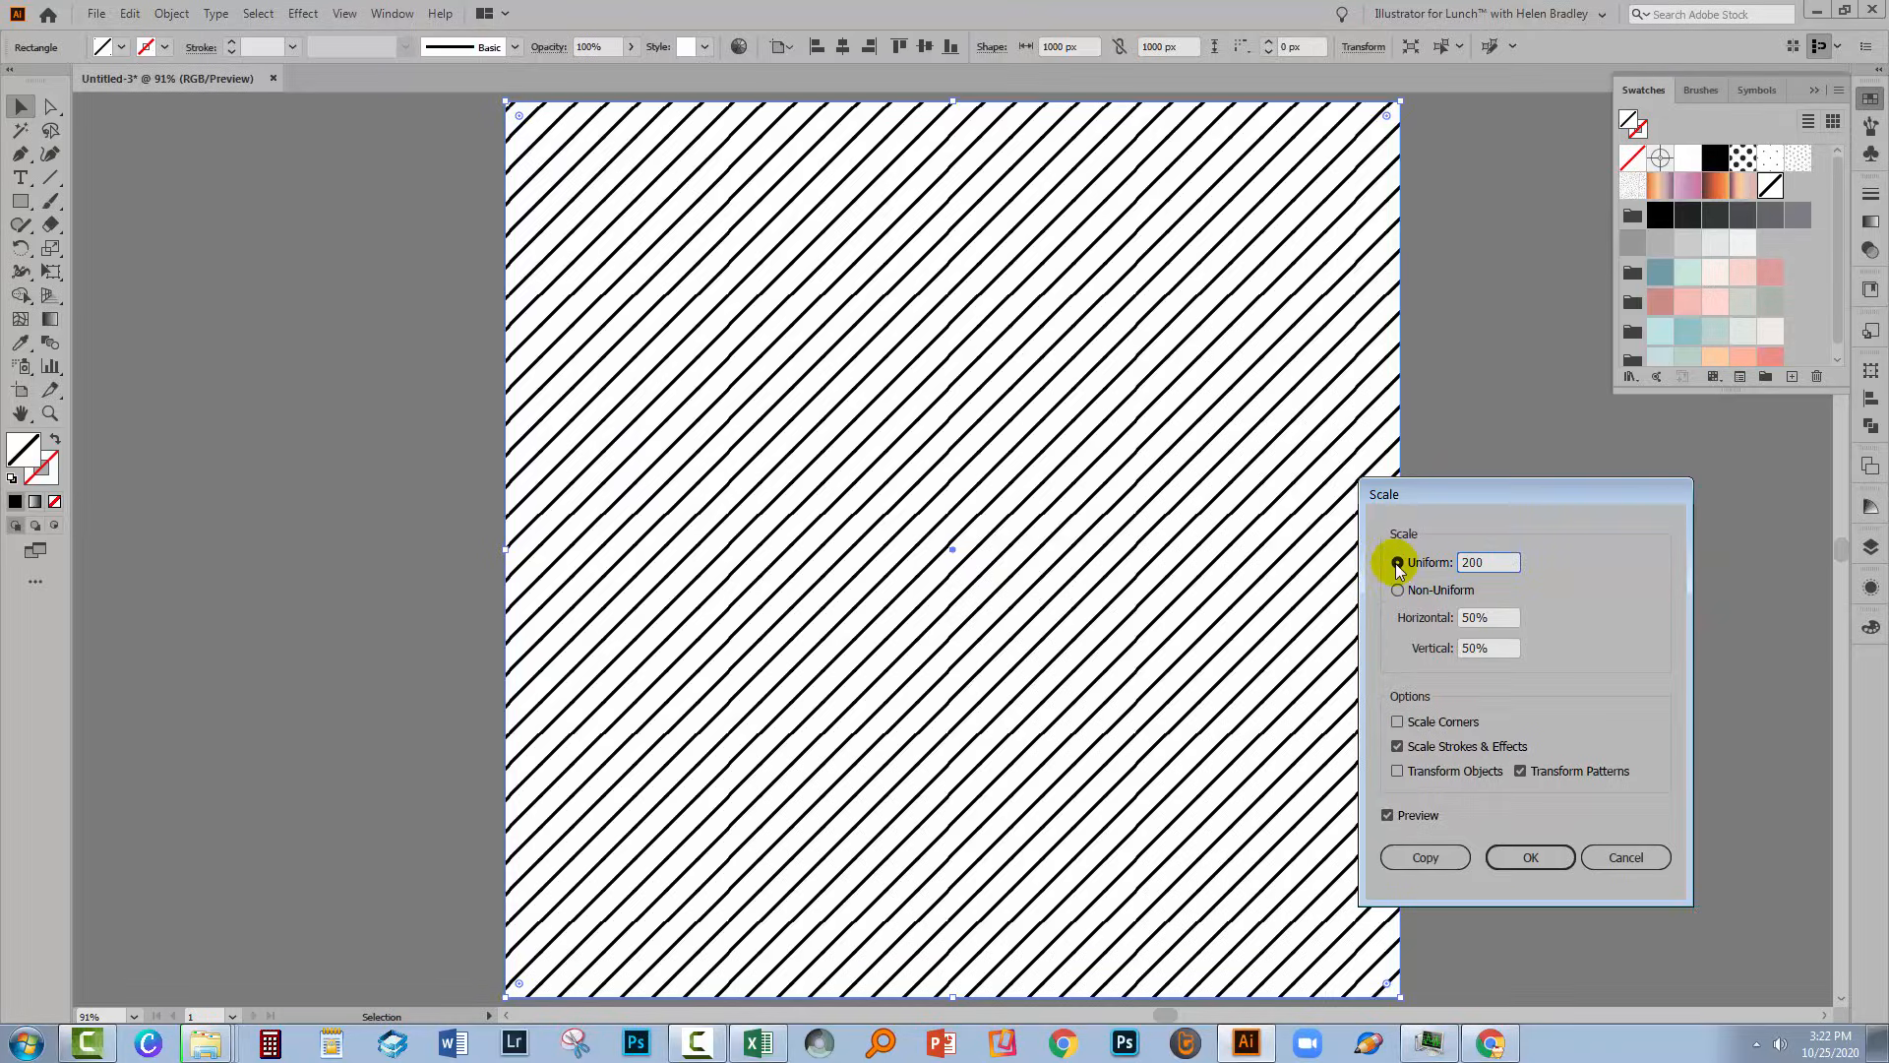
{"action": "left_click", "coordinate": [1528, 858]}
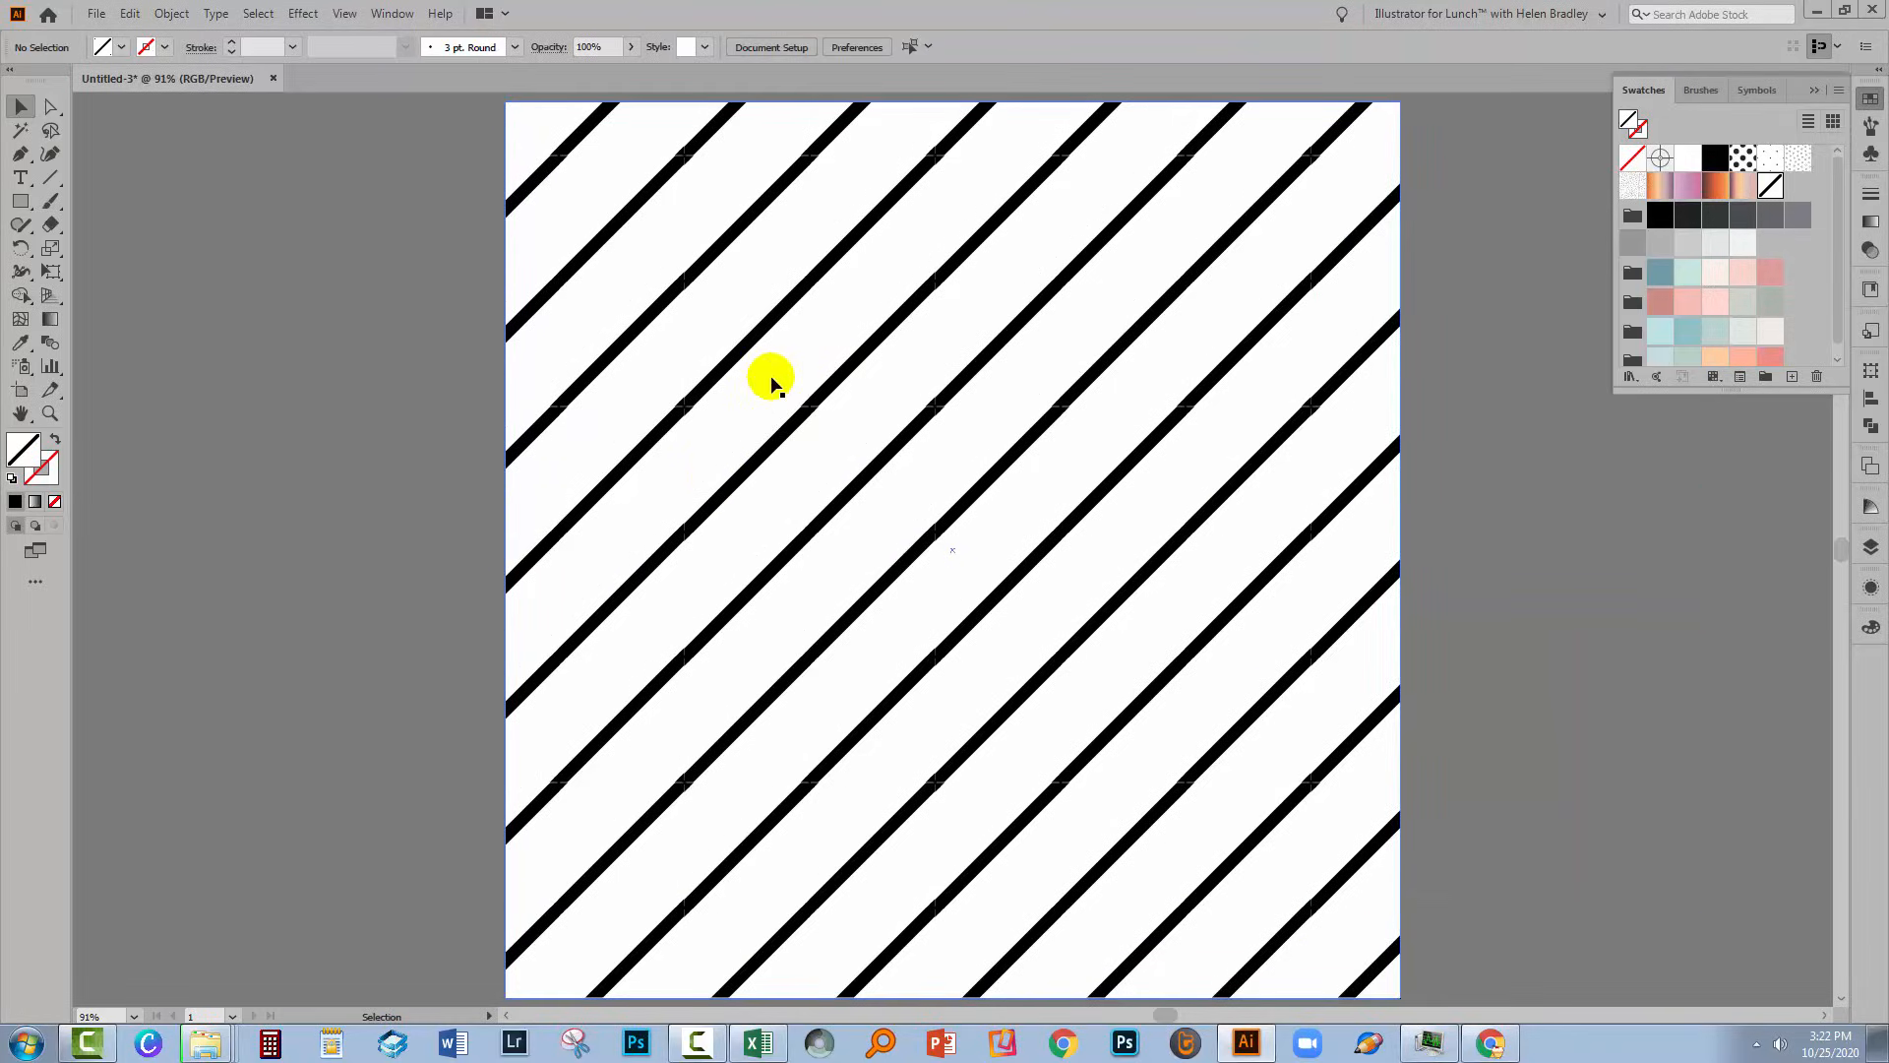
{"action": "mouse_move", "coordinate": [837, 602]}
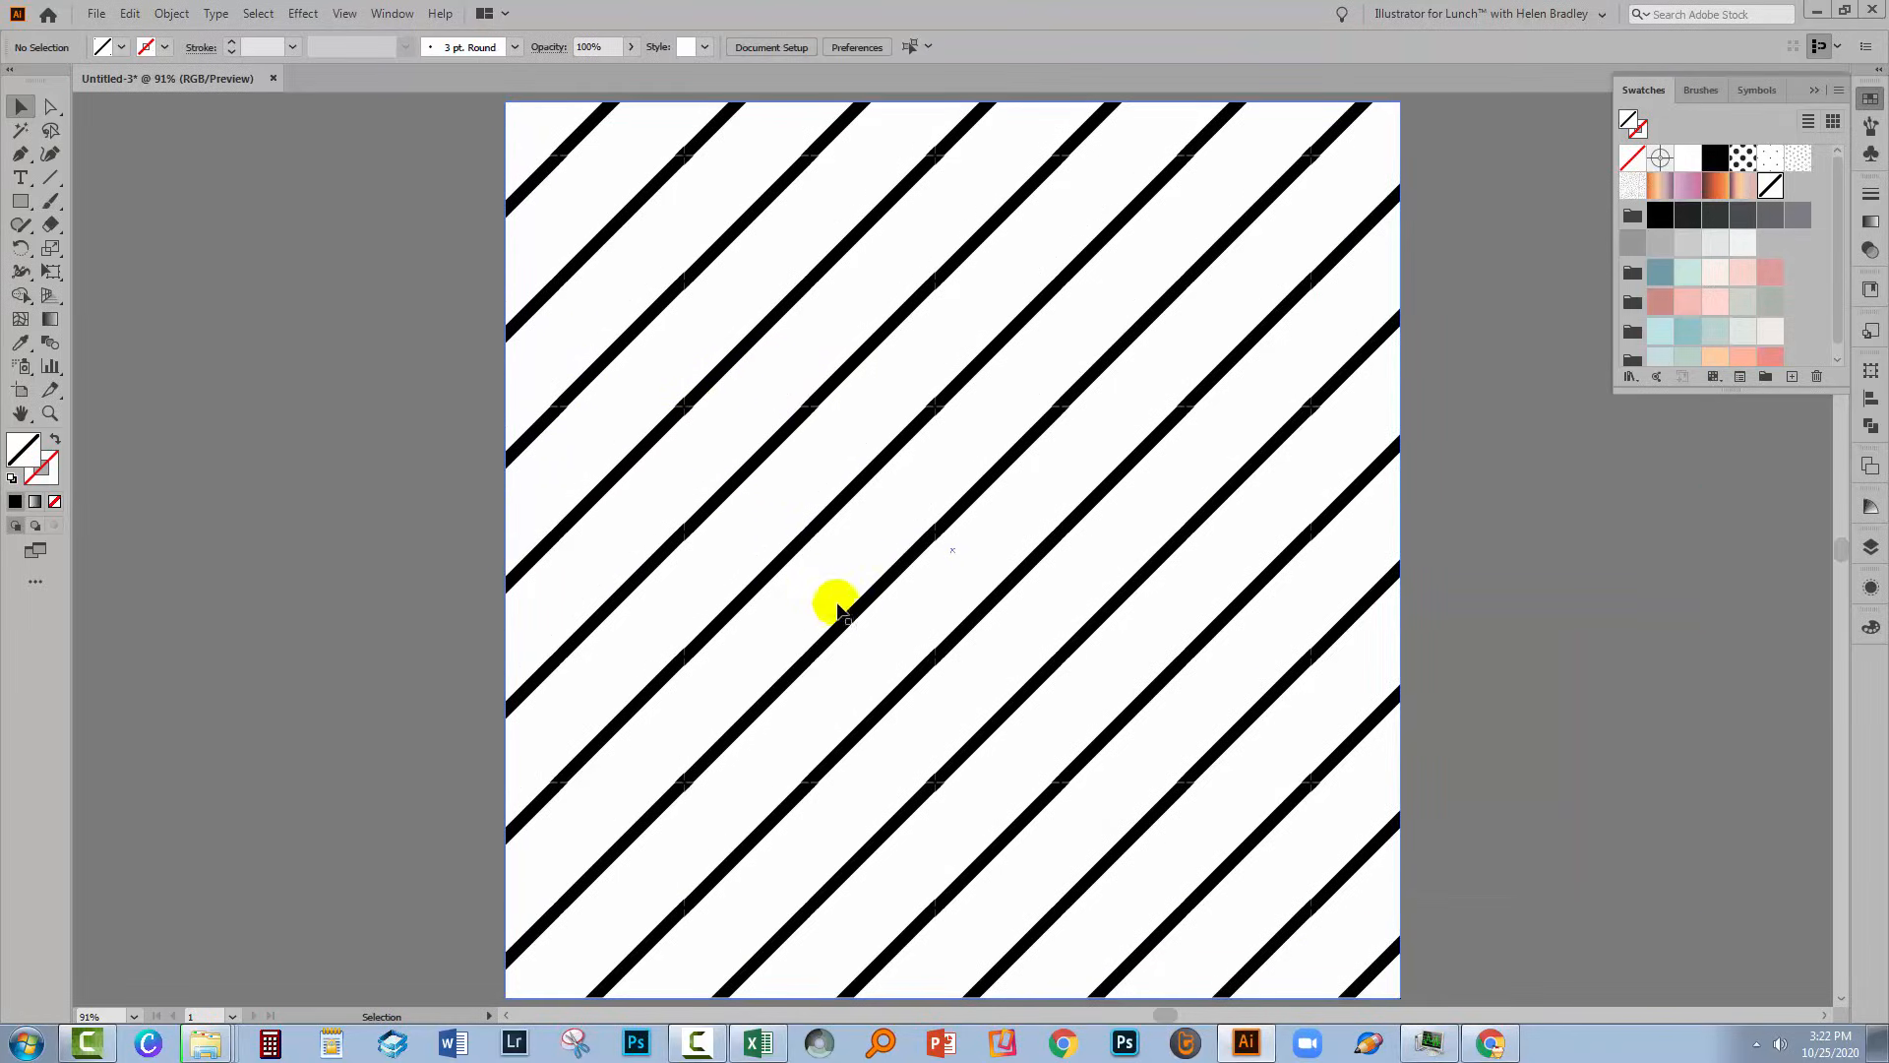
{"action": "mouse_move", "coordinate": [94, 13]}
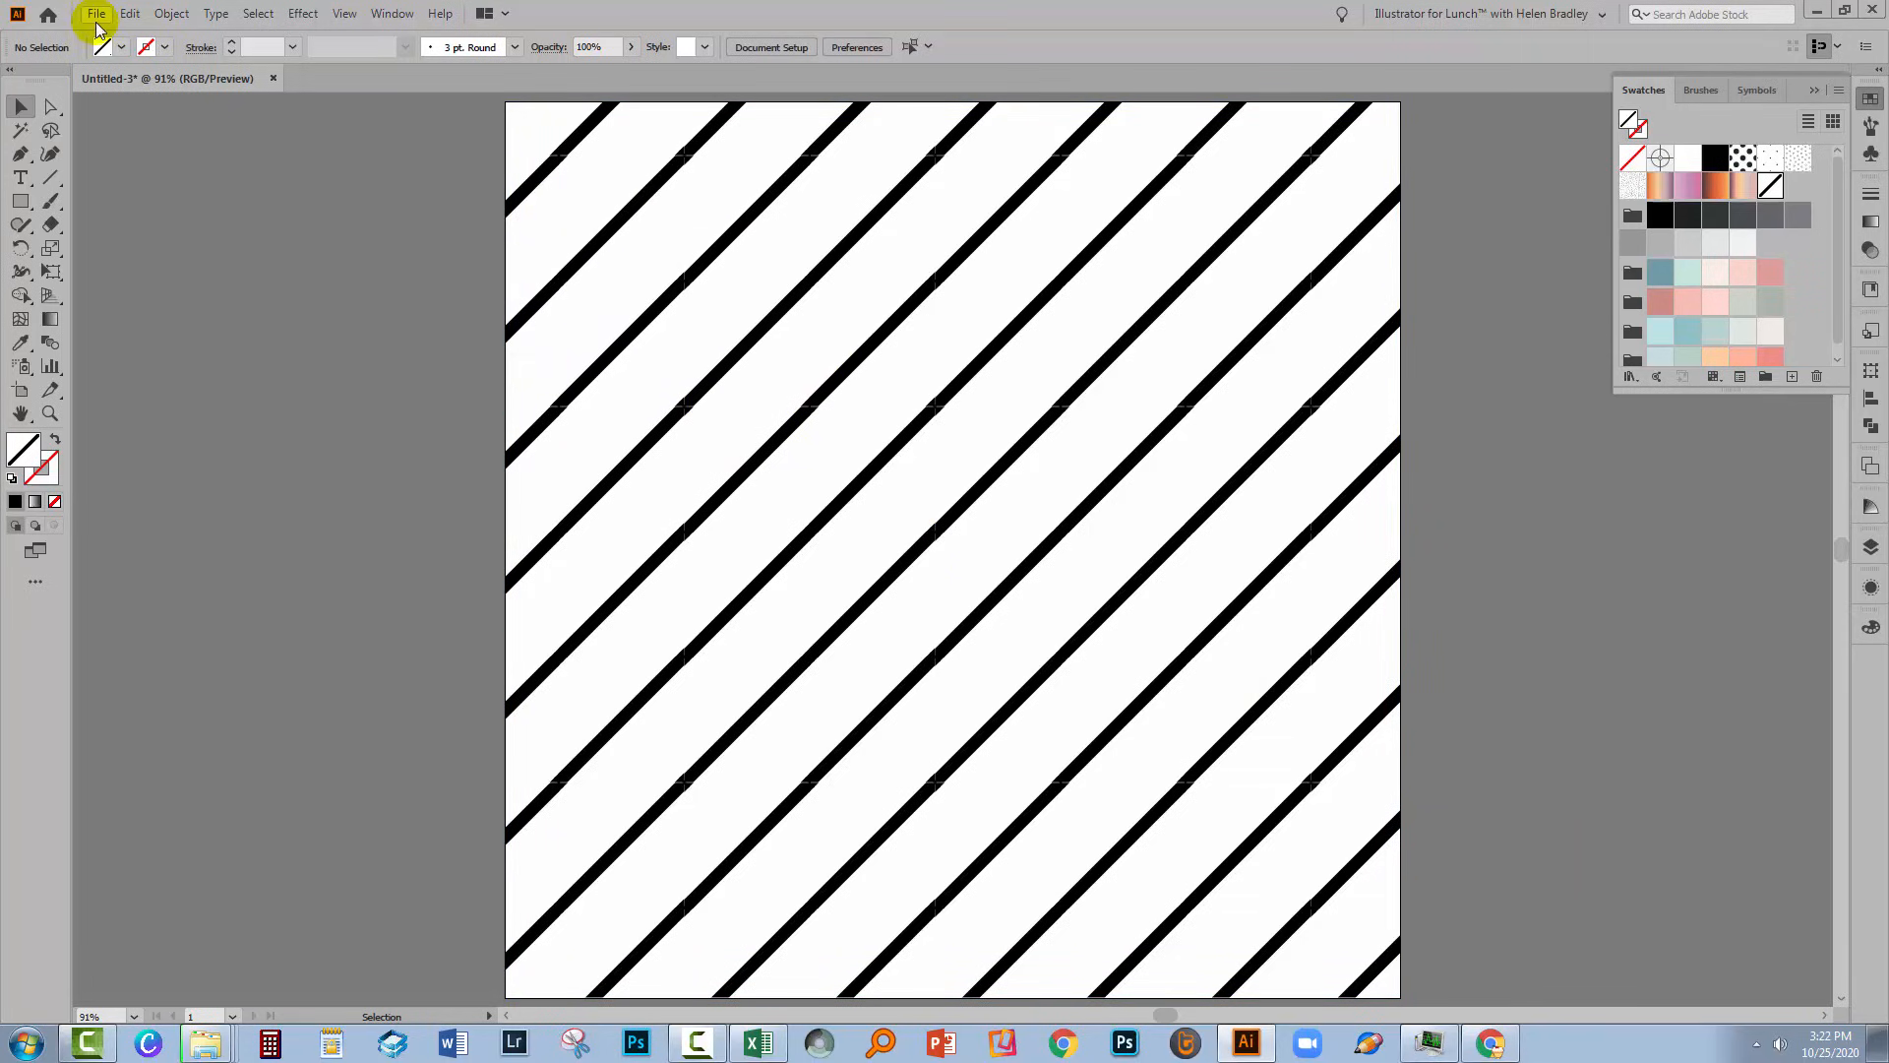
{"action": "left_click", "coordinate": [95, 13]}
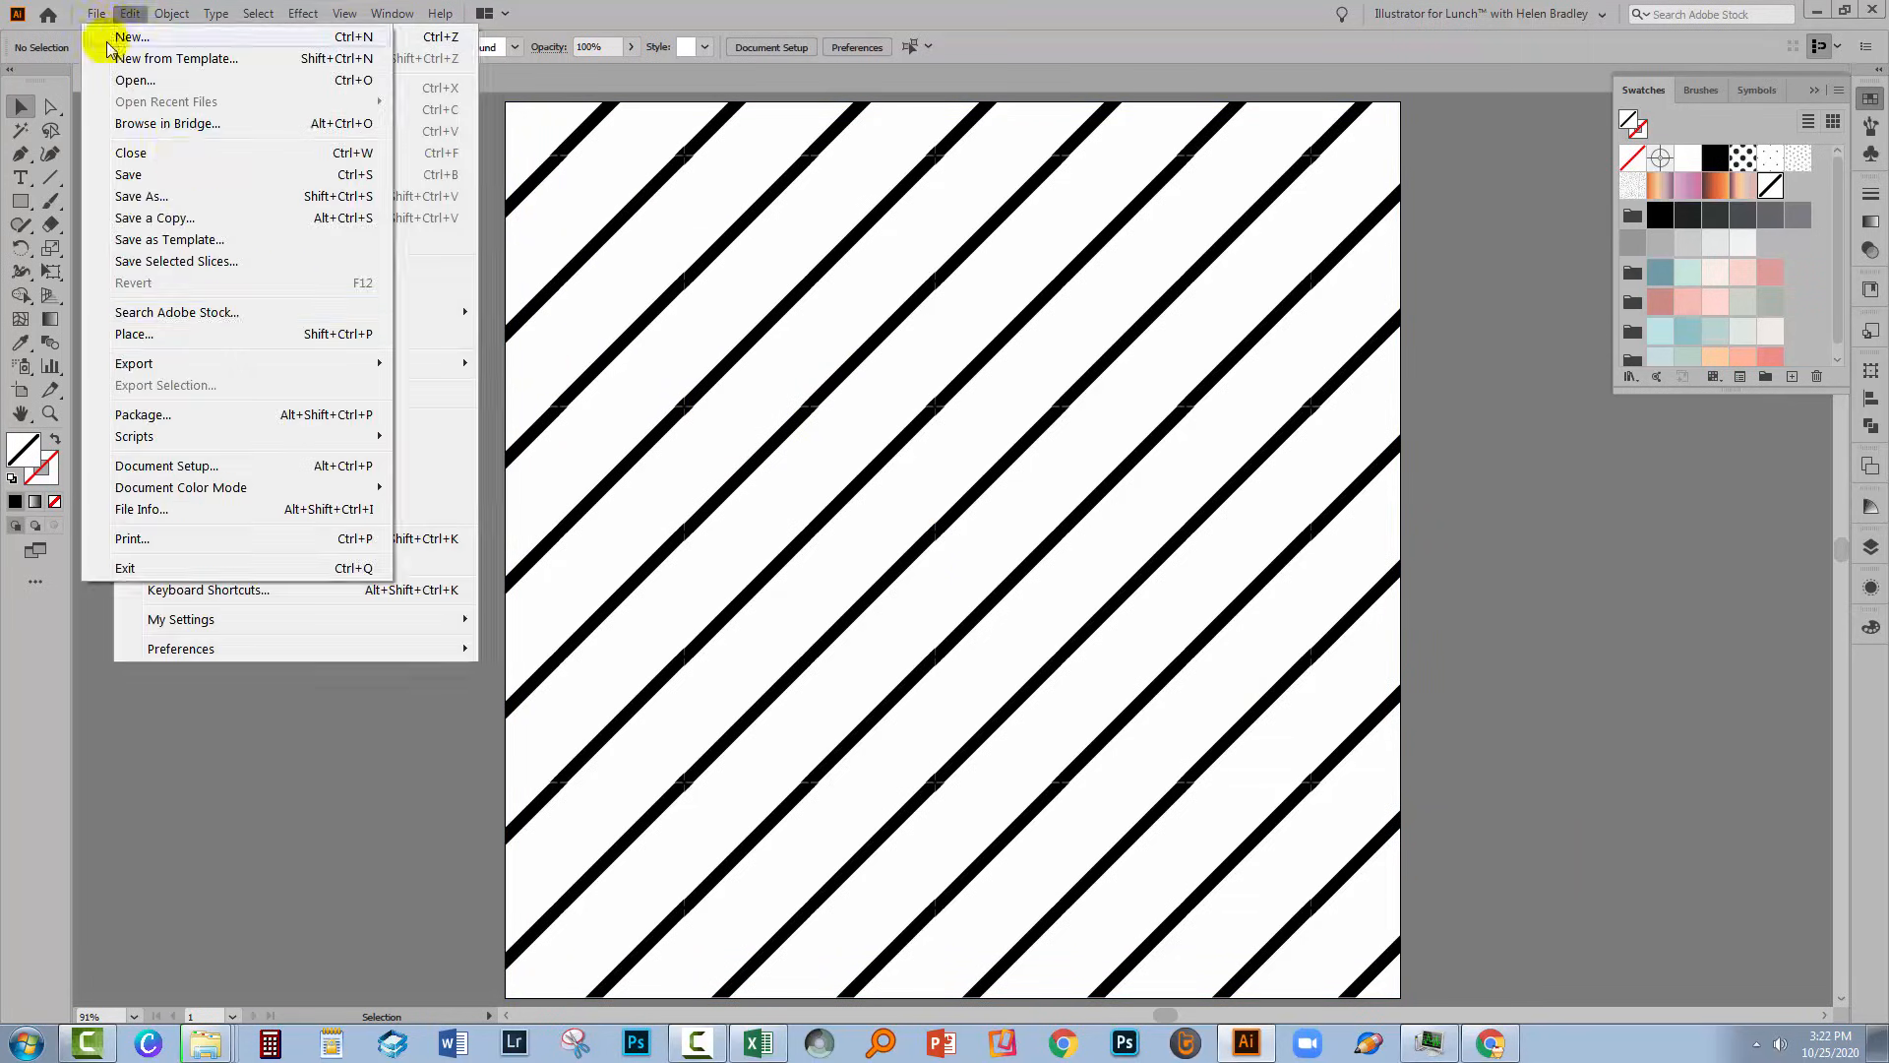
{"action": "left_click", "coordinate": [129, 13]}
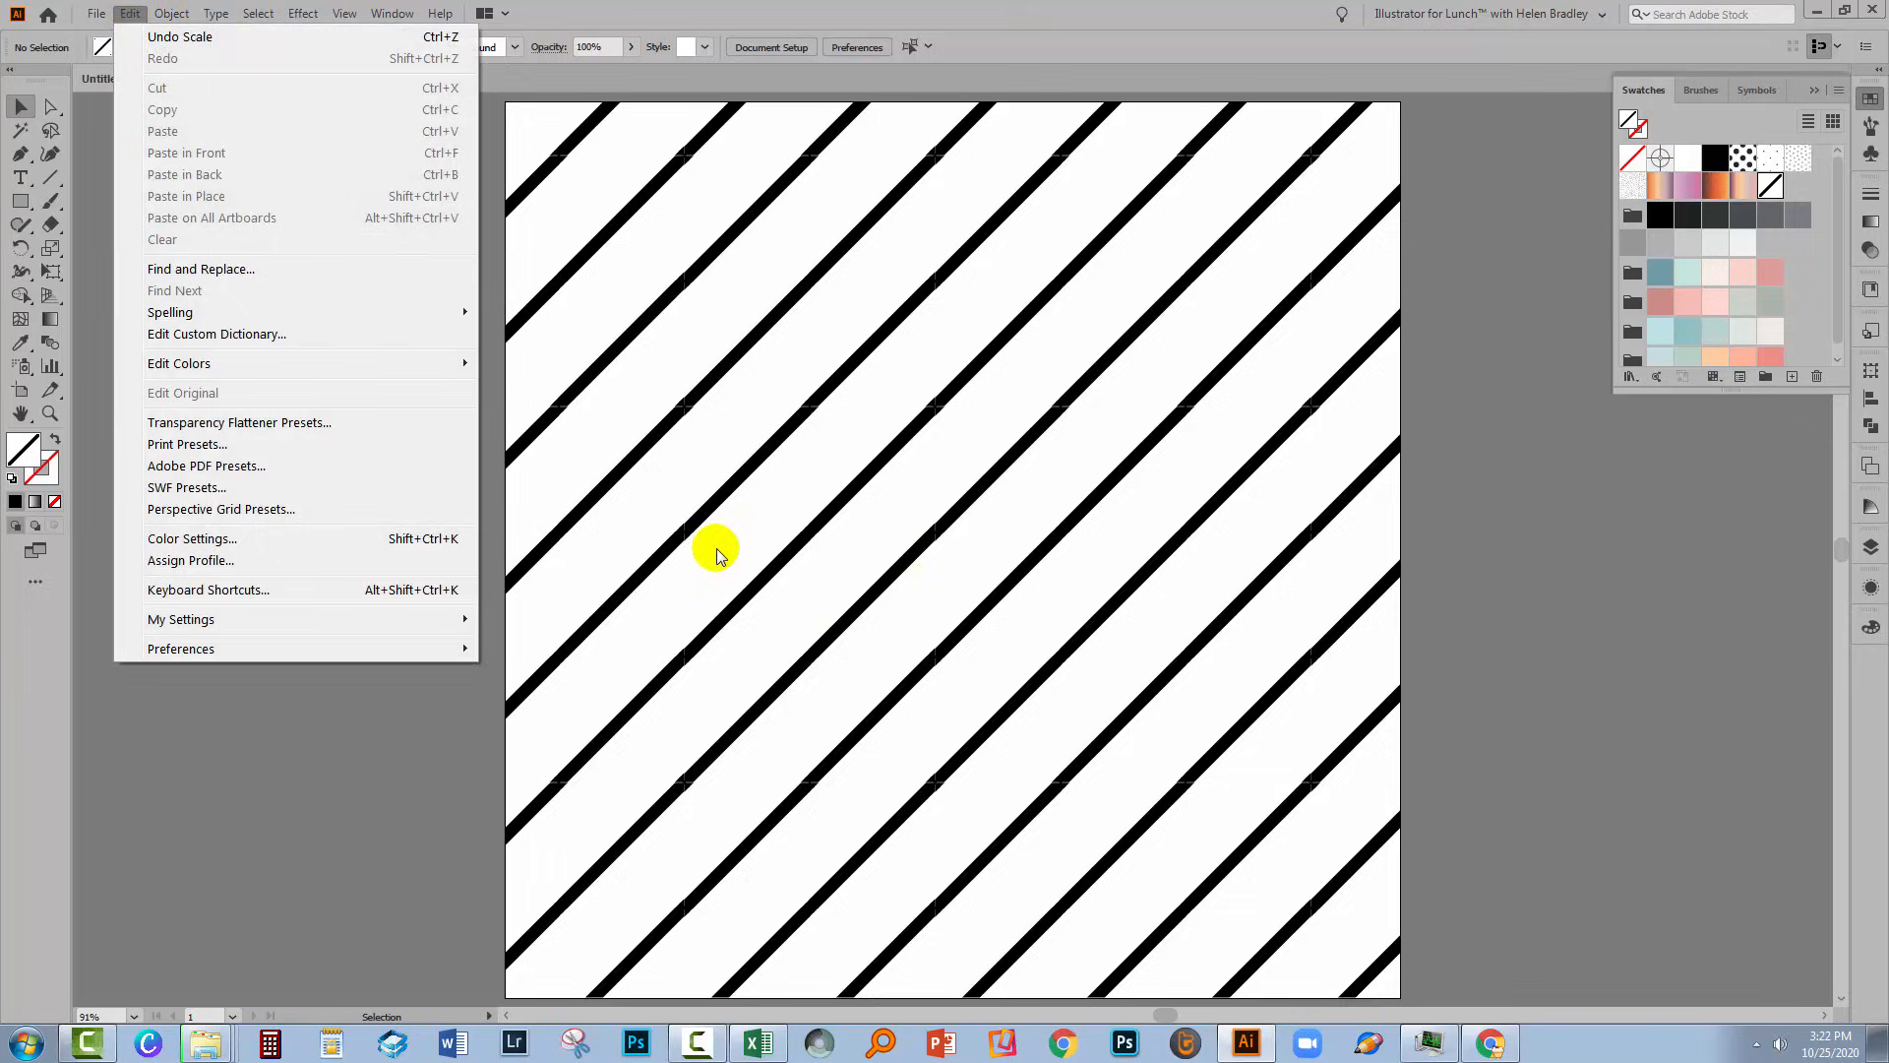
{"action": "mouse_move", "coordinate": [187, 509]}
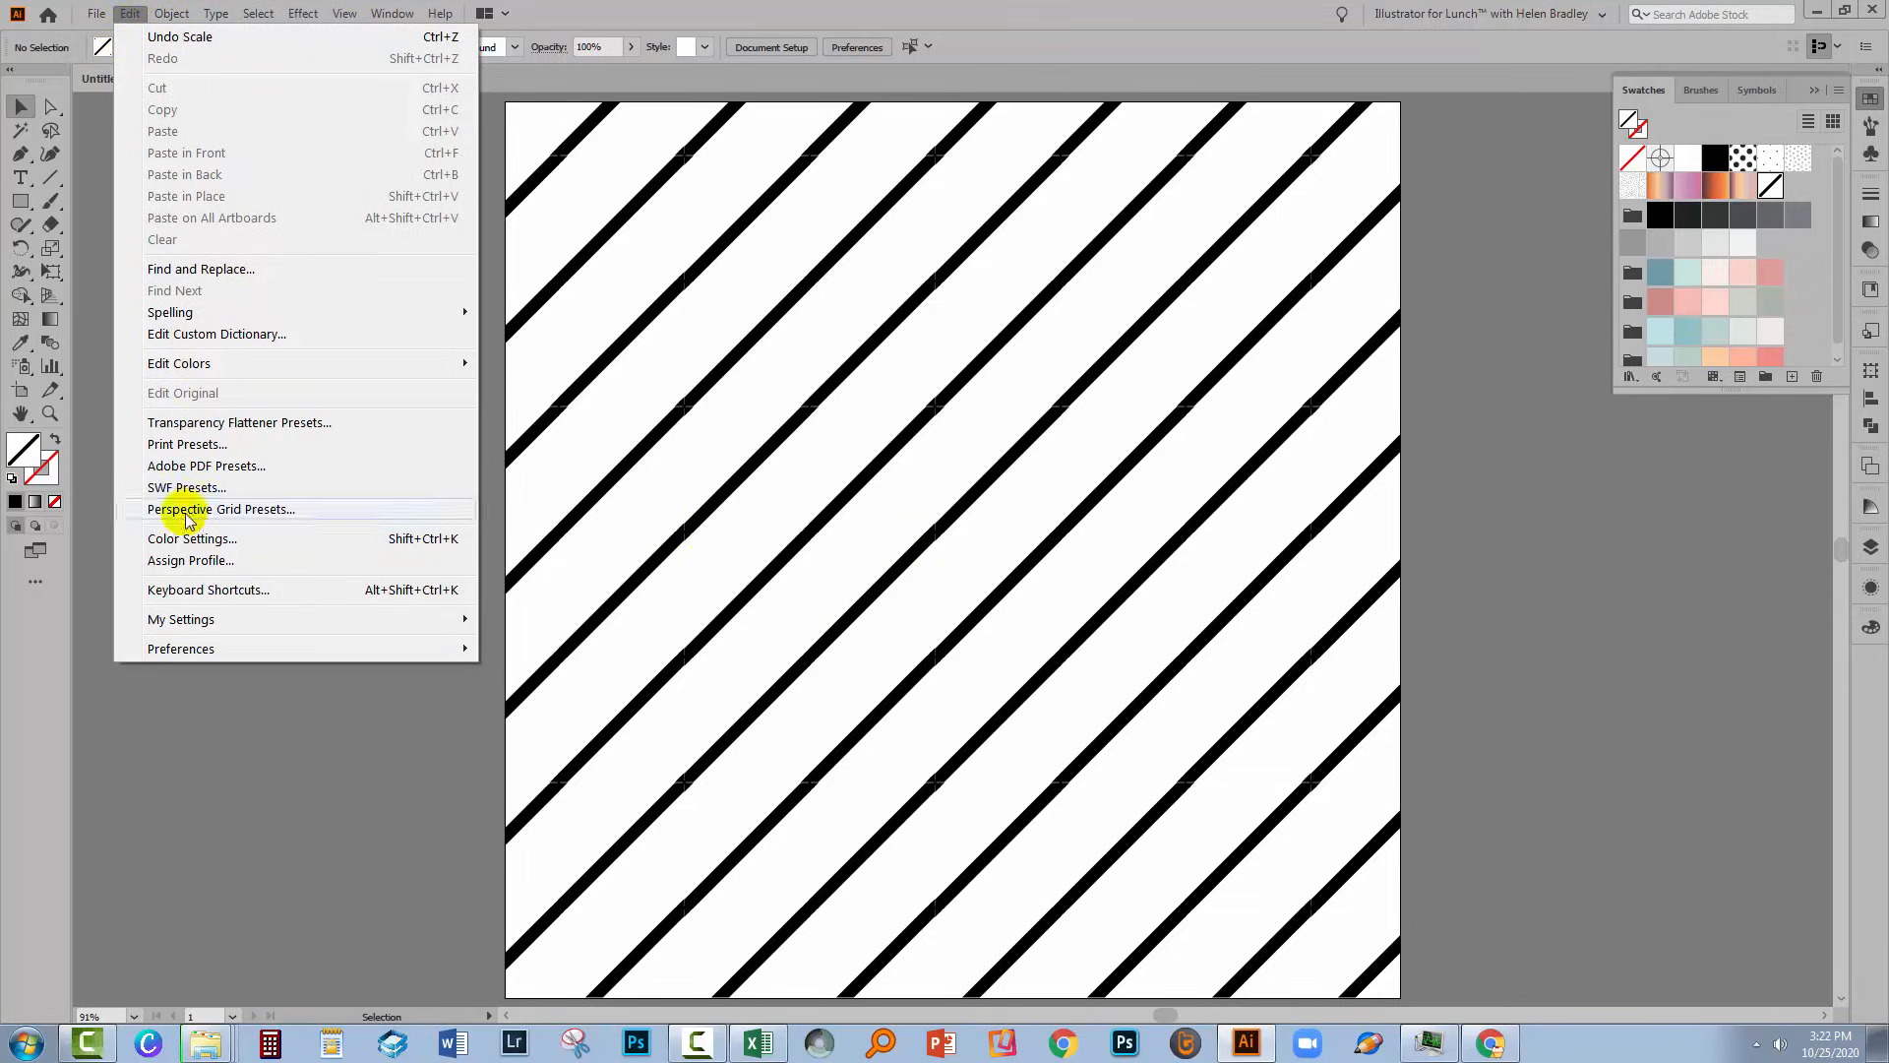
{"action": "left_click", "coordinate": [179, 648]}
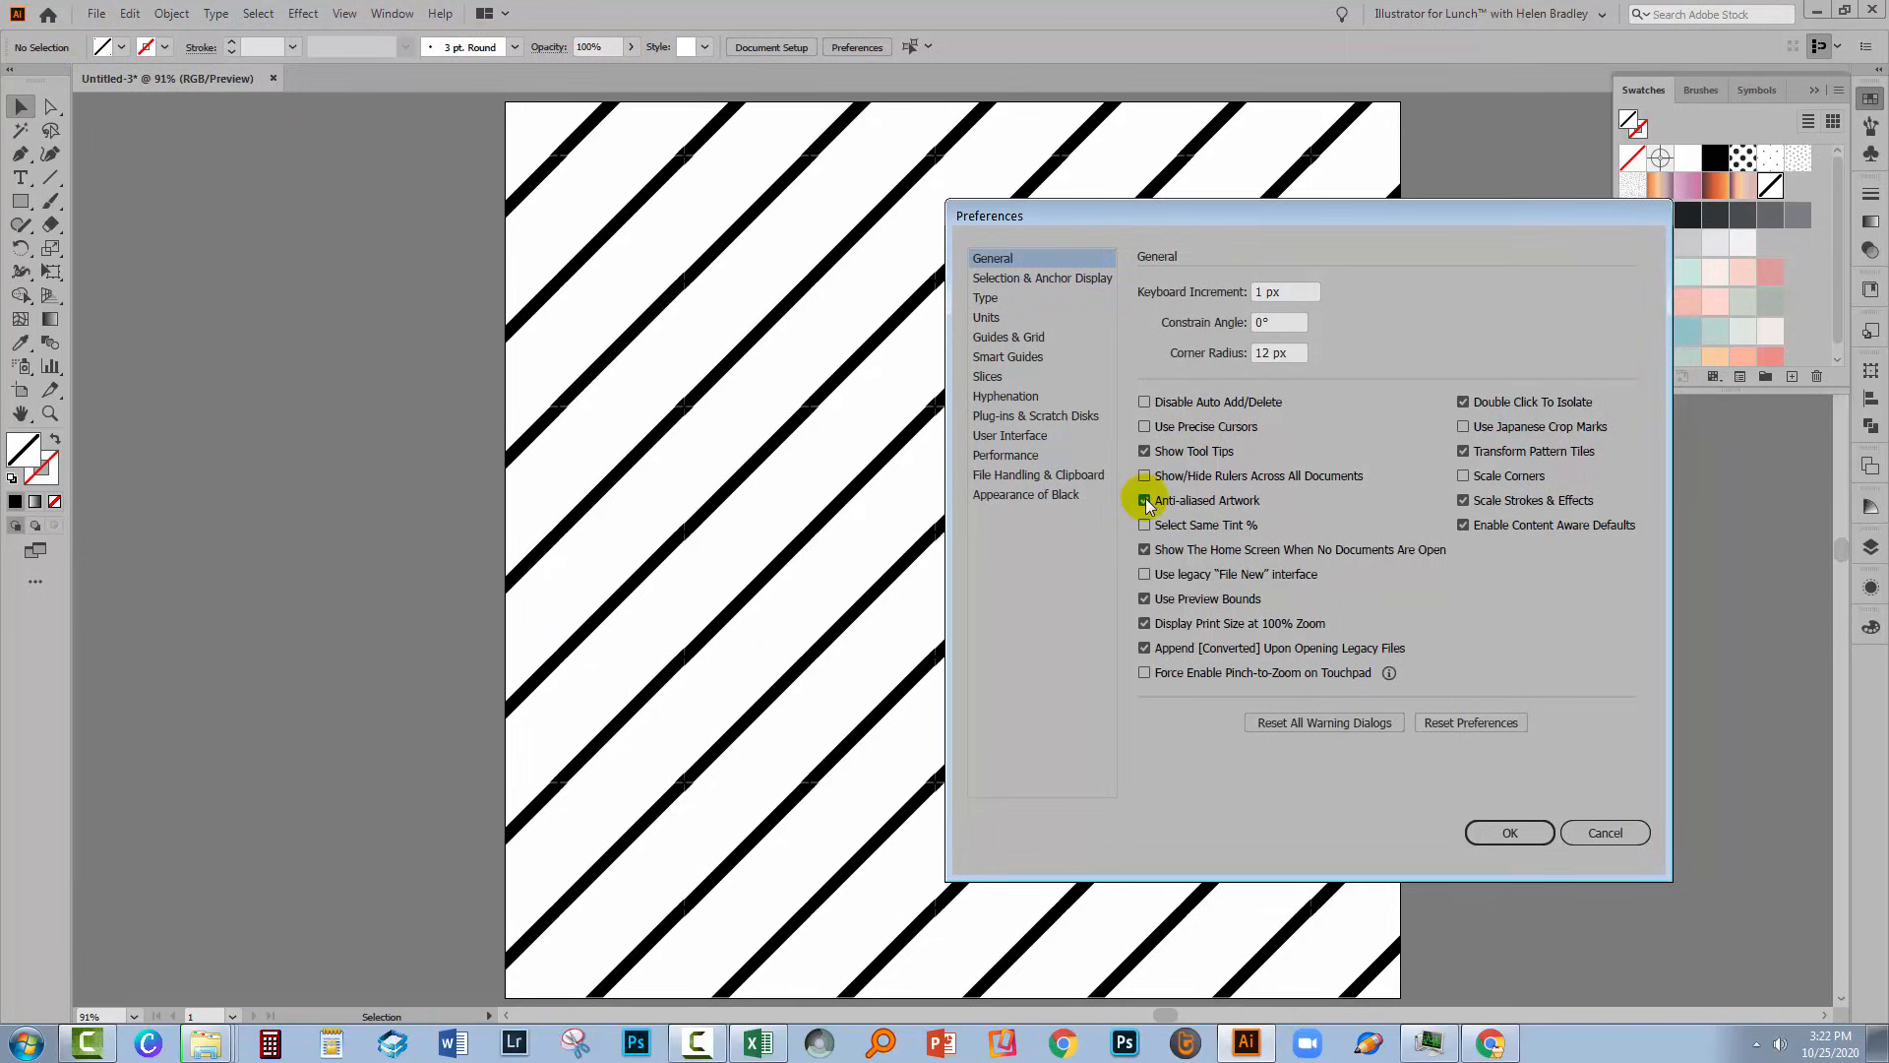
{"action": "left_click", "coordinate": [1143, 500]}
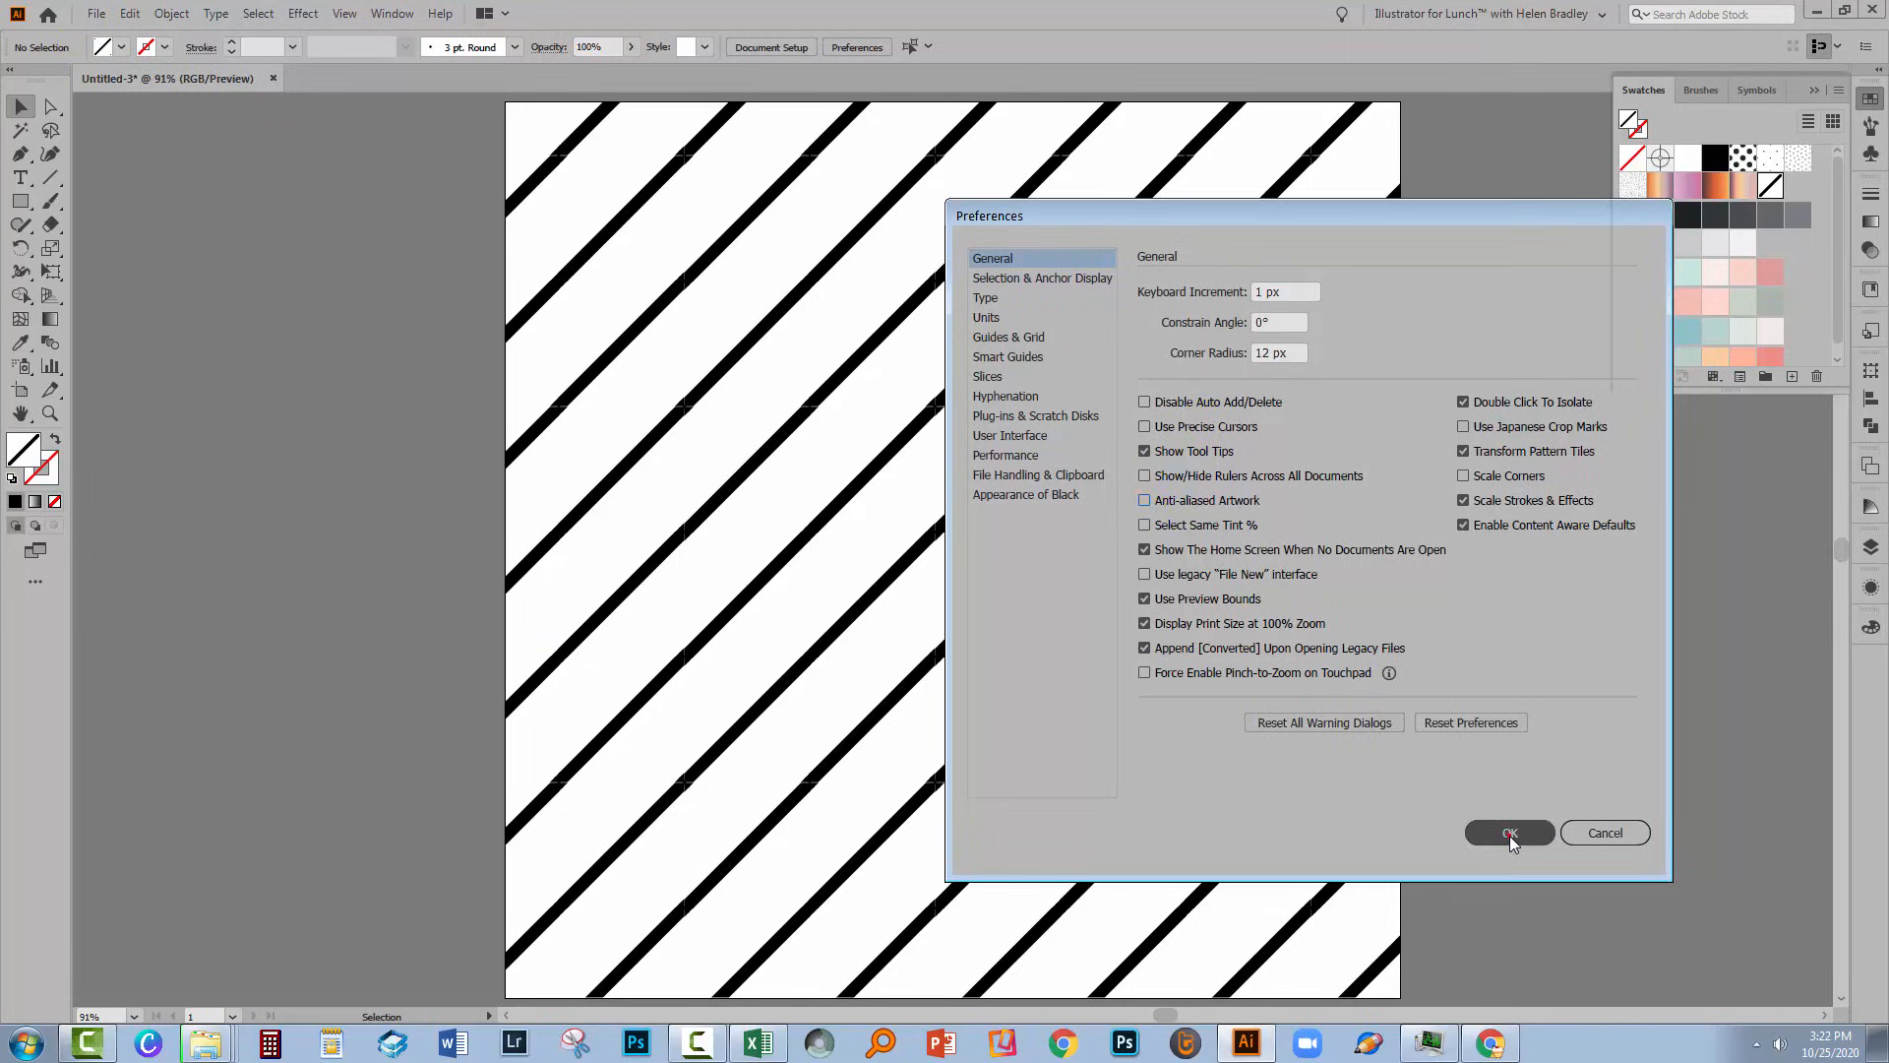
{"action": "left_click", "coordinate": [1509, 833]}
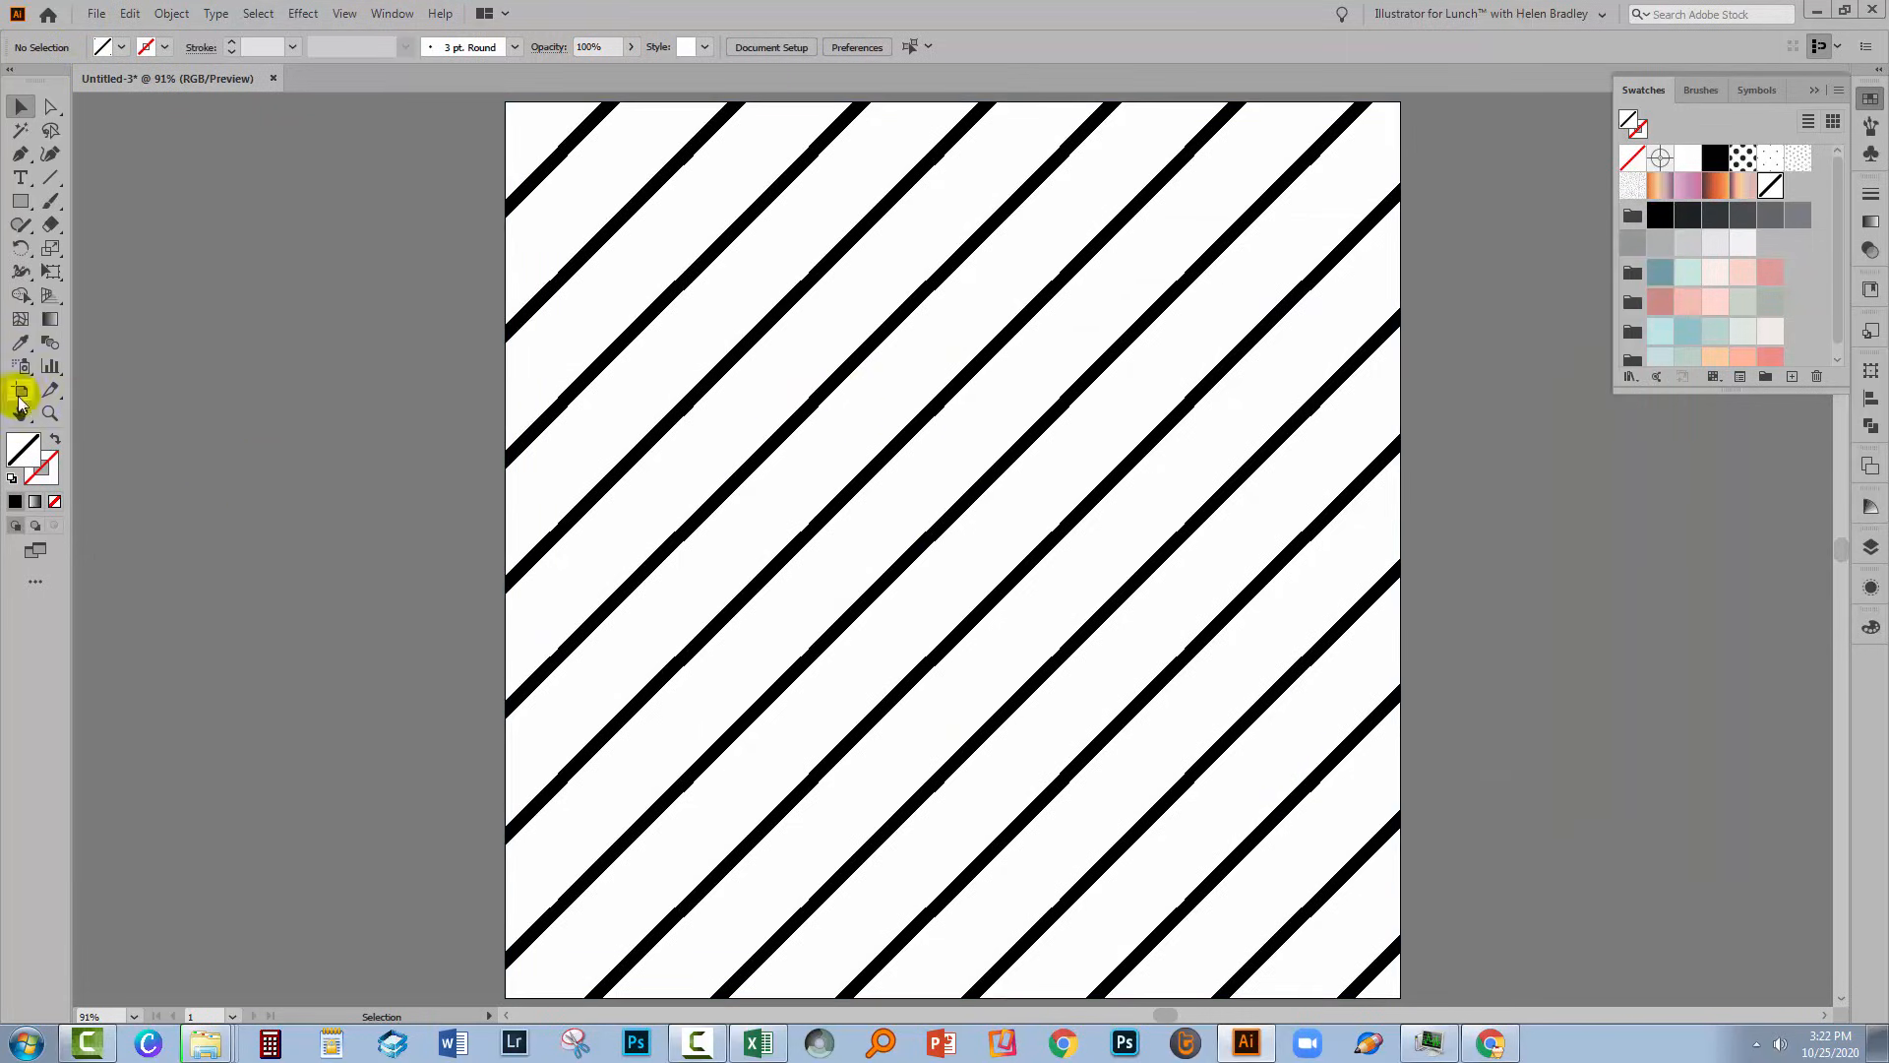
{"action": "left_click", "coordinate": [715, 370]}
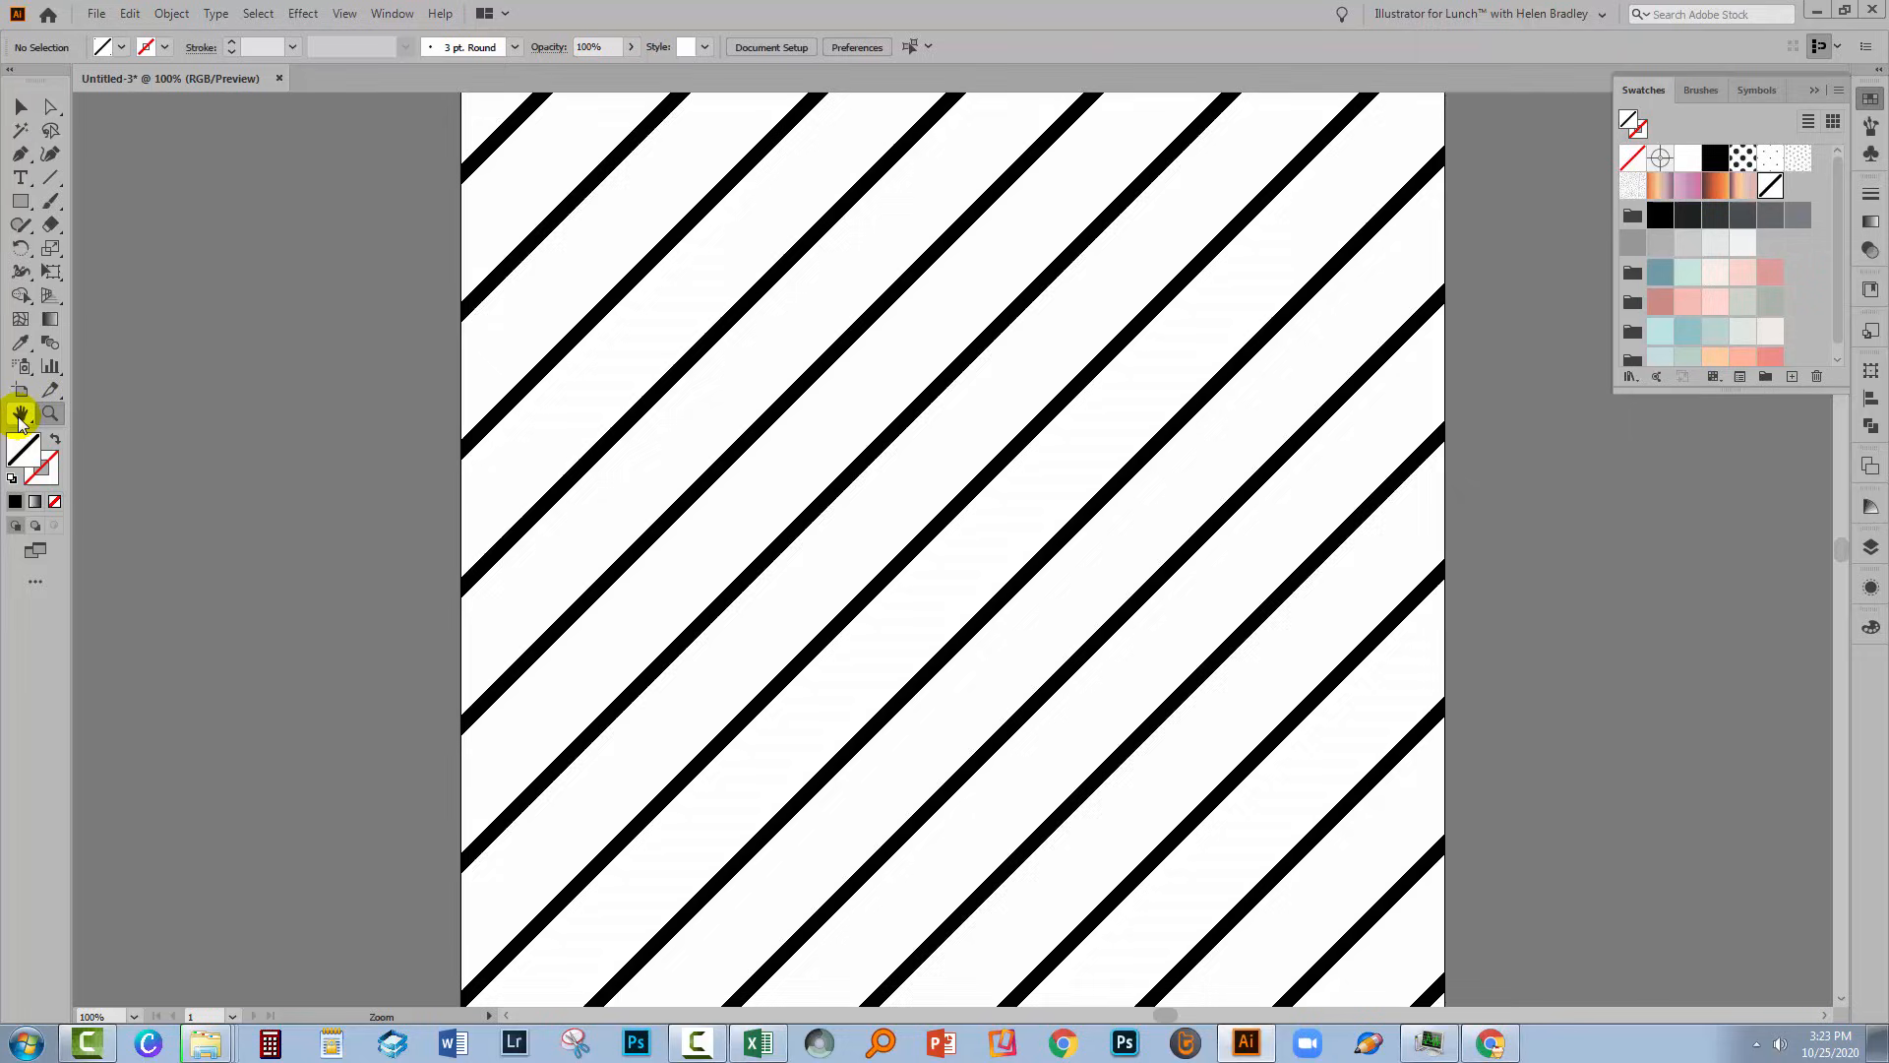
{"action": "mouse_move", "coordinate": [22, 413]}
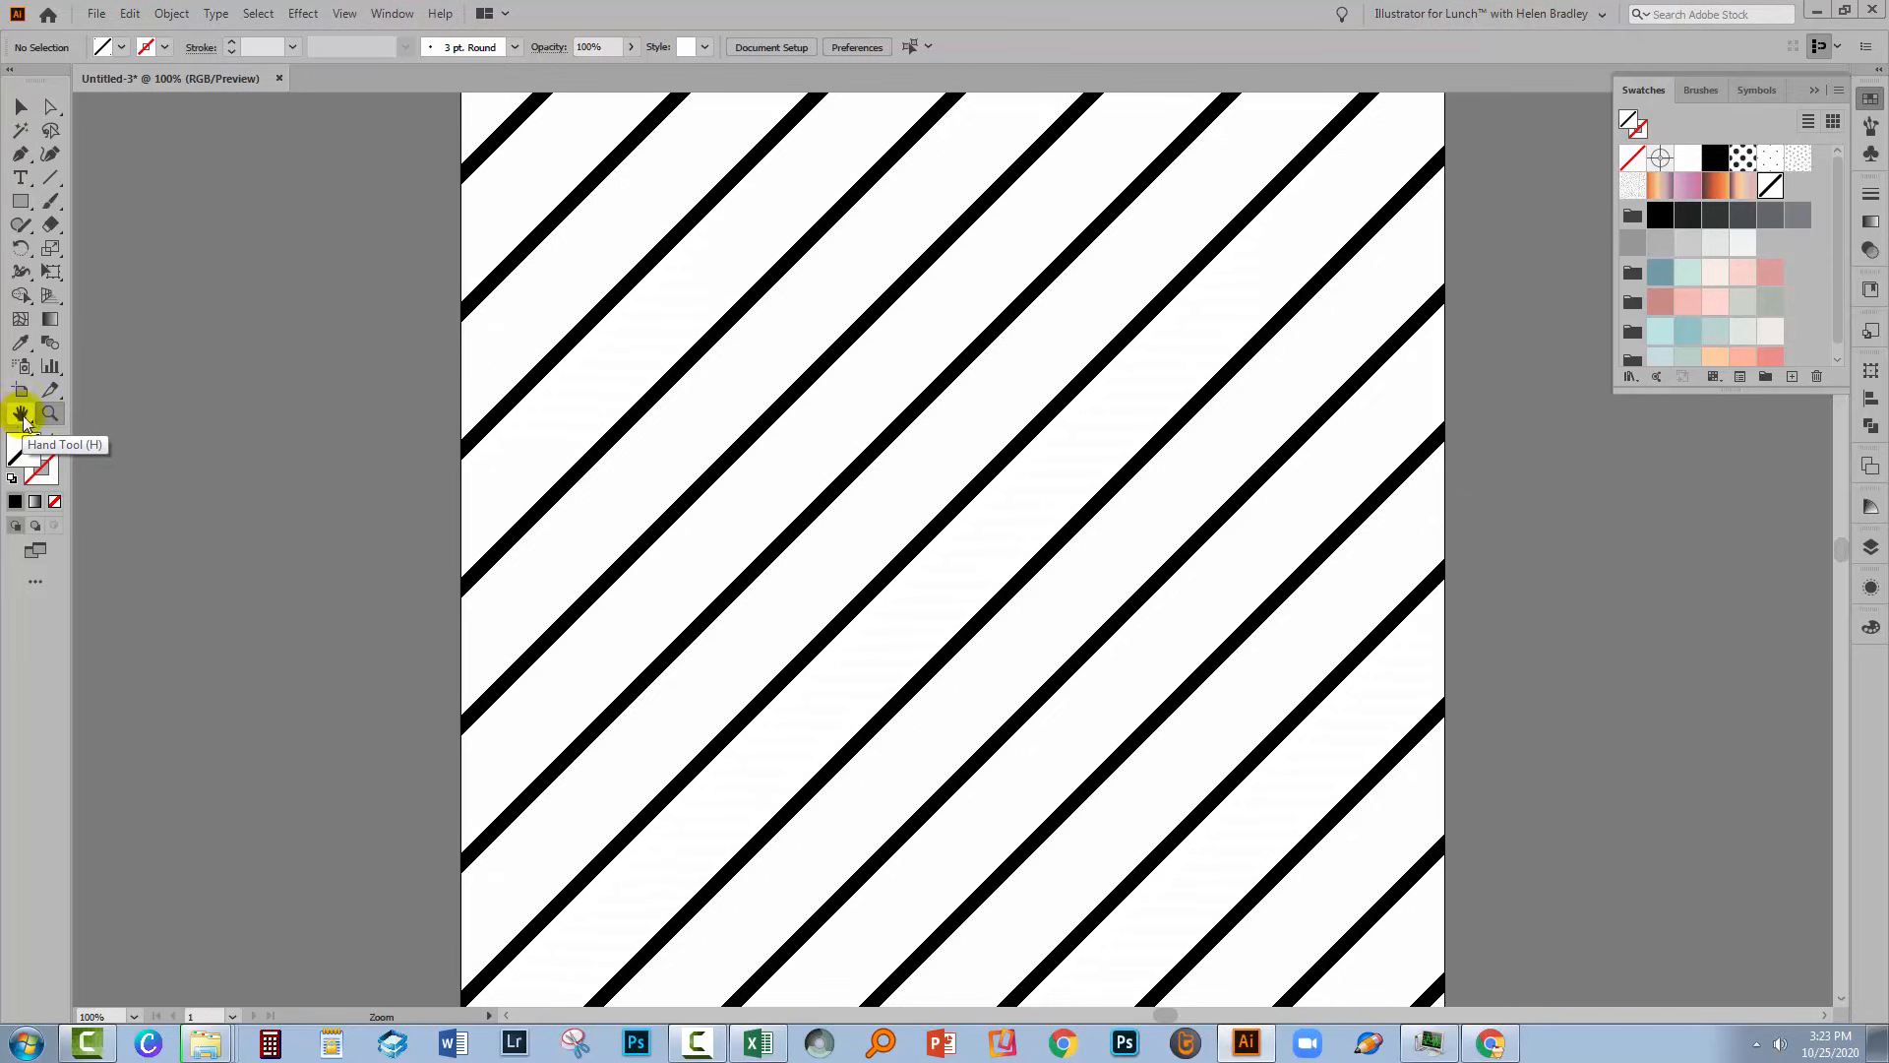
{"action": "mouse_move", "coordinate": [255, 442]}
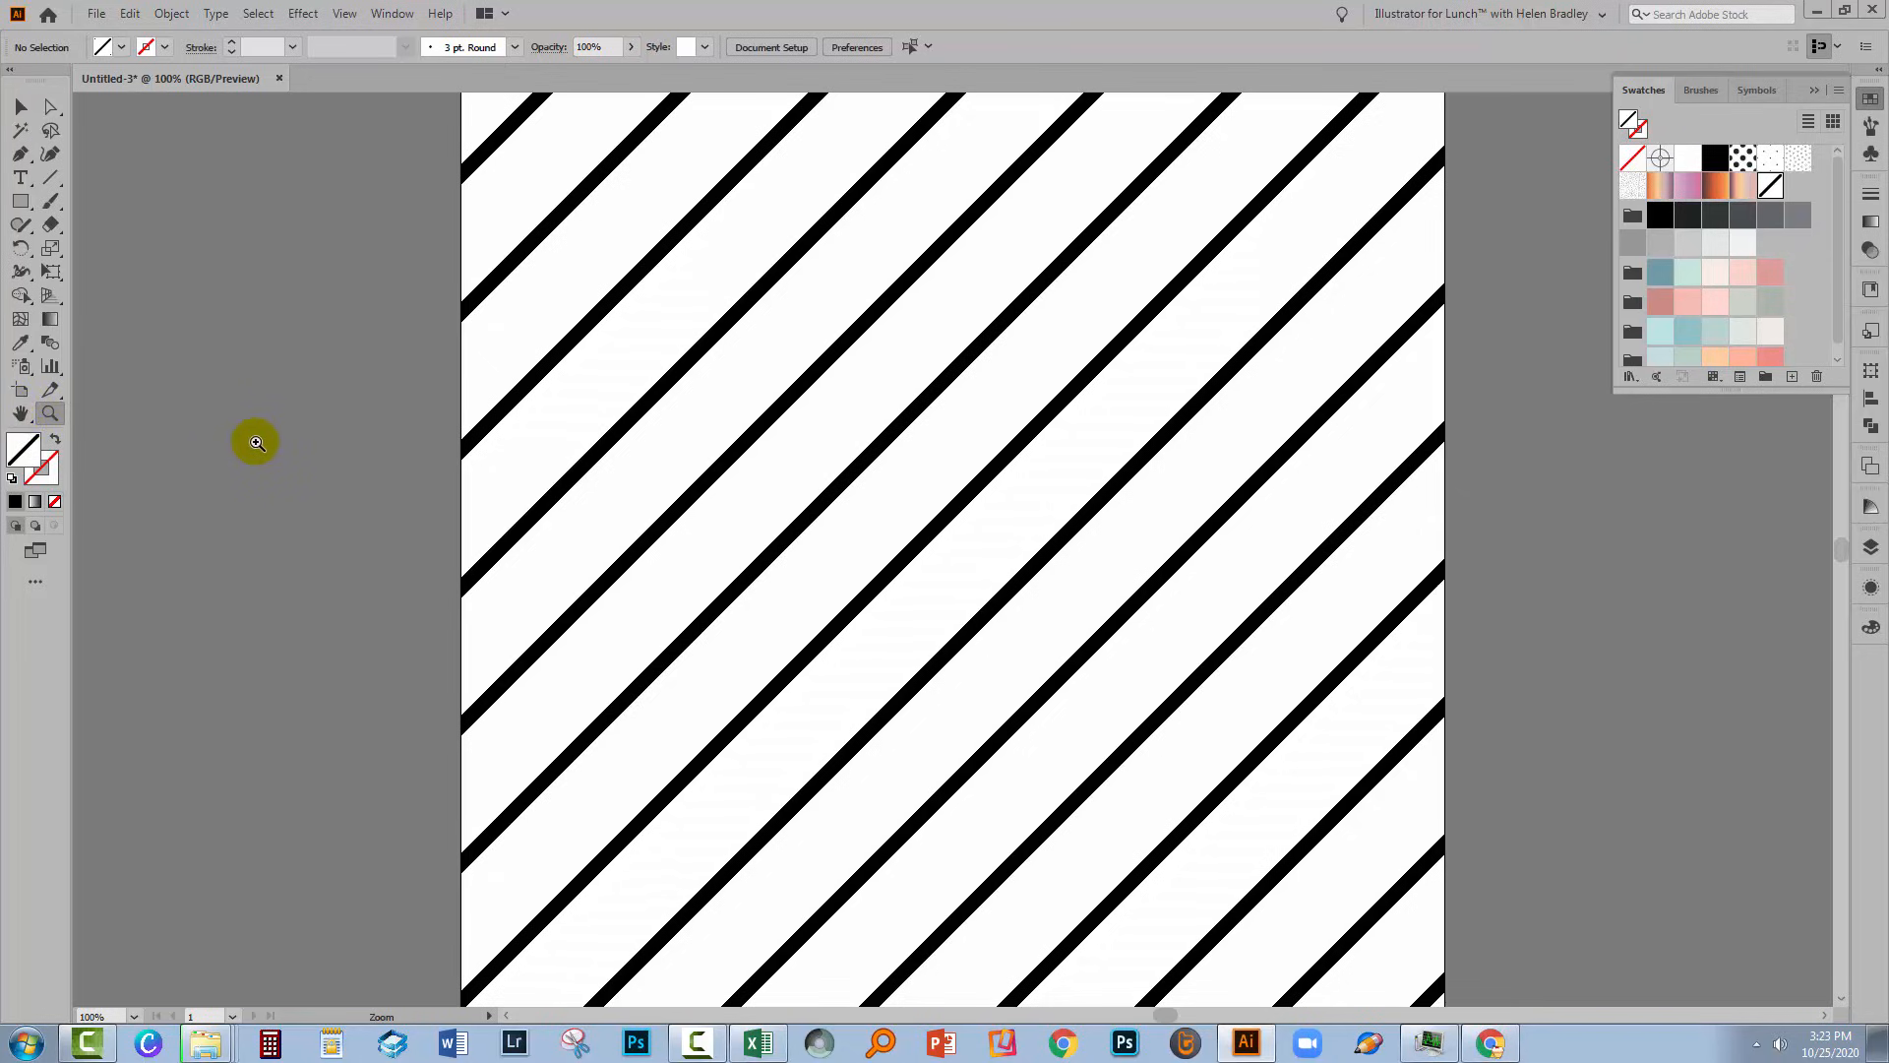
{"action": "mouse_move", "coordinate": [345, 310]}
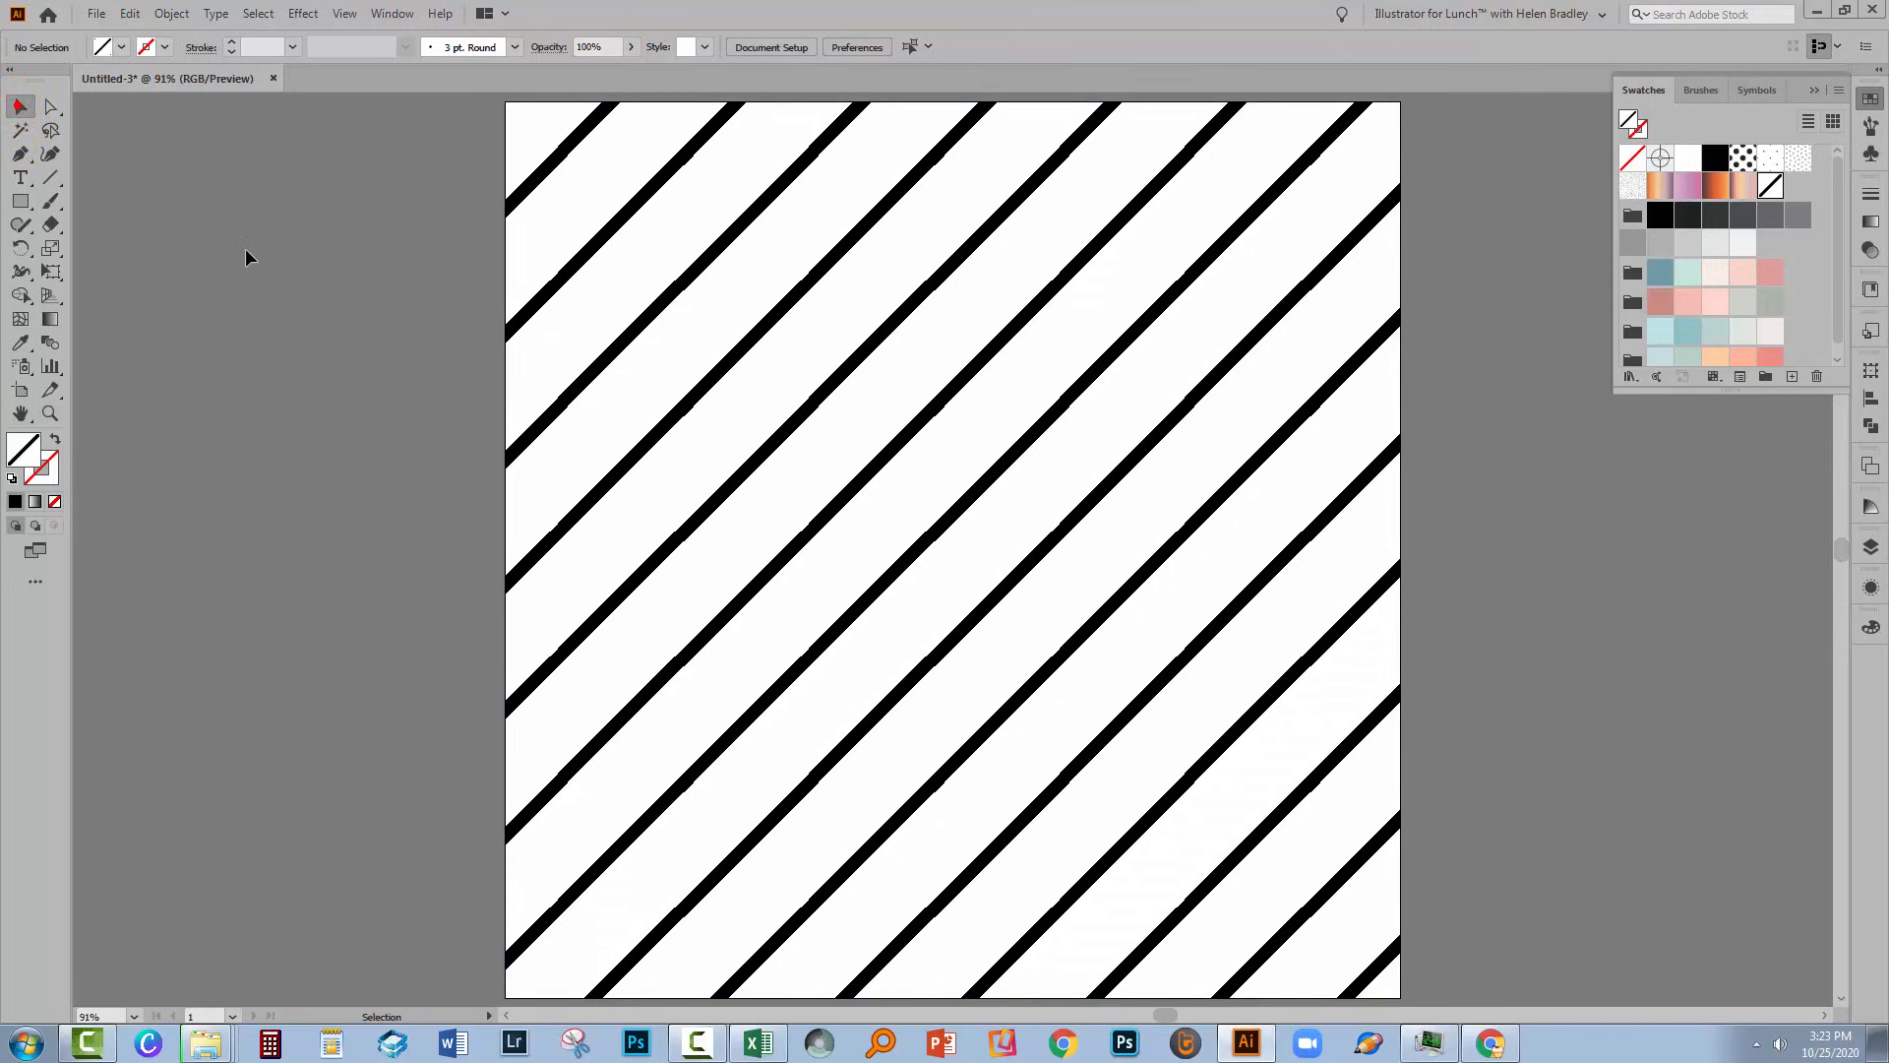
Step: Delete the striped rectangle and draw a black-stroked 45° line with no fill
{"action": "left_click", "coordinate": [630, 643]}
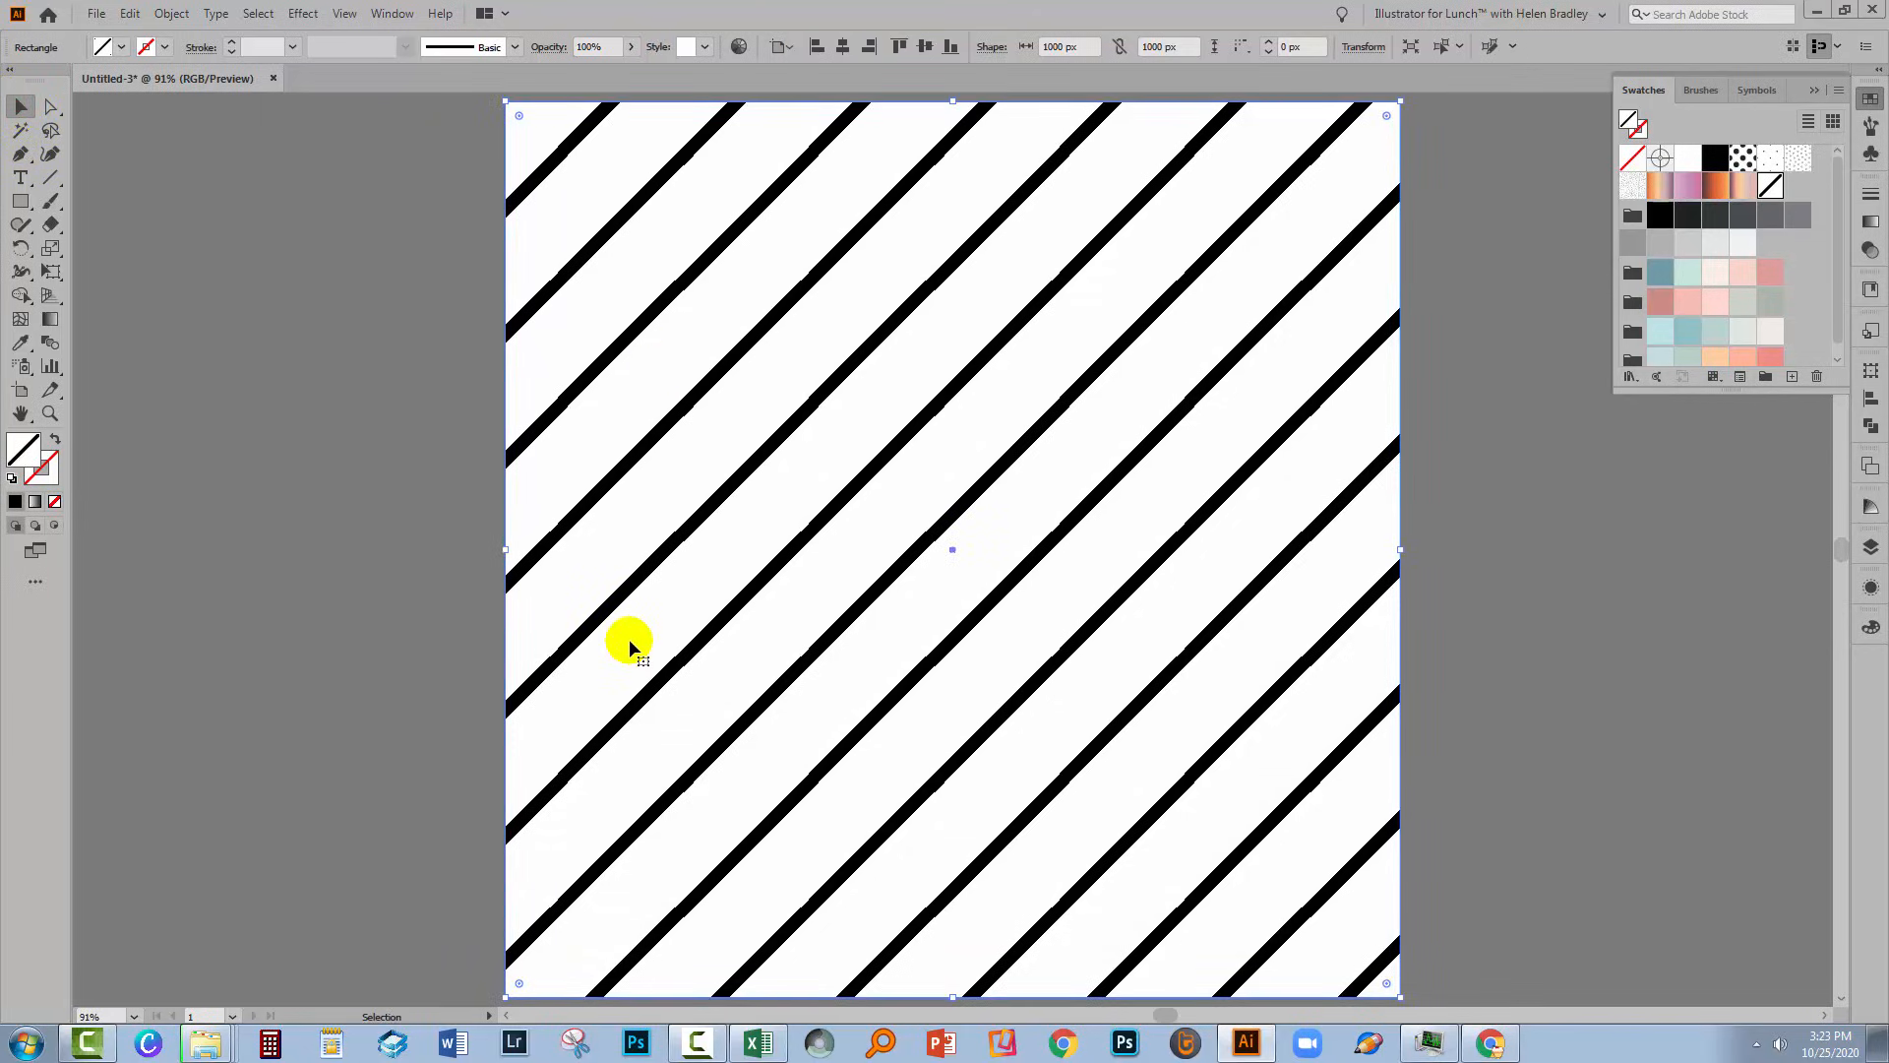
{"action": "key", "text": "Delete"}
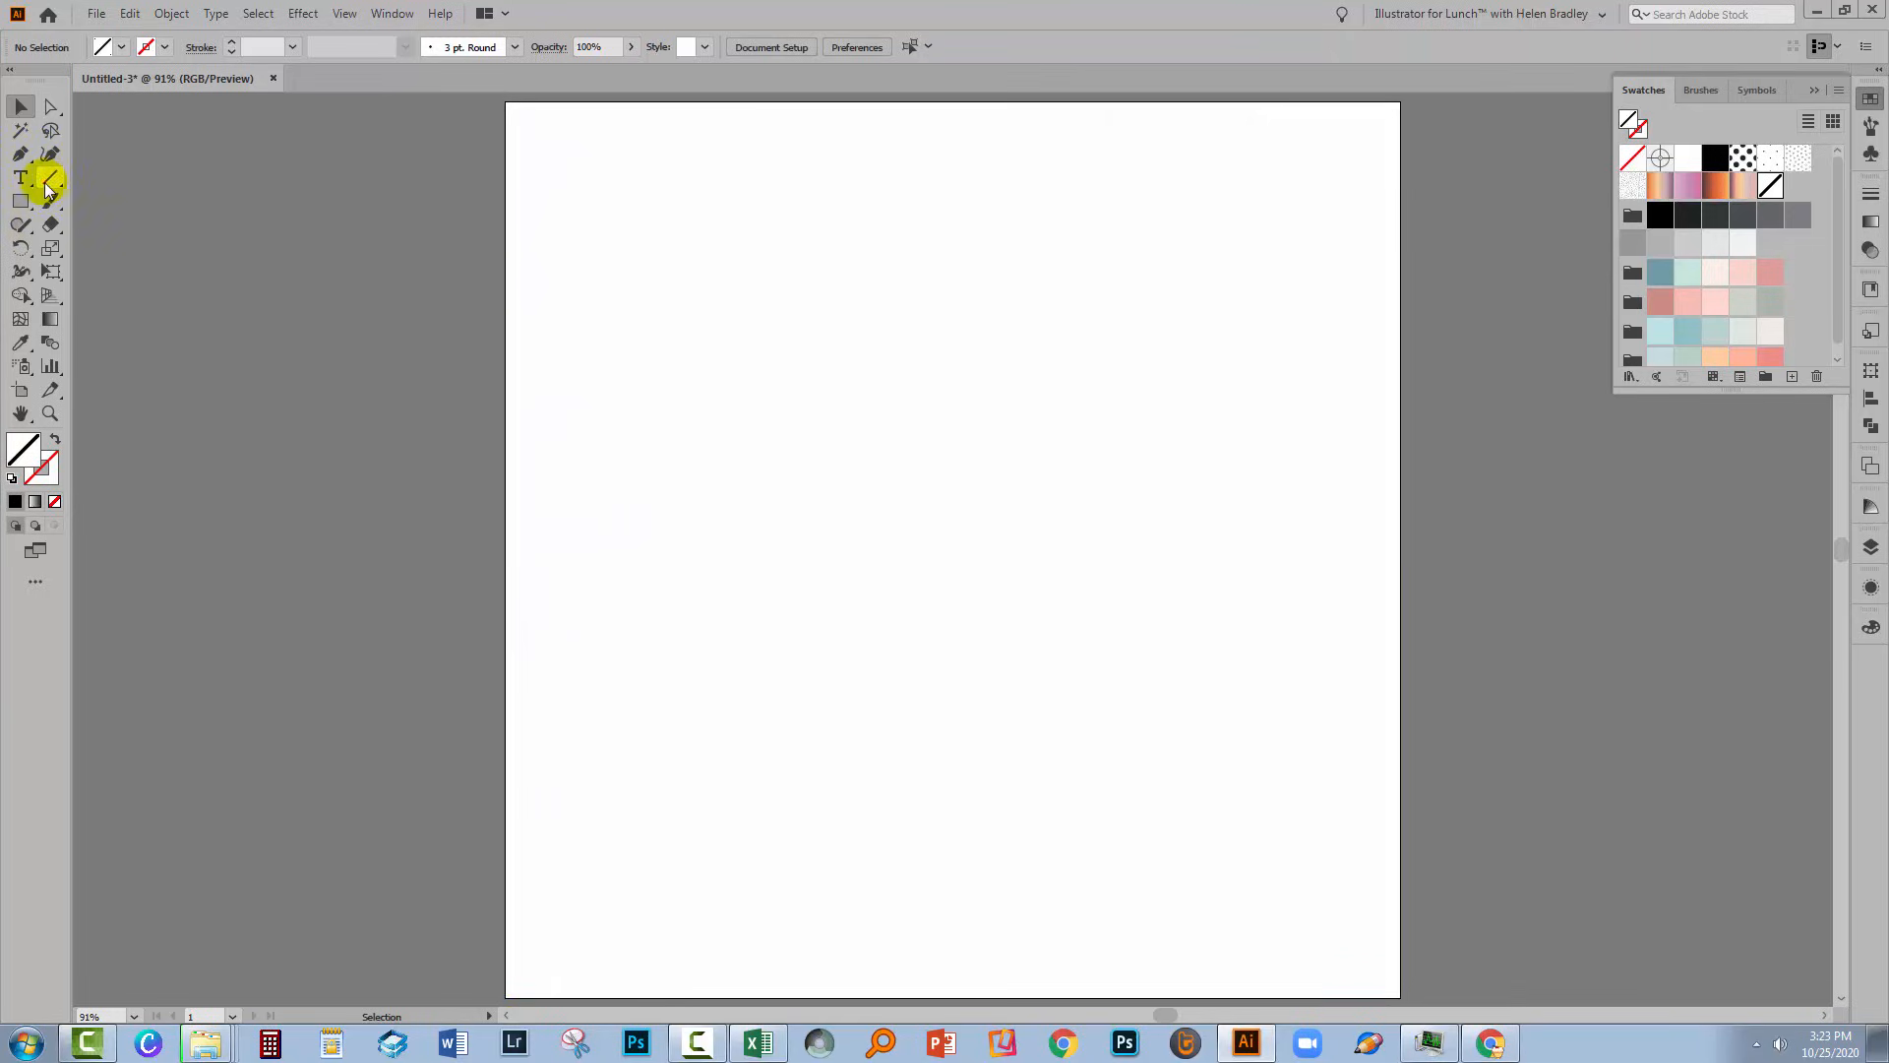
{"action": "left_click", "coordinate": [20, 200]}
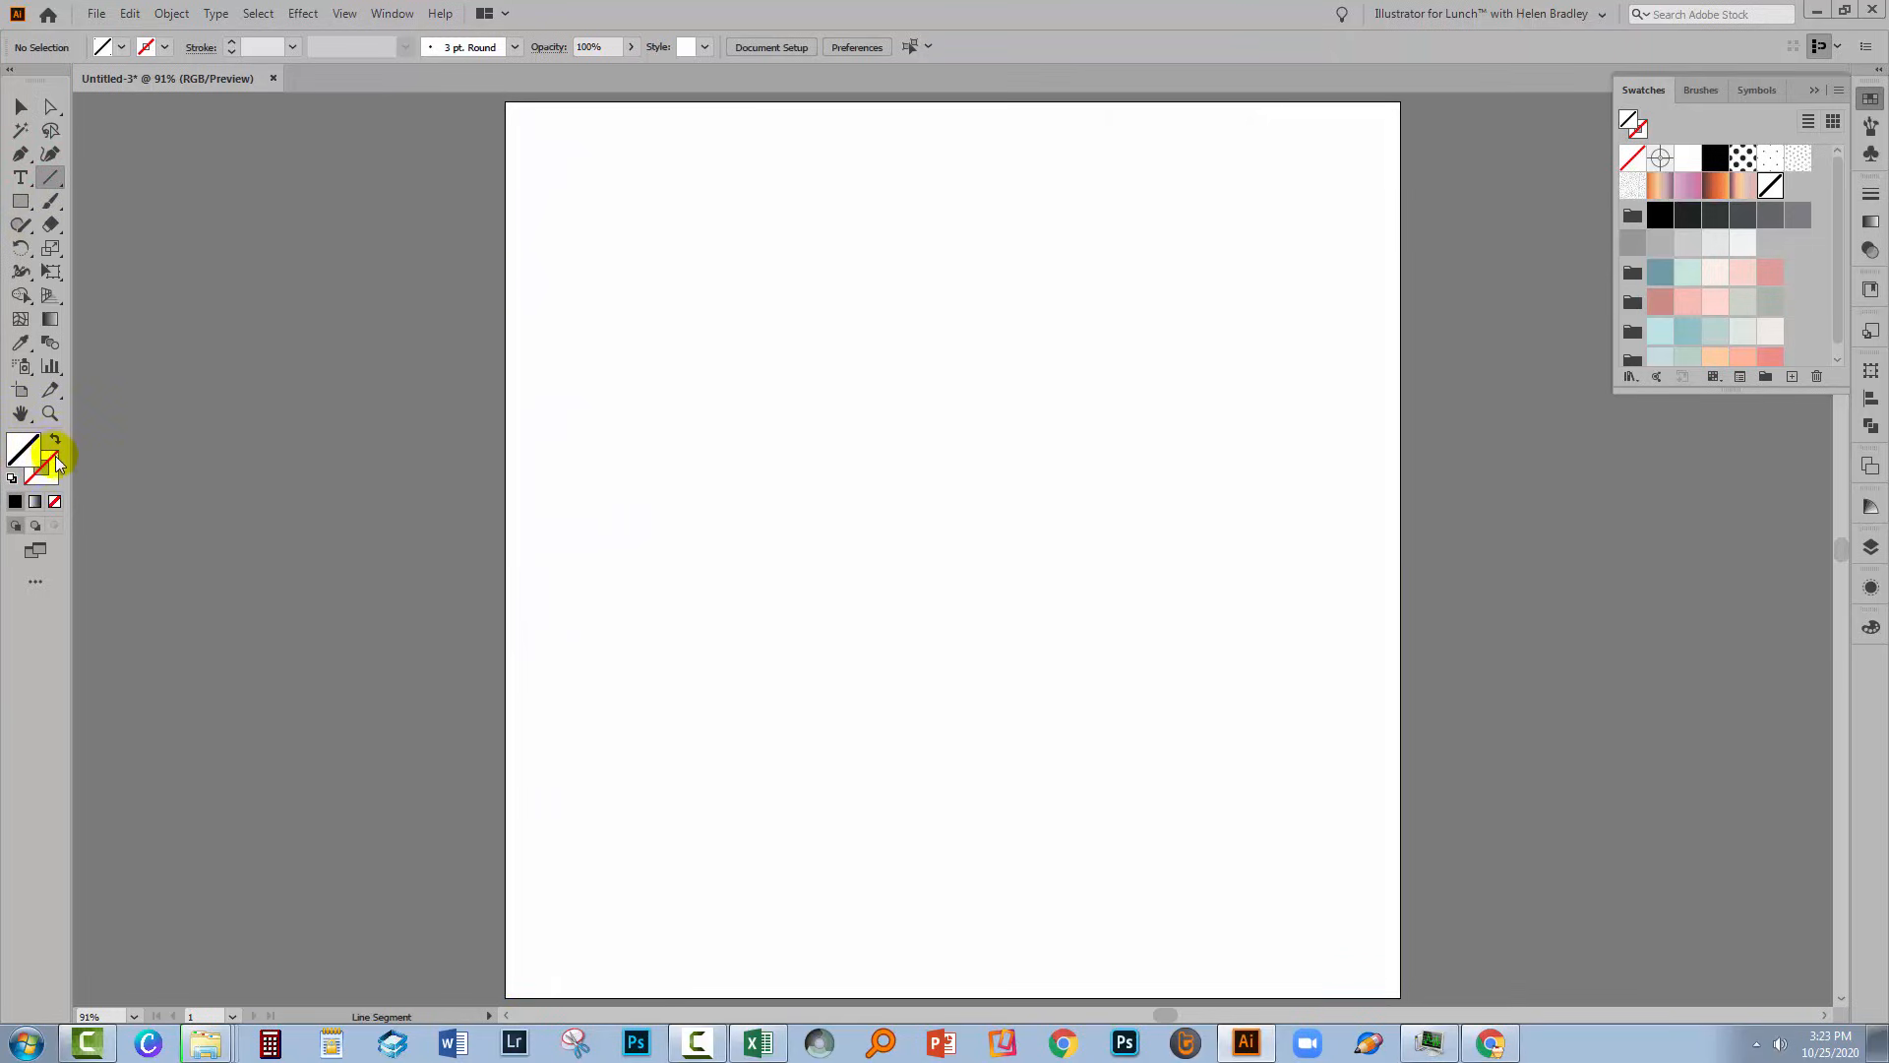
{"action": "left_click", "coordinate": [36, 471]}
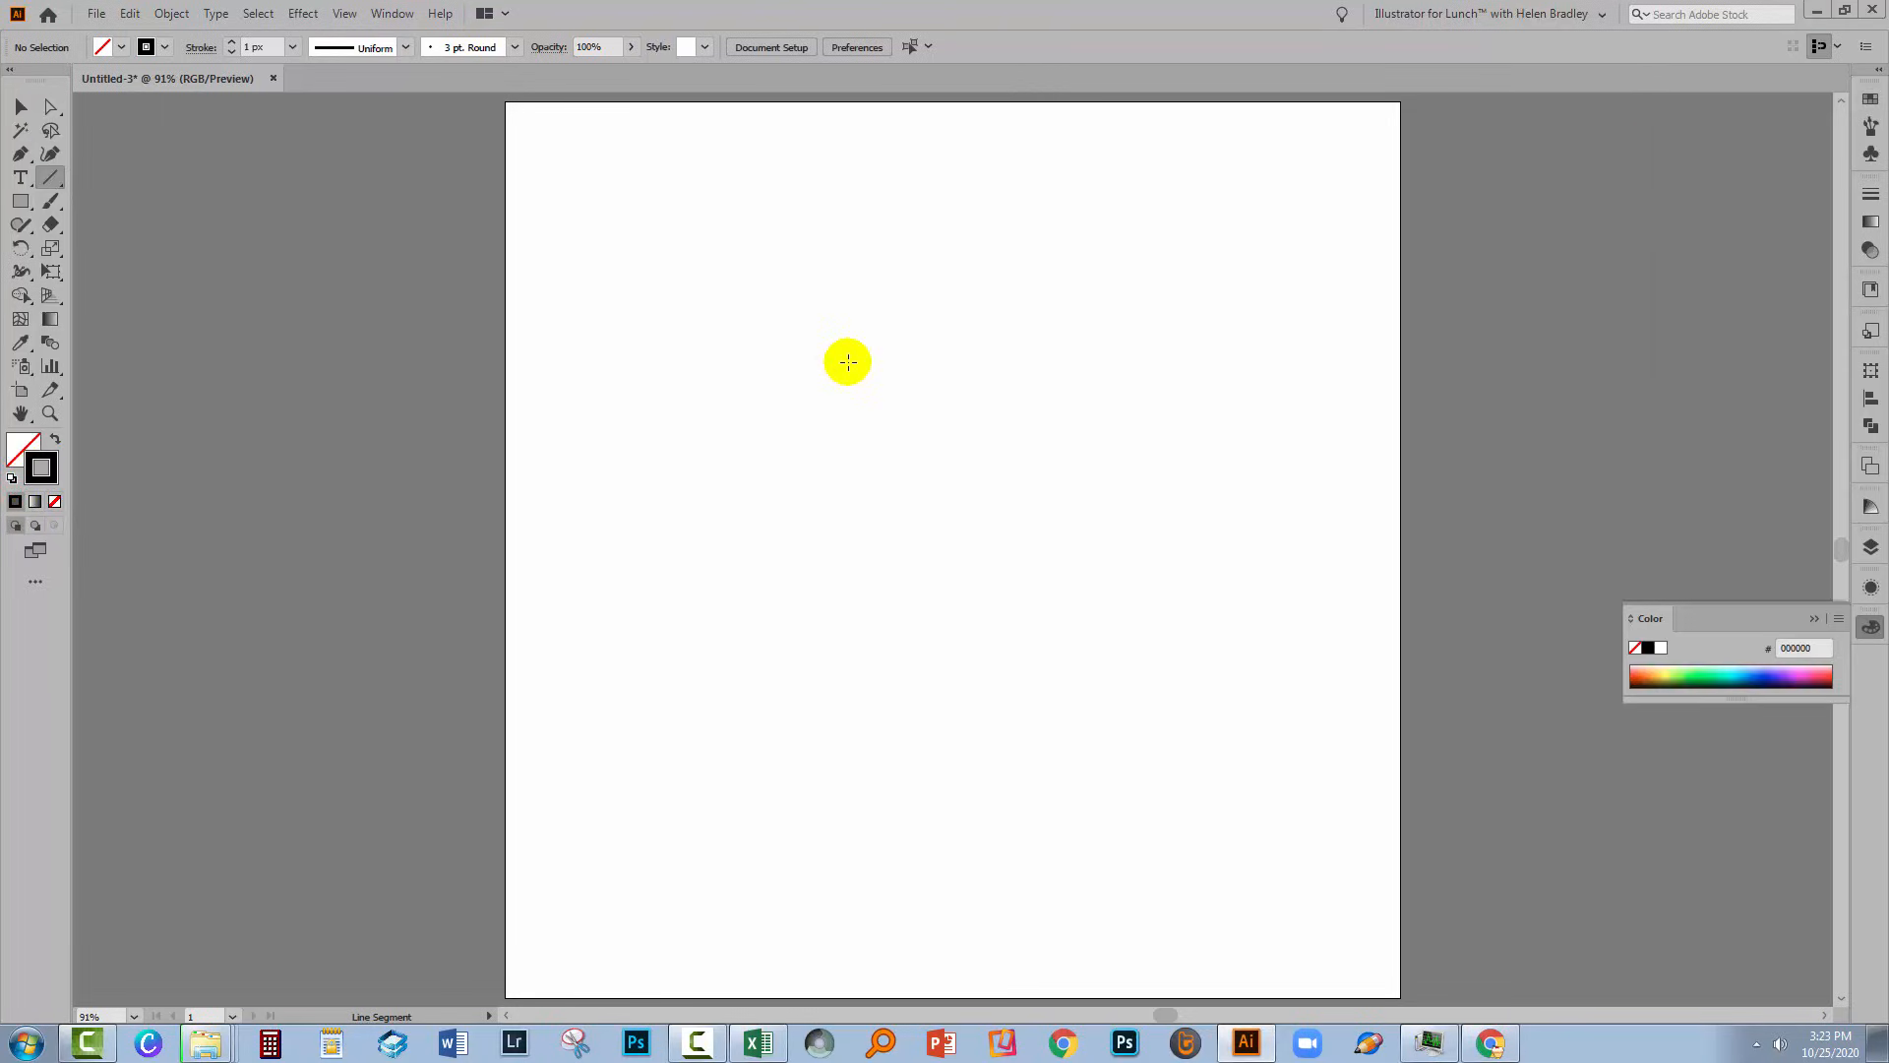
{"action": "left_click", "coordinate": [847, 361]}
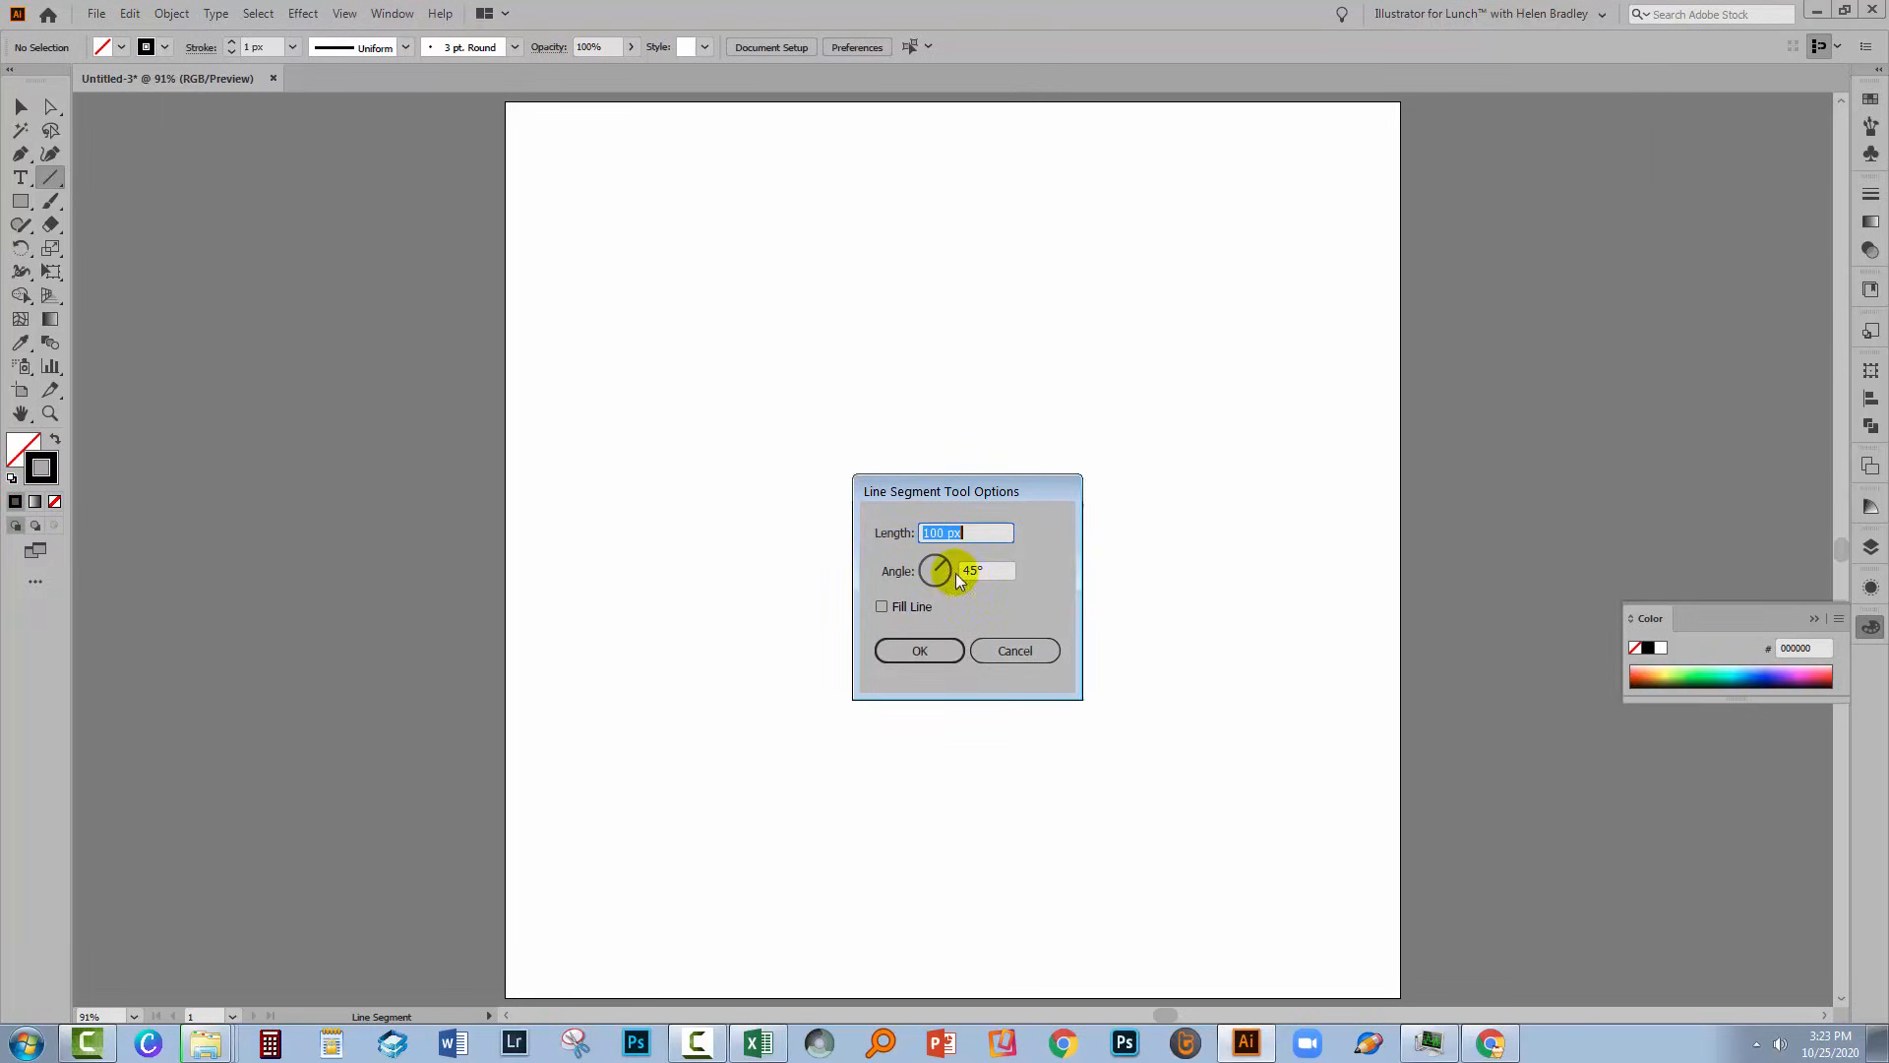
{"action": "left_click", "coordinate": [918, 650]}
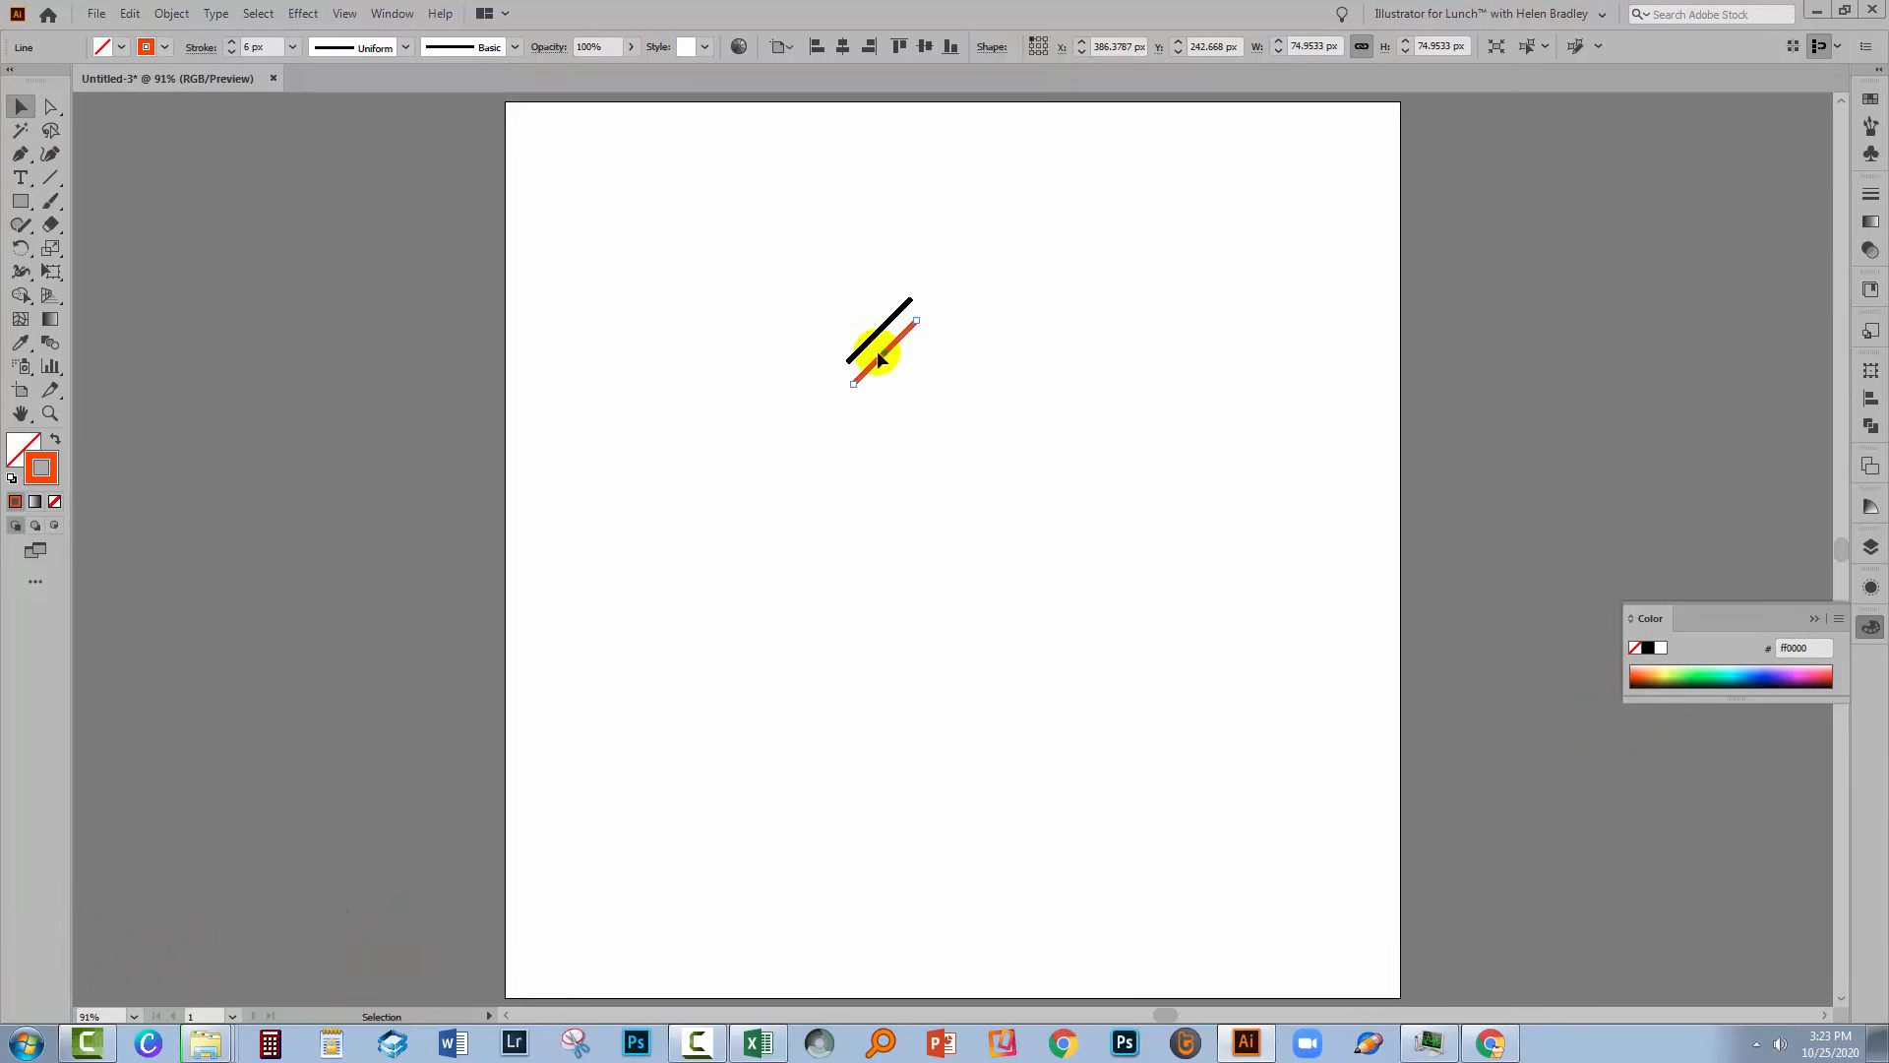
{"action": "left_click", "coordinate": [170, 13]}
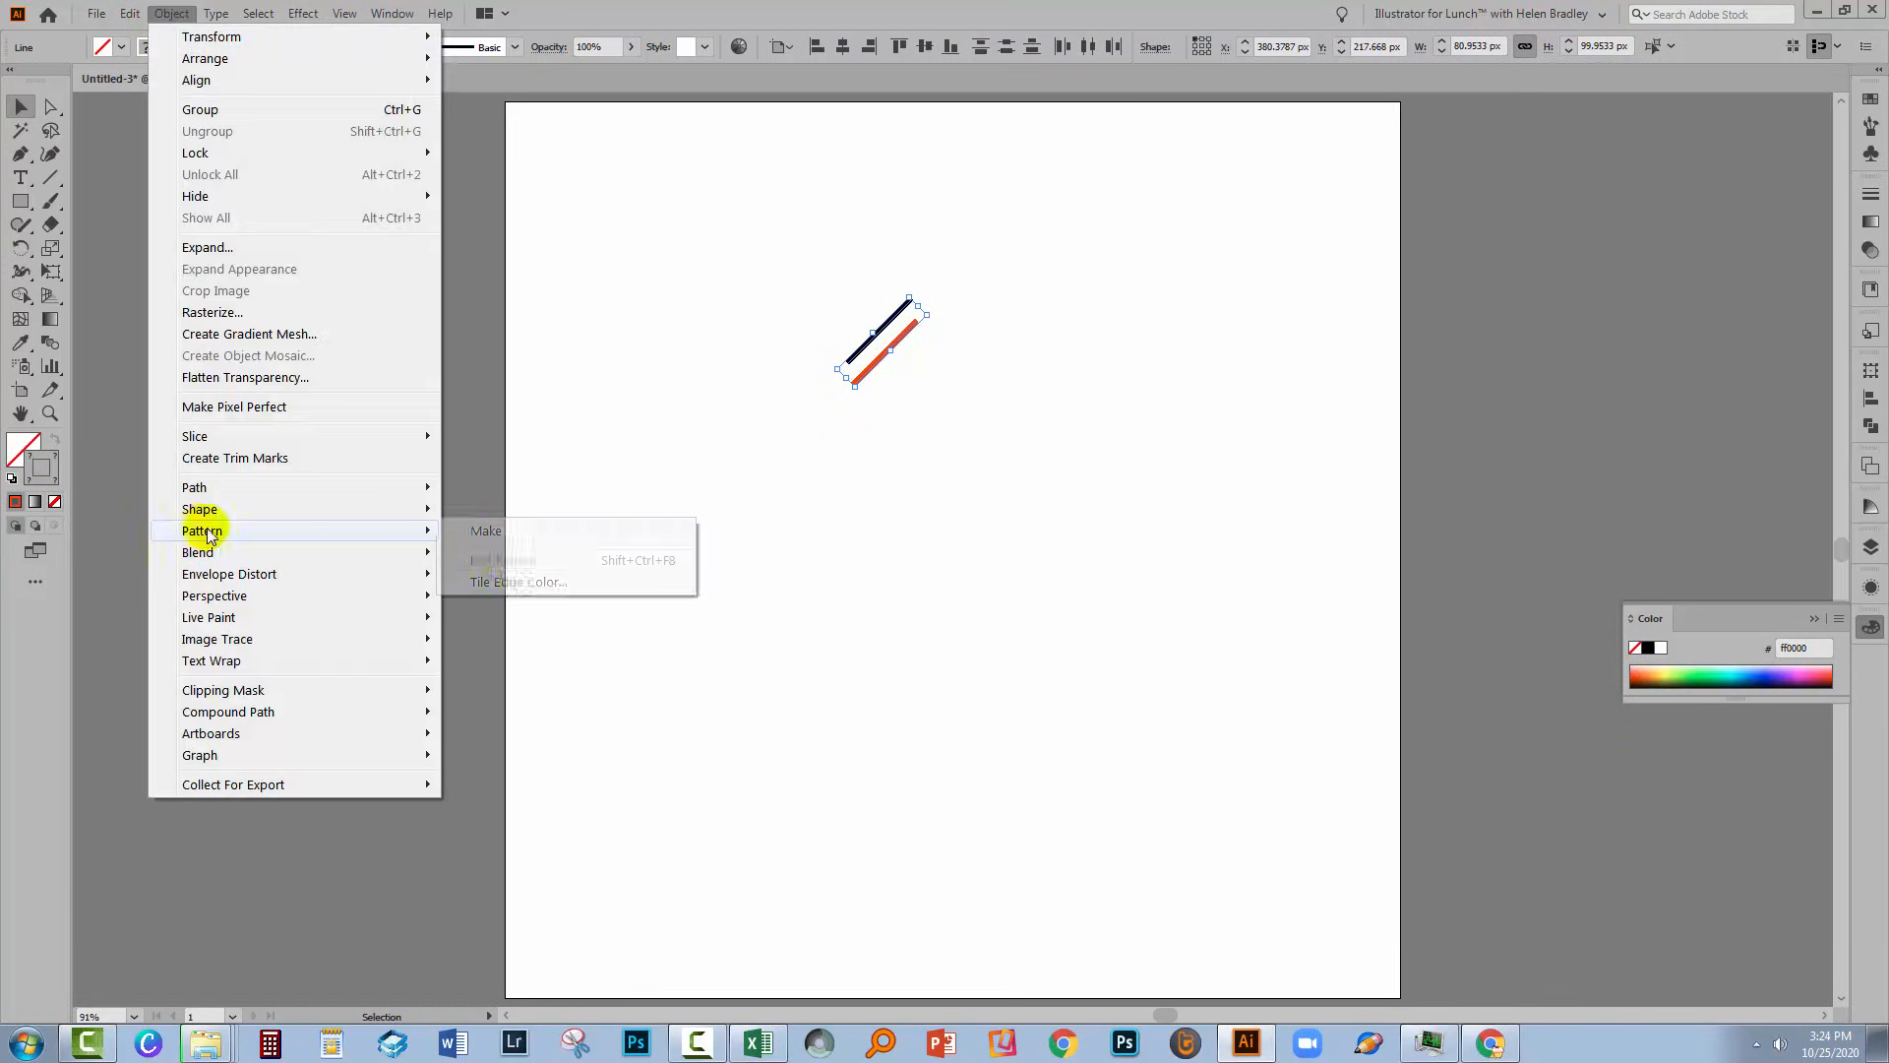
Step: Make a pattern from the two lines, previewing 9 x 9 copies with the tile edge shown
{"action": "left_click", "coordinate": [485, 531]}
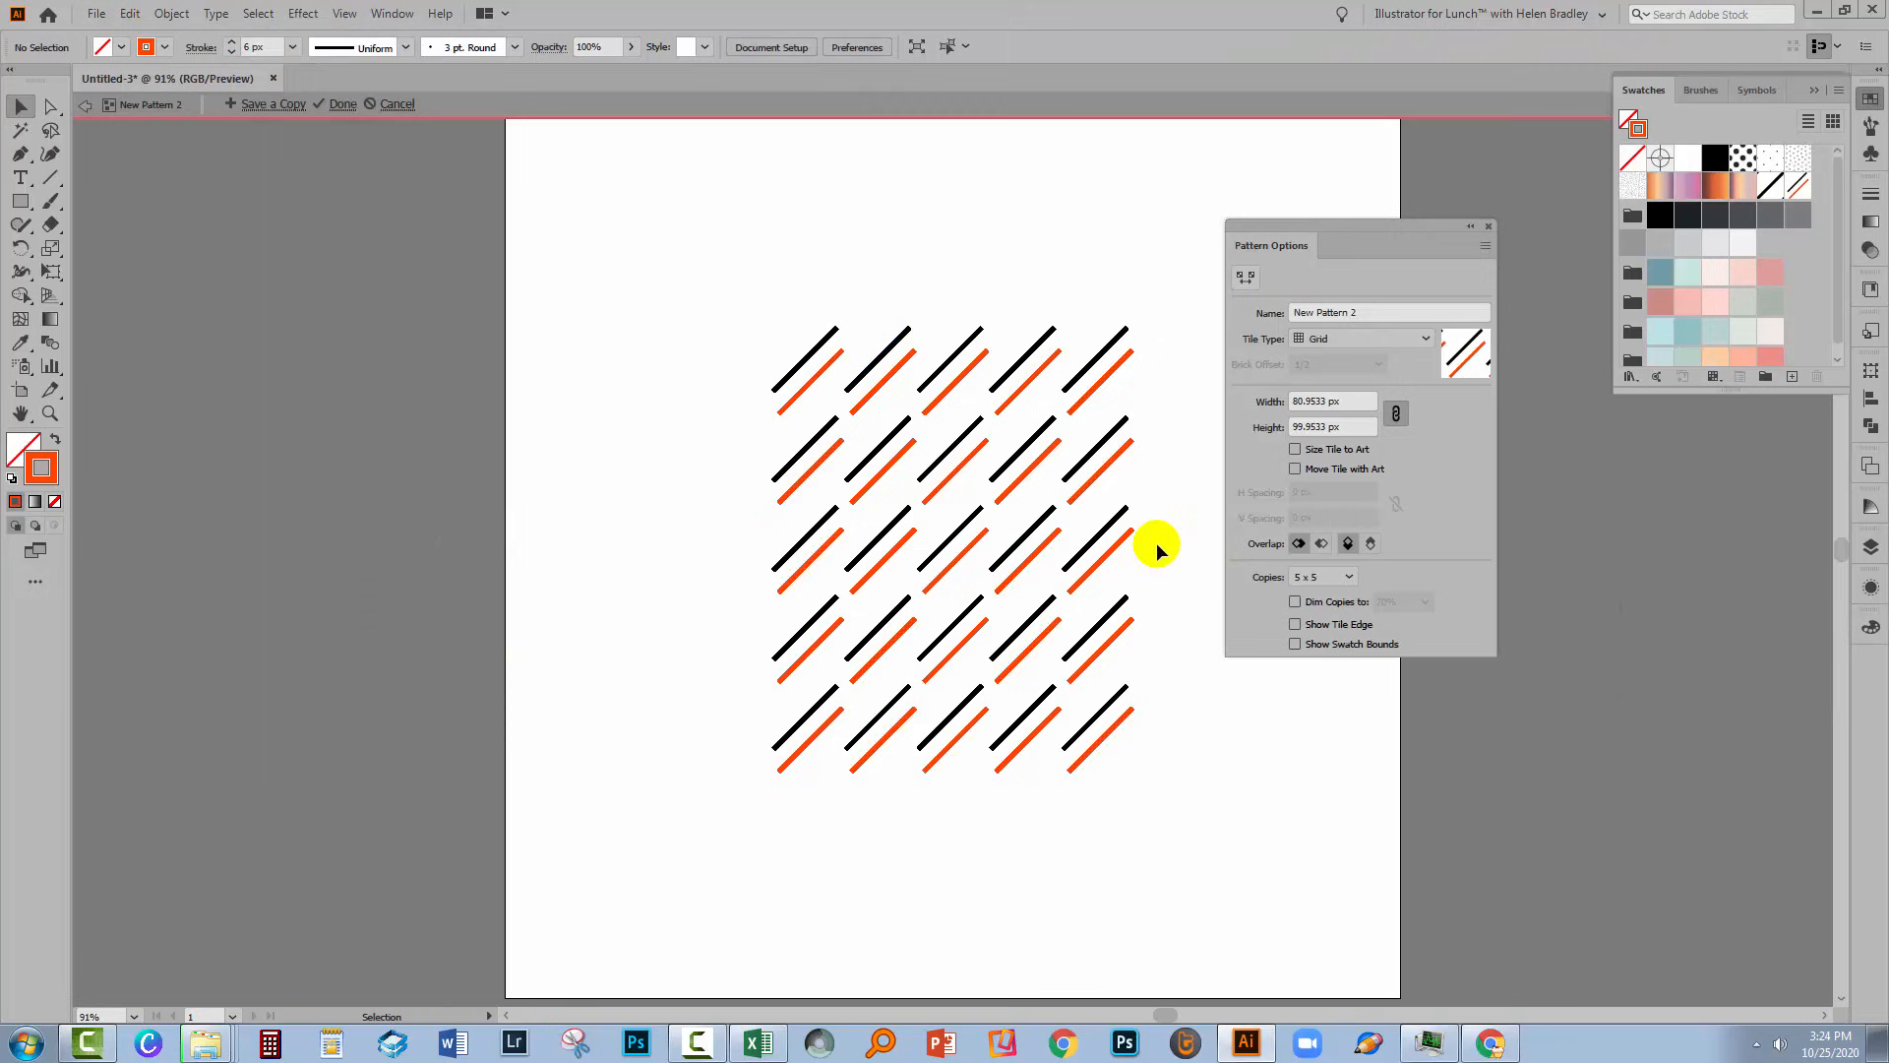
{"action": "left_click", "coordinate": [1321, 575]}
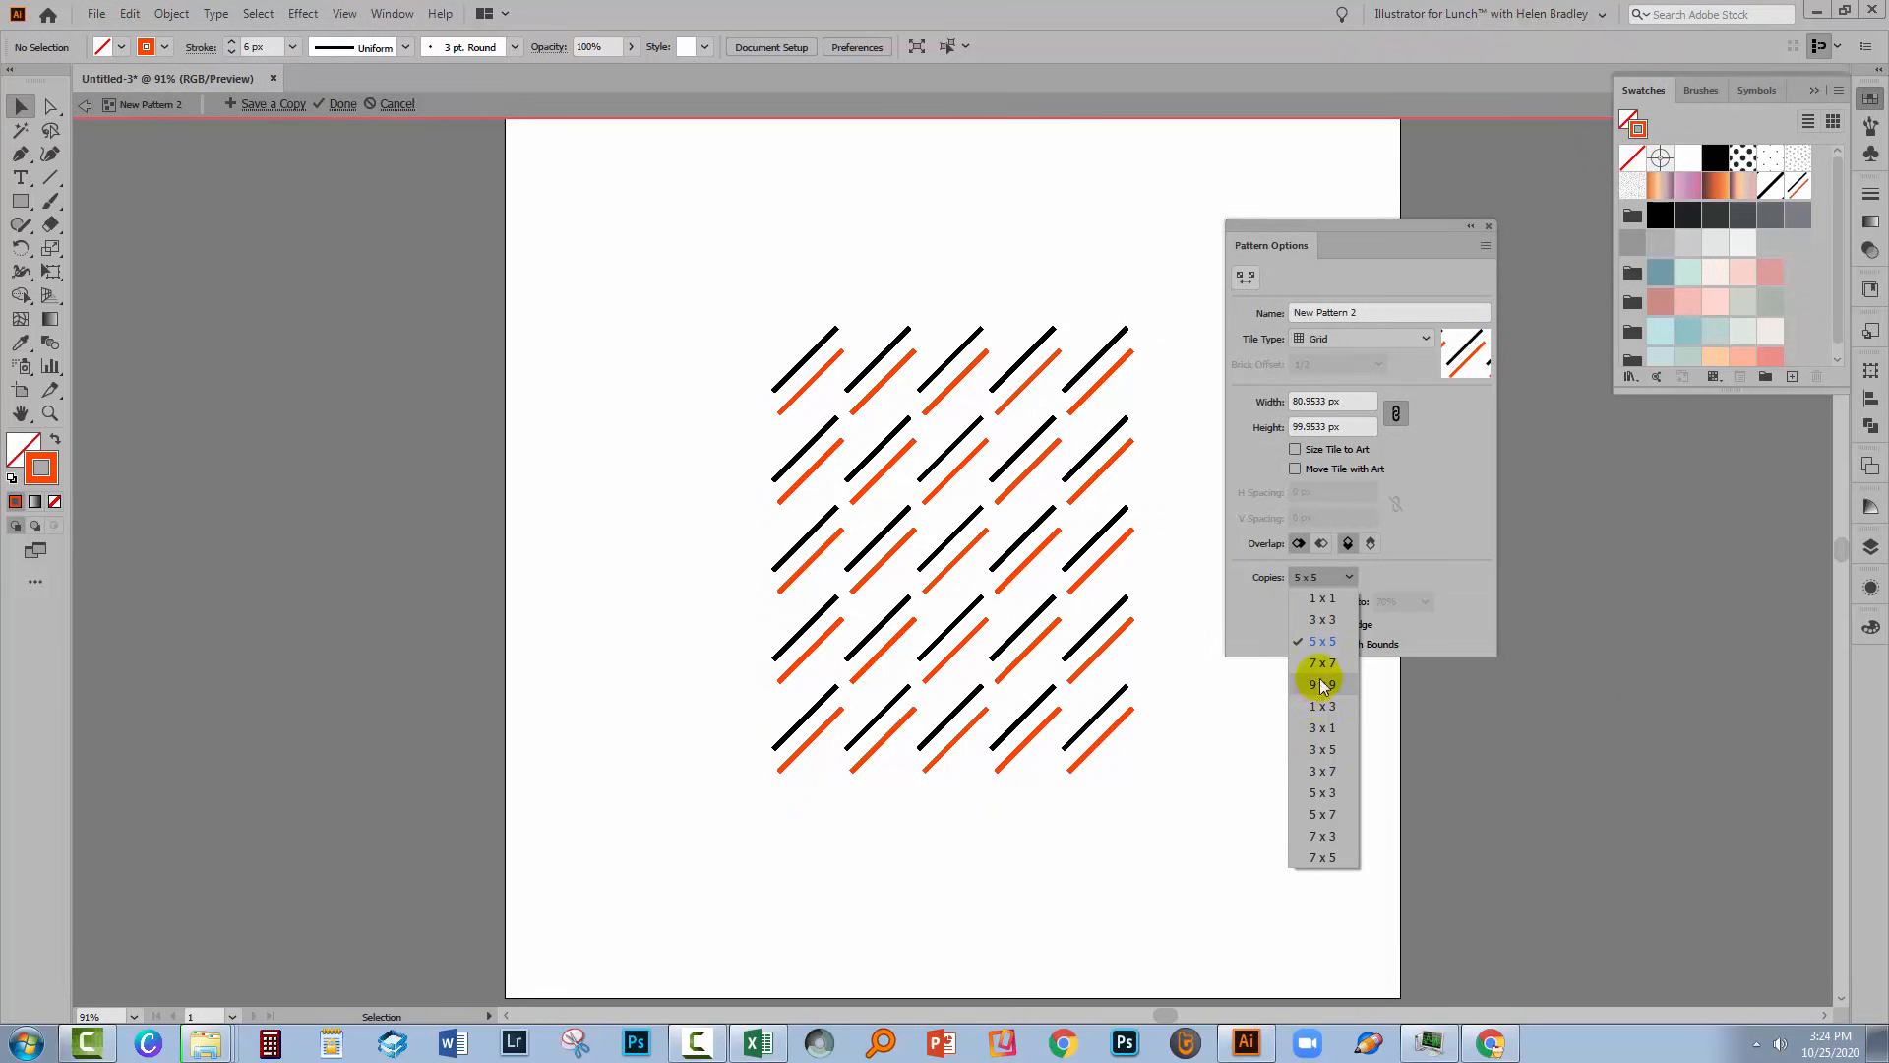
{"action": "left_click", "coordinate": [1321, 685]}
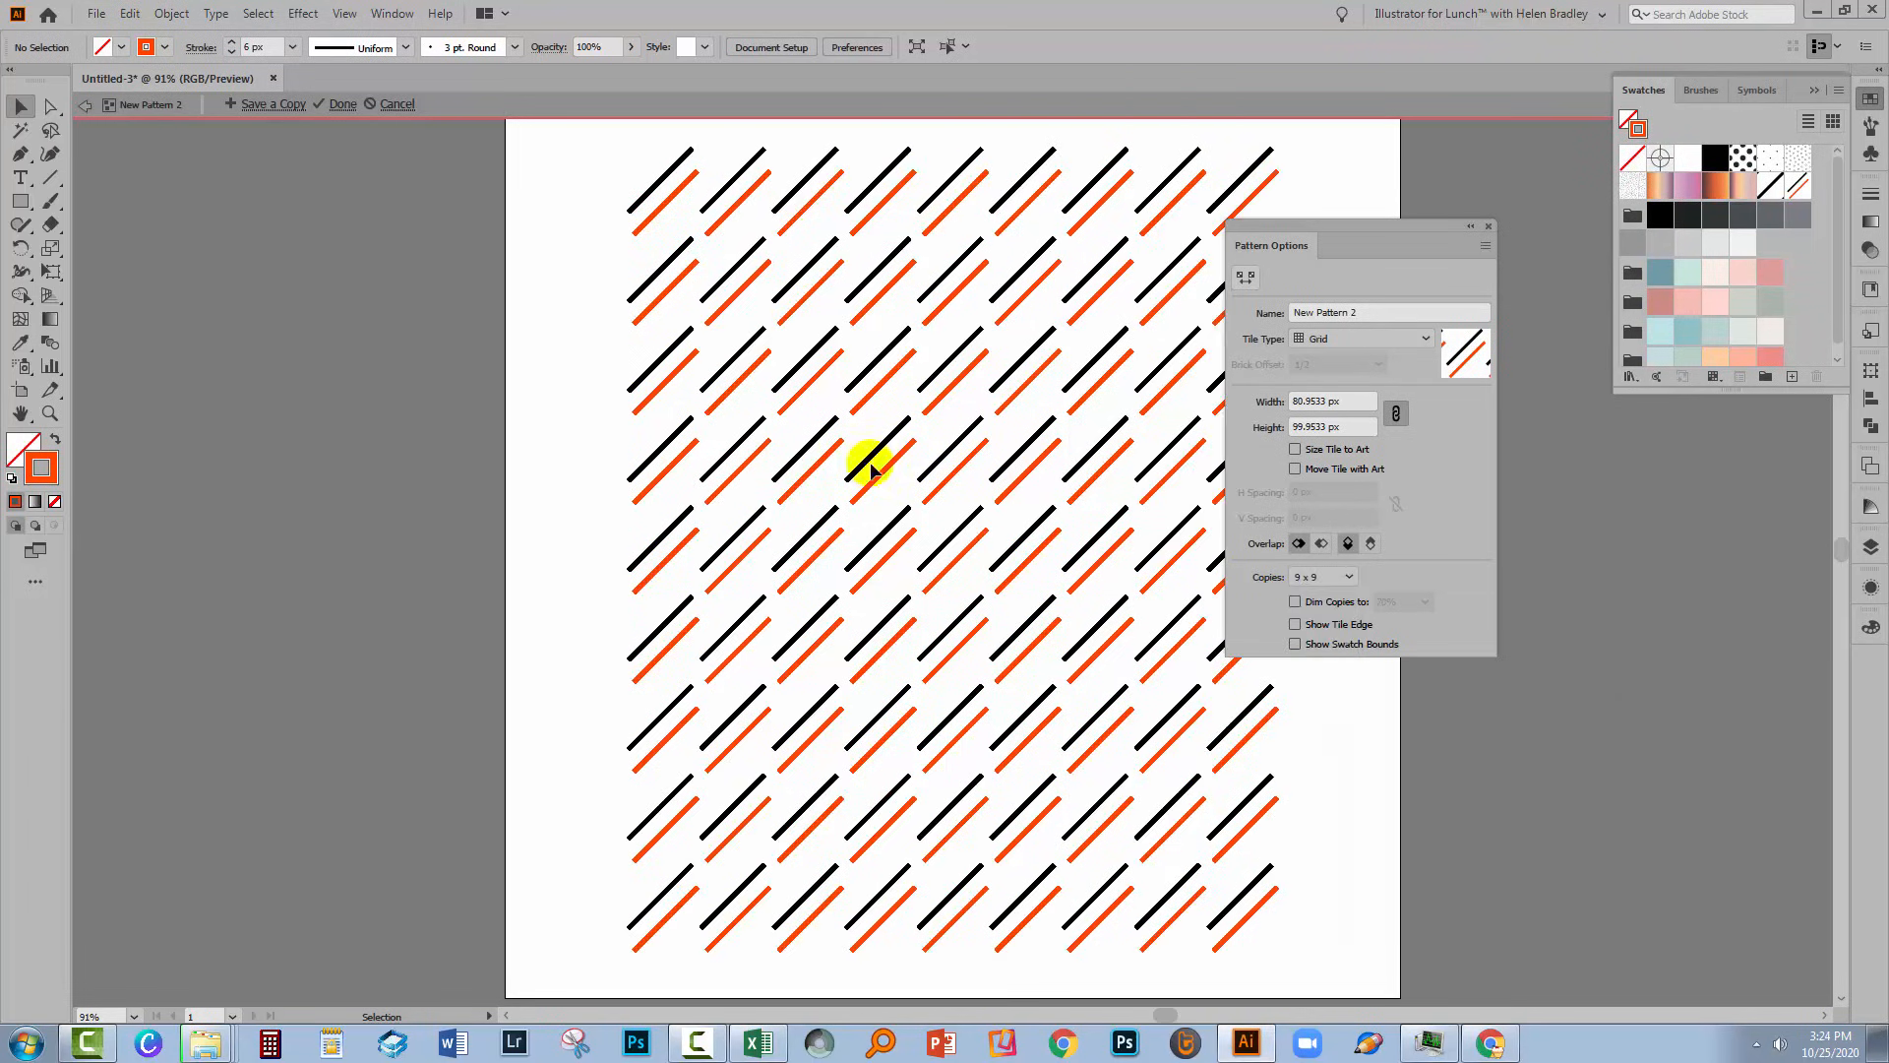
{"action": "mouse_move", "coordinate": [1261, 574]}
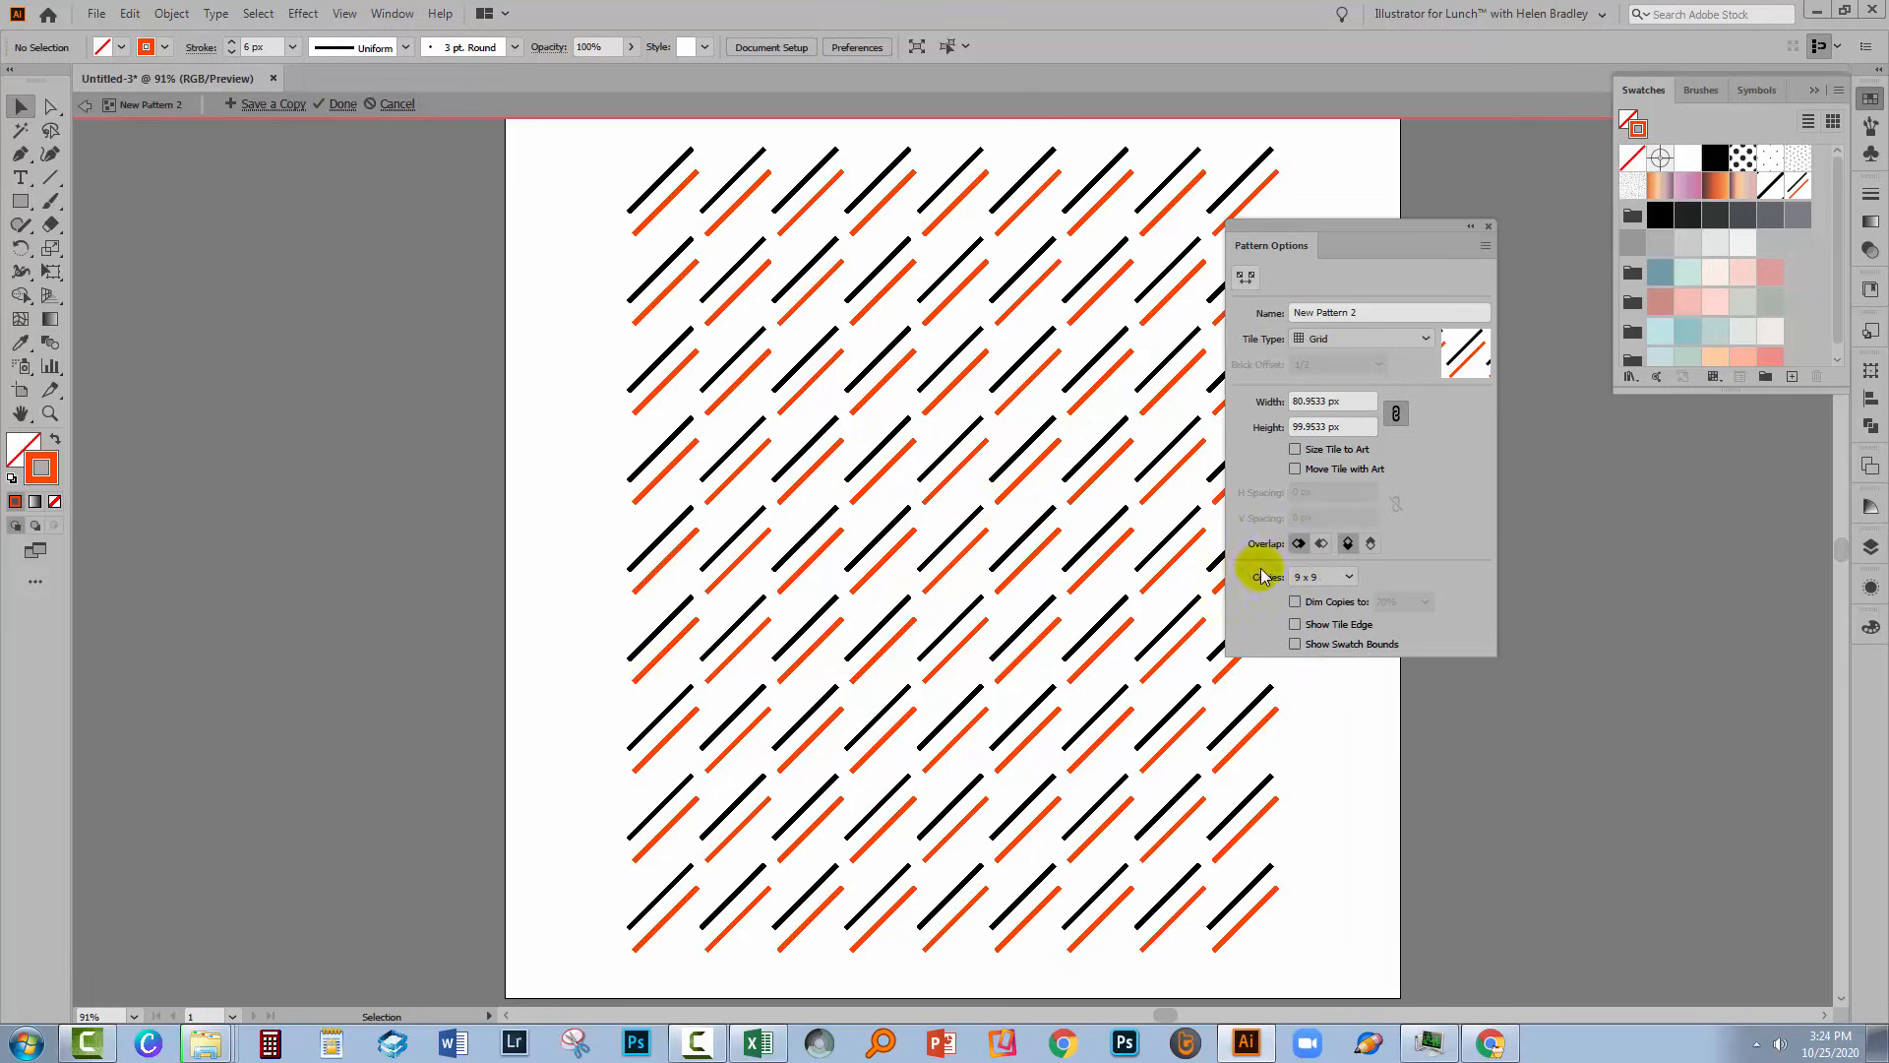
{"action": "mouse_move", "coordinate": [1337, 608]}
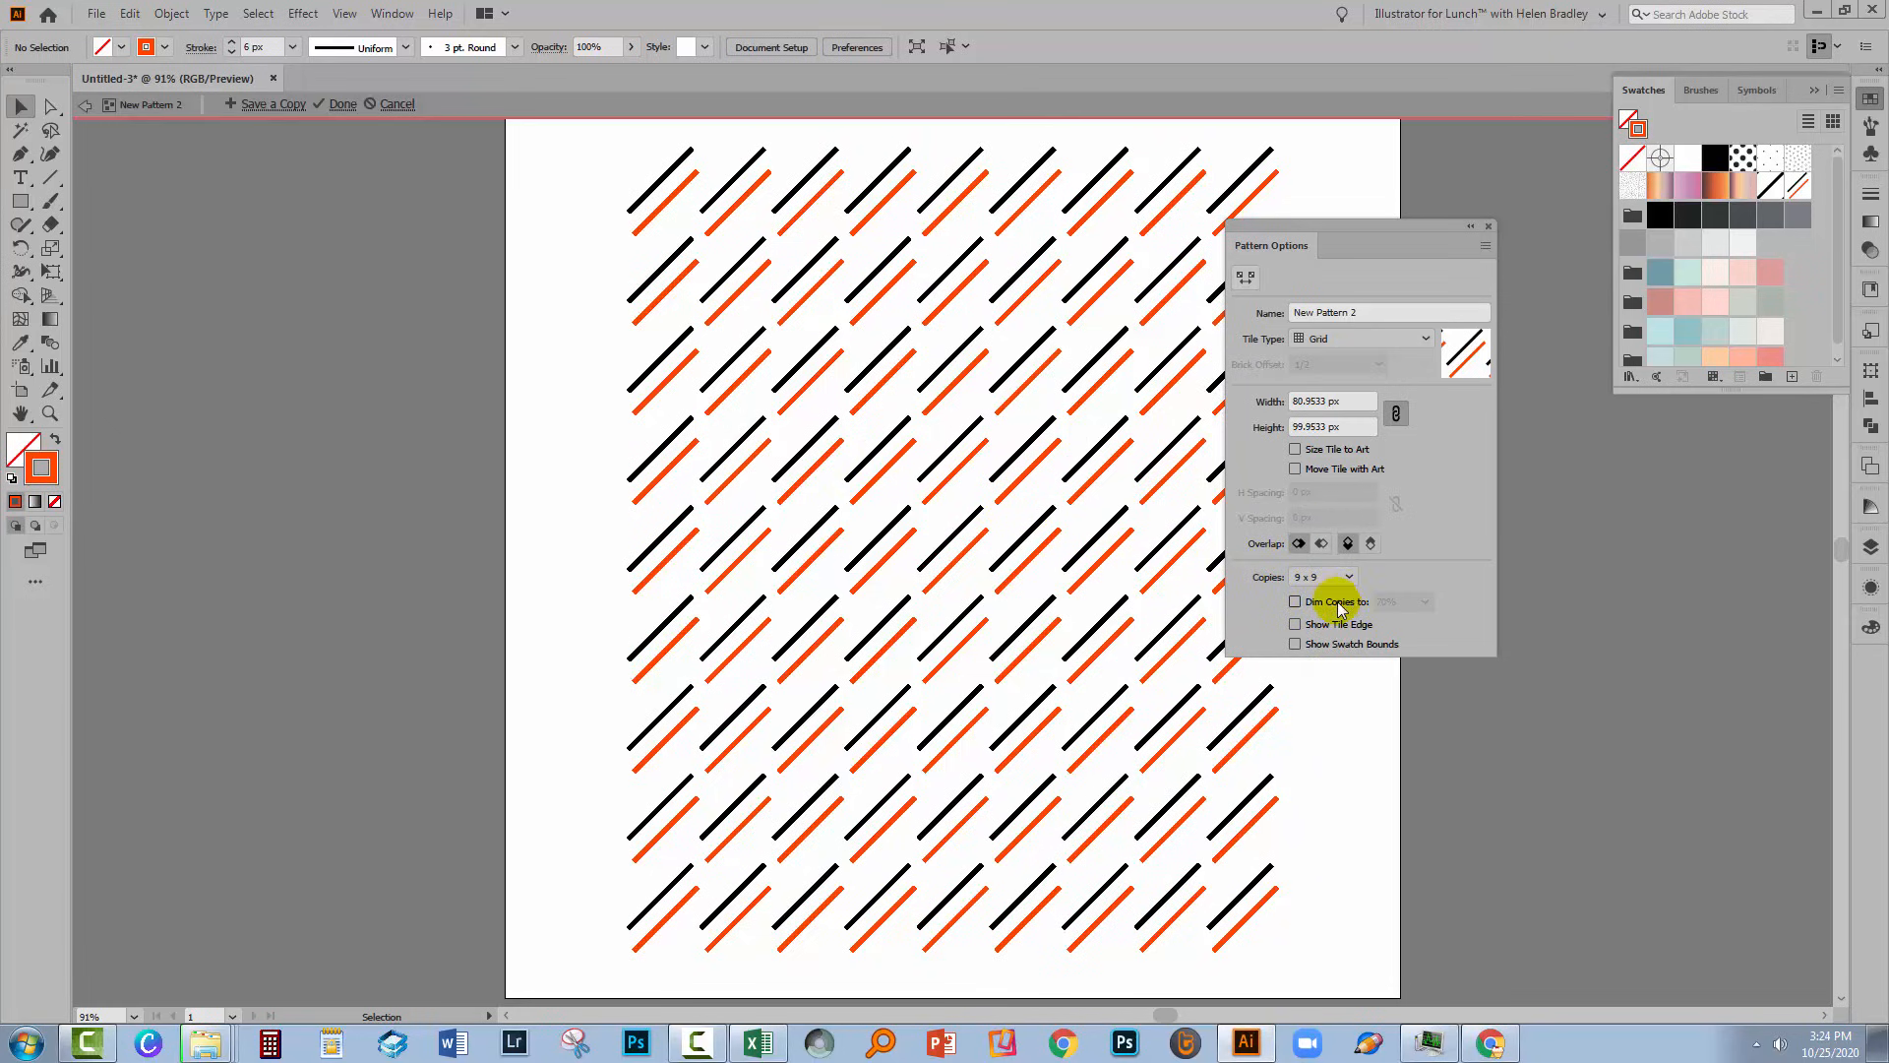
{"action": "left_click", "coordinate": [1294, 624]}
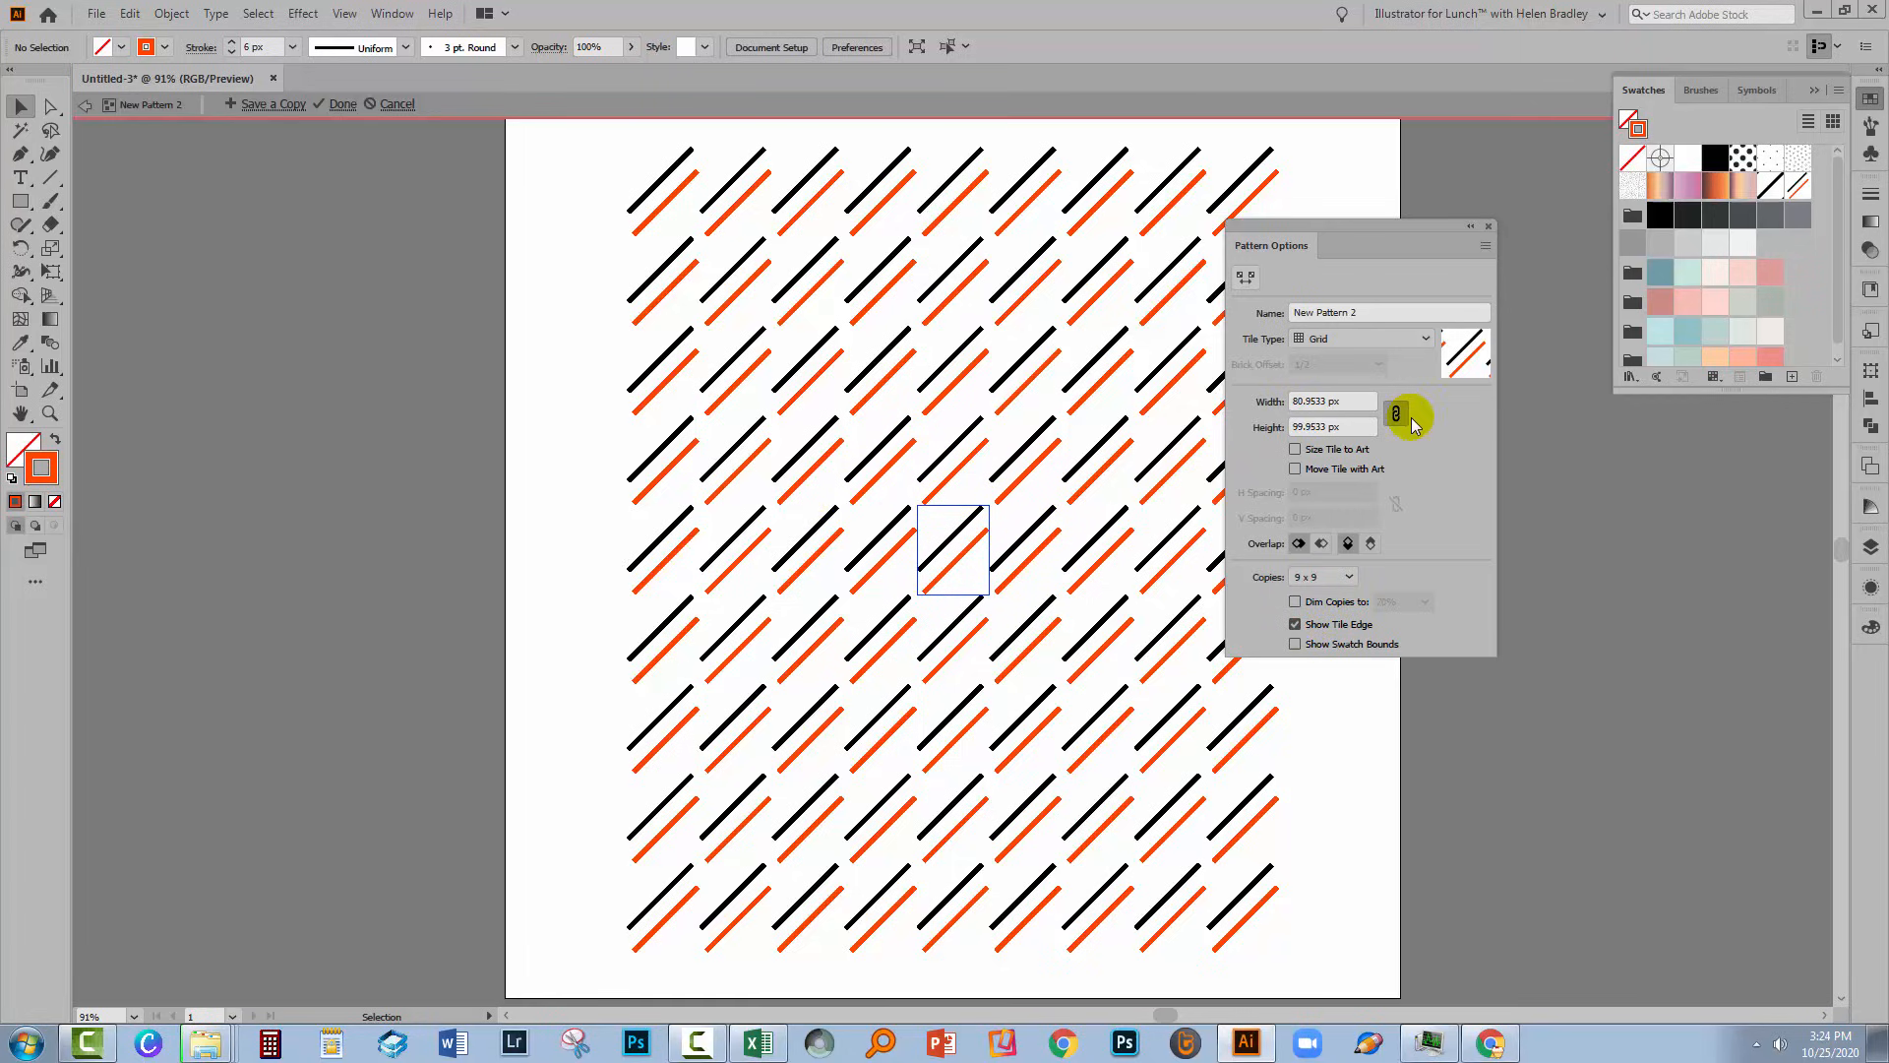
Step: Set the pattern tile width and height to 65 px and finish editing
{"action": "left_click", "coordinate": [1326, 402]}
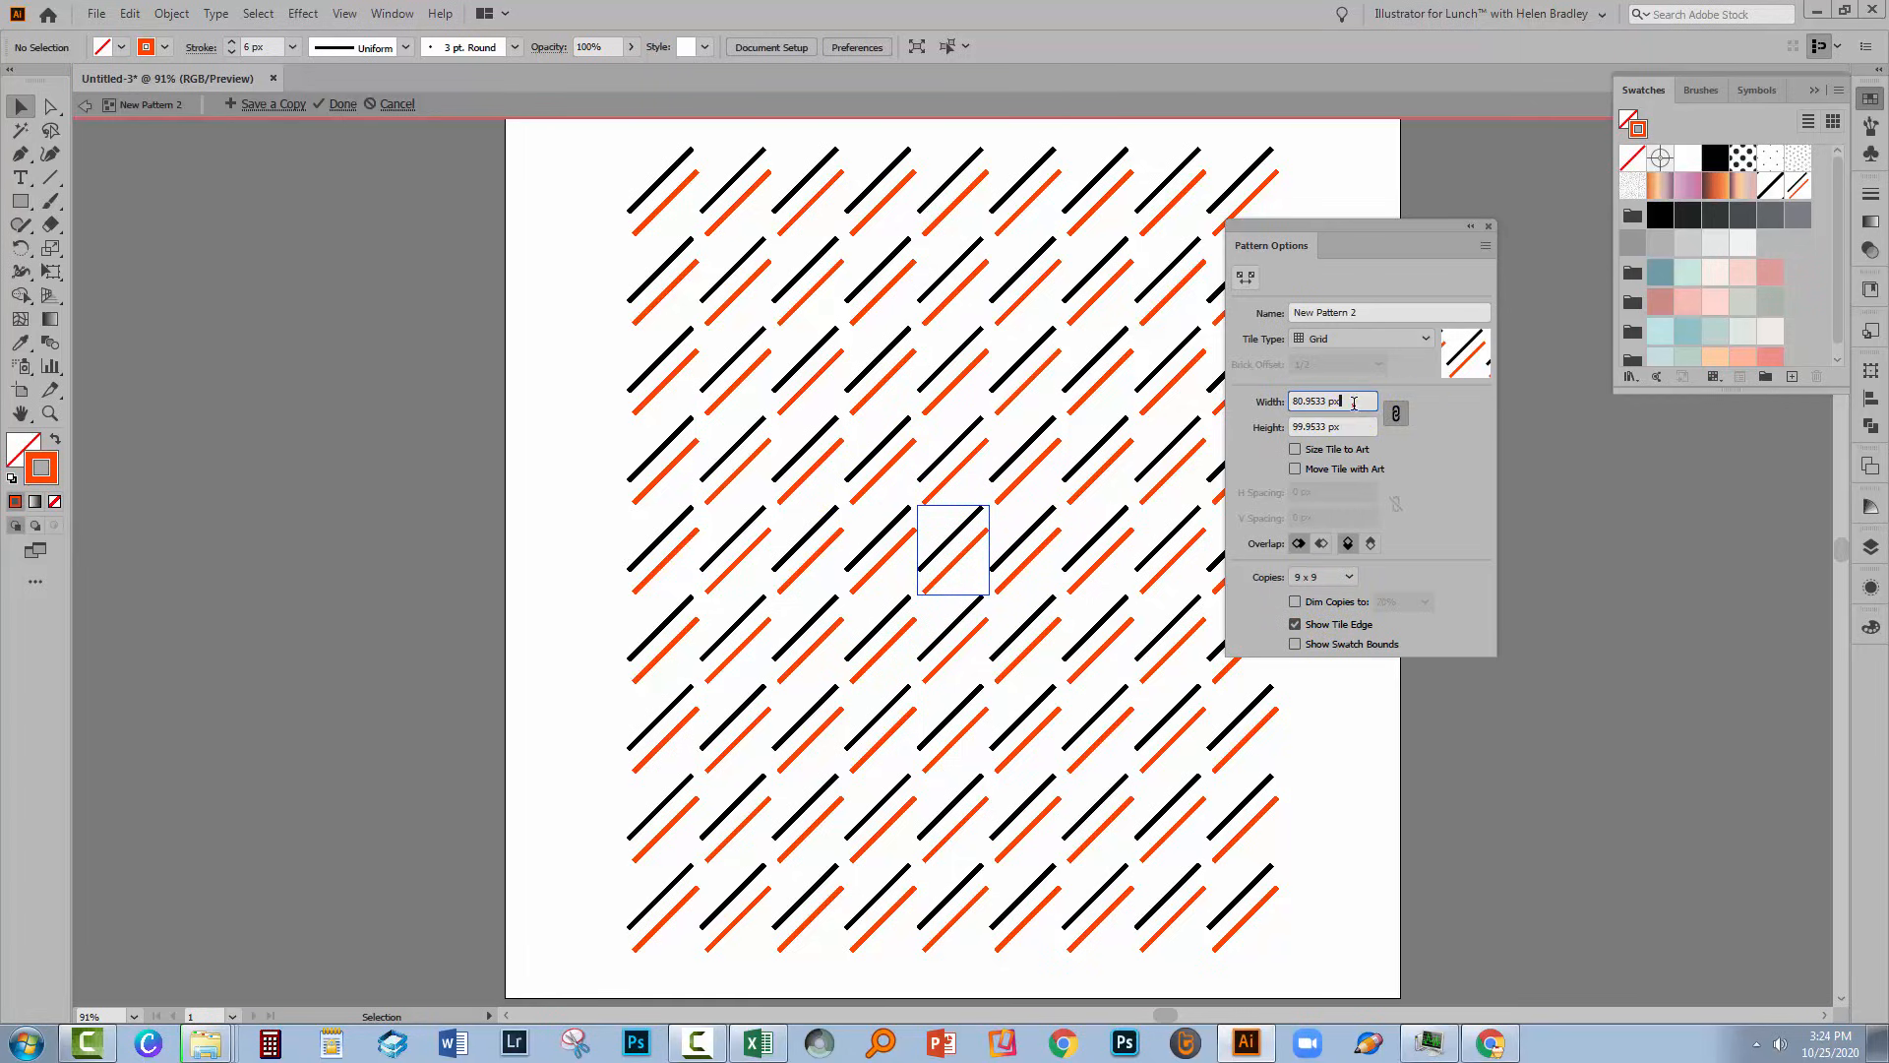
{"action": "triple_click", "coordinate": [1325, 401]}
{"action": "type", "text": "65"}
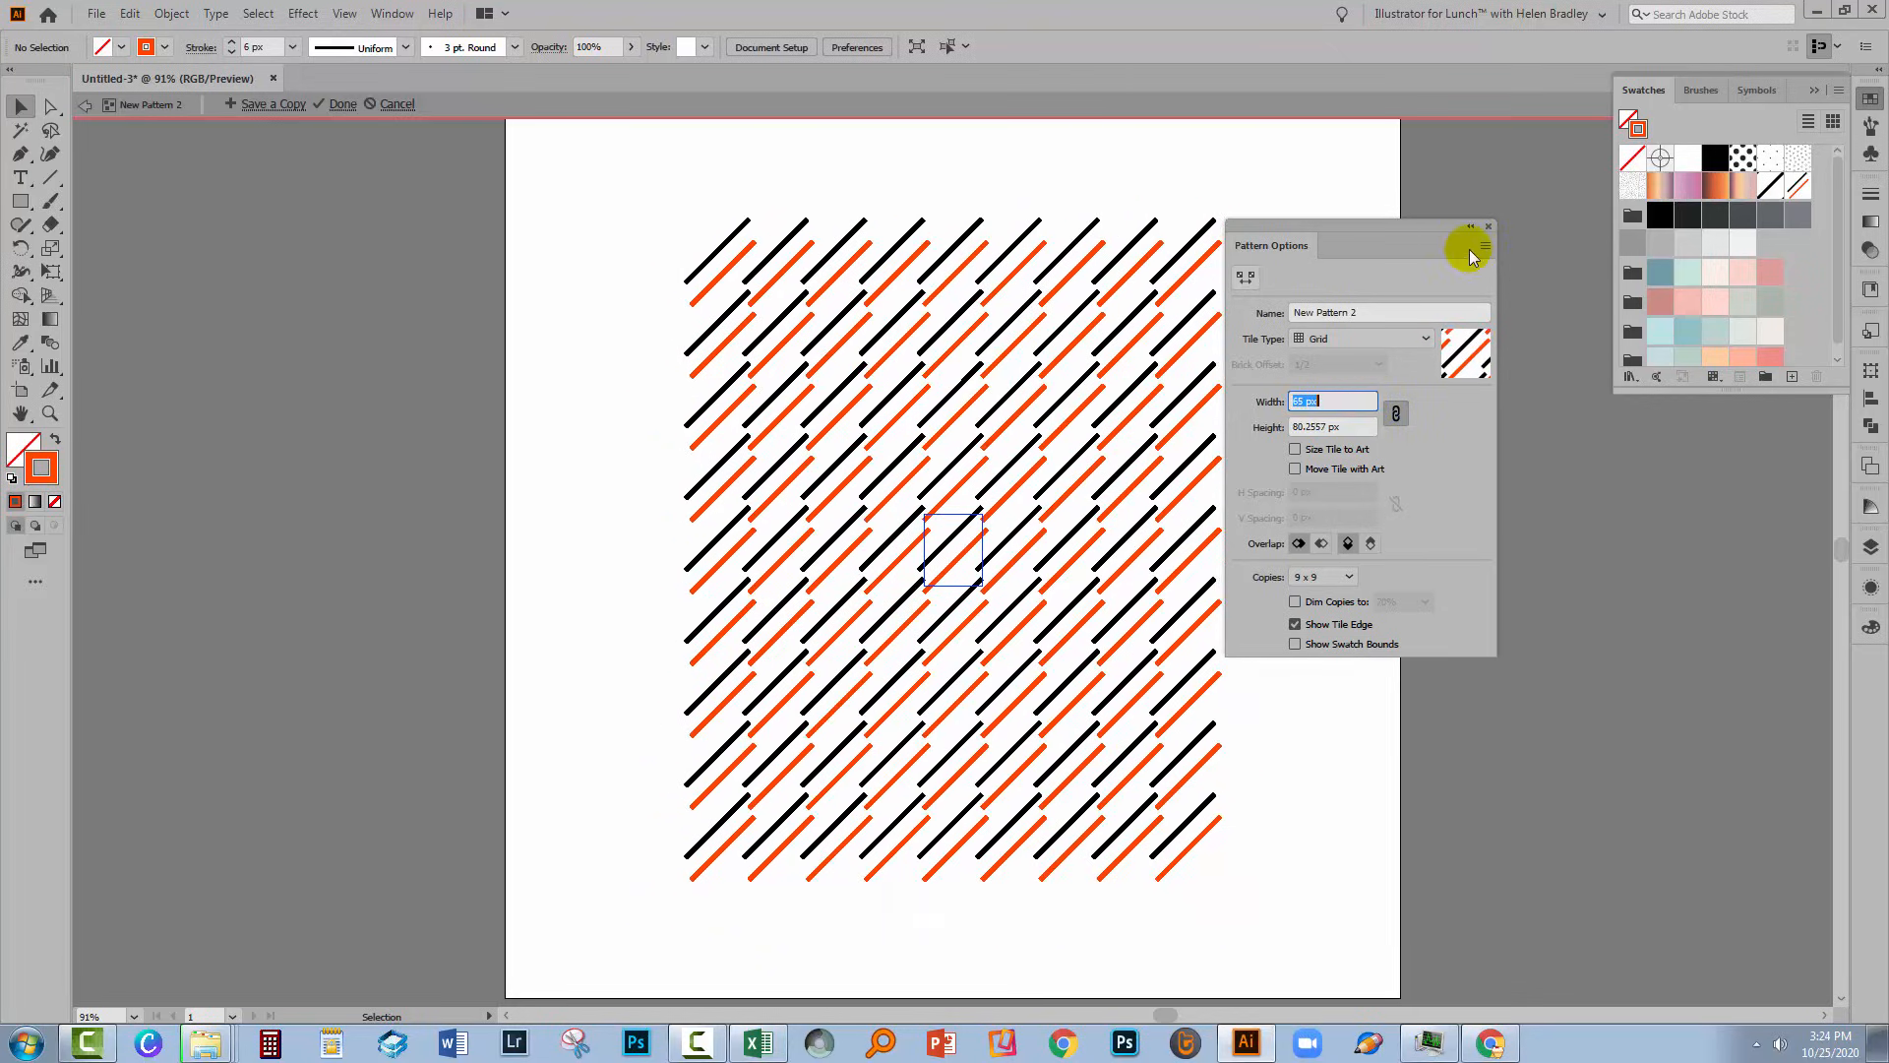
{"action": "mouse_move", "coordinate": [865, 456]}
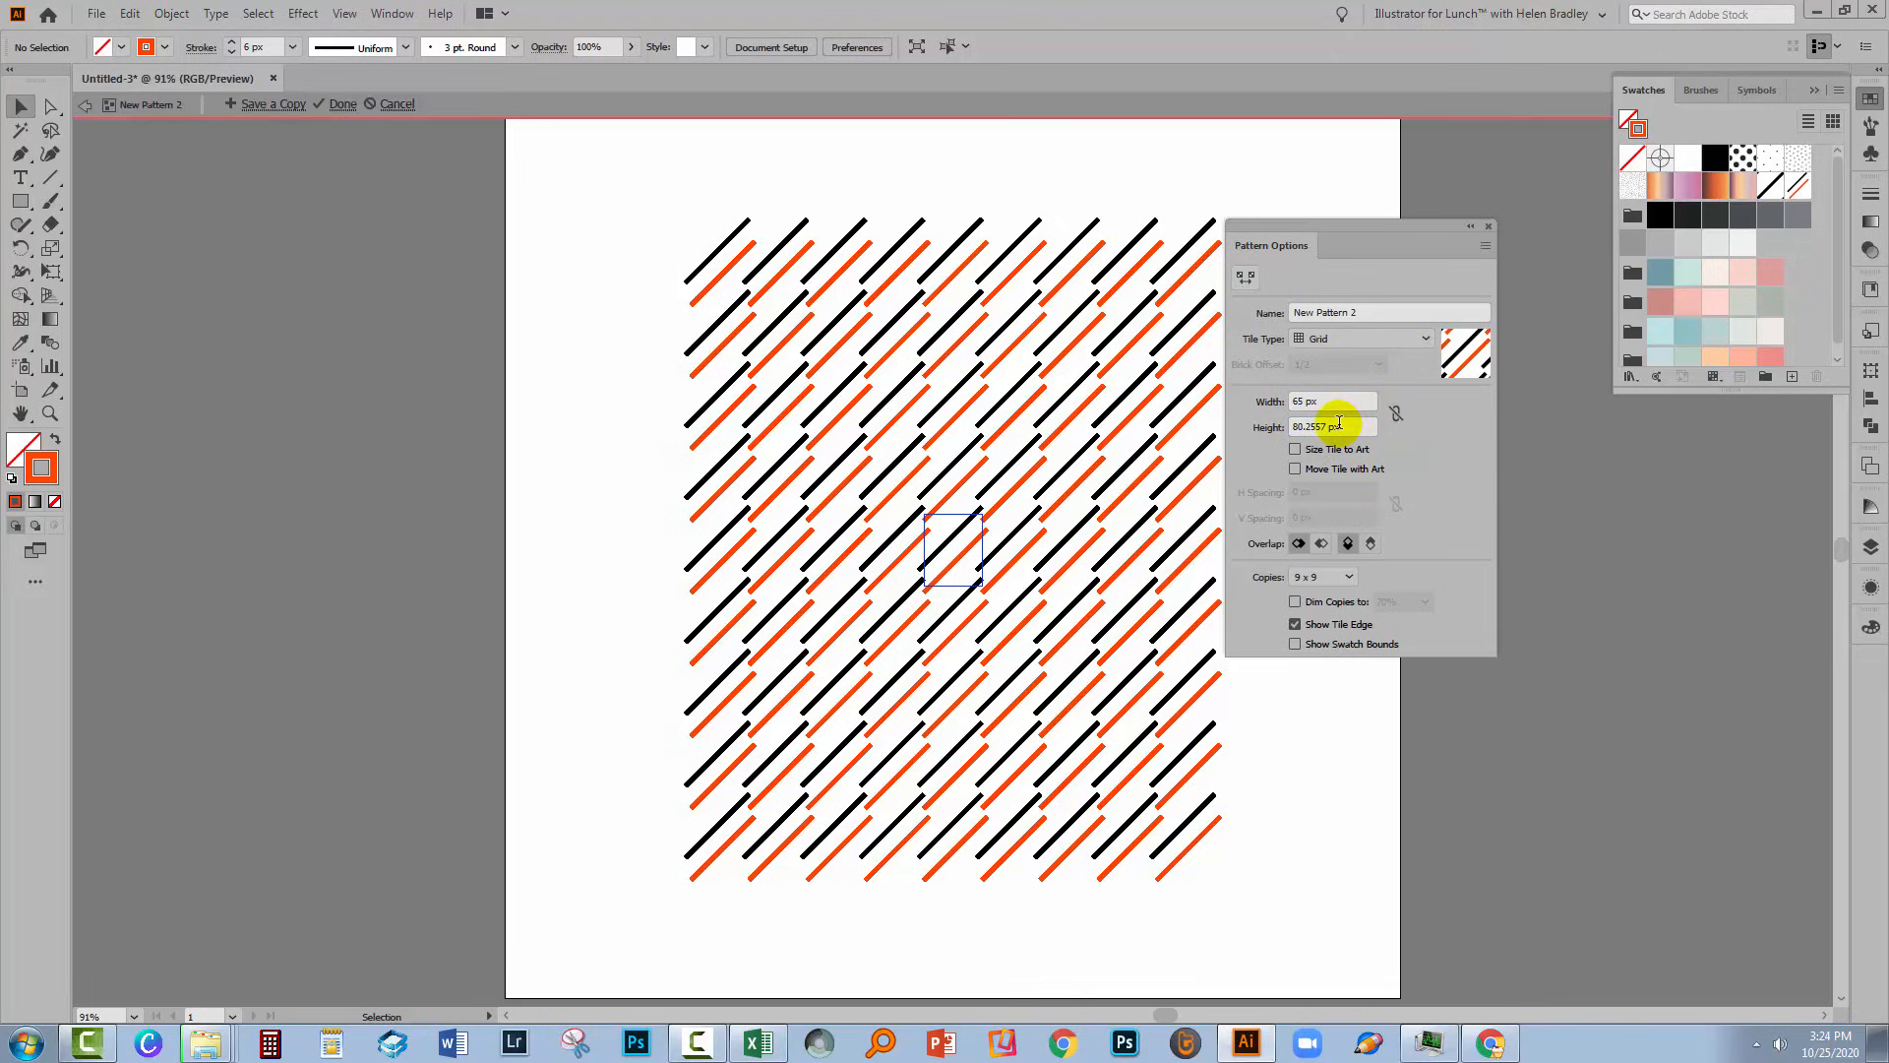
{"action": "left_click", "coordinate": [1325, 426]}
{"action": "type", "text": "65"}
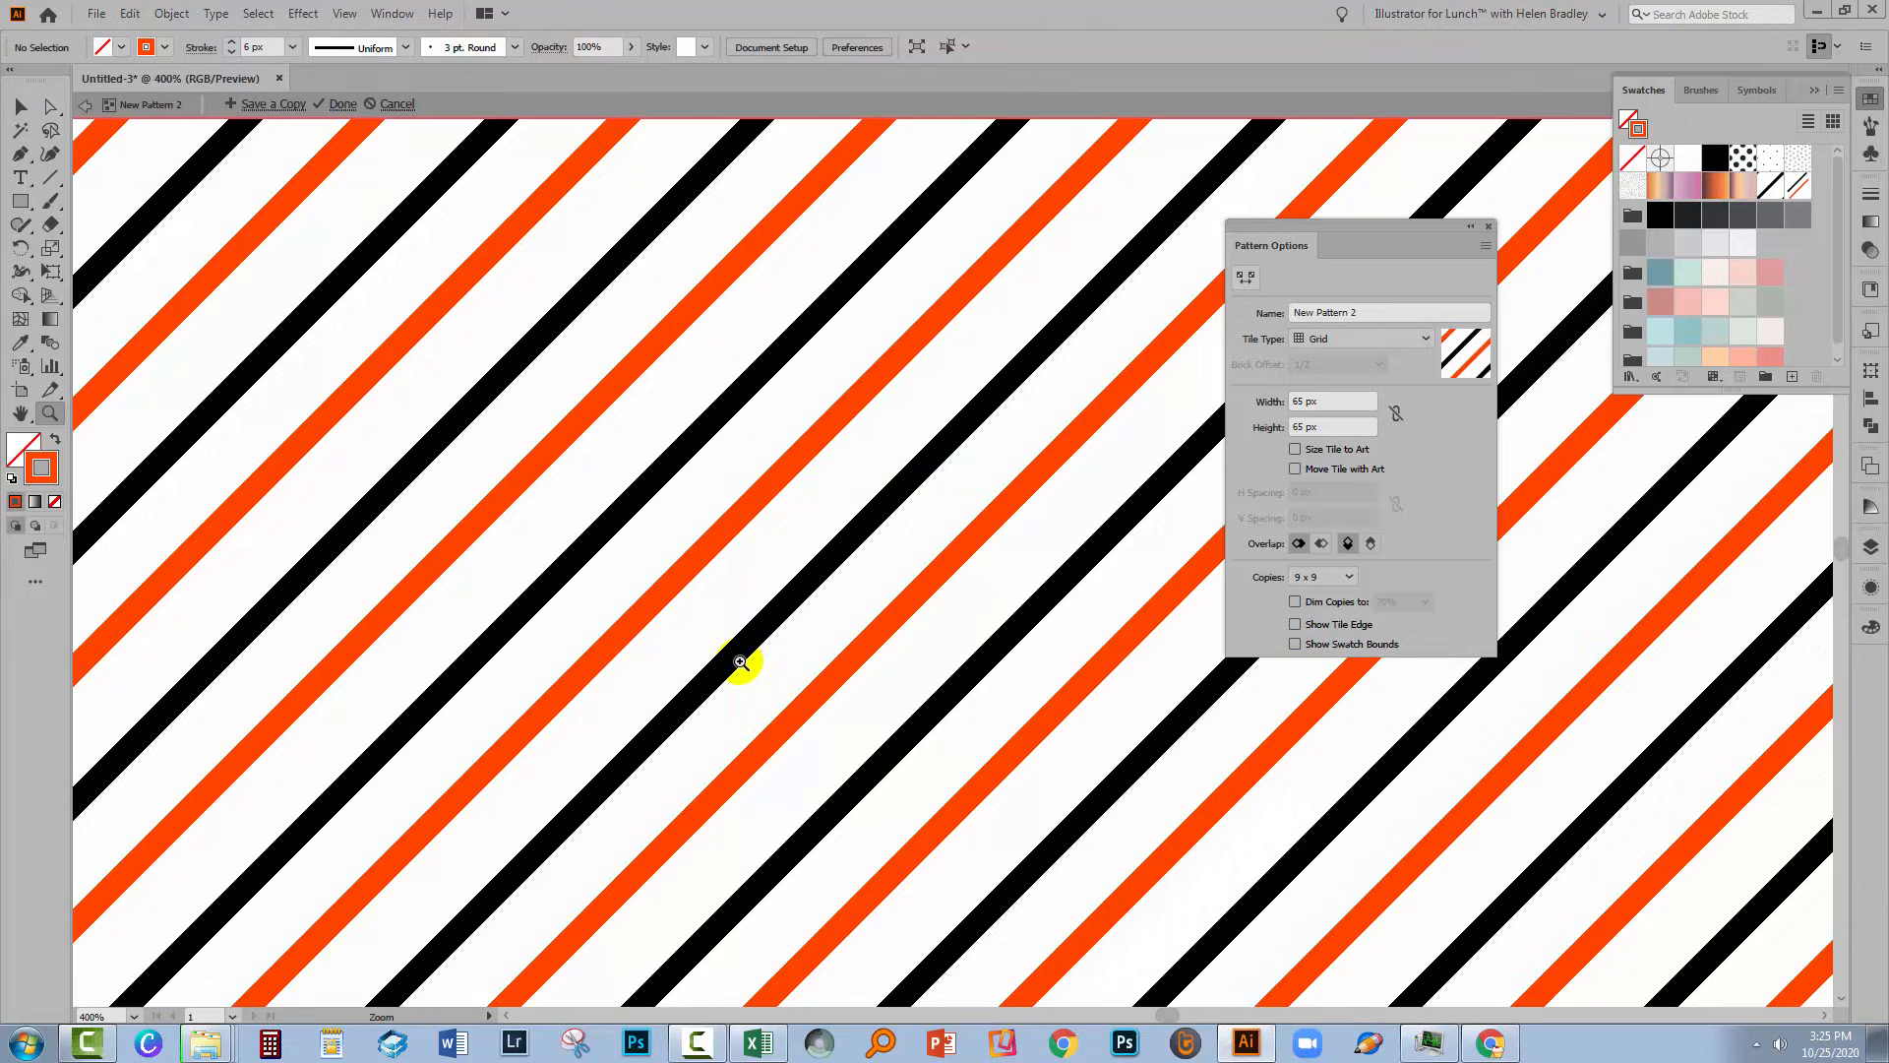
{"action": "mouse_move", "coordinate": [676, 807]}
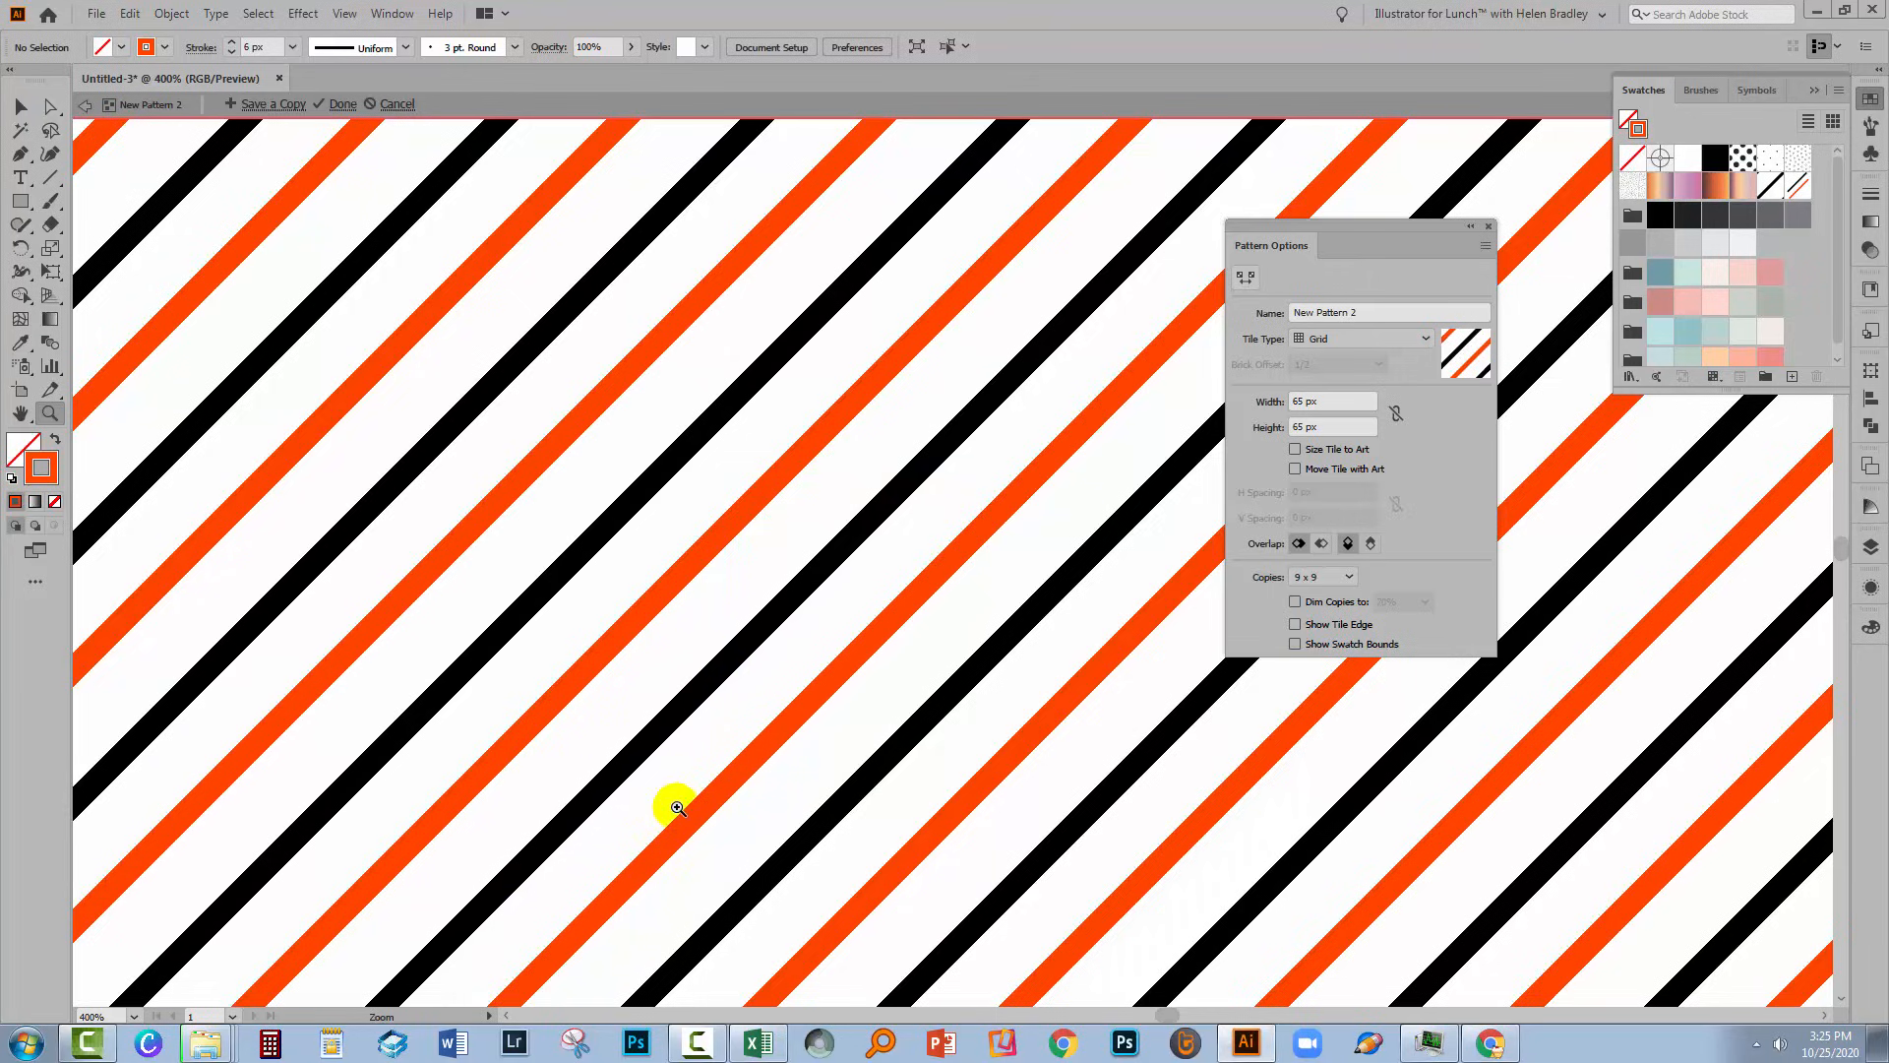
{"action": "mouse_move", "coordinate": [980, 616]}
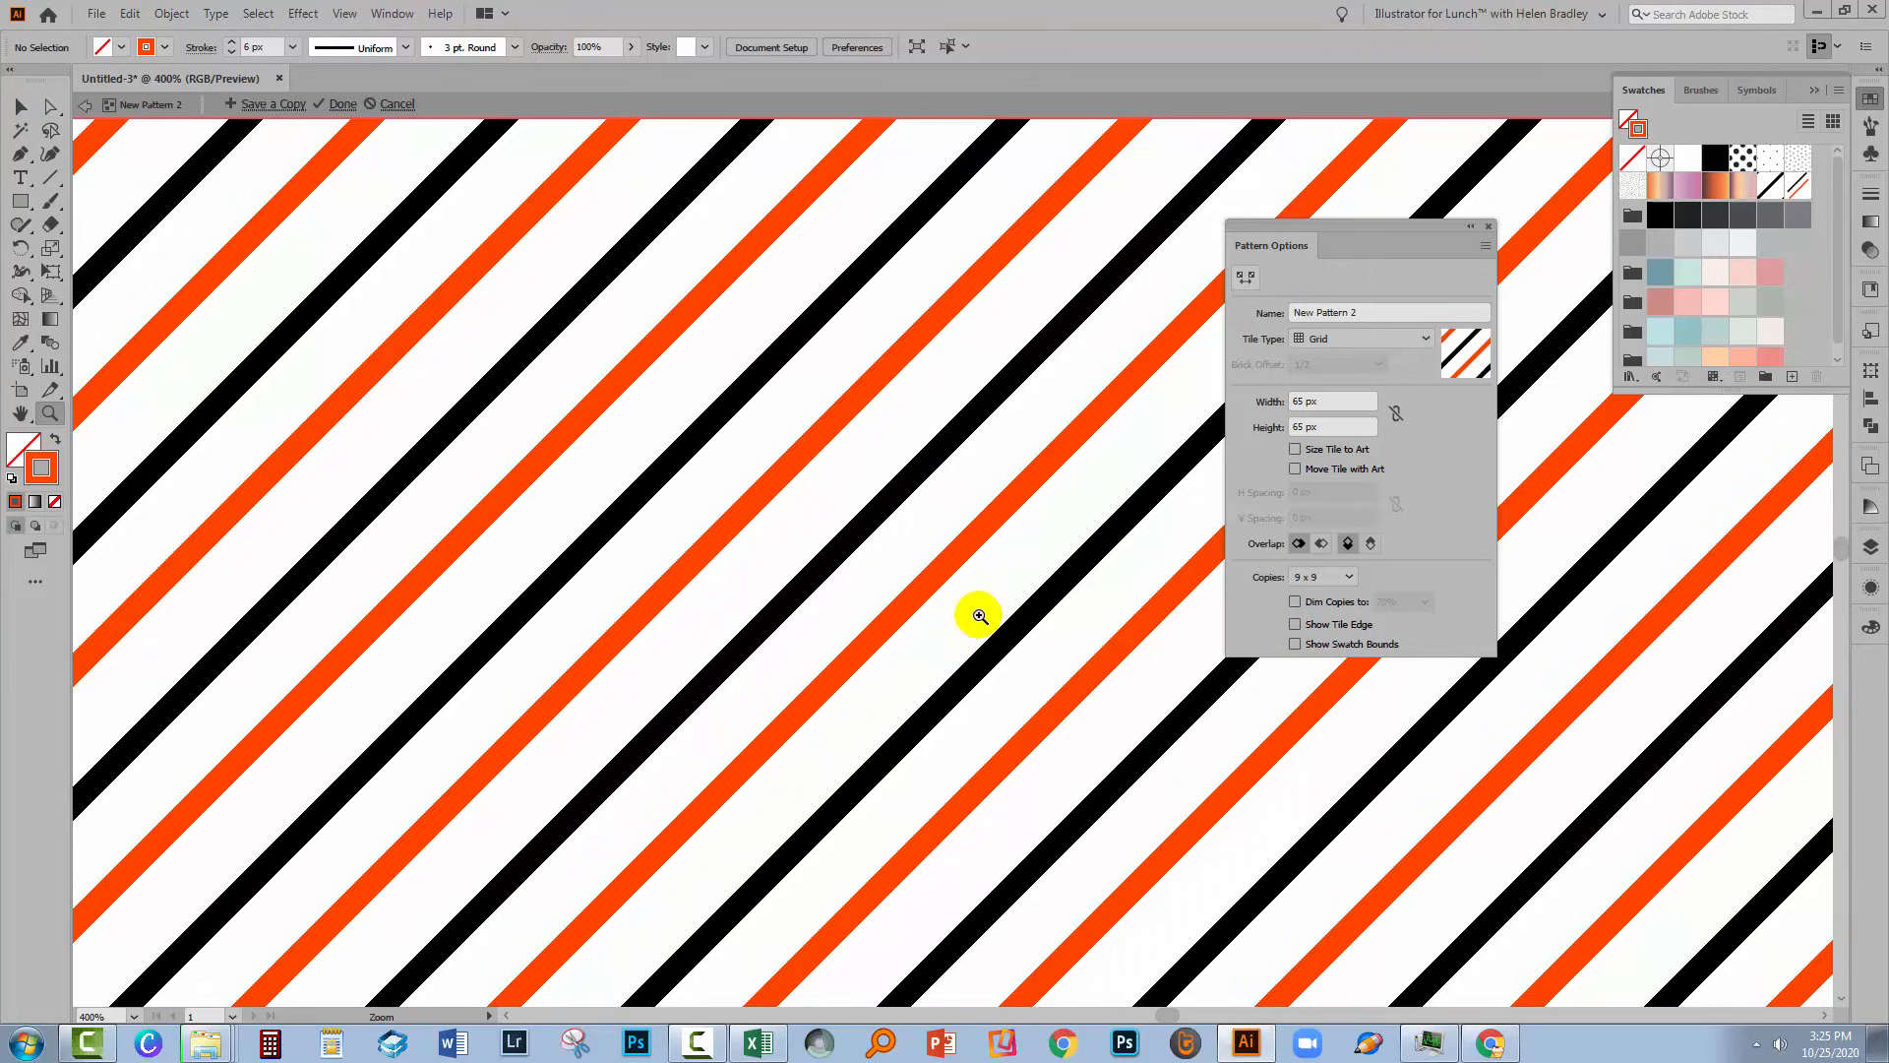
{"action": "mouse_move", "coordinate": [726, 317]}
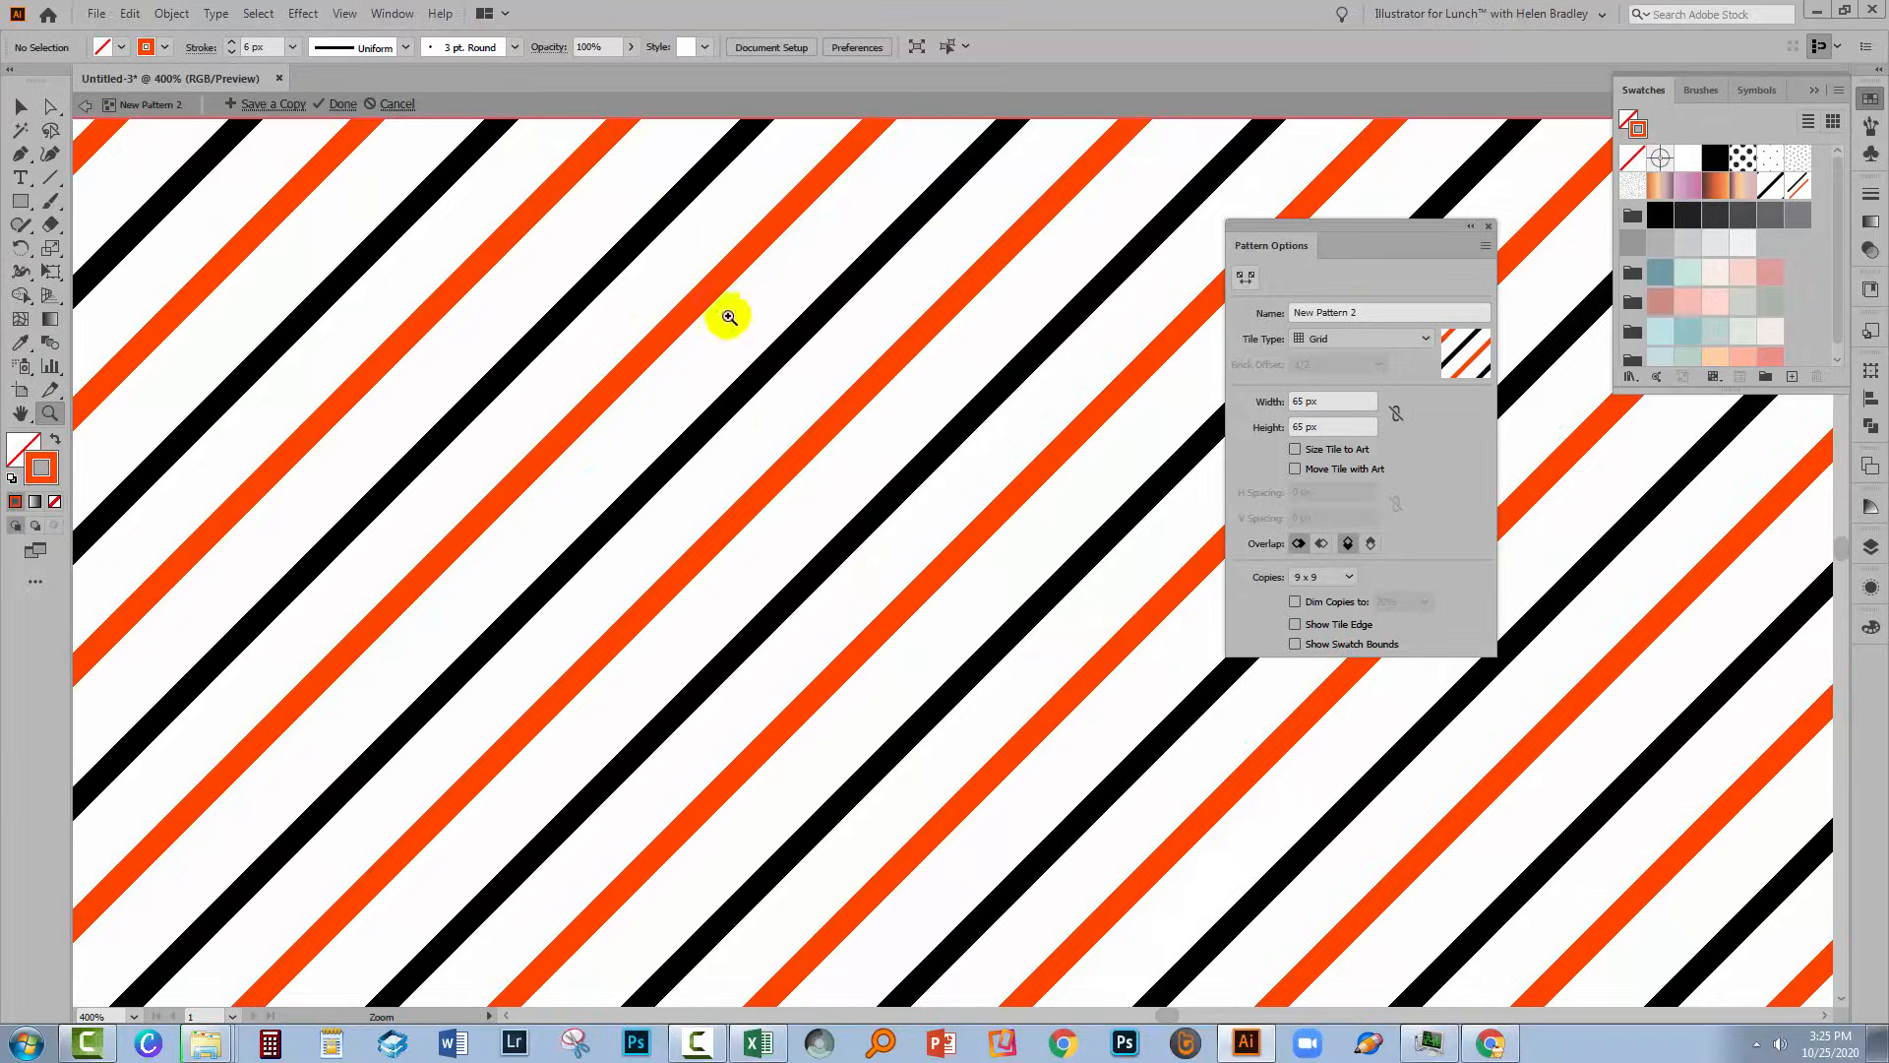
{"action": "left_click", "coordinate": [342, 103]}
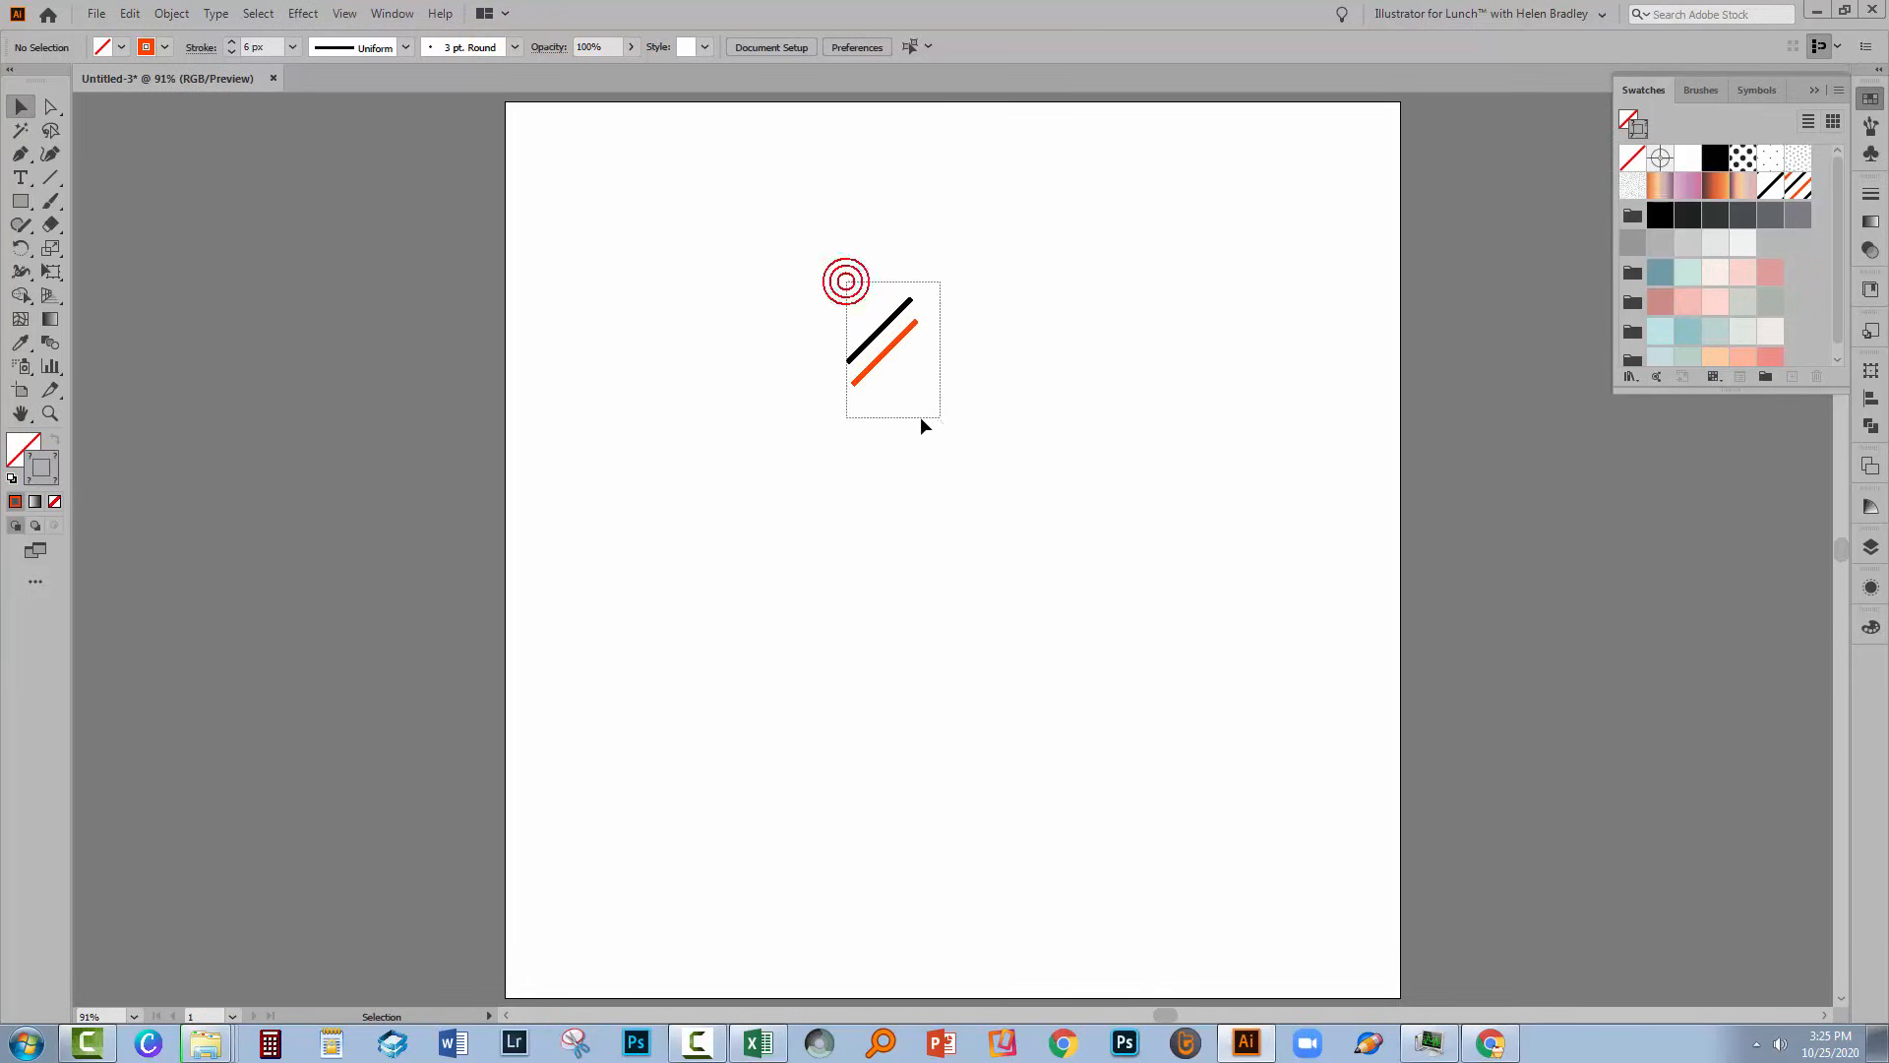
Step: Delete the two lines and create a 1000 x 1000 px square
{"action": "key", "text": "Delete"}
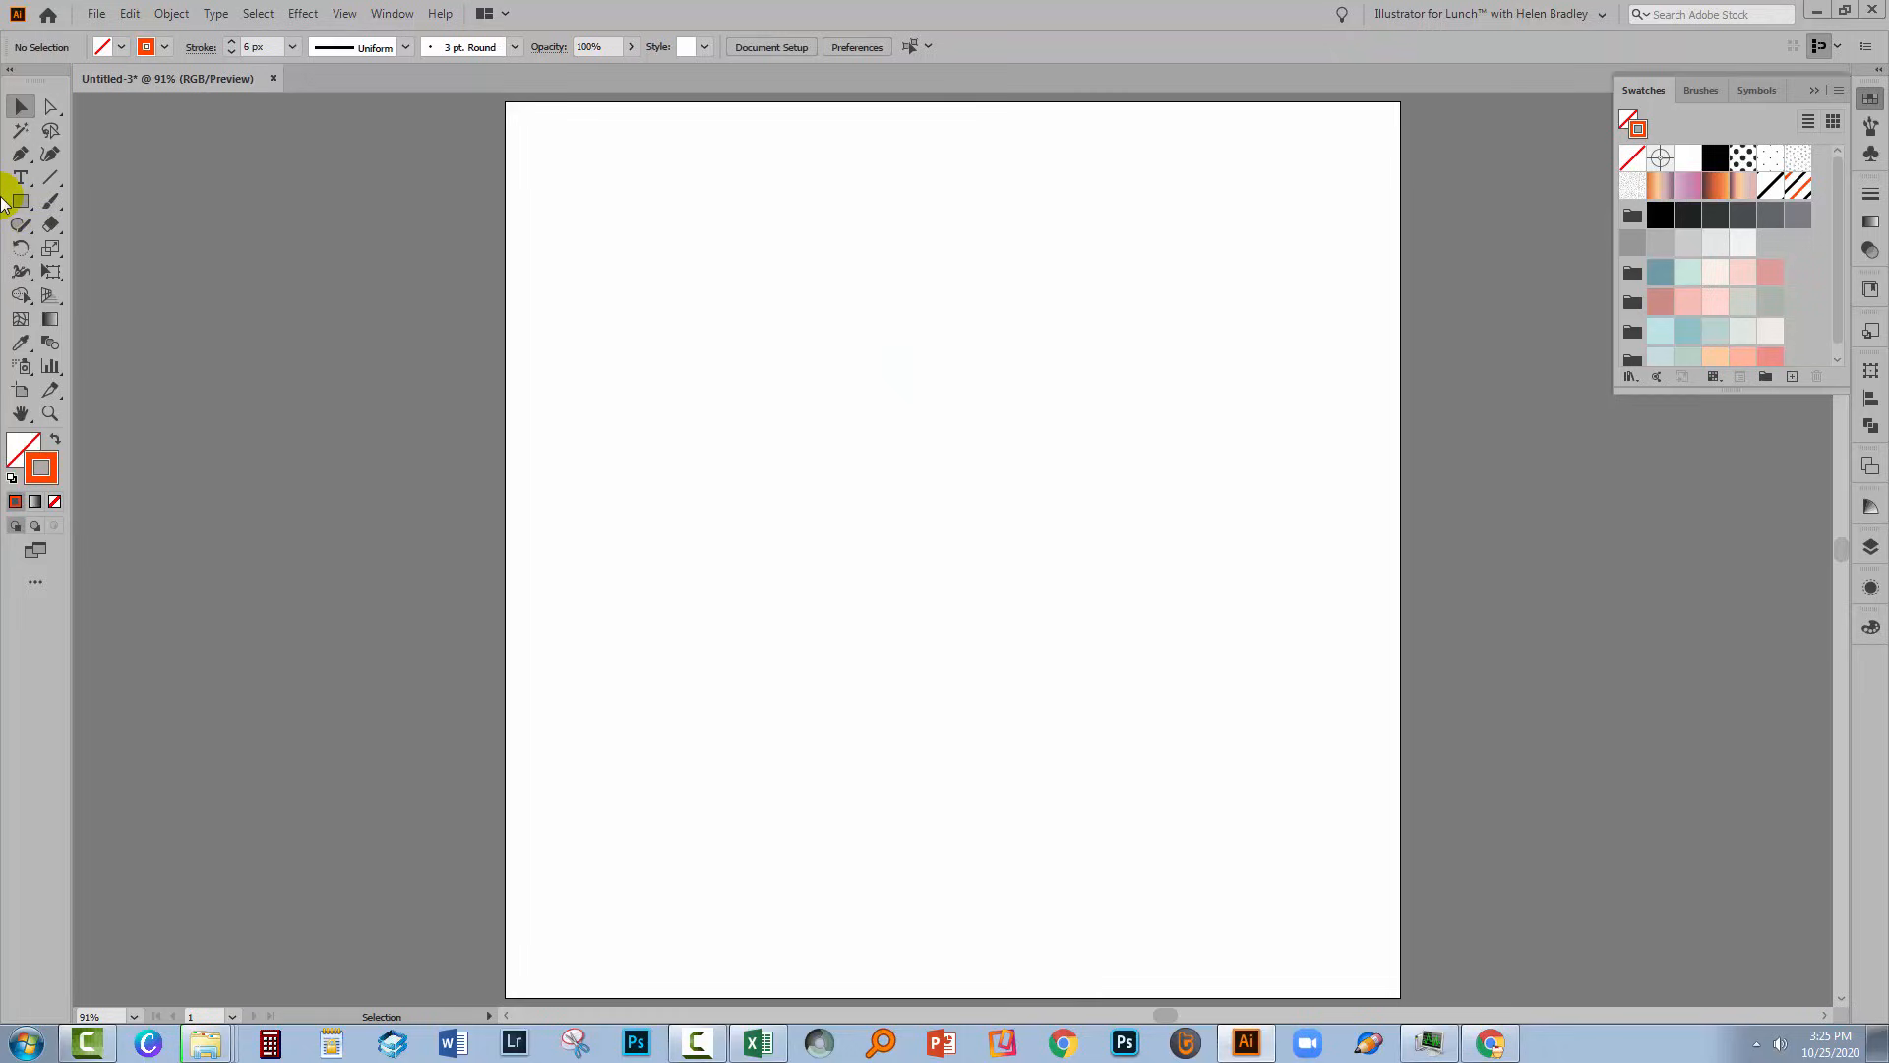
{"action": "left_click", "coordinate": [909, 588]}
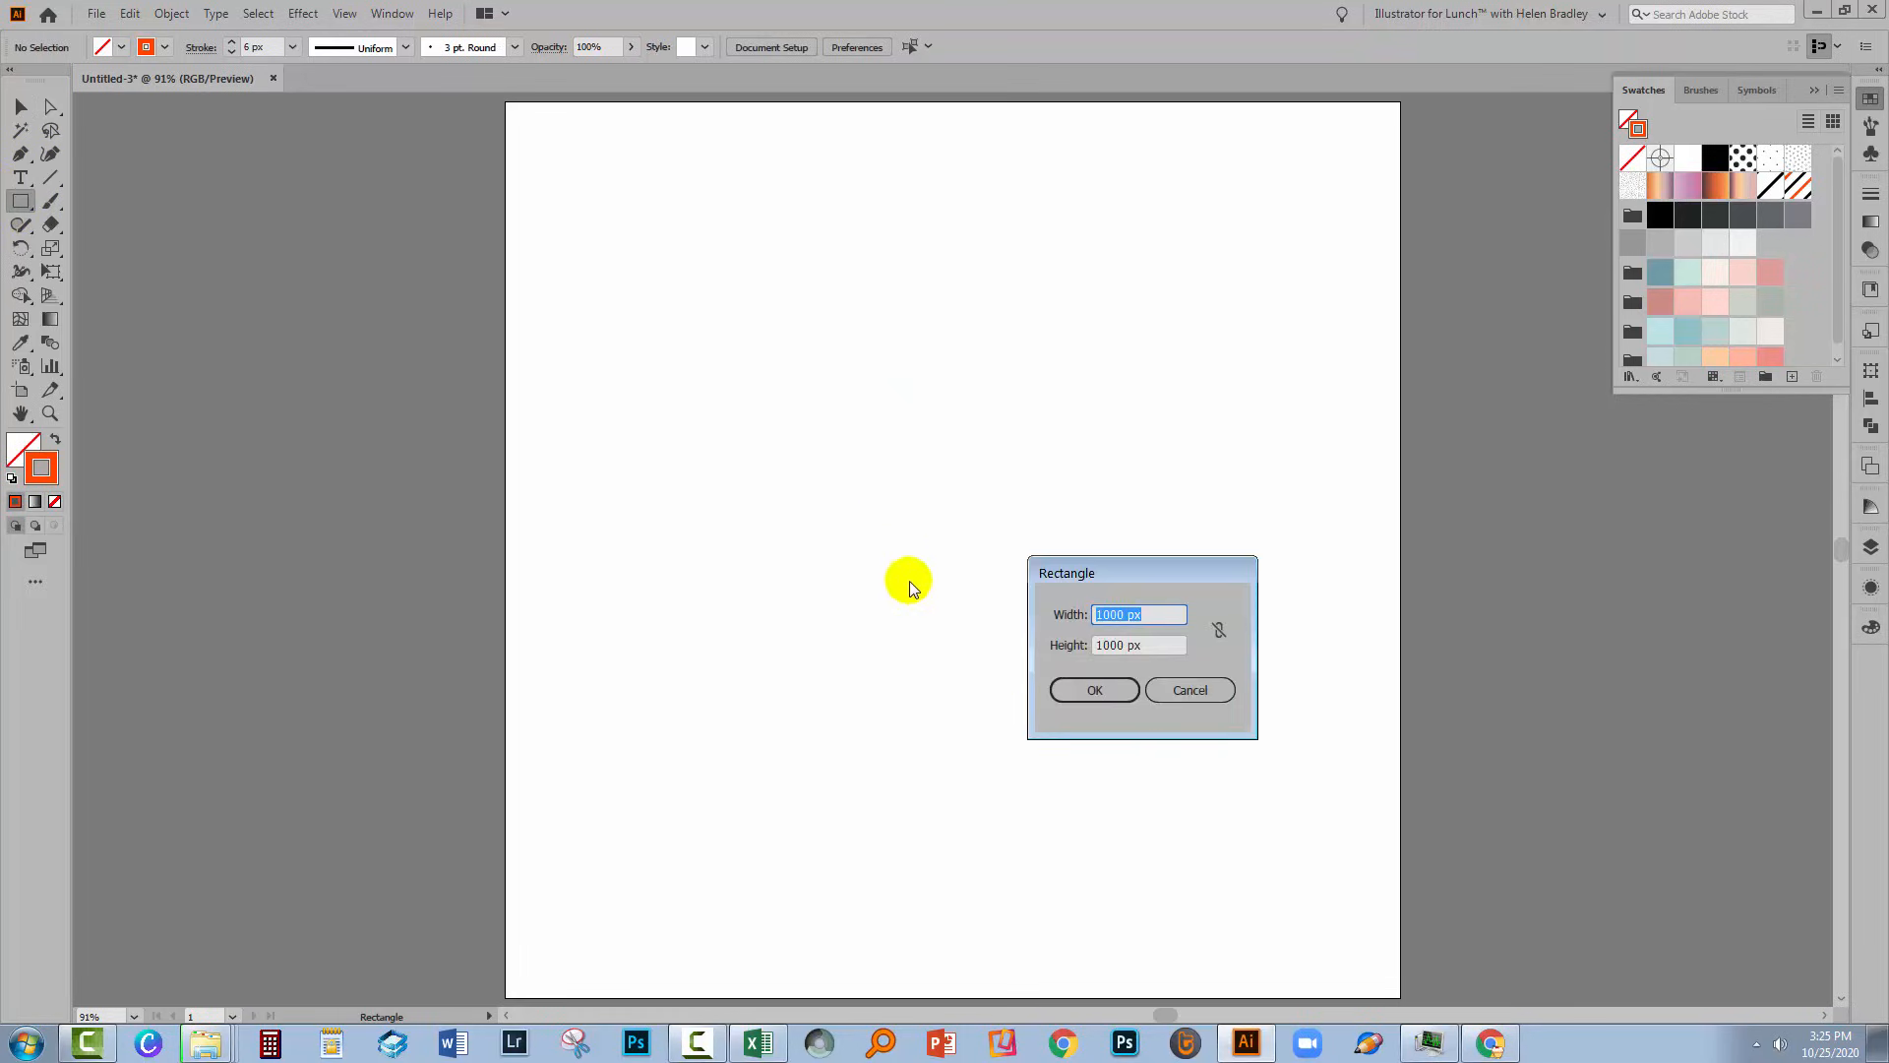
{"action": "left_click", "coordinate": [1091, 688]}
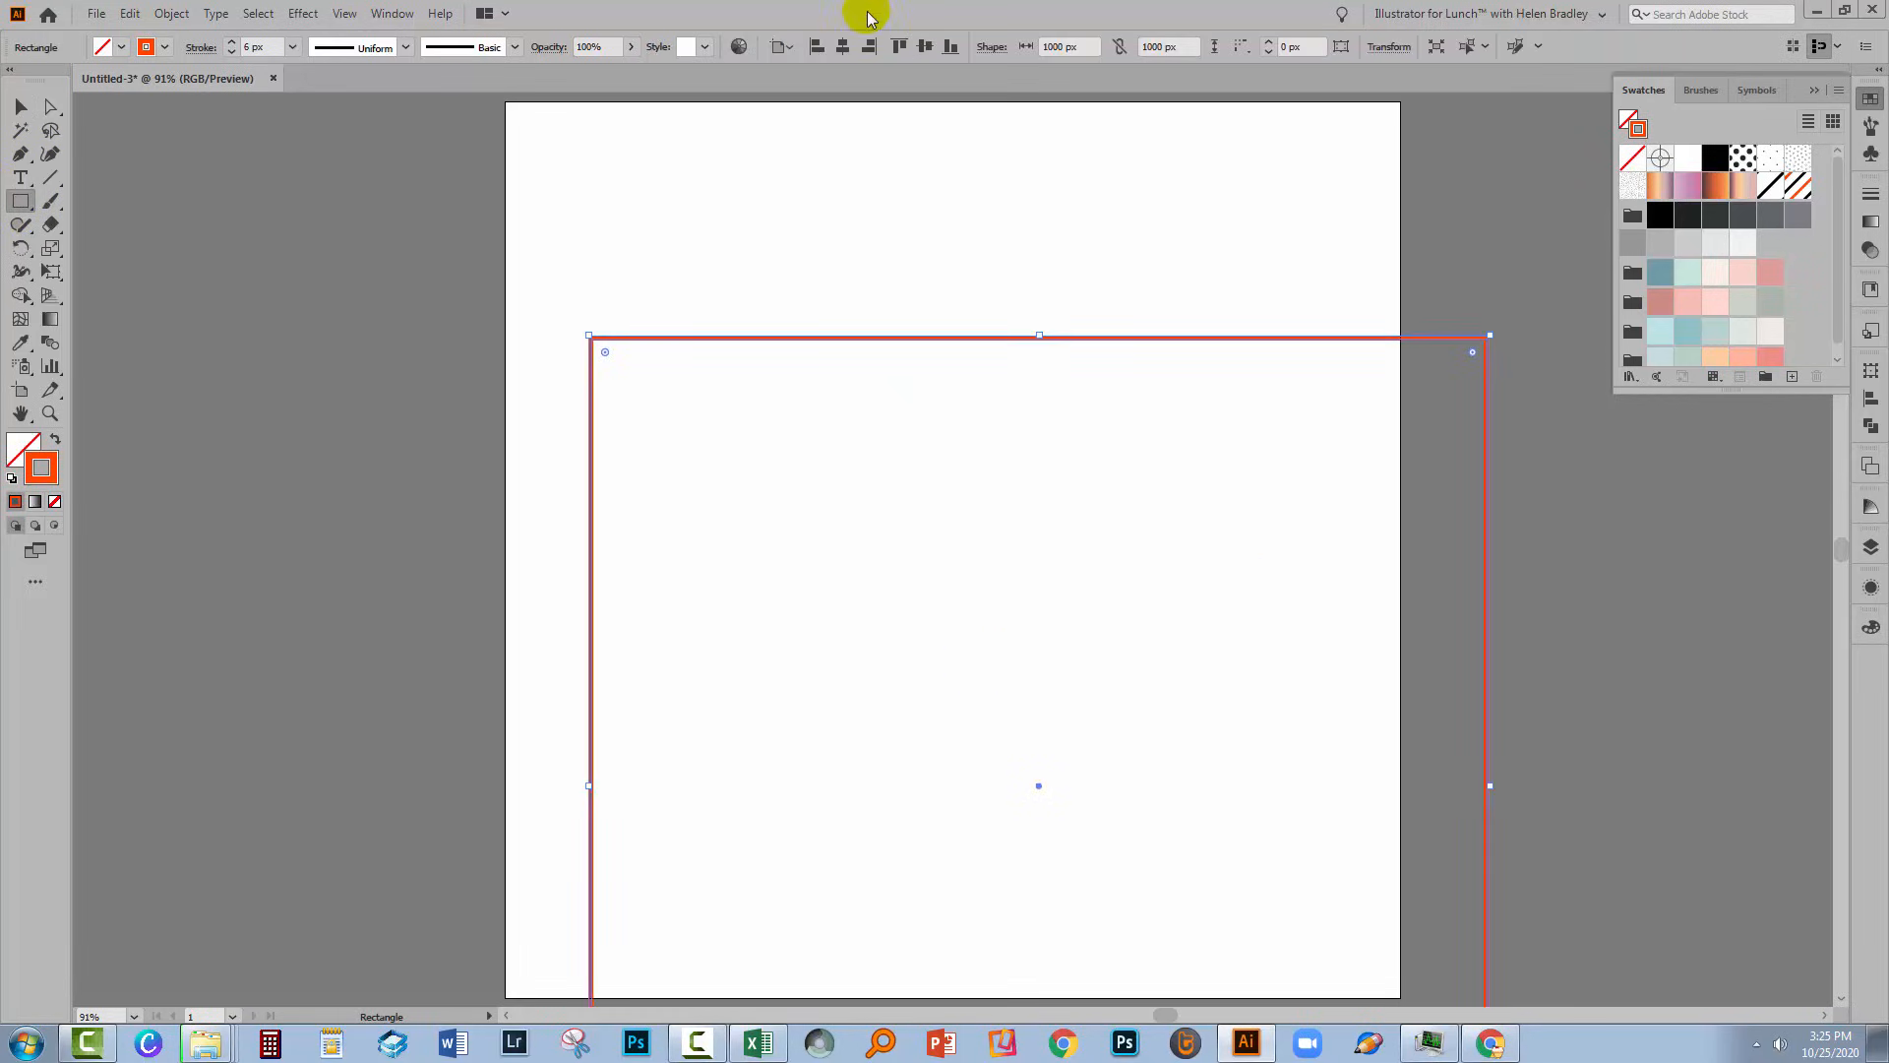
Step: Center the square on the artboard, remove its stroke, and apply the stripe pattern
{"action": "left_click", "coordinate": [925, 48]}
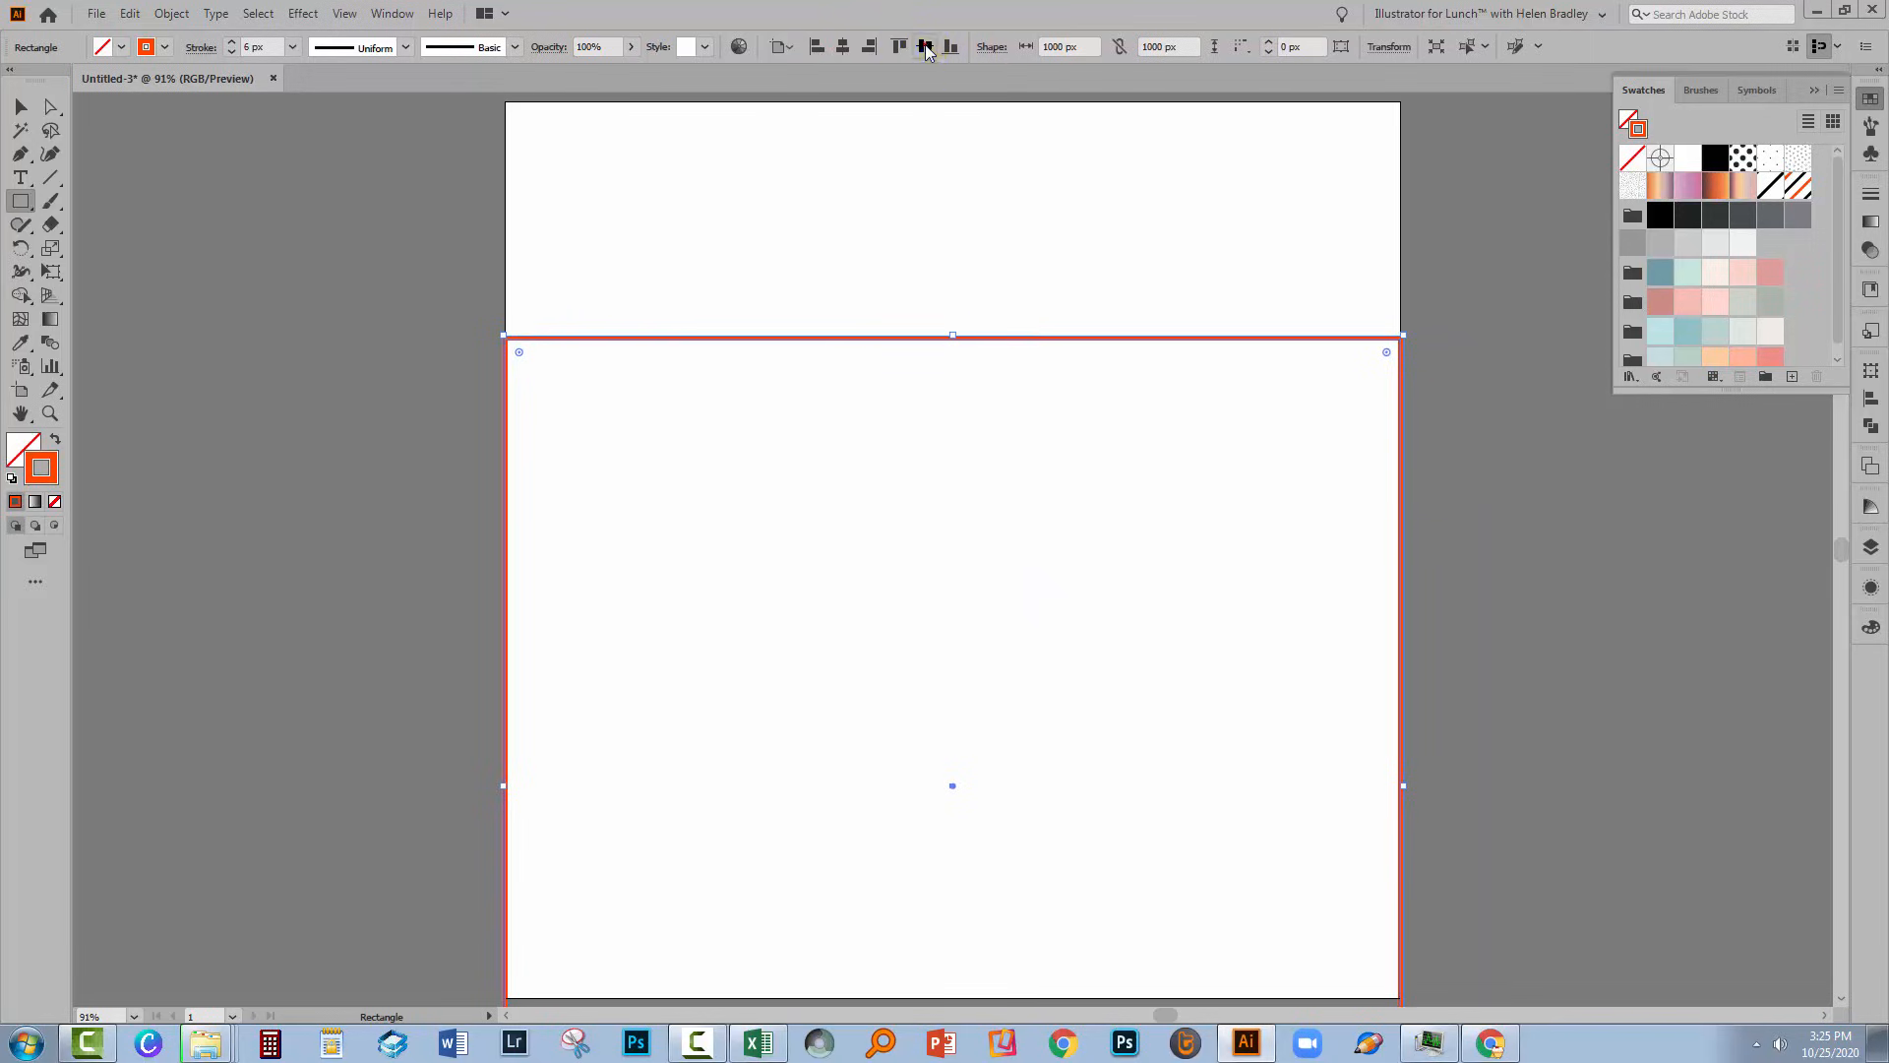
{"action": "left_click", "coordinate": [925, 47]}
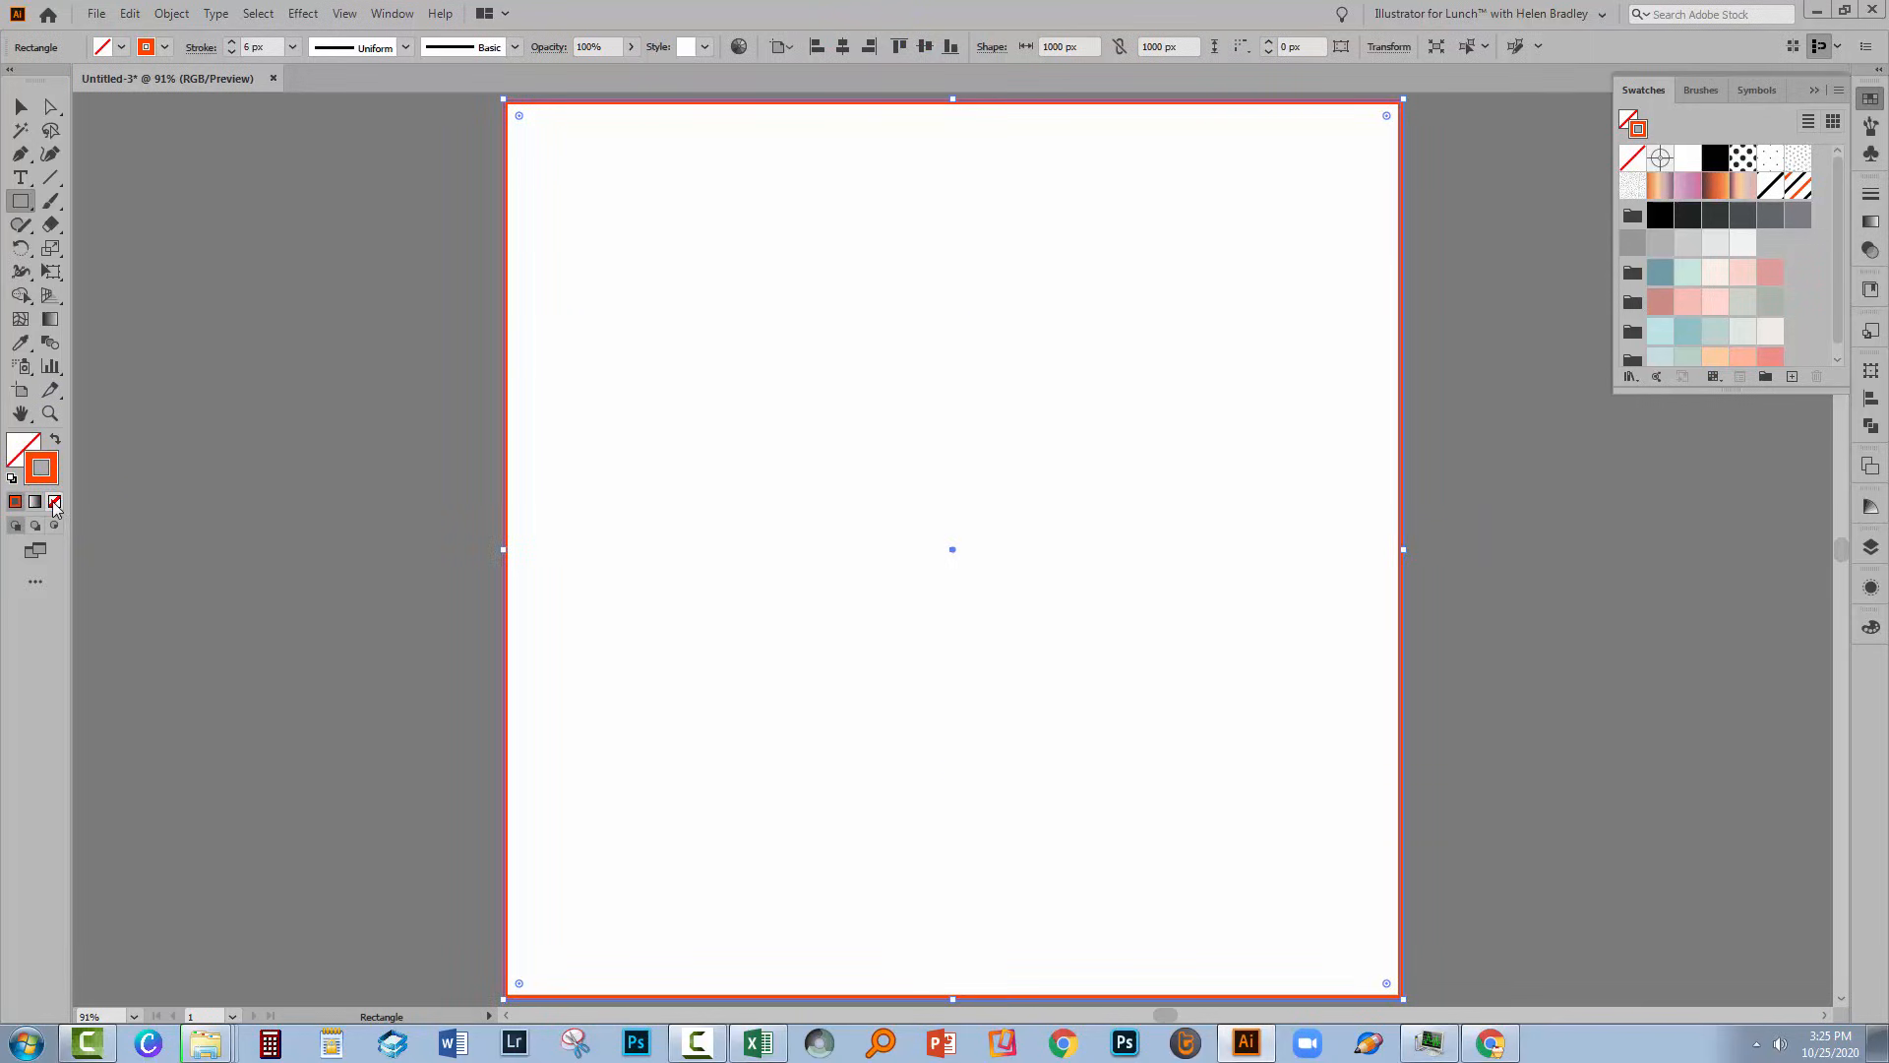
{"action": "left_click", "coordinate": [53, 501]}
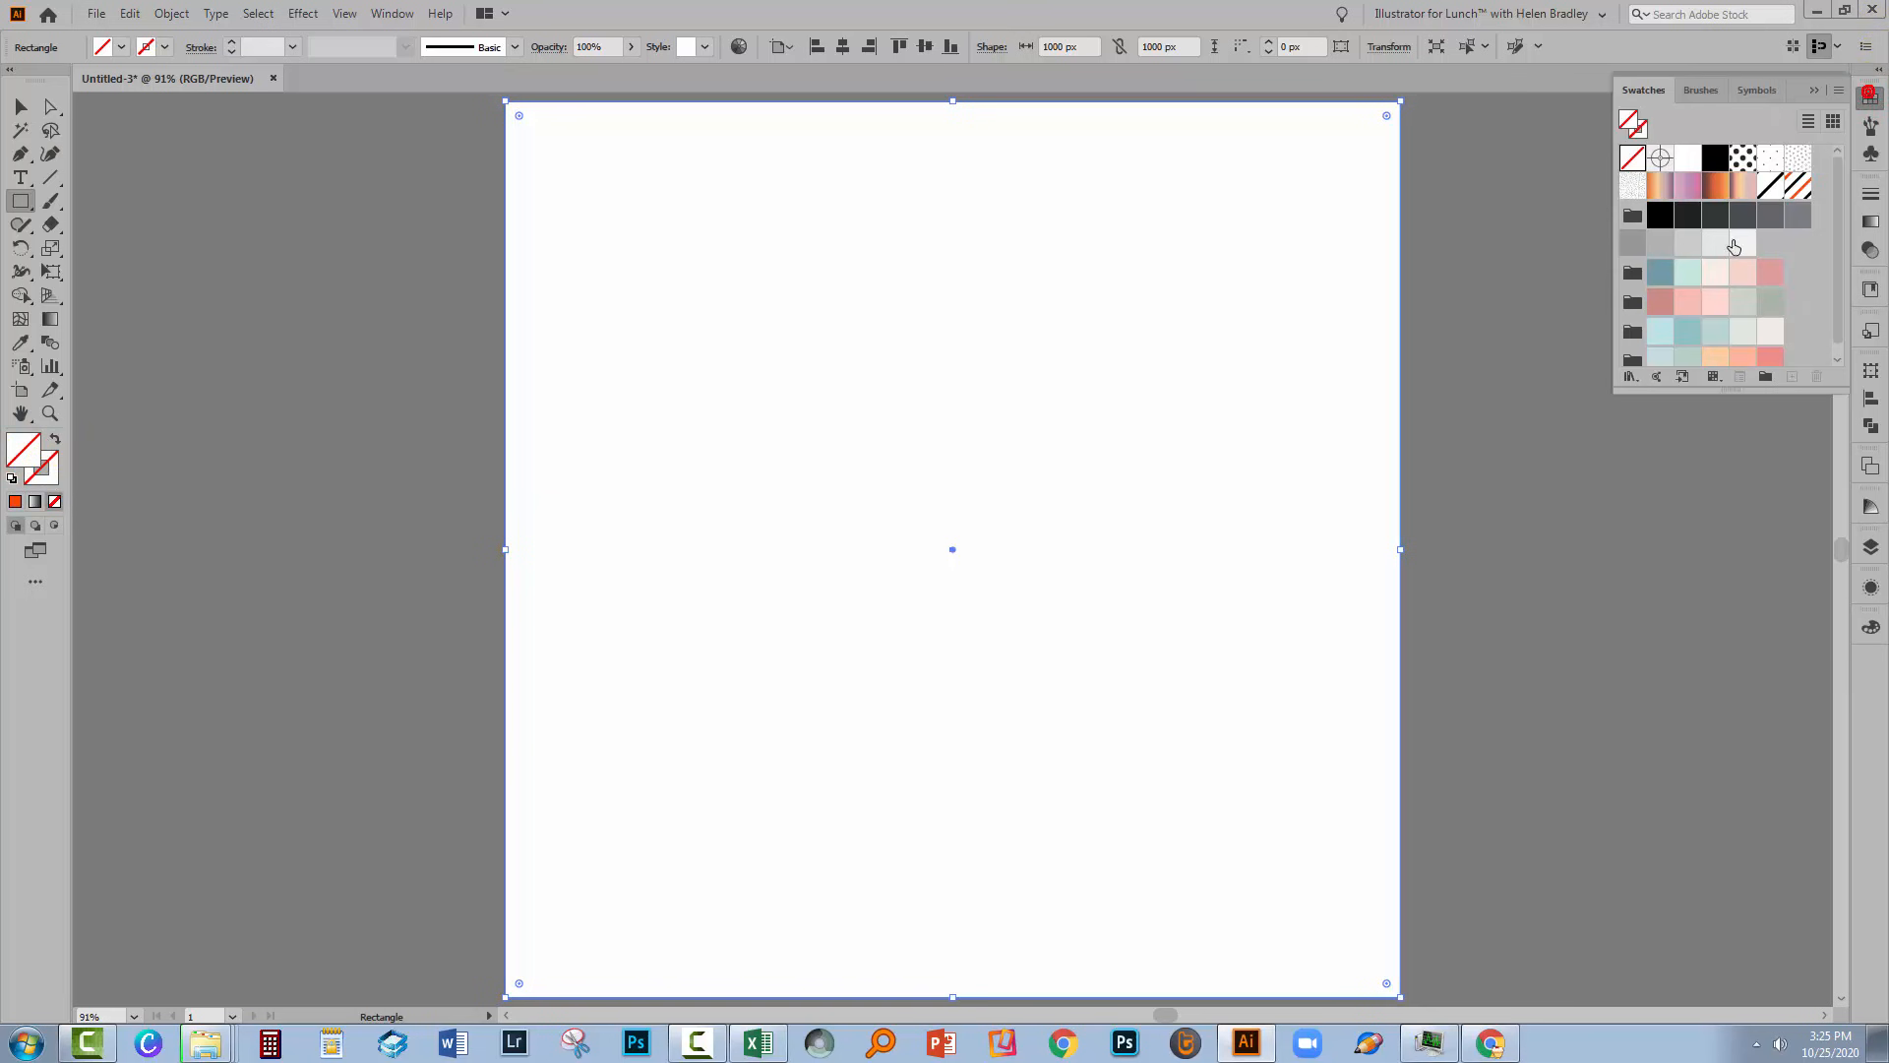
{"action": "left_click", "coordinate": [1794, 184]}
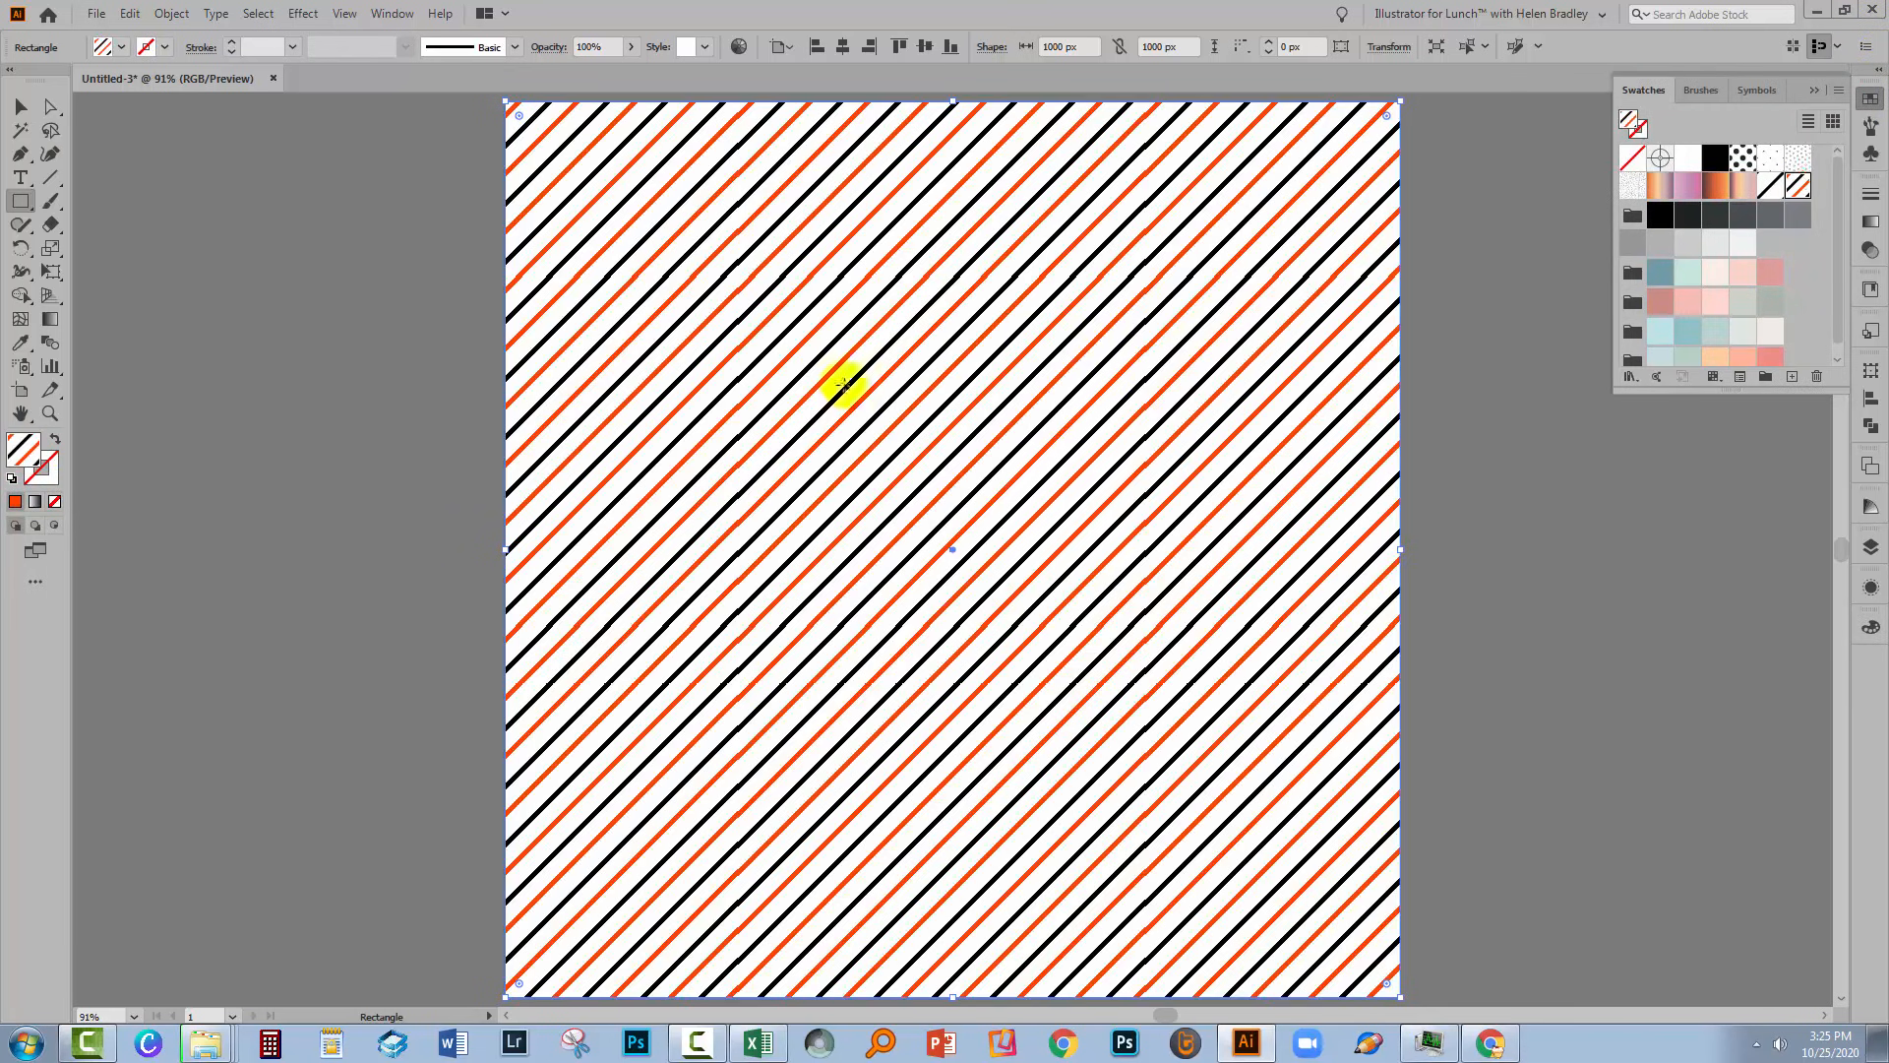
{"action": "mouse_move", "coordinate": [500, 271]}
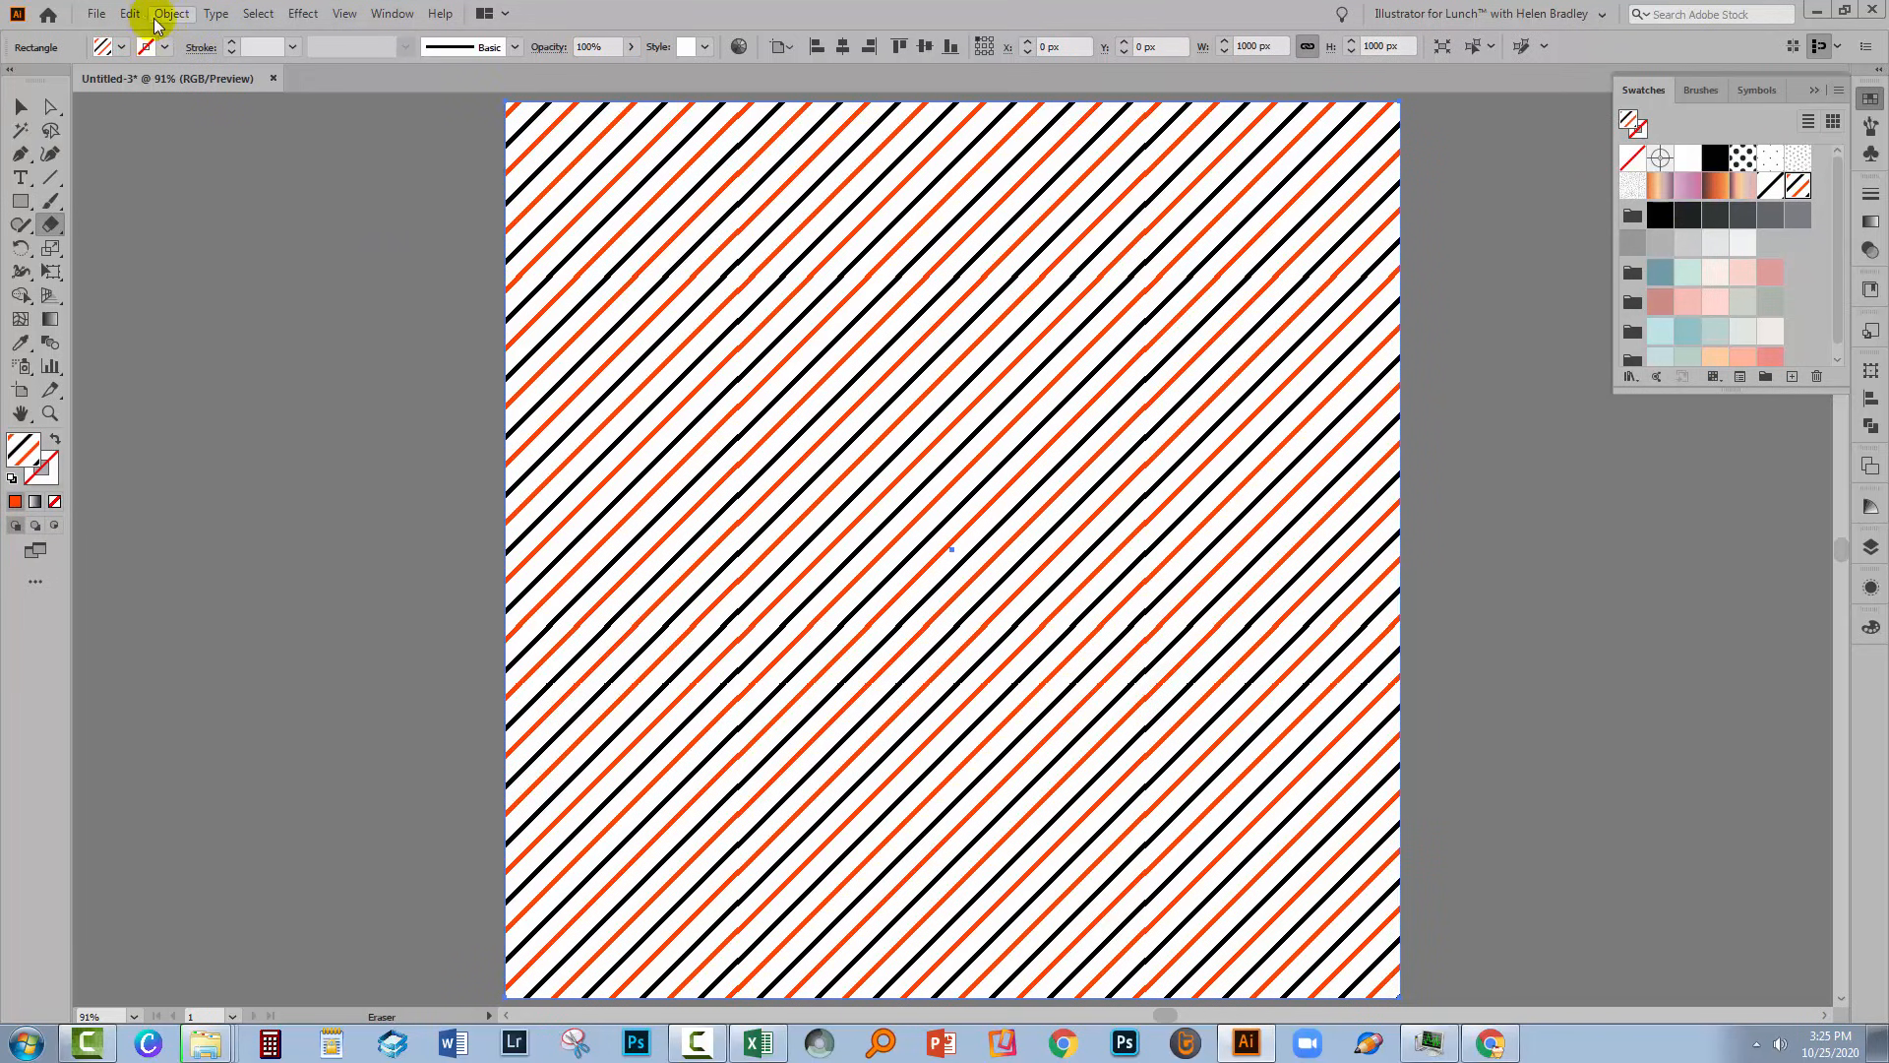
Step: Scale only the square's stripe pattern to 400% via Object > Transform > Scale
{"action": "left_click", "coordinate": [171, 13]}
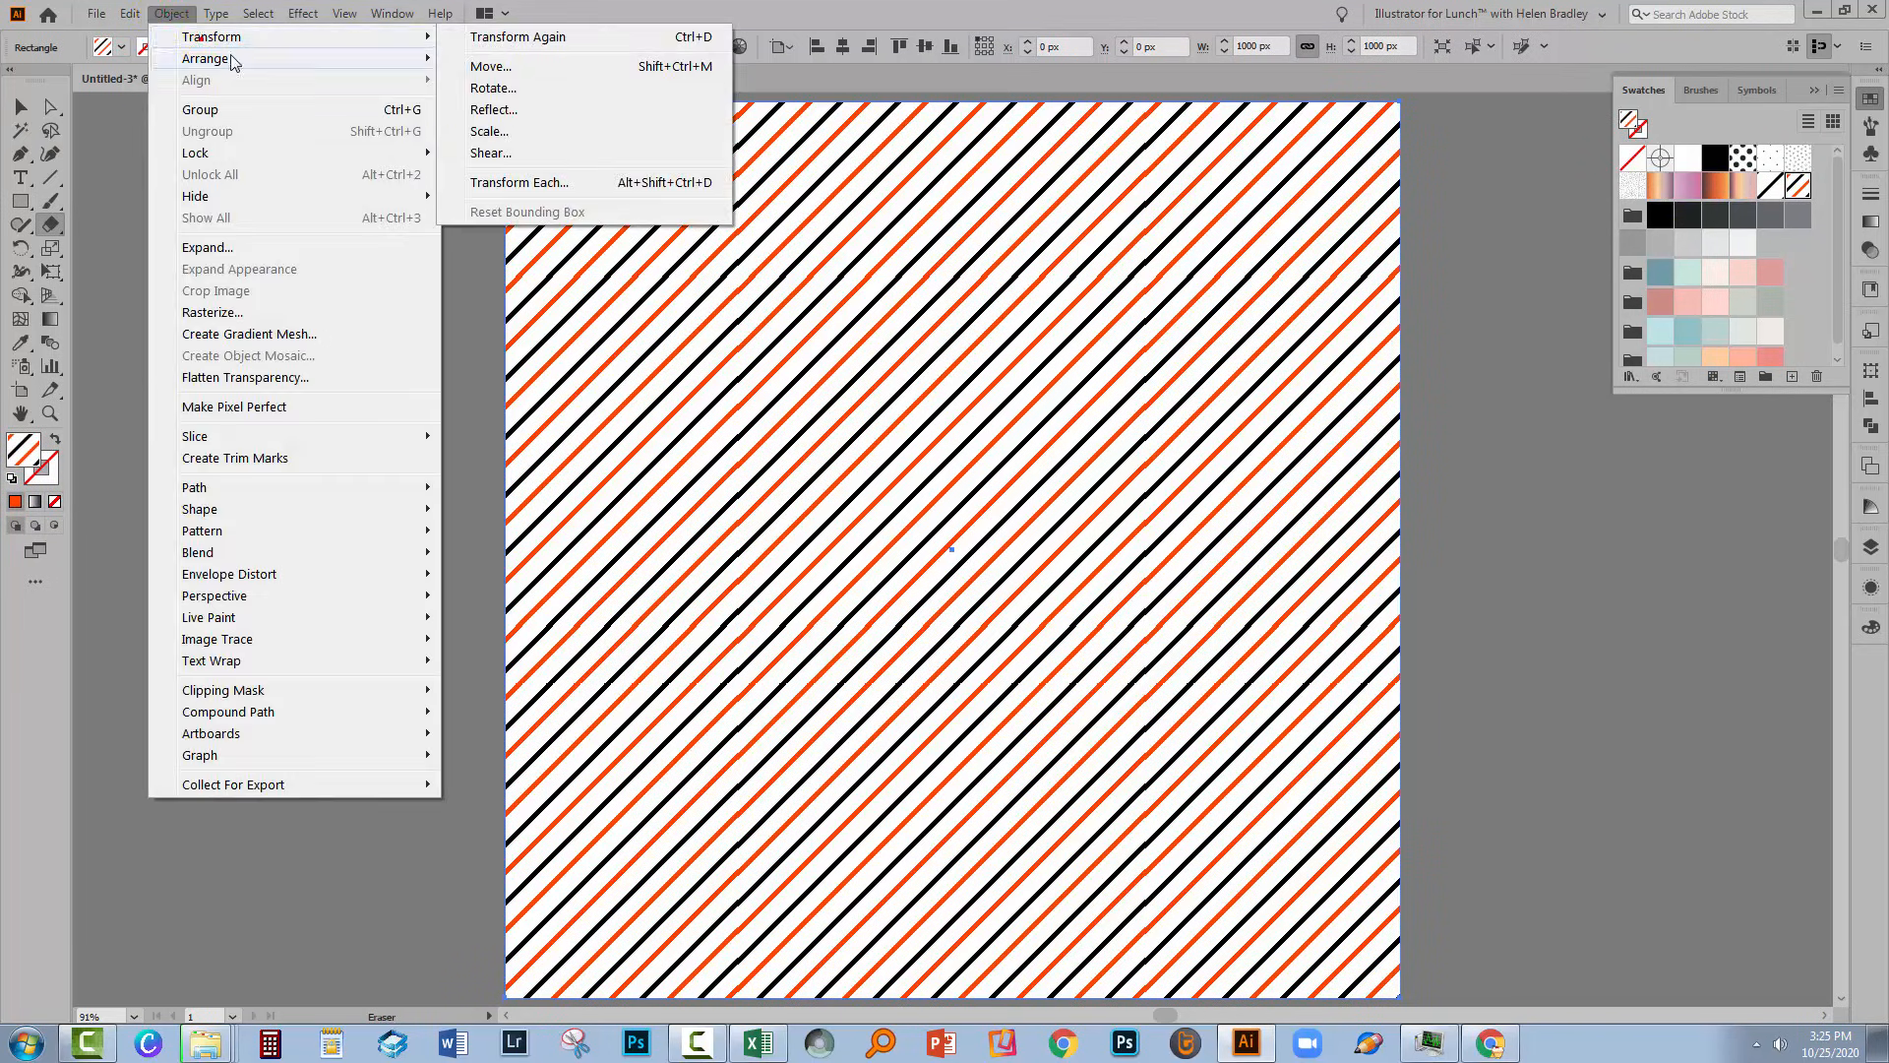
{"action": "left_click", "coordinate": [489, 130]}
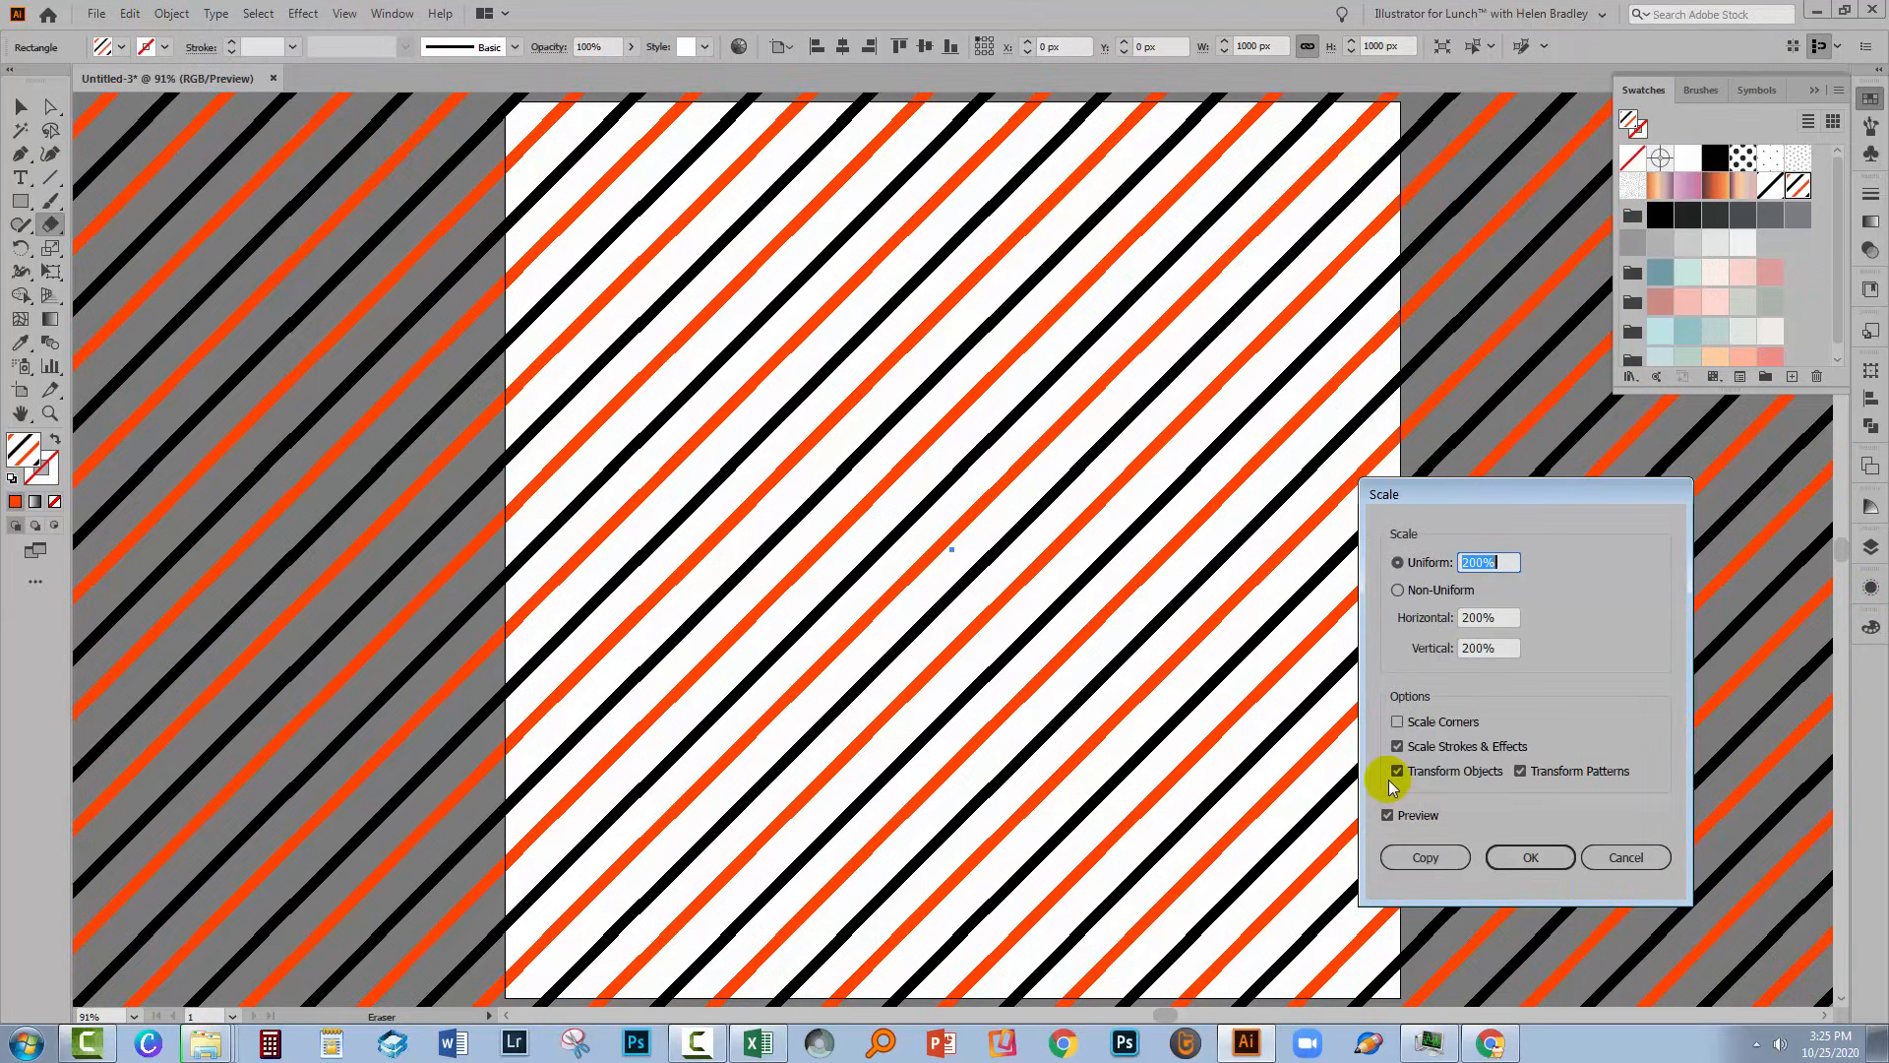
{"action": "left_click", "coordinate": [1396, 769]}
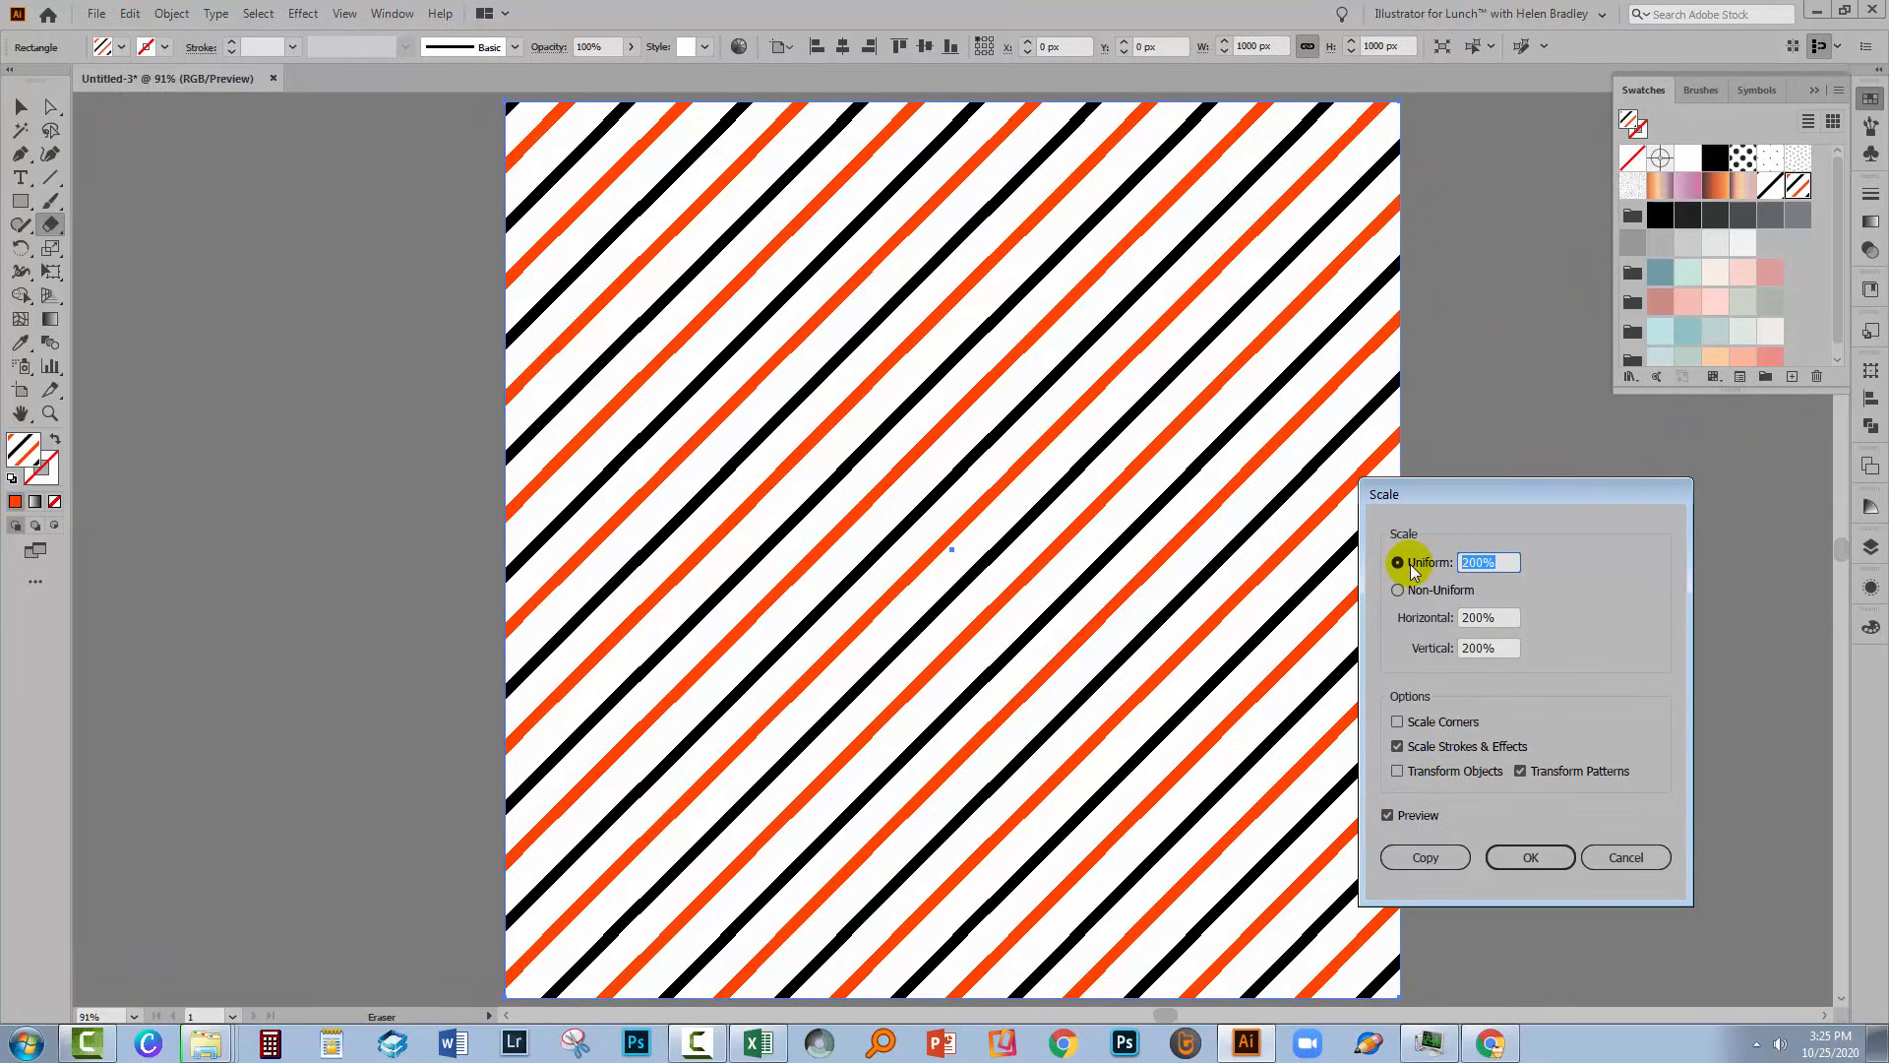
{"action": "type", "text": "400%"}
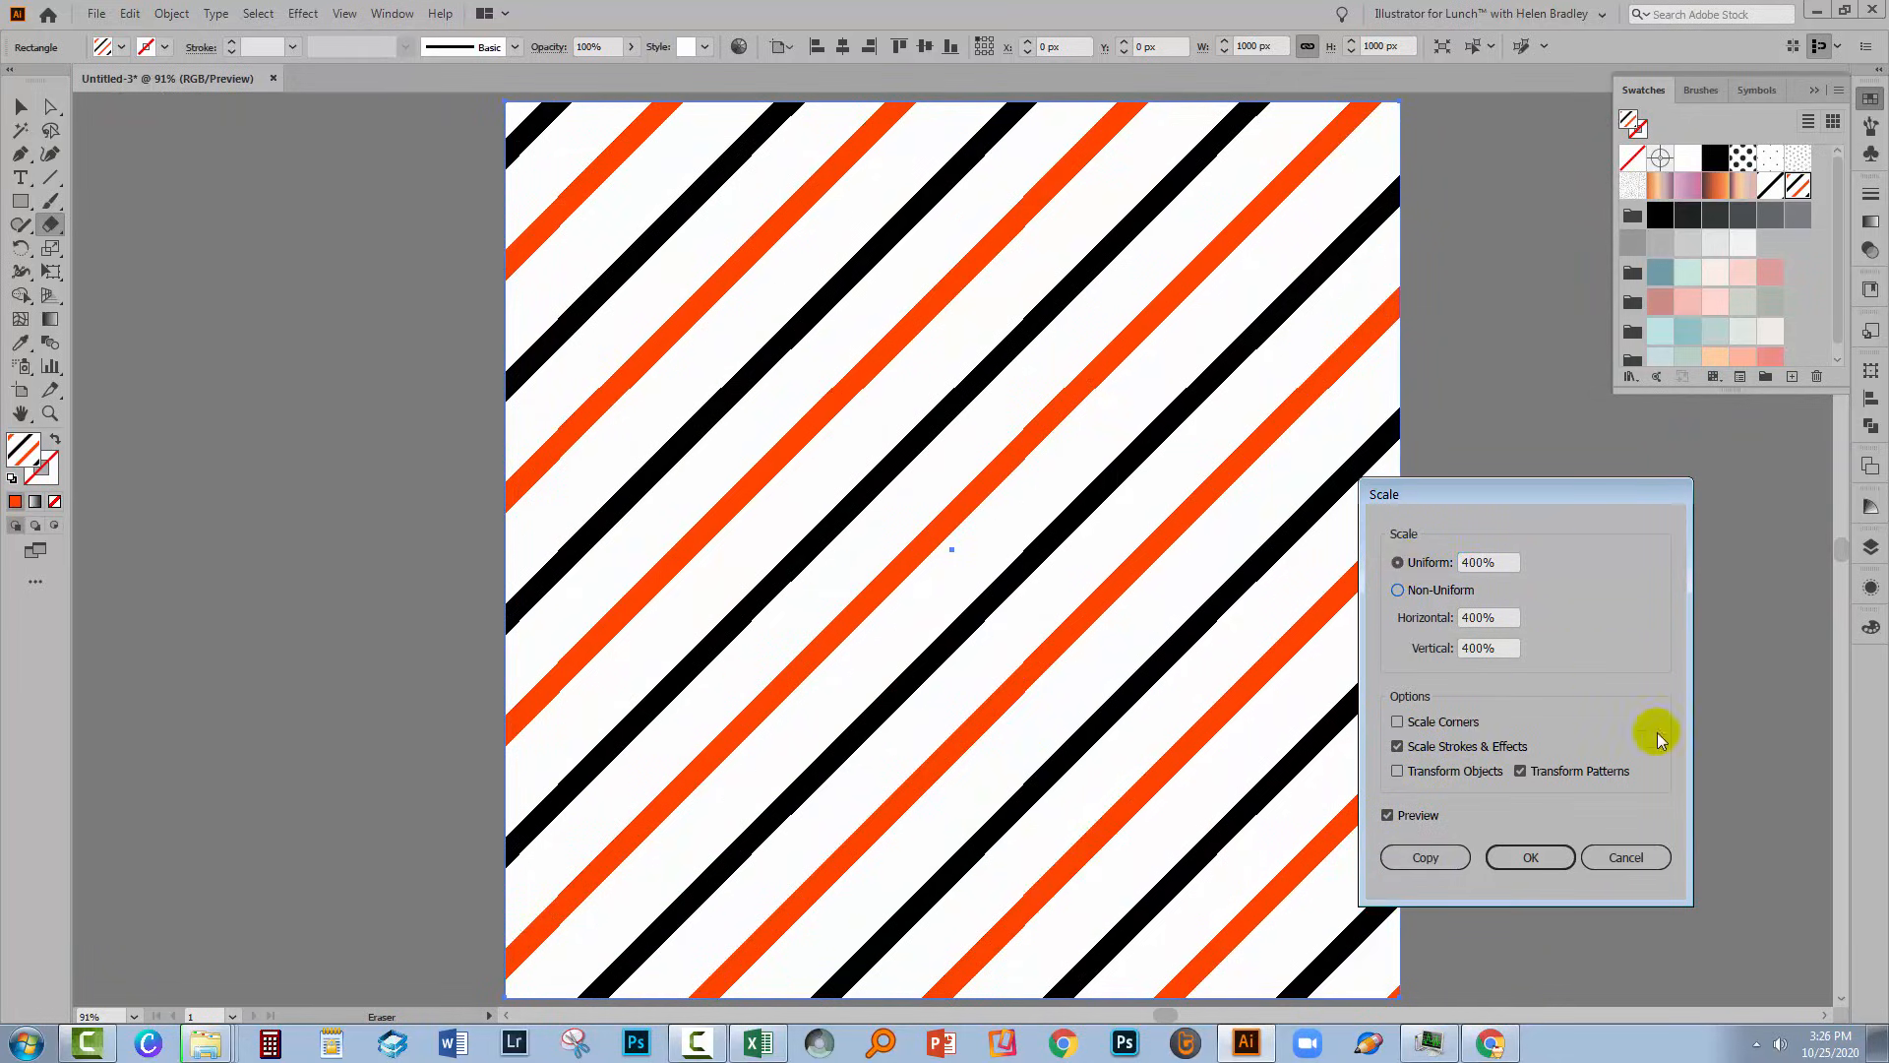
{"action": "mouse_move", "coordinate": [1530, 857]}
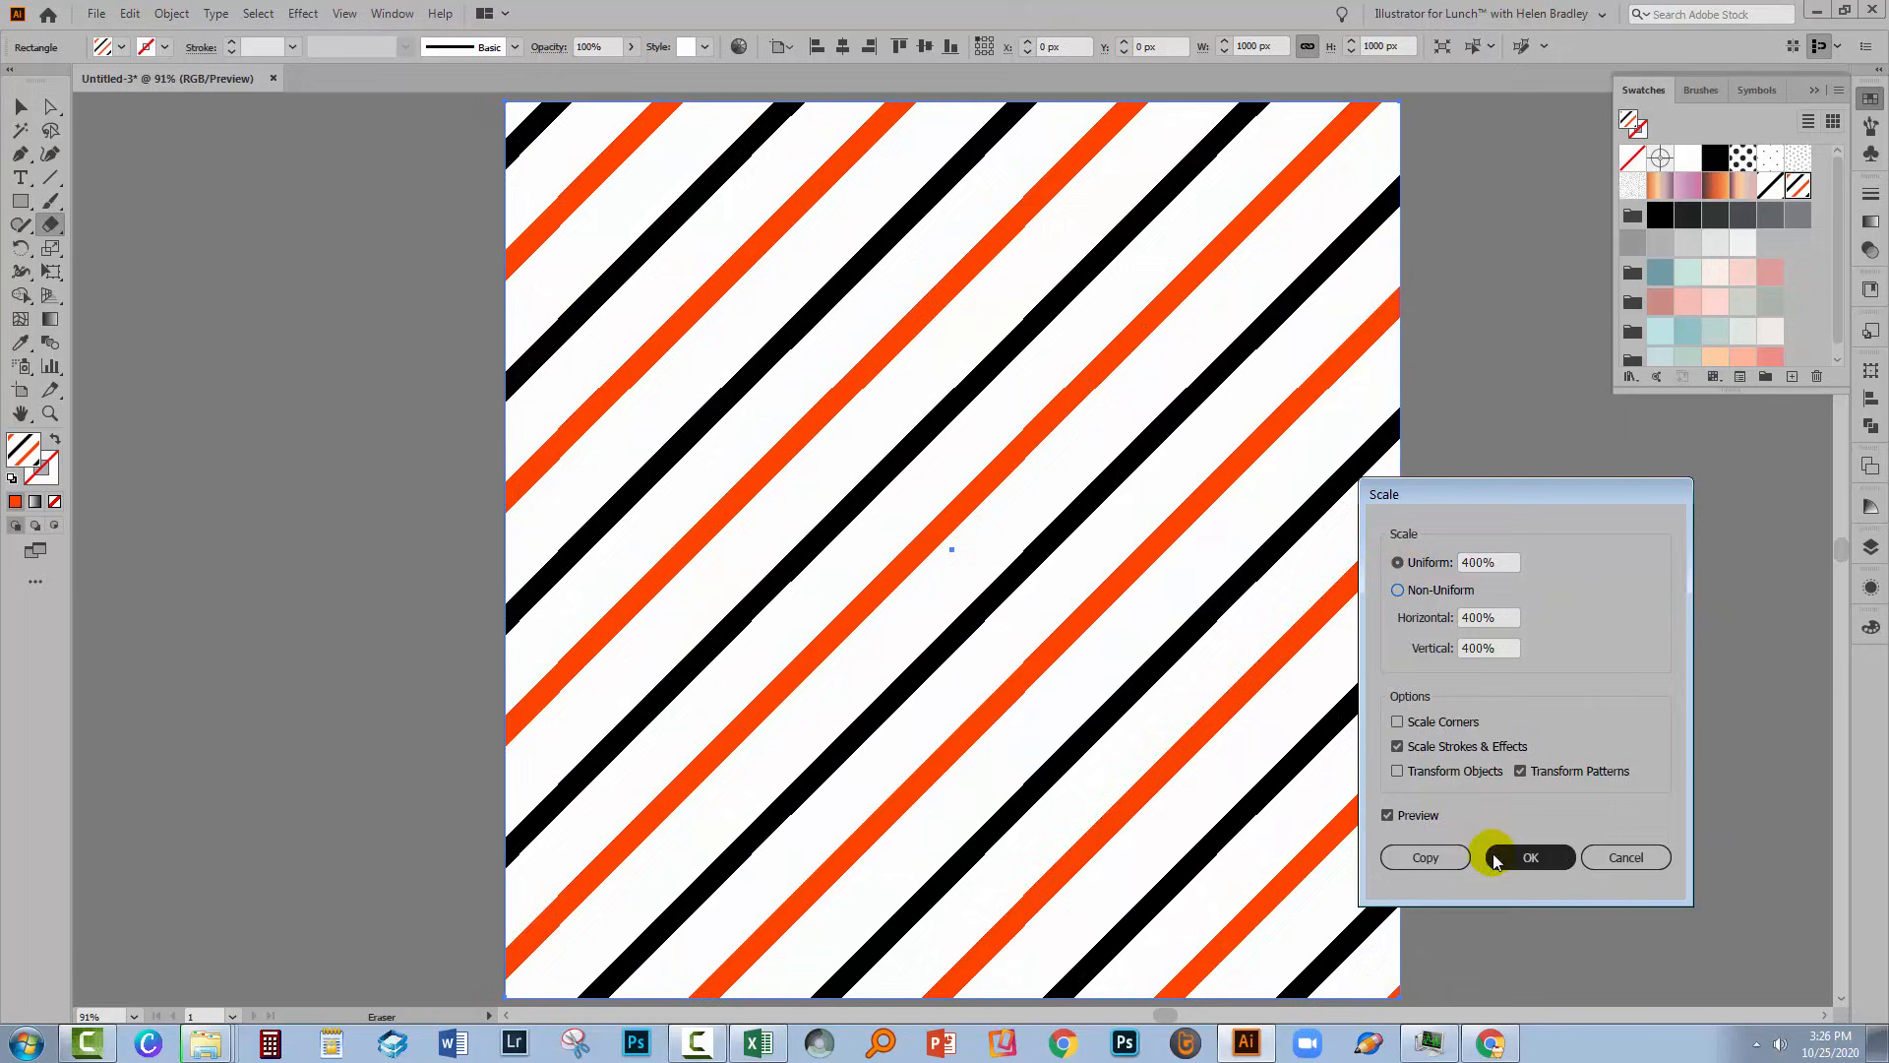
{"action": "left_click", "coordinate": [1530, 857]}
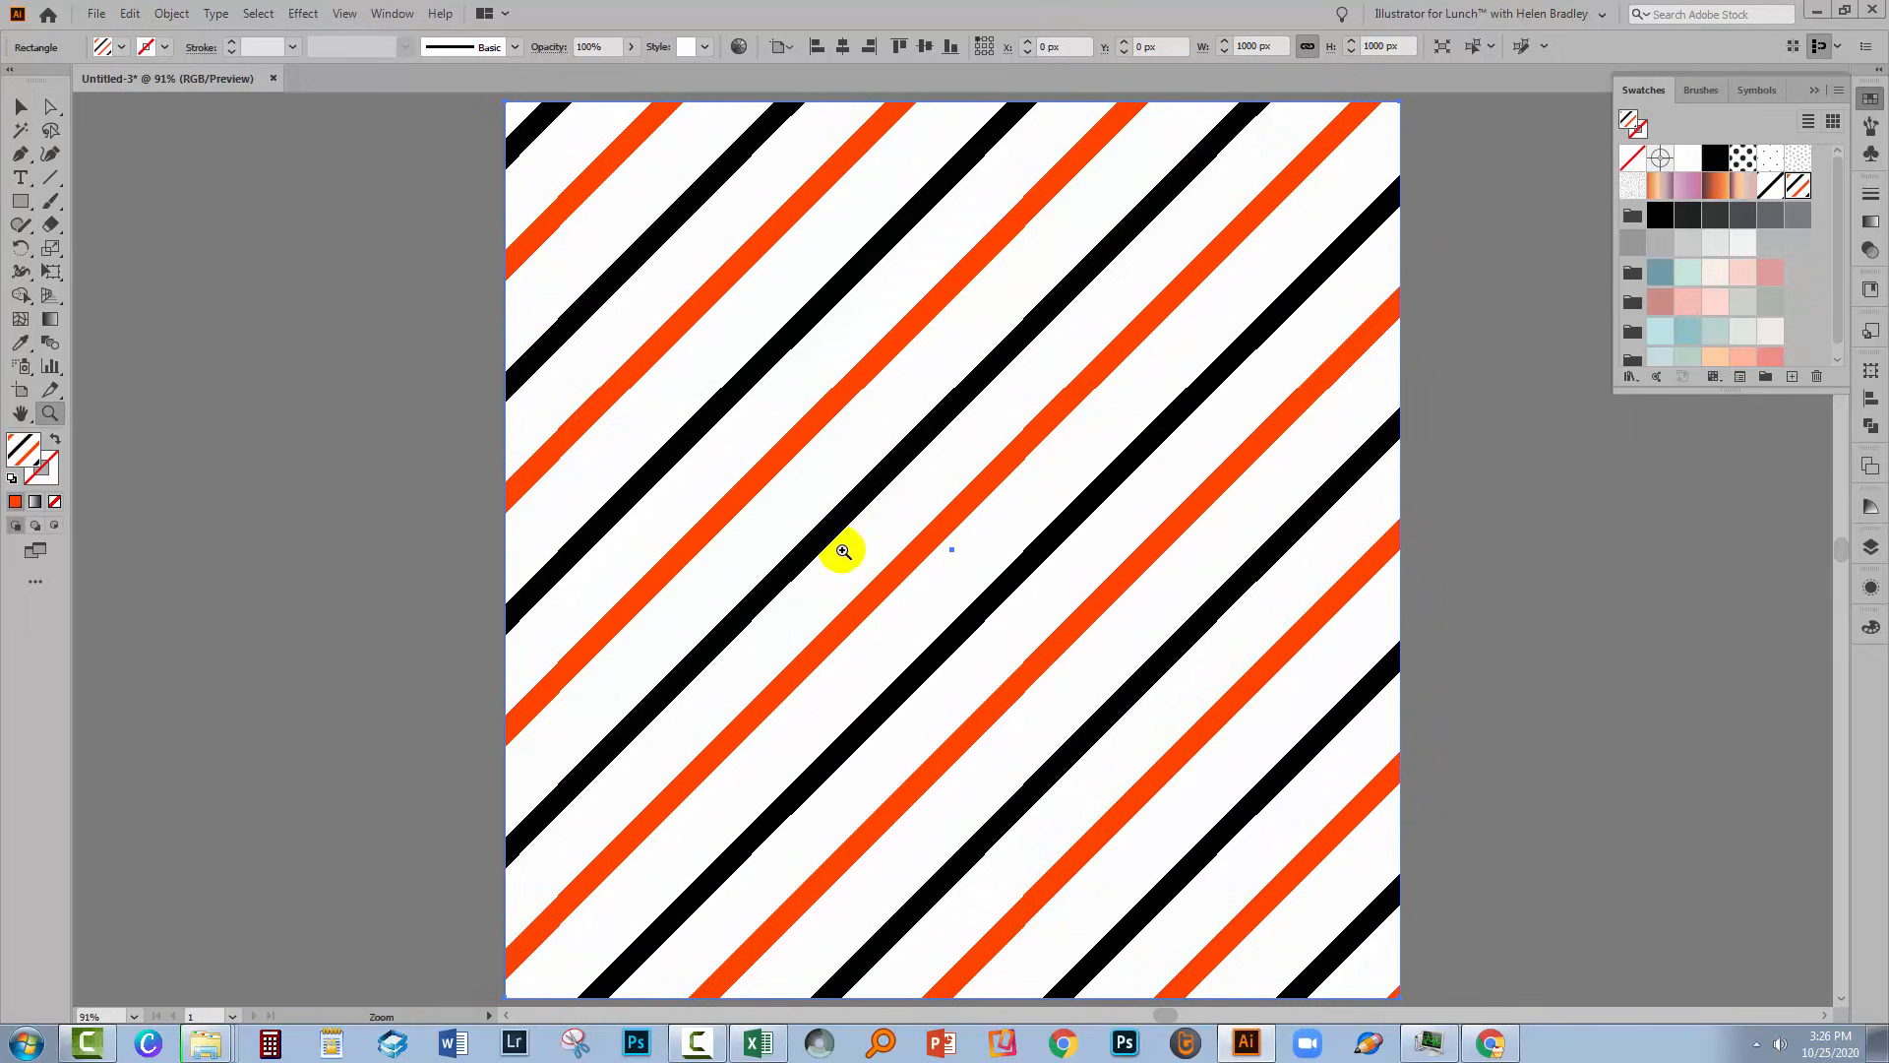
{"action": "mouse_move", "coordinate": [924, 274]}
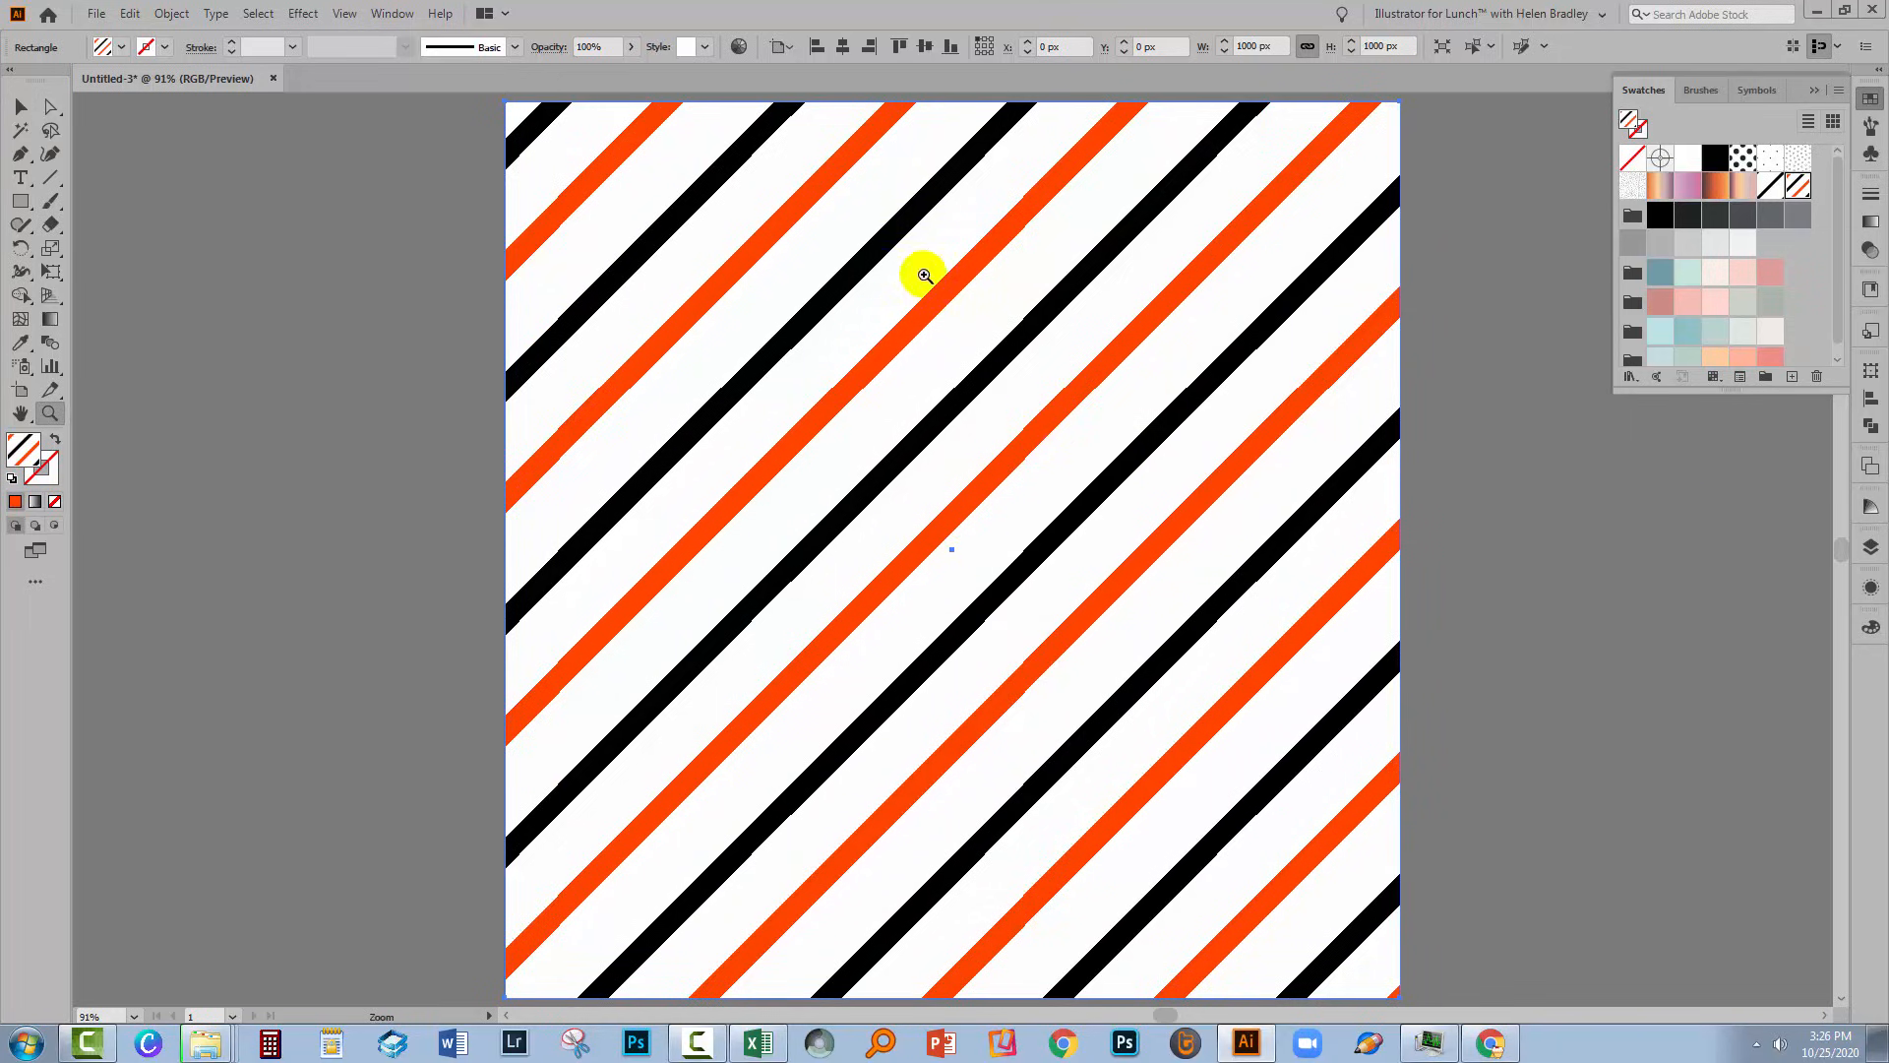
{"action": "mouse_move", "coordinate": [960, 417]}
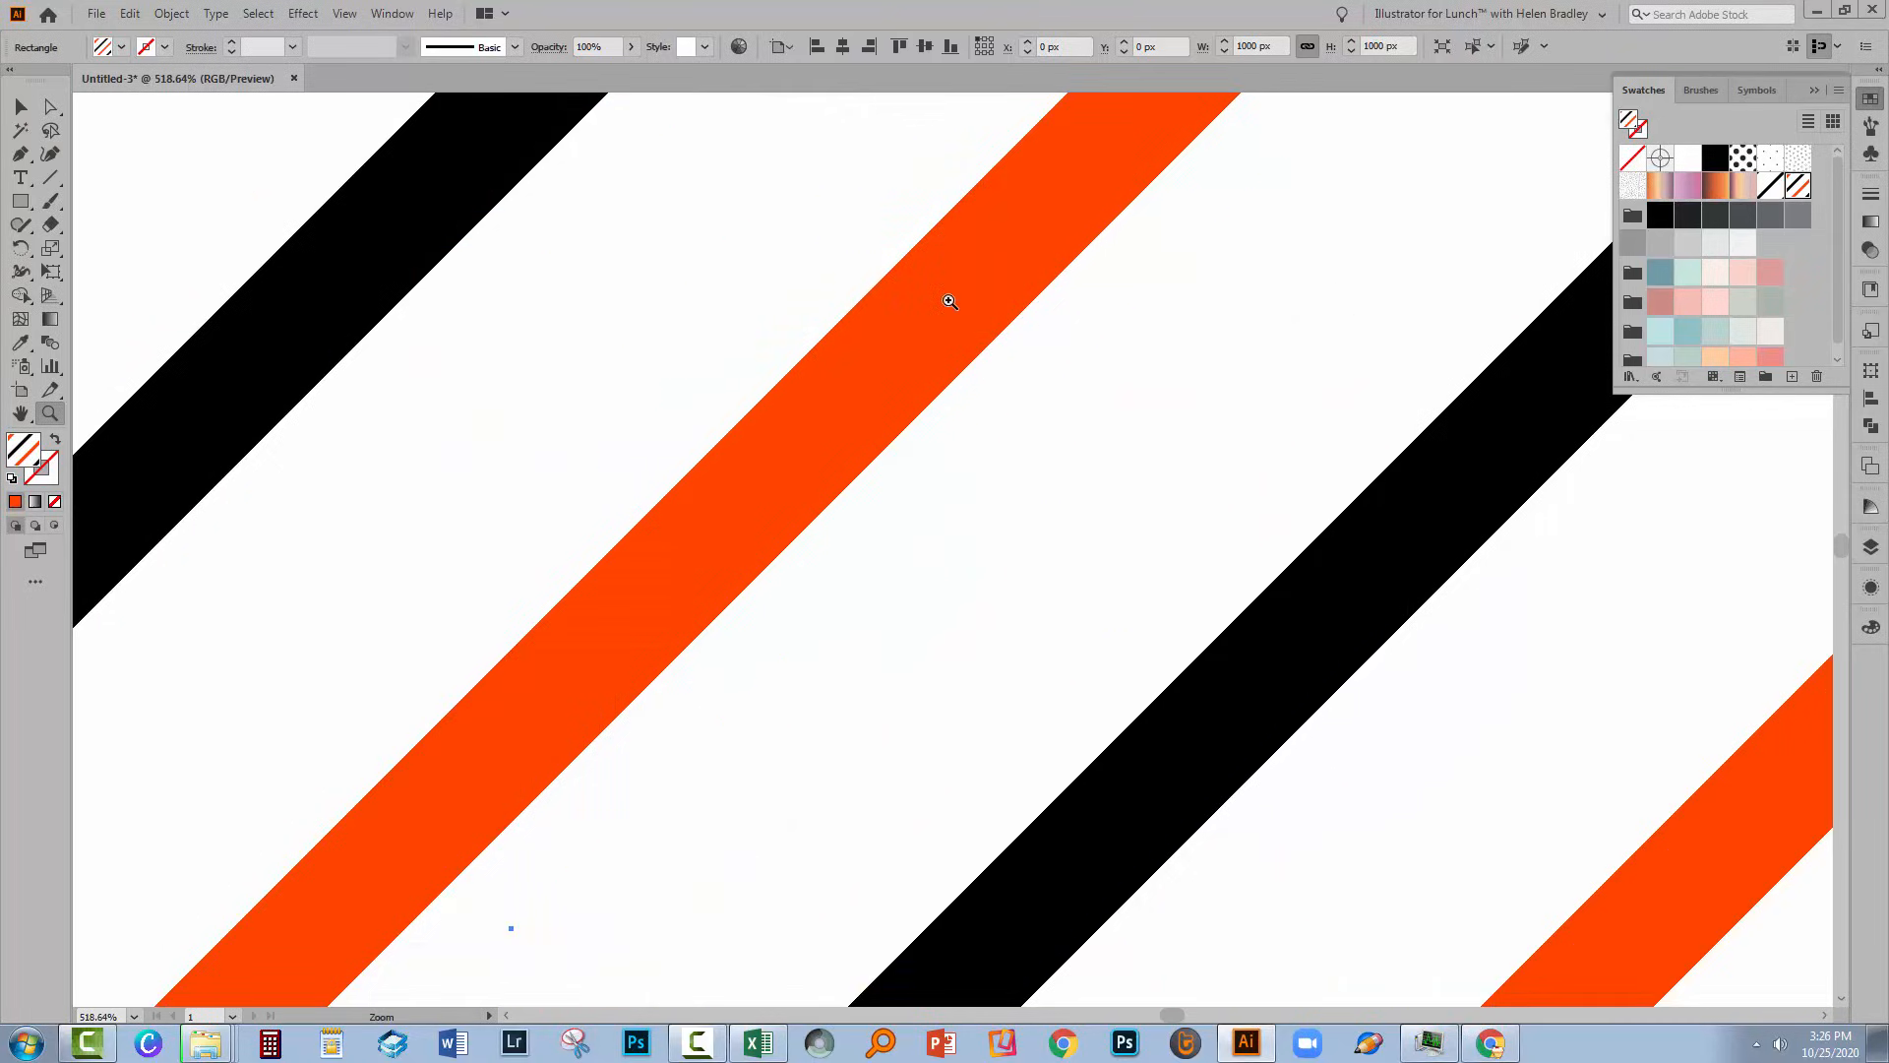
{"action": "mouse_move", "coordinate": [859, 399]}
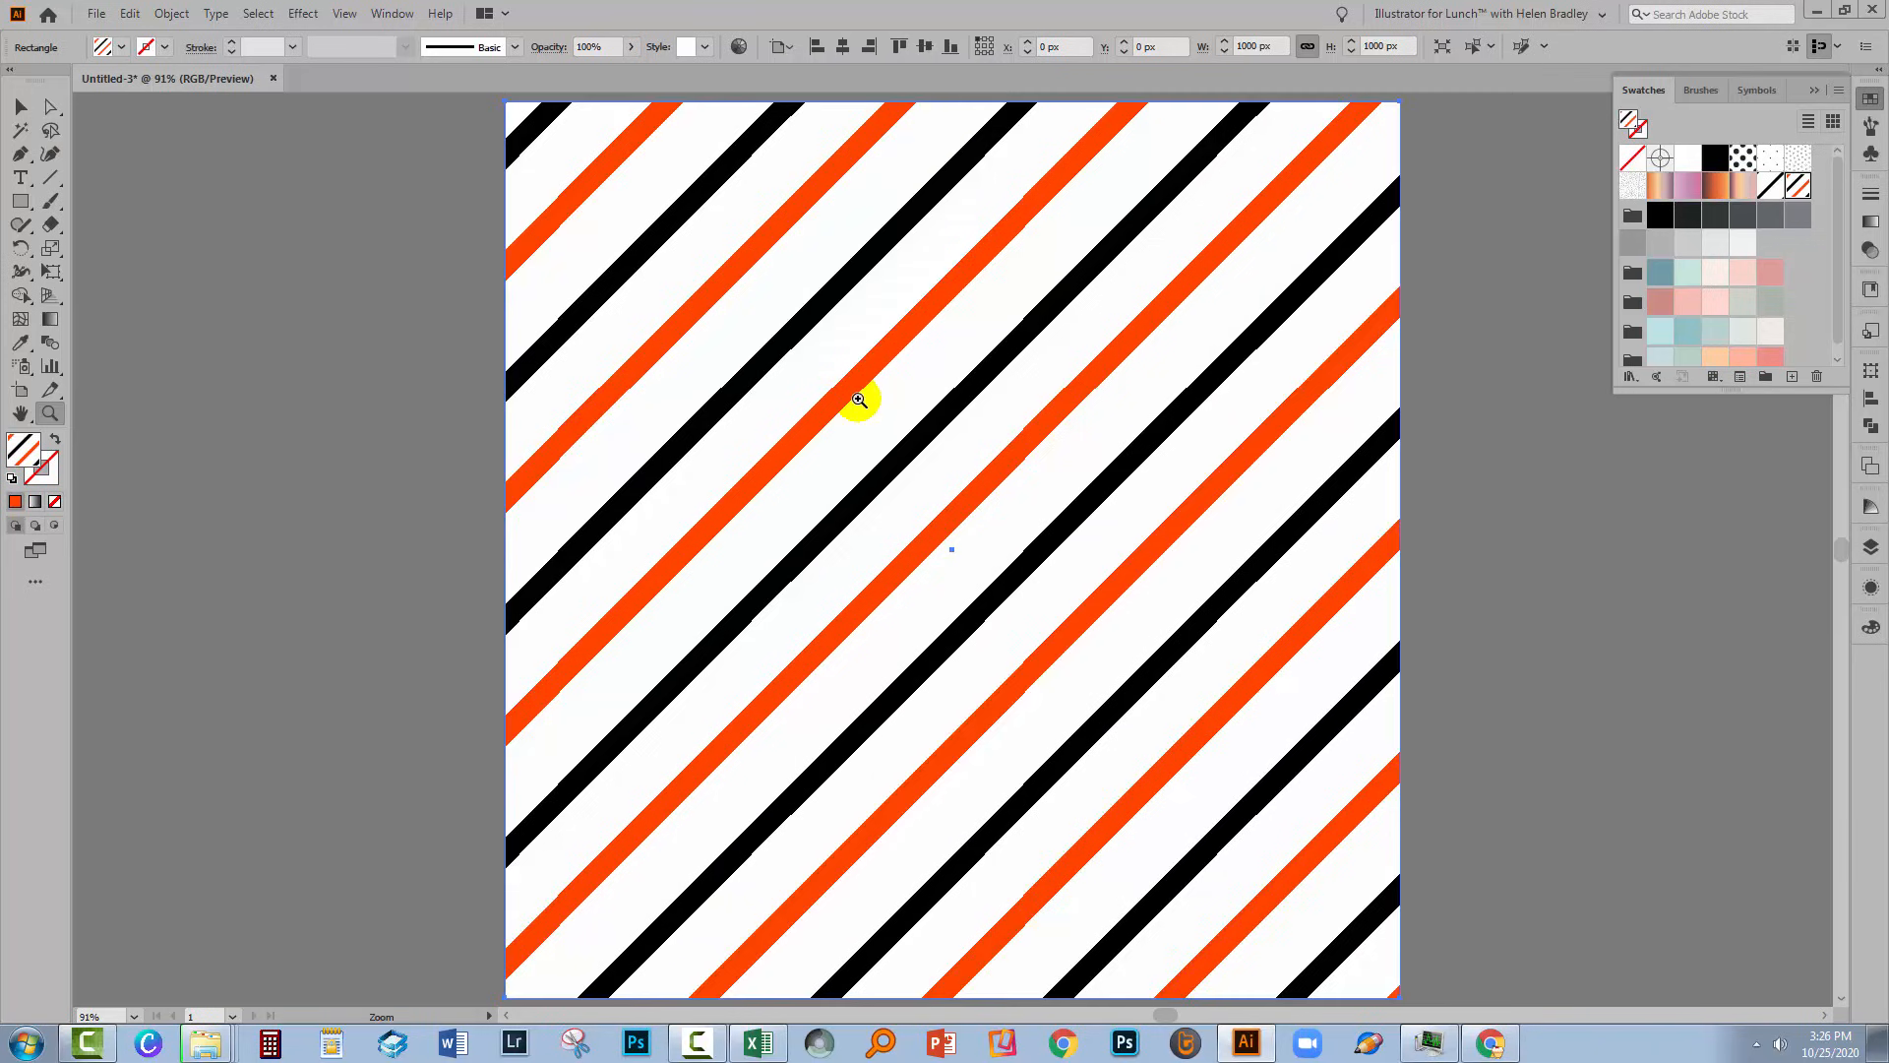
{"action": "mouse_move", "coordinate": [876, 451]}
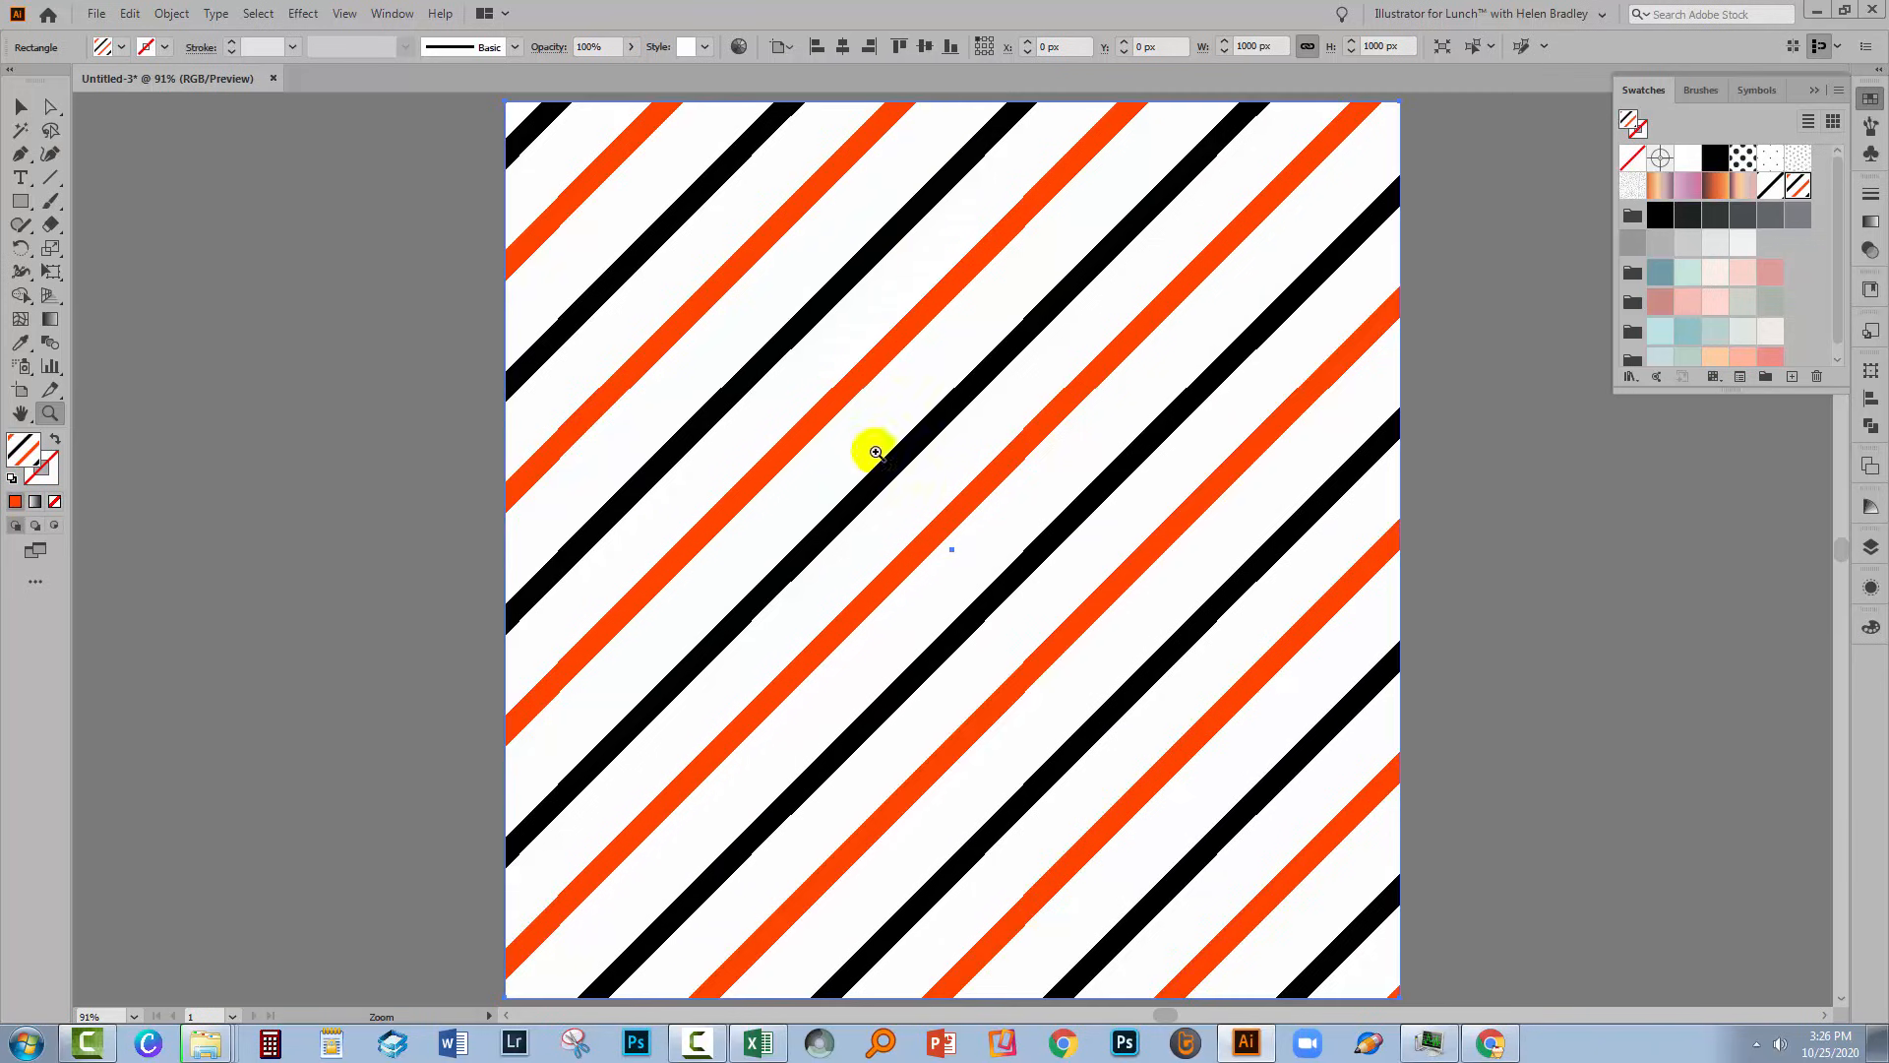
{"action": "mouse_move", "coordinate": [801, 243]}
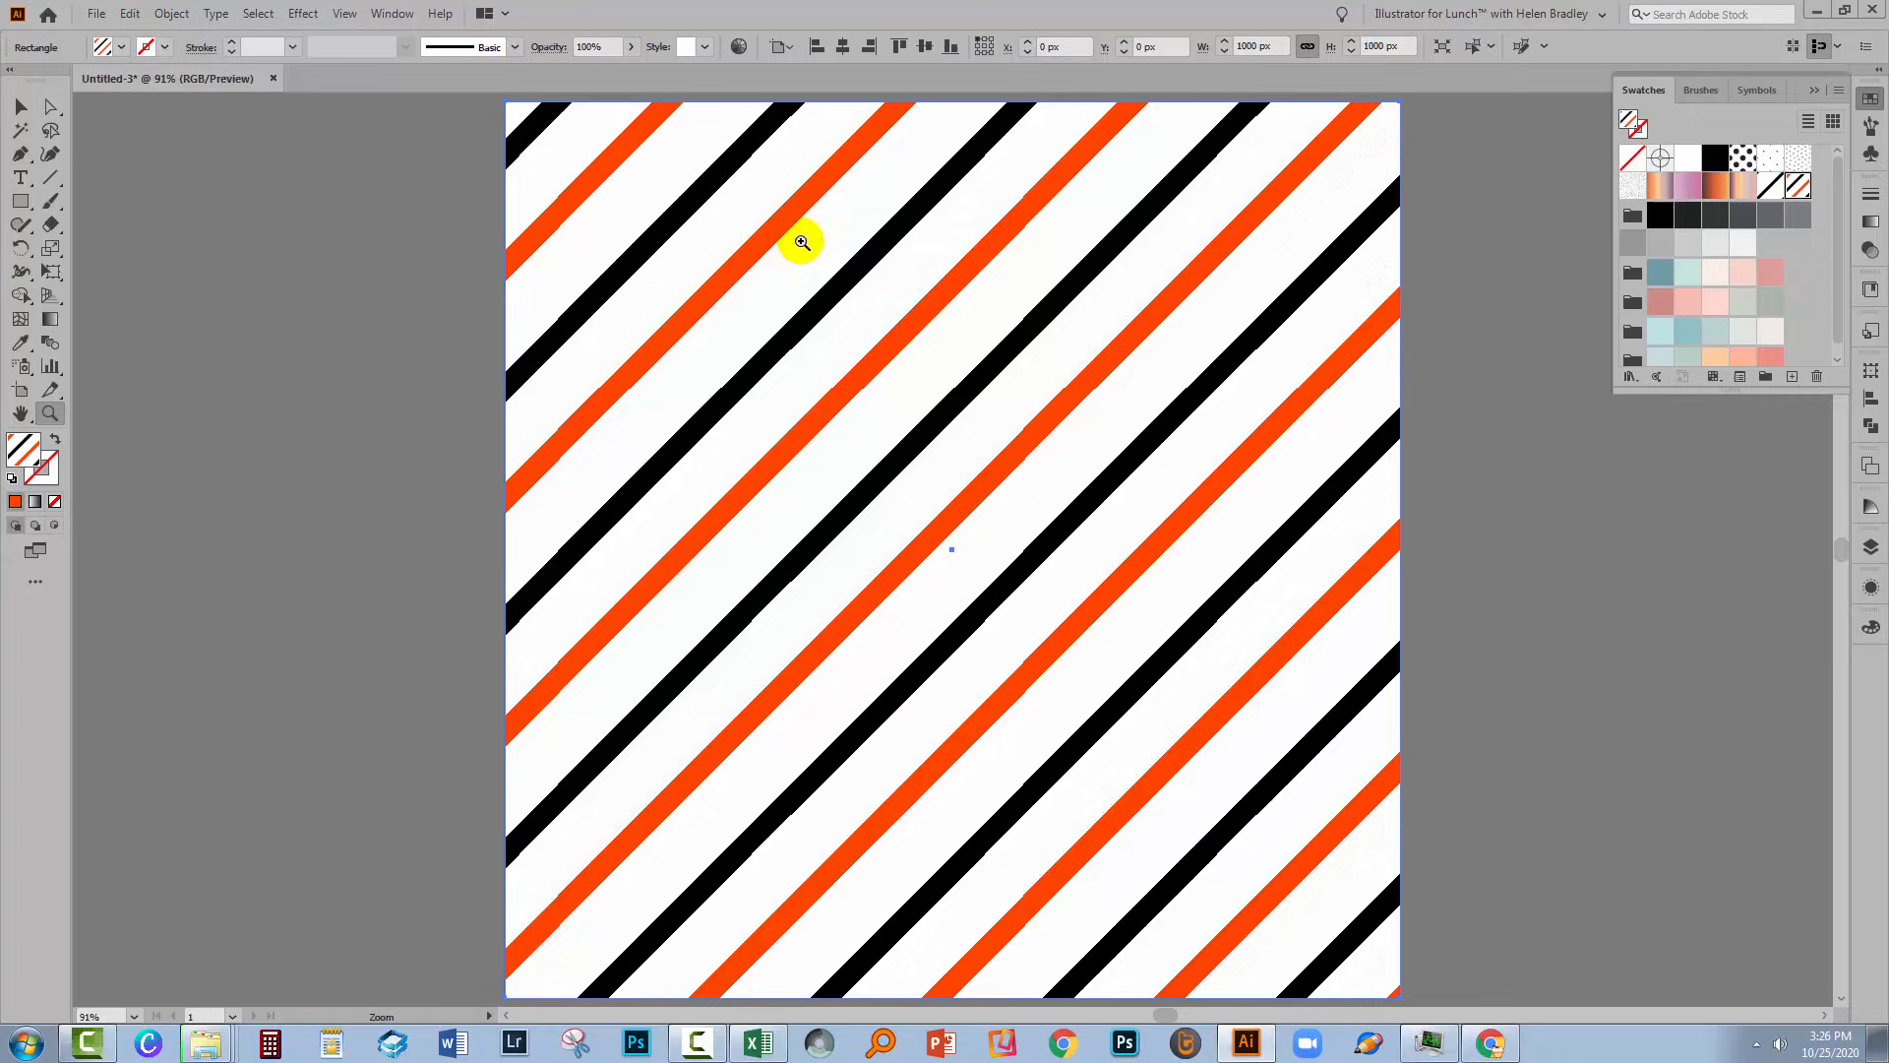
{"action": "mouse_move", "coordinate": [1045, 264]}
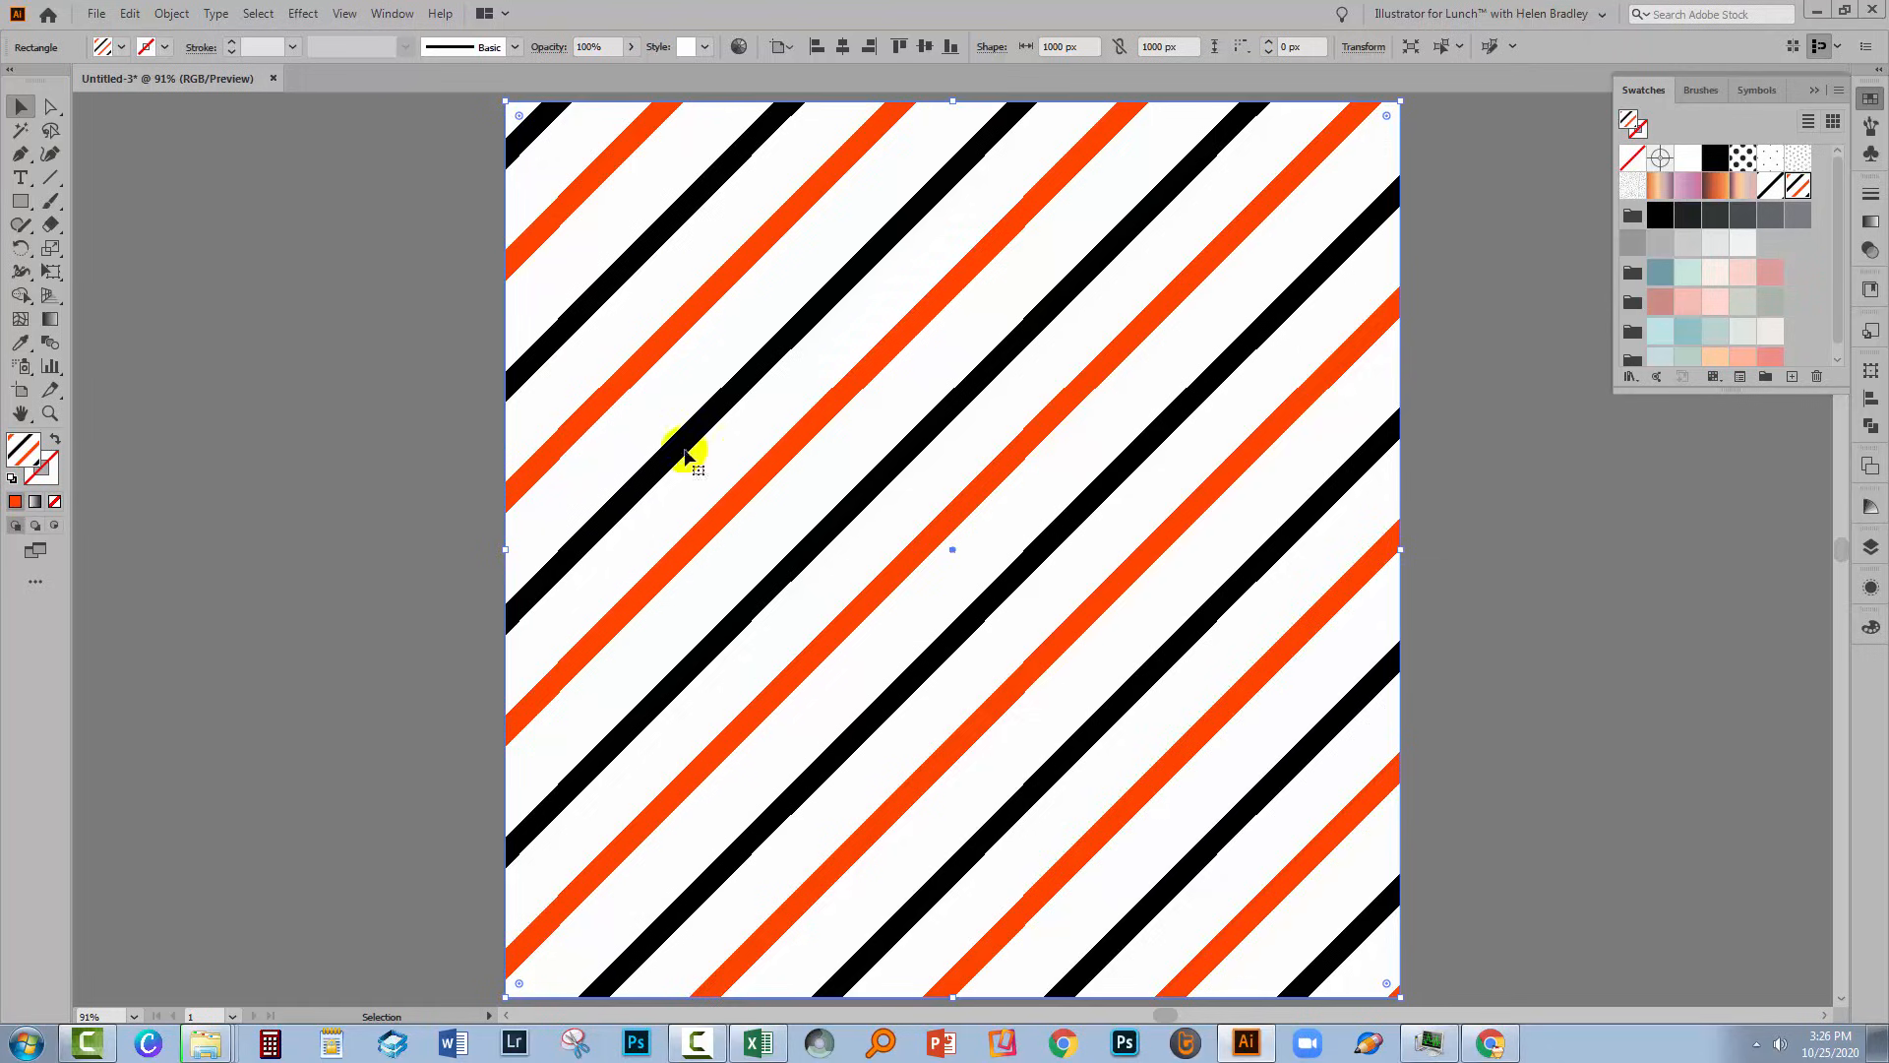
{"action": "mouse_move", "coordinate": [735, 46]}
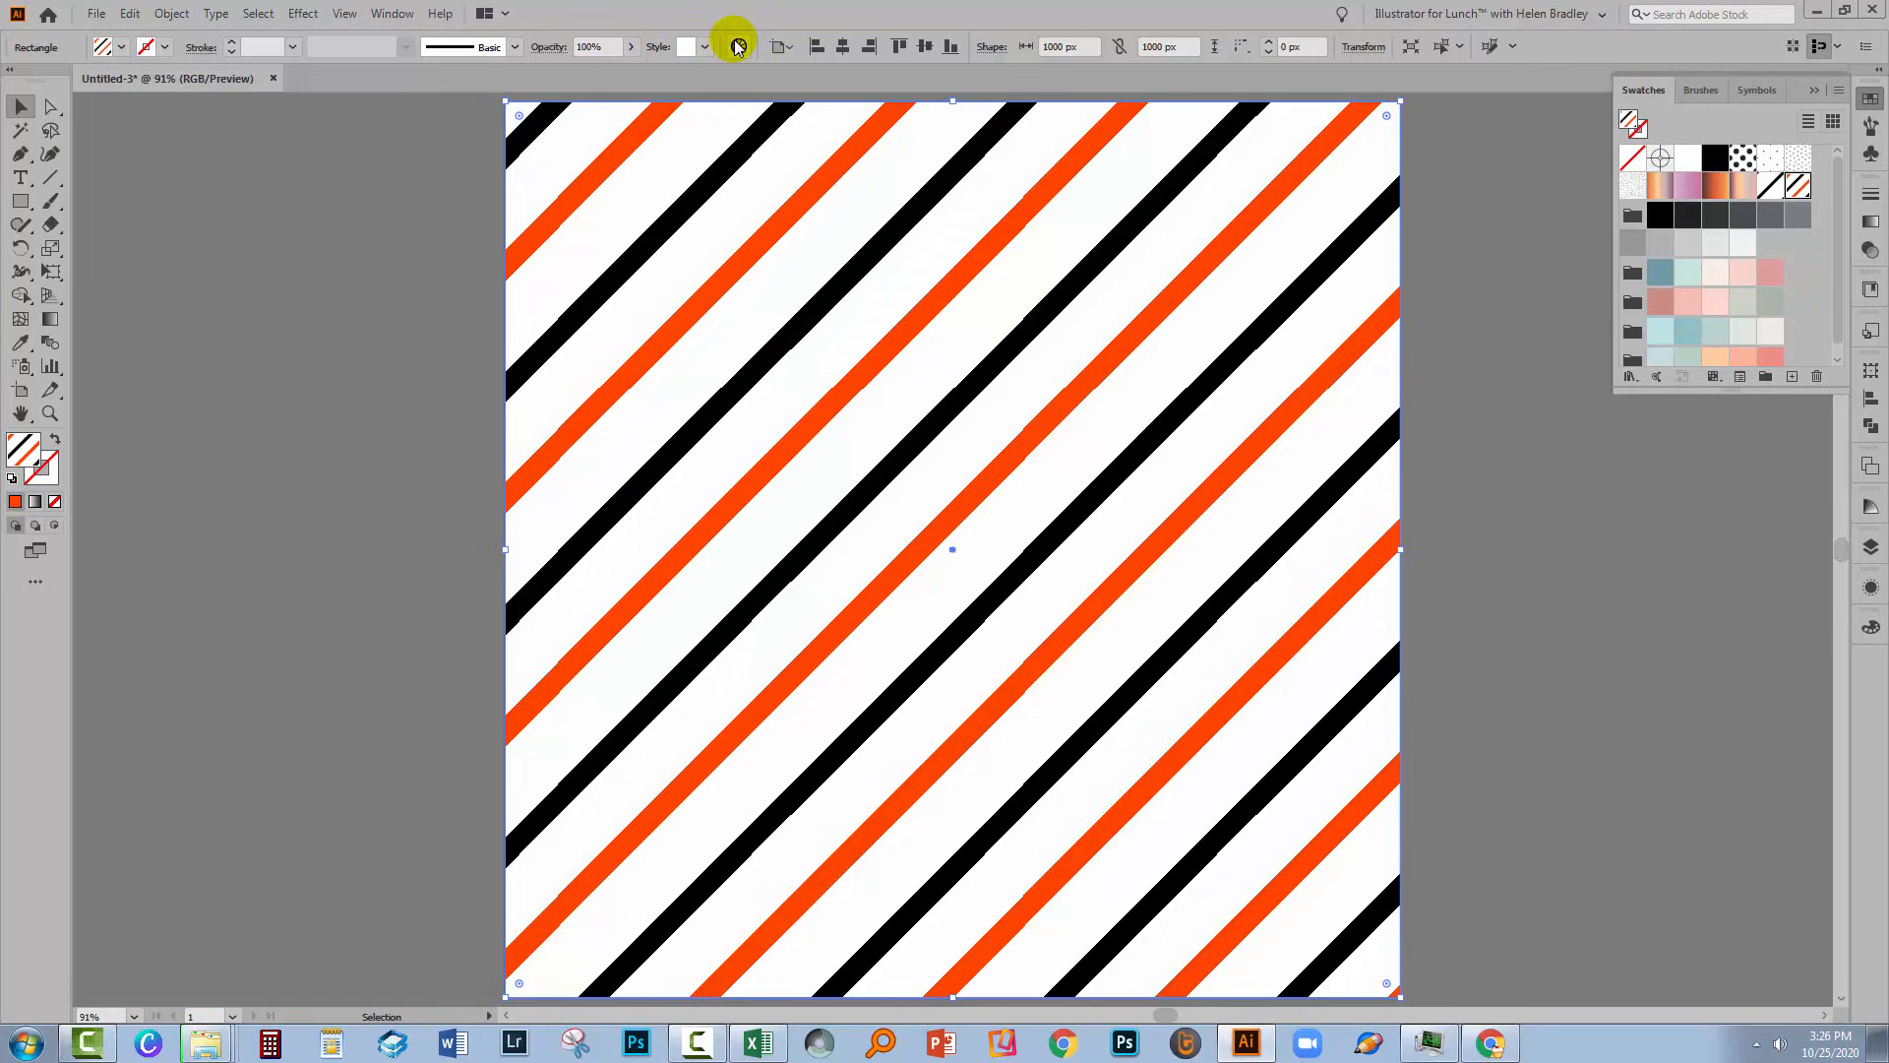
Step: Open Recolor Artwork for the striped square and move the dialog nearer the artwork
{"action": "left_click", "coordinate": [736, 46]}
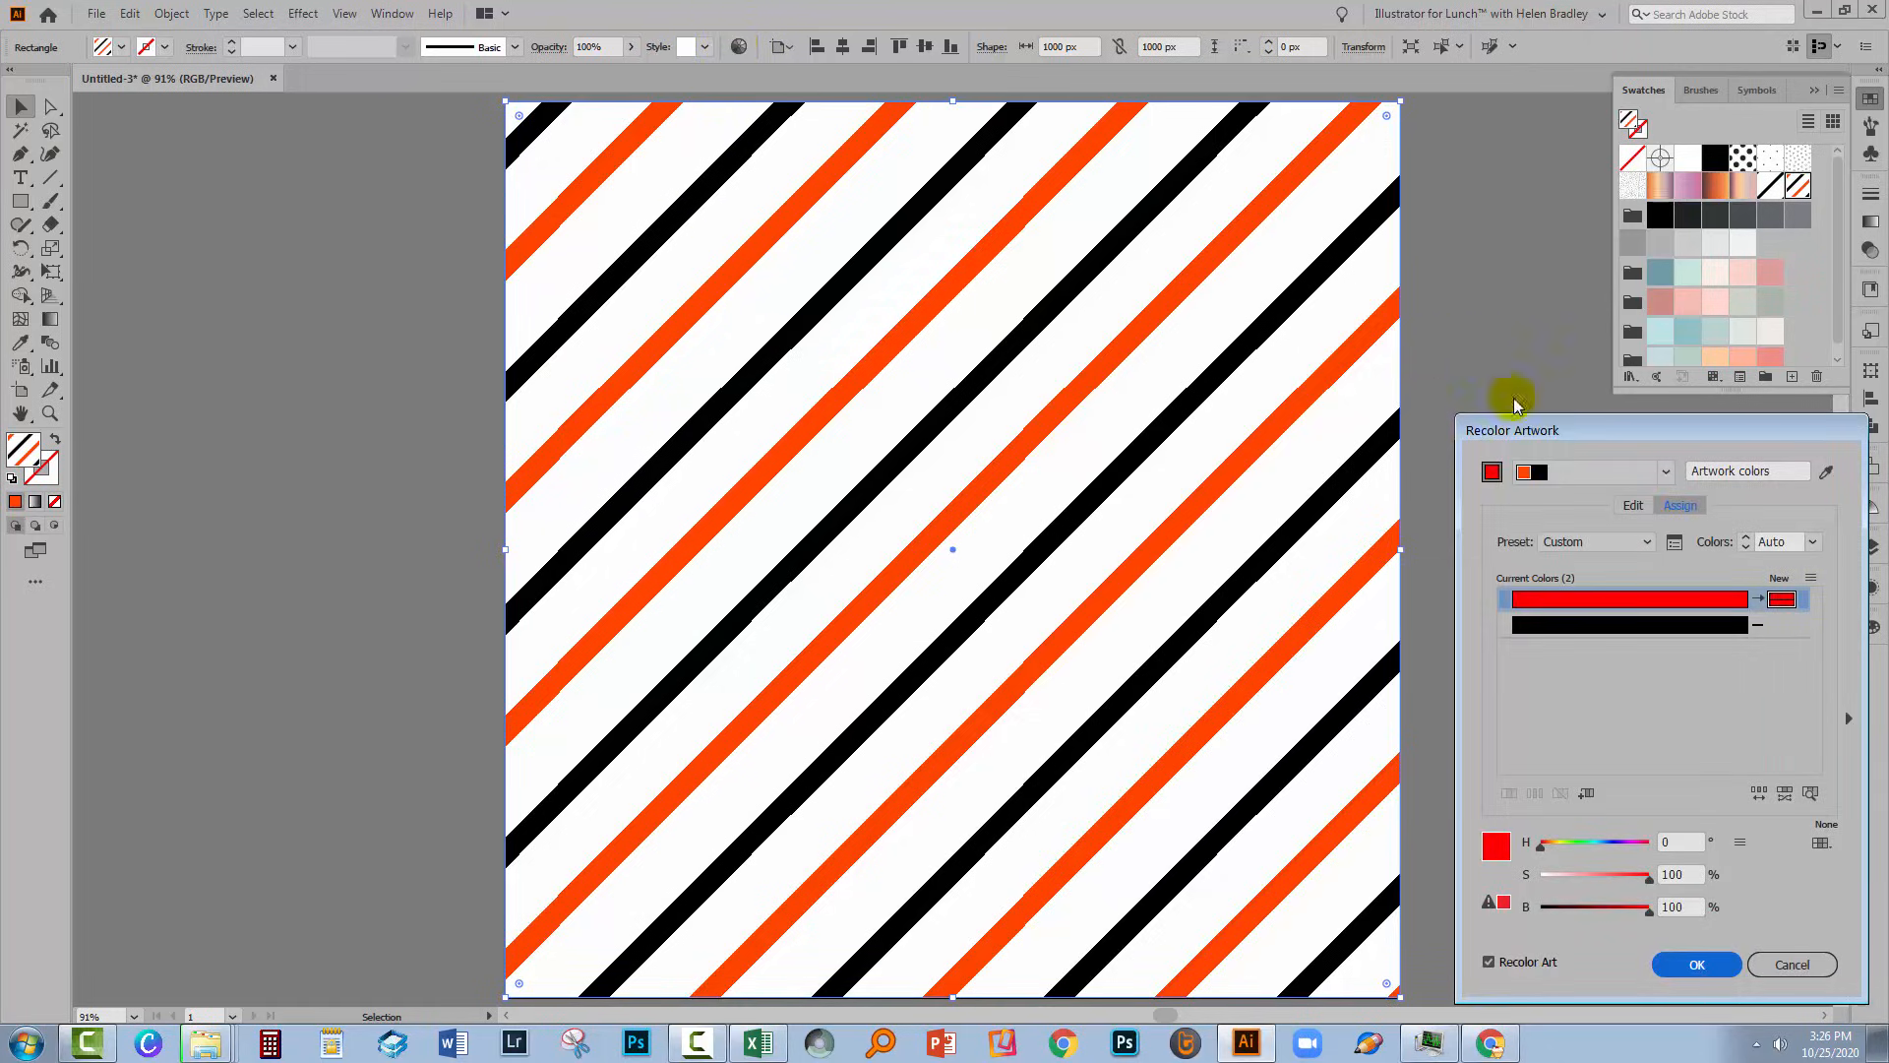
{"action": "left_click_drag", "start_coordinate": [1512, 429], "coordinate": [1305, 344]}
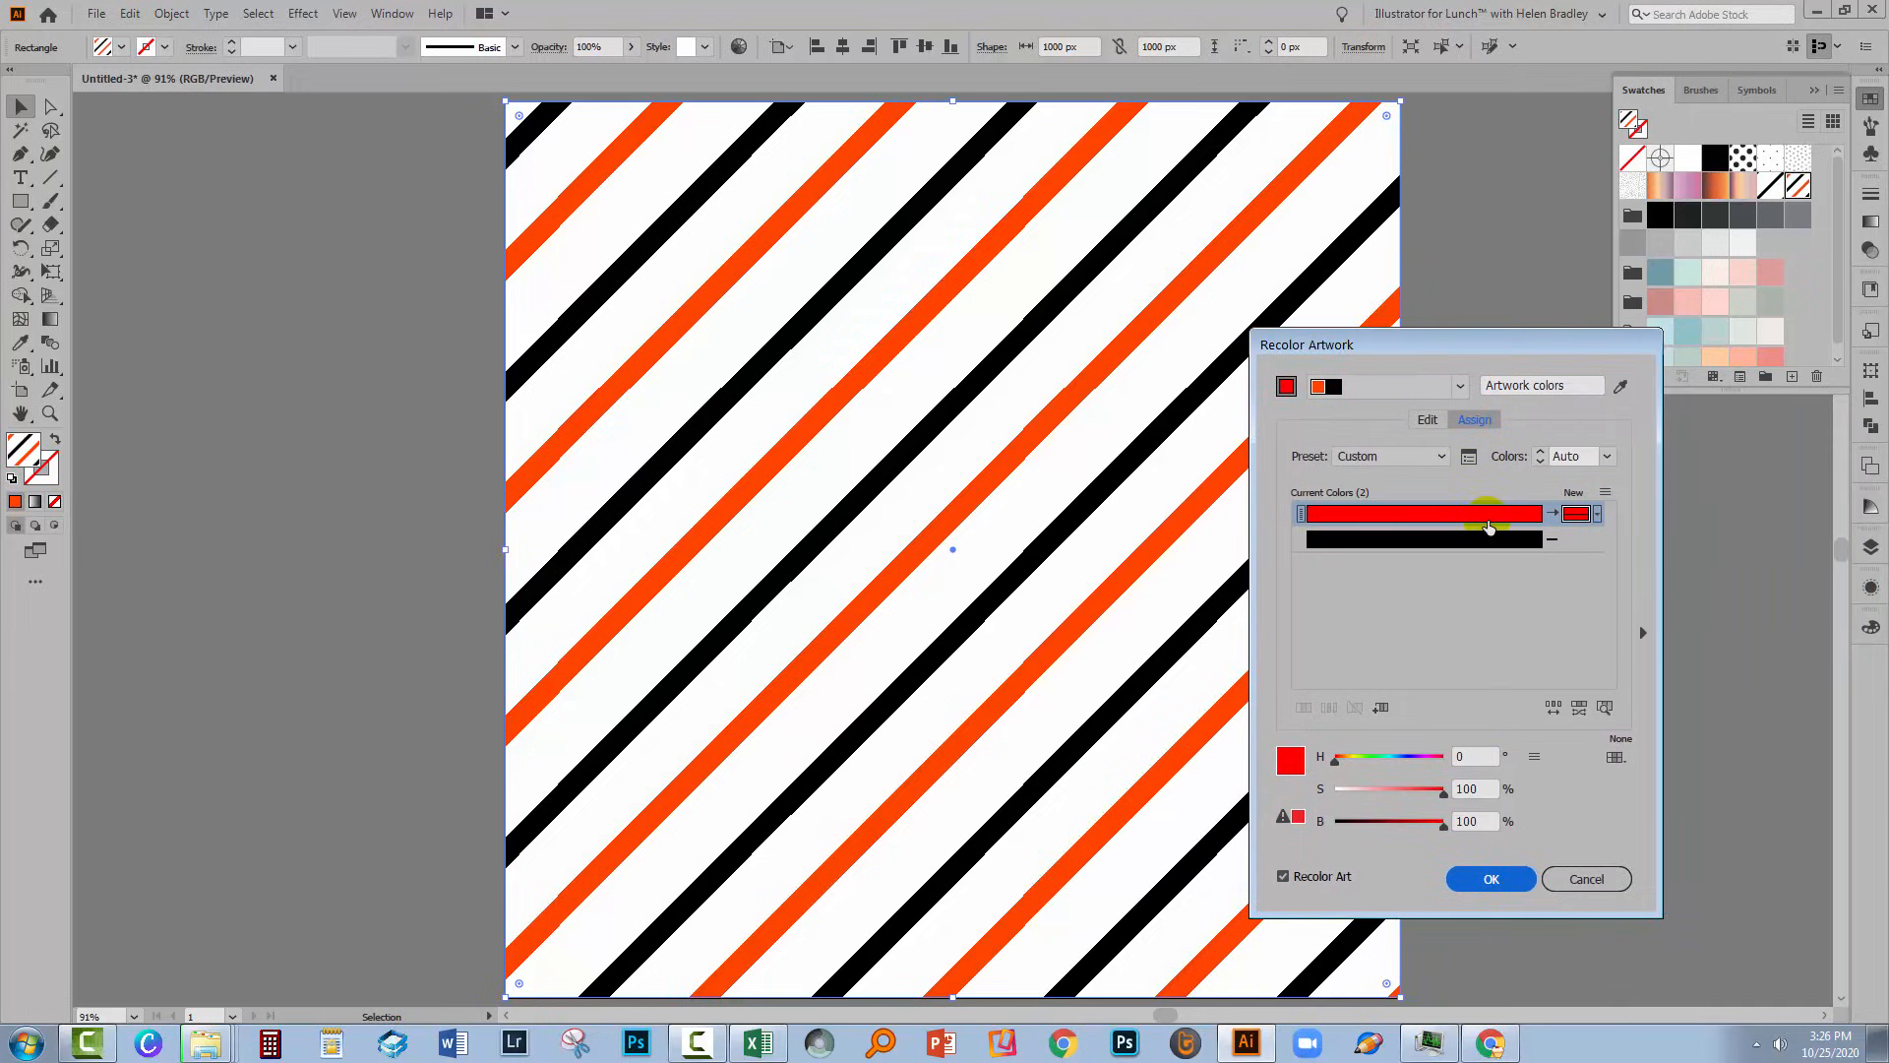
{"action": "mouse_move", "coordinate": [1488, 528]}
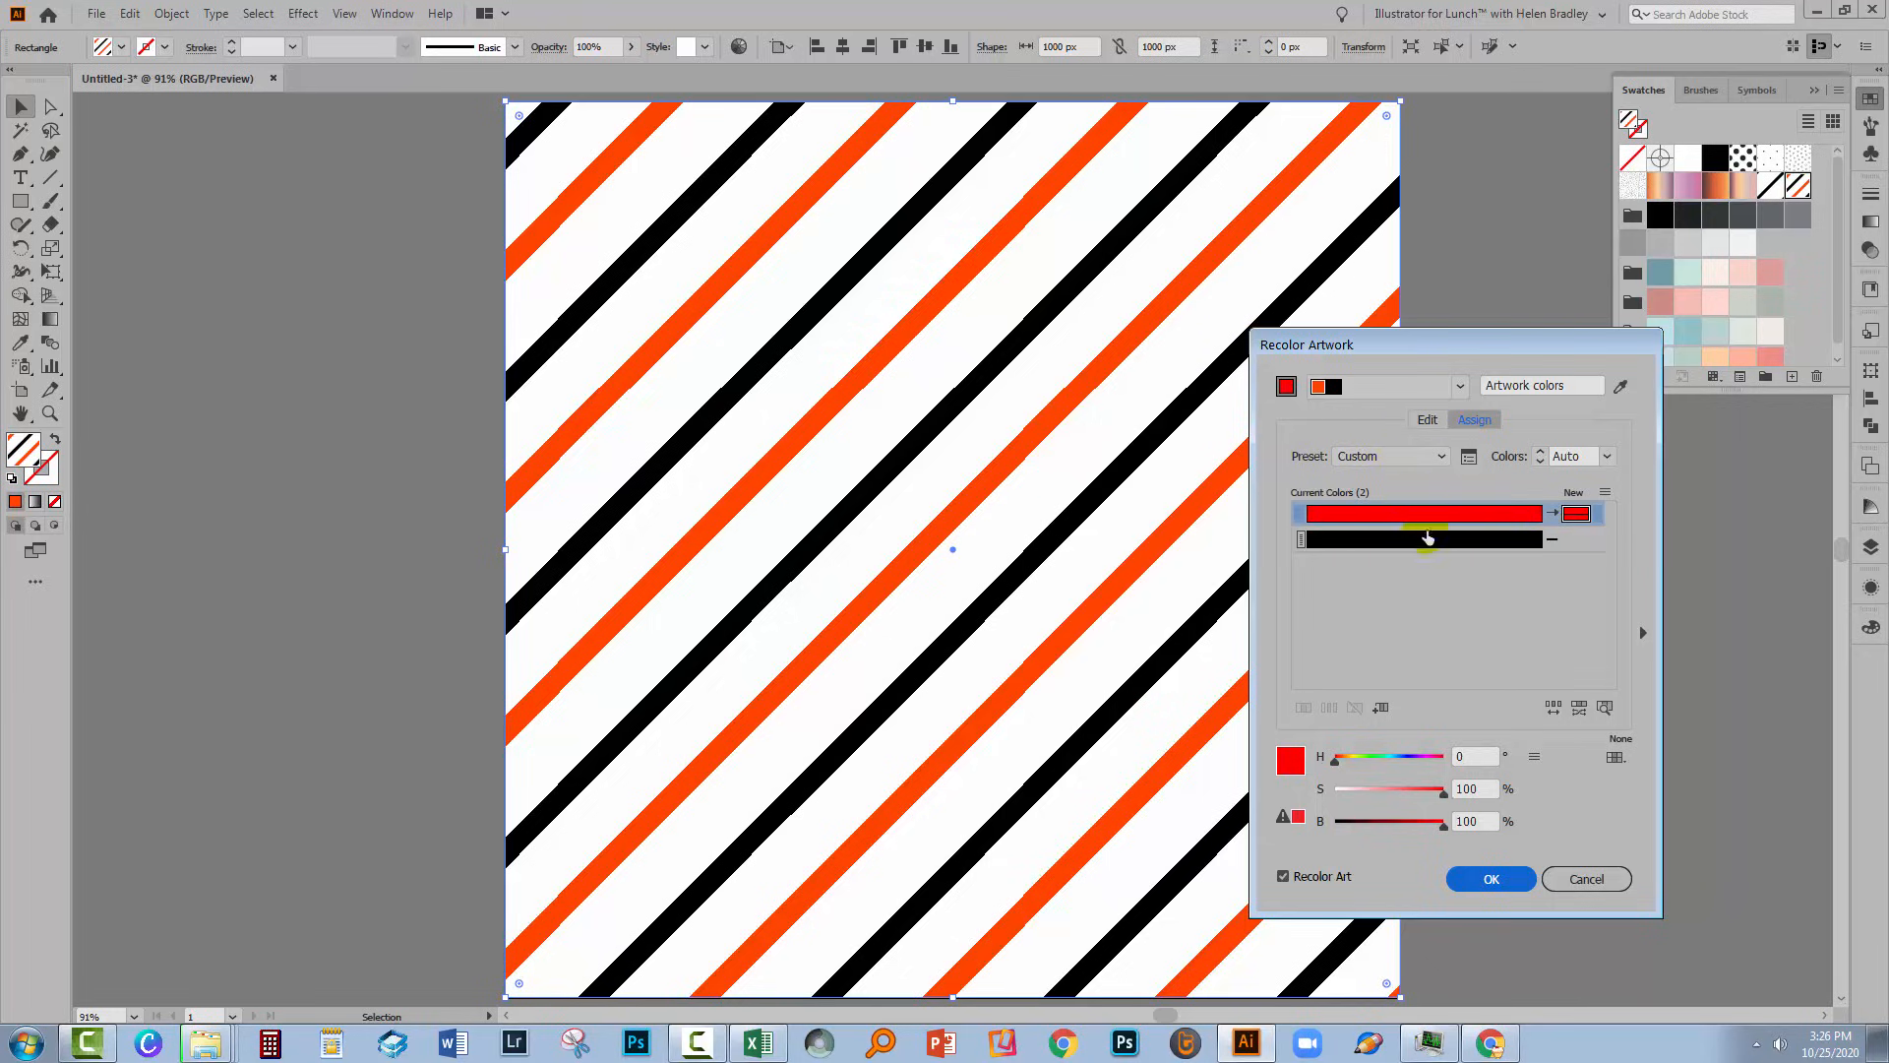
{"action": "mouse_move", "coordinate": [1483, 562]}
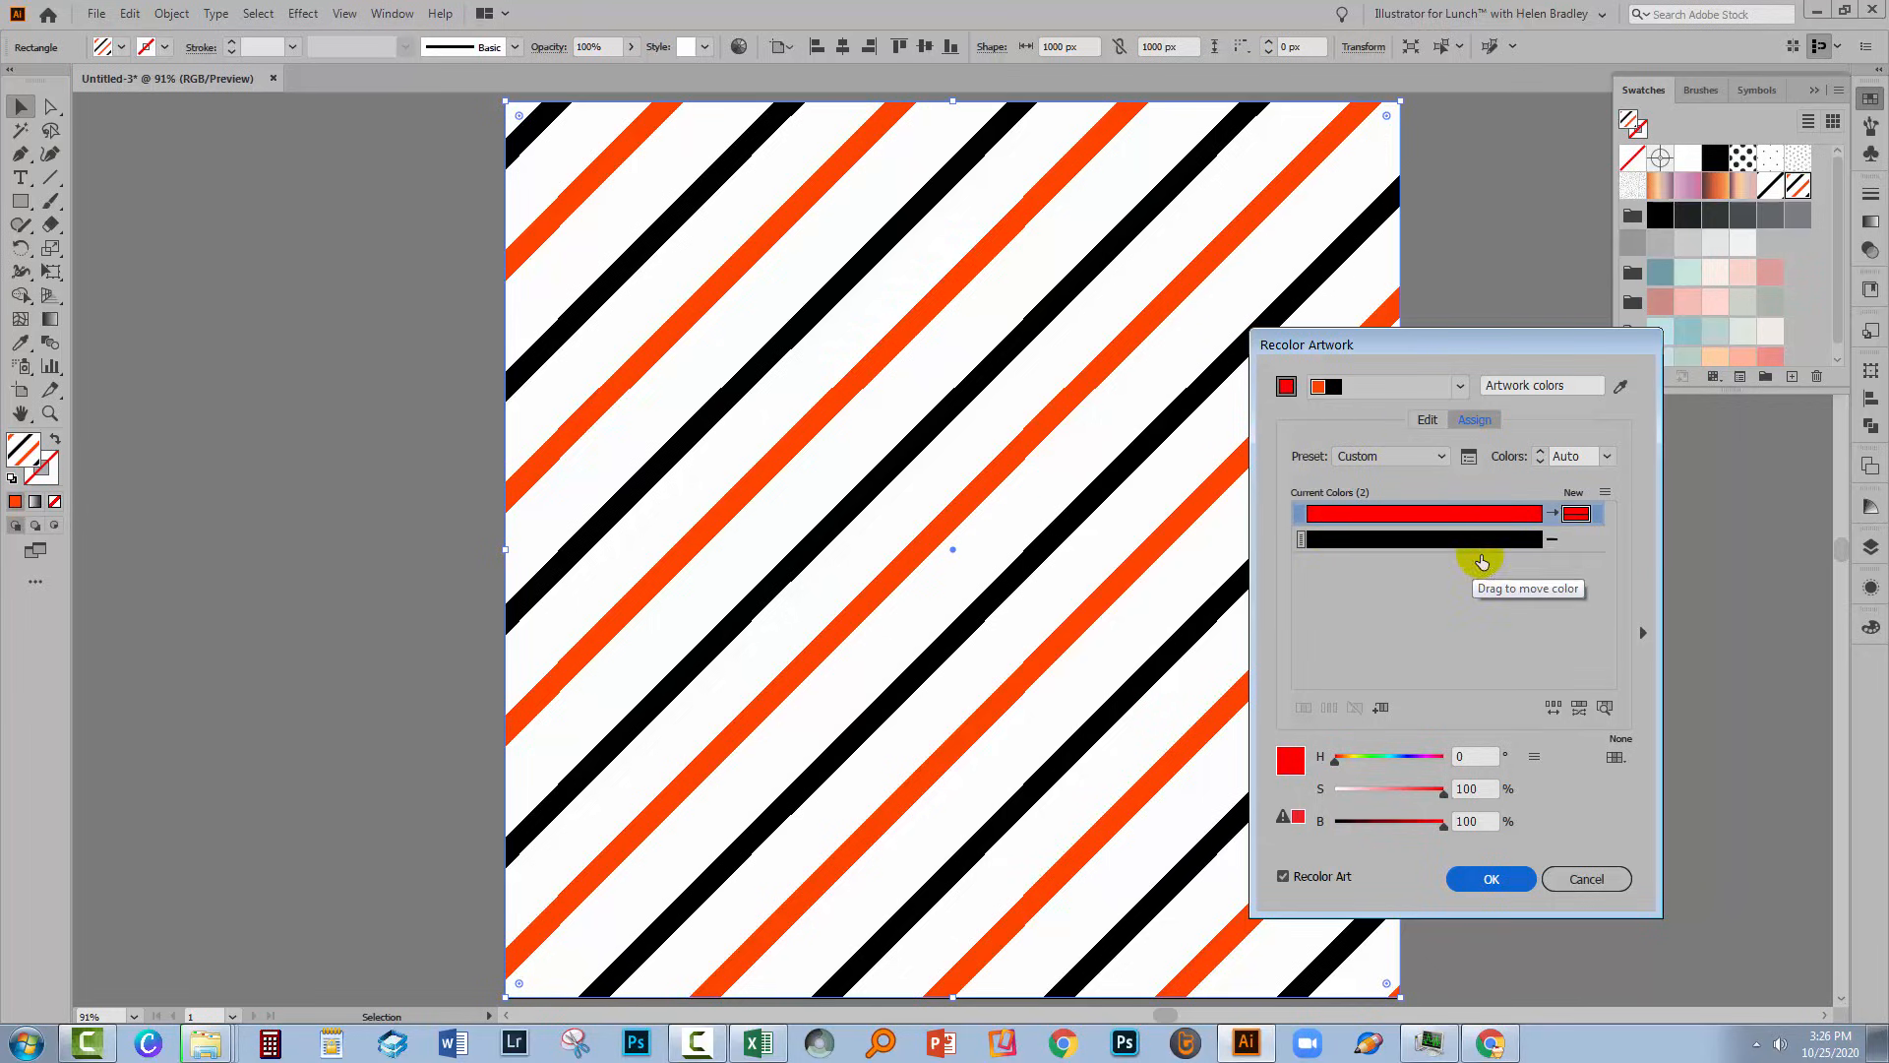
{"action": "mouse_move", "coordinate": [1461, 546]}
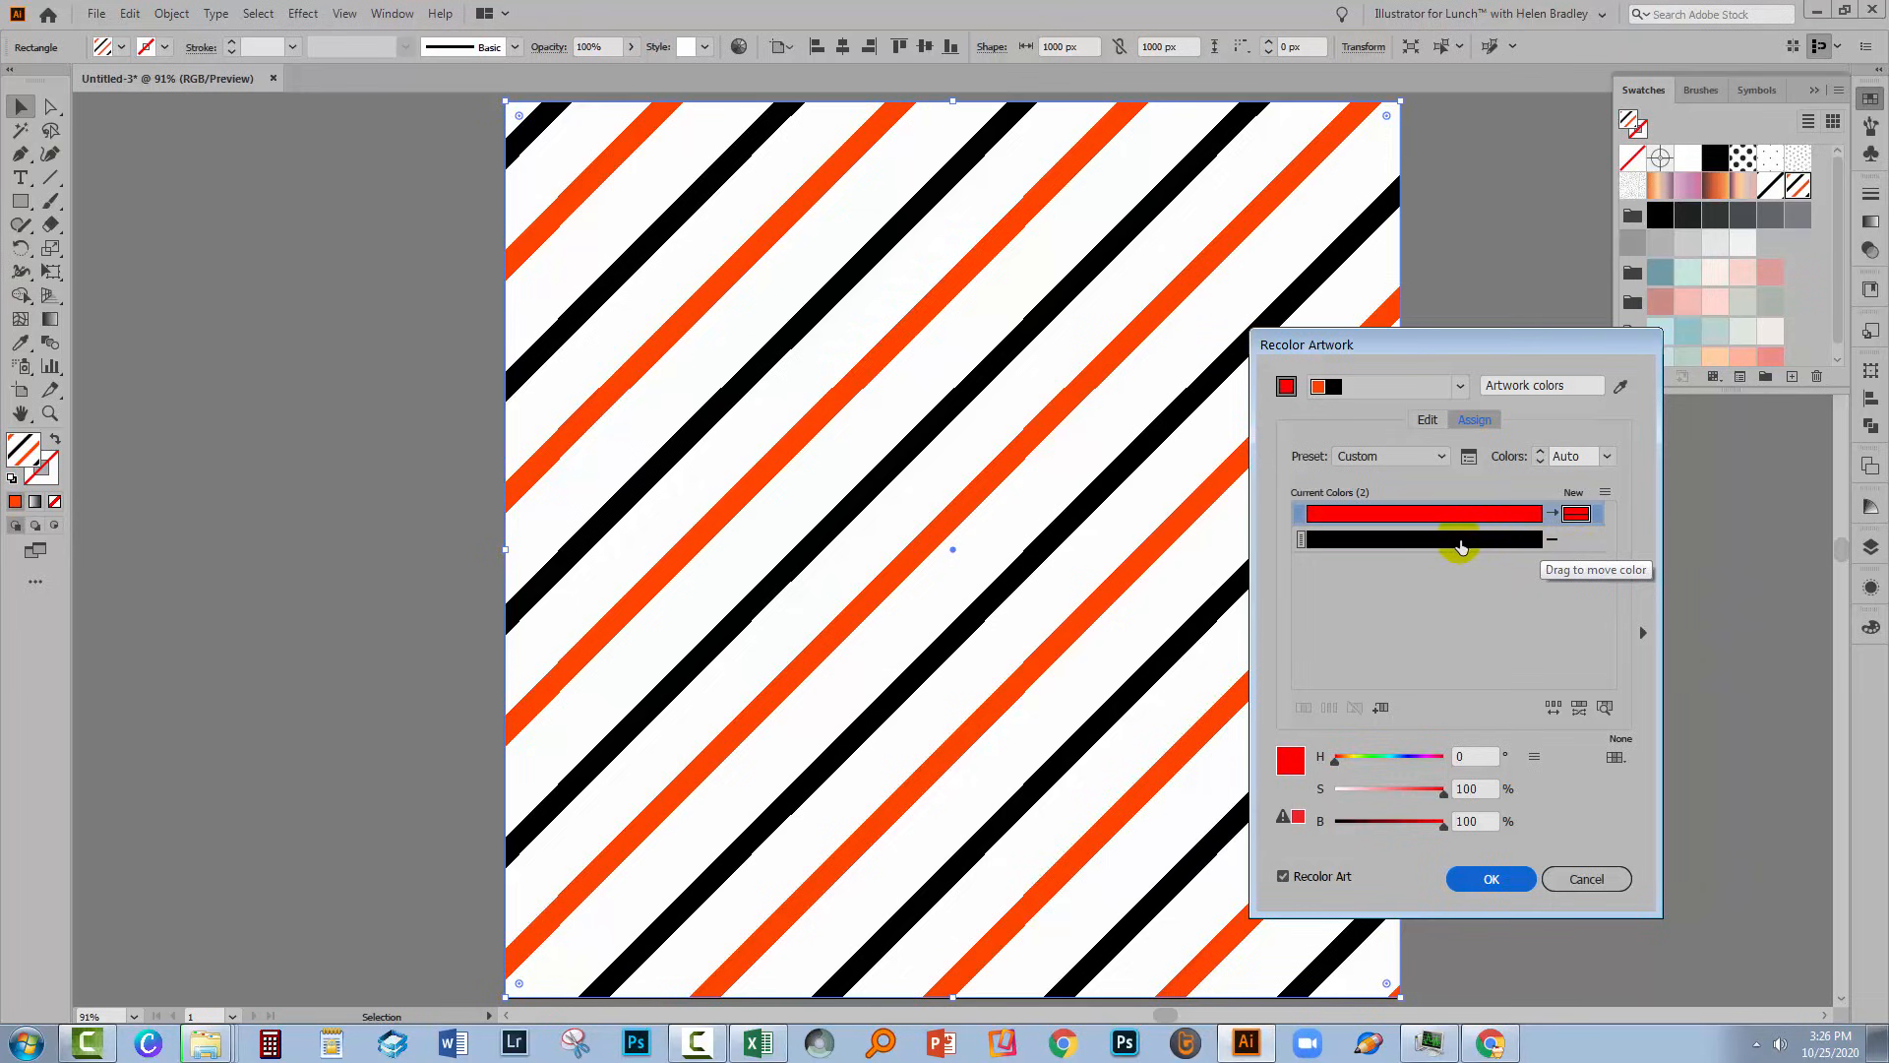
{"action": "mouse_move", "coordinate": [1446, 547]}
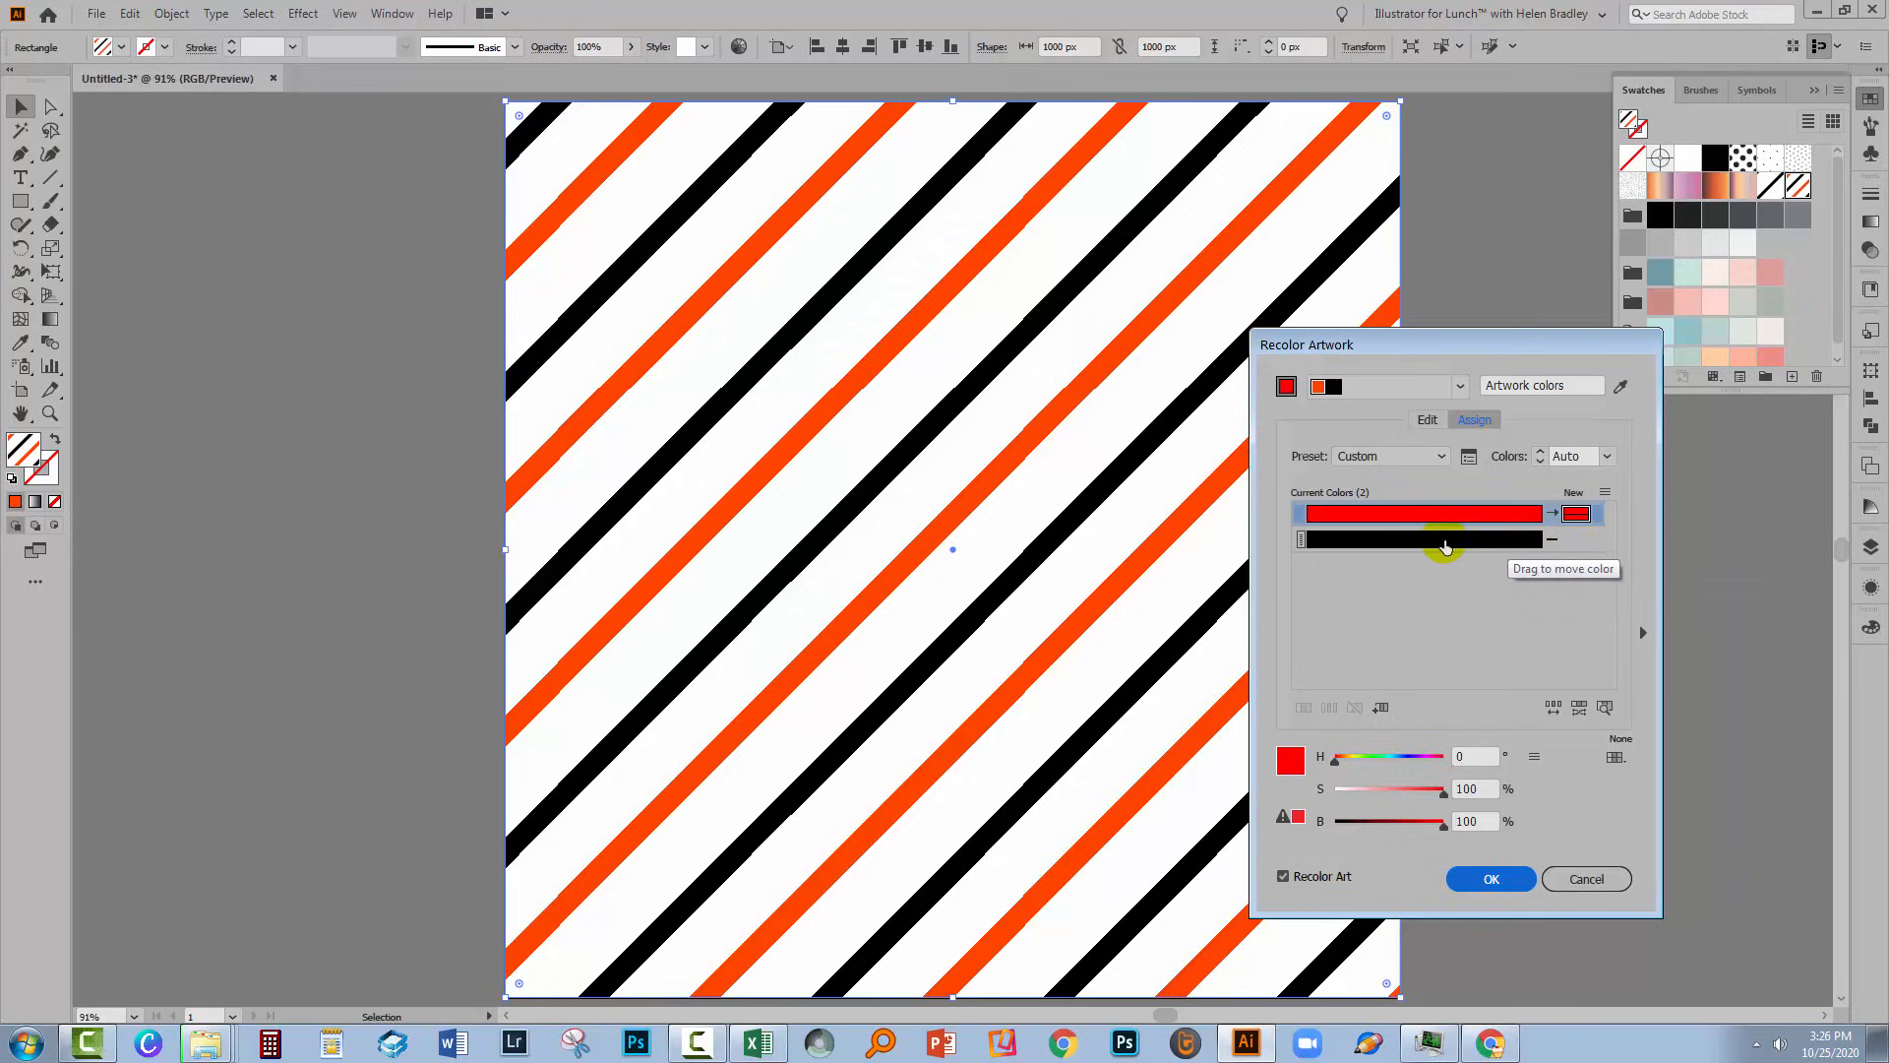
{"action": "mouse_move", "coordinate": [1582, 544]}
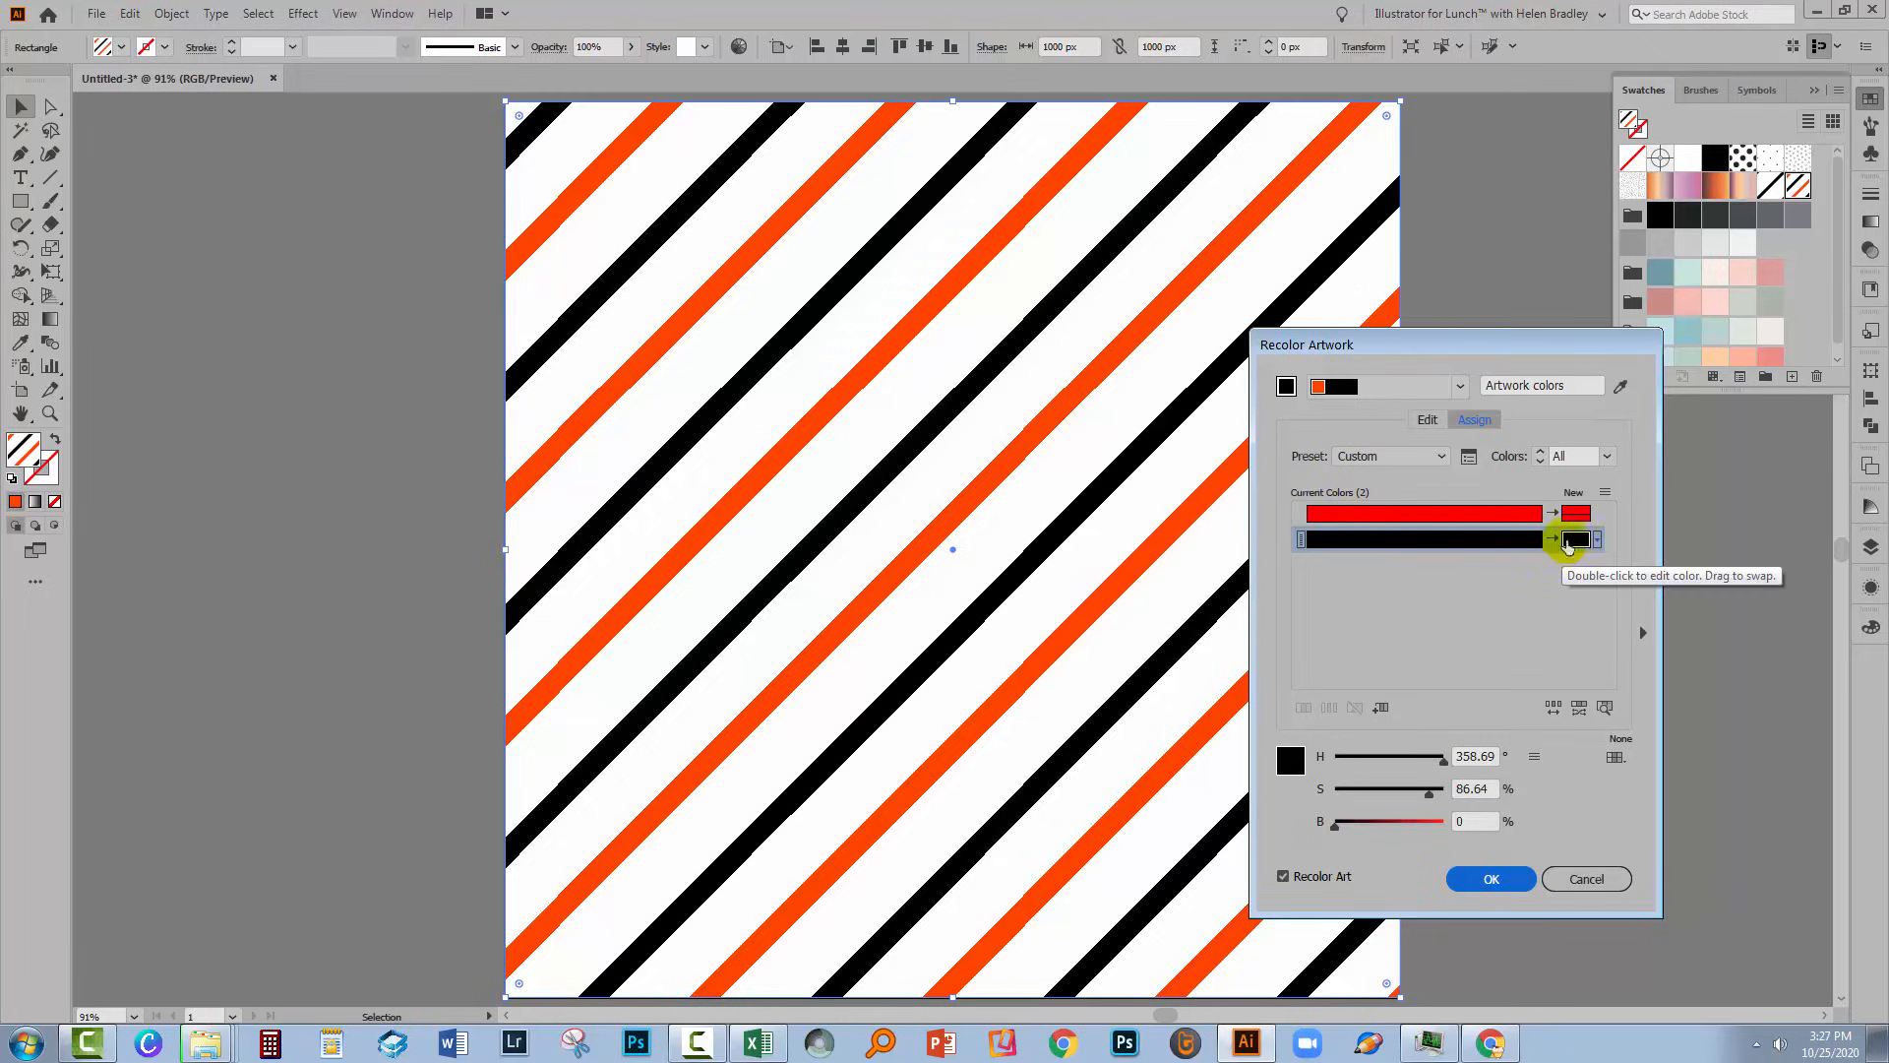
Step: Change the black stripe colour to blue in the Color Picker
{"action": "double_click", "coordinate": [1577, 538]}
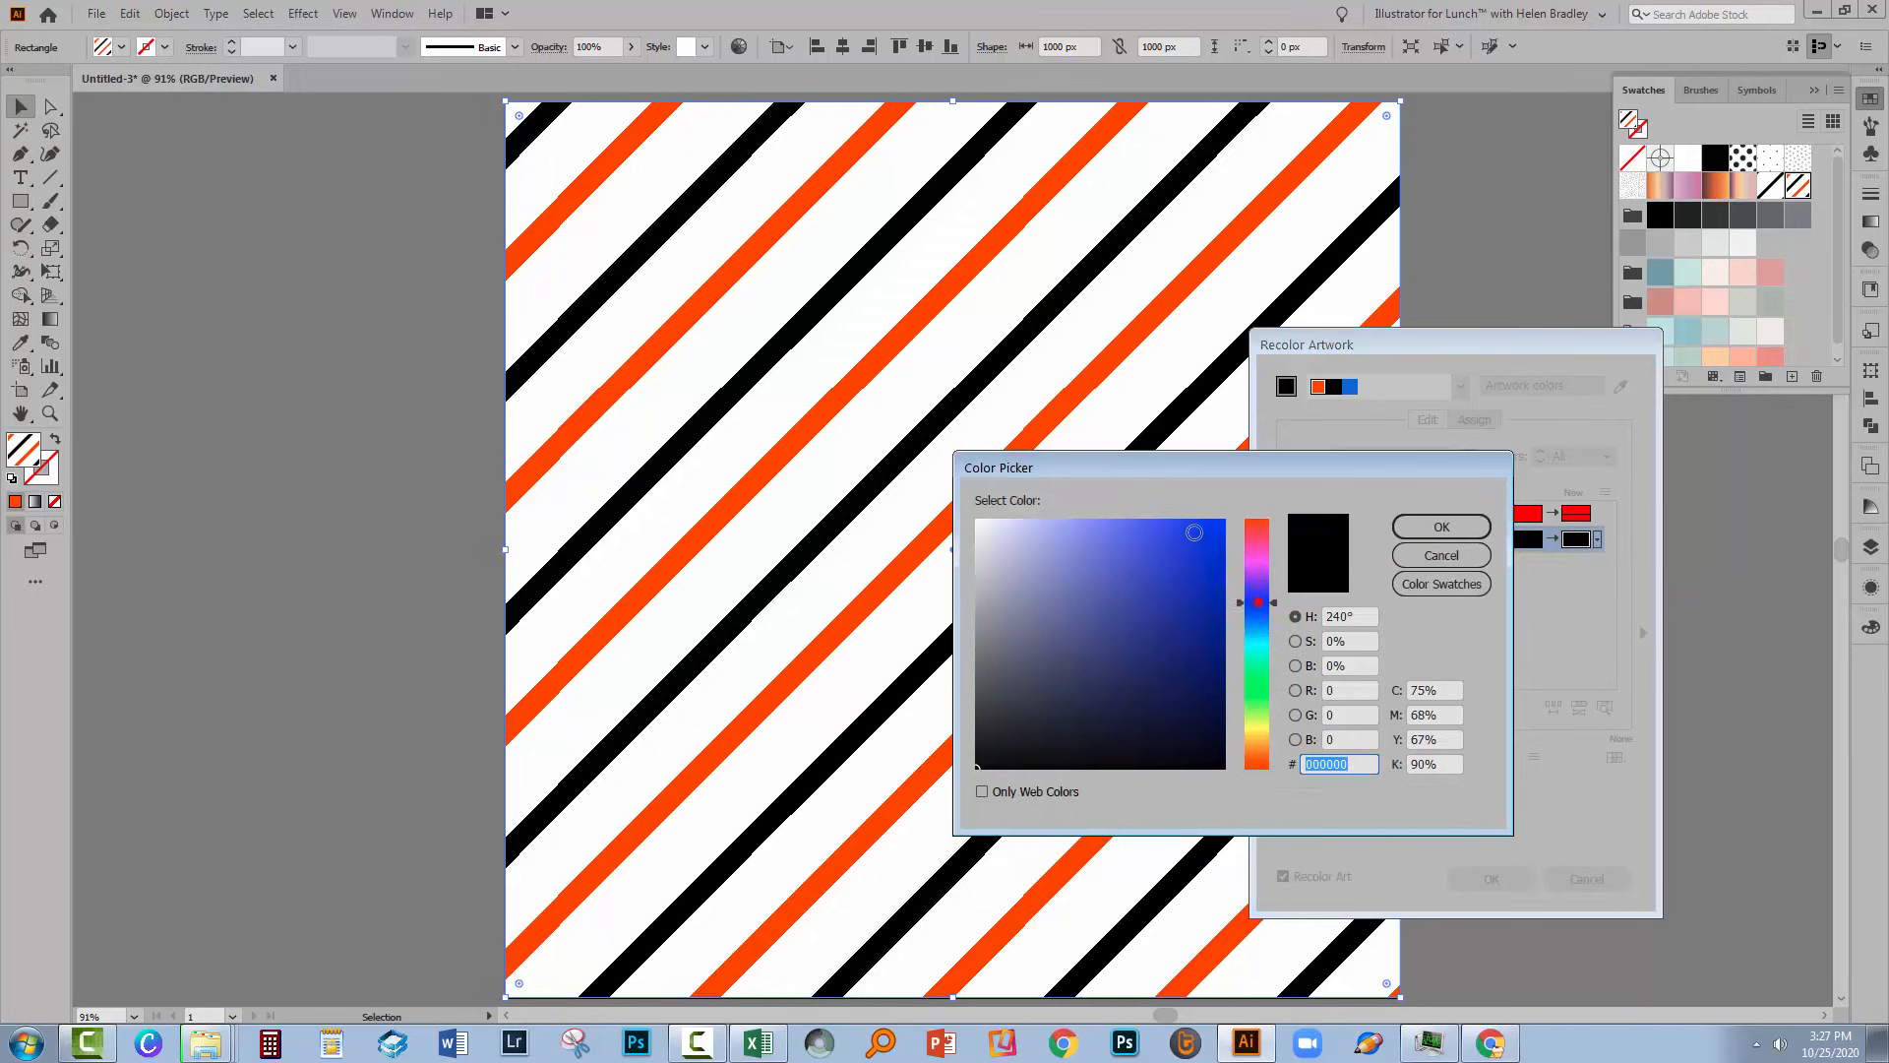
{"action": "left_click", "coordinate": [1439, 526]}
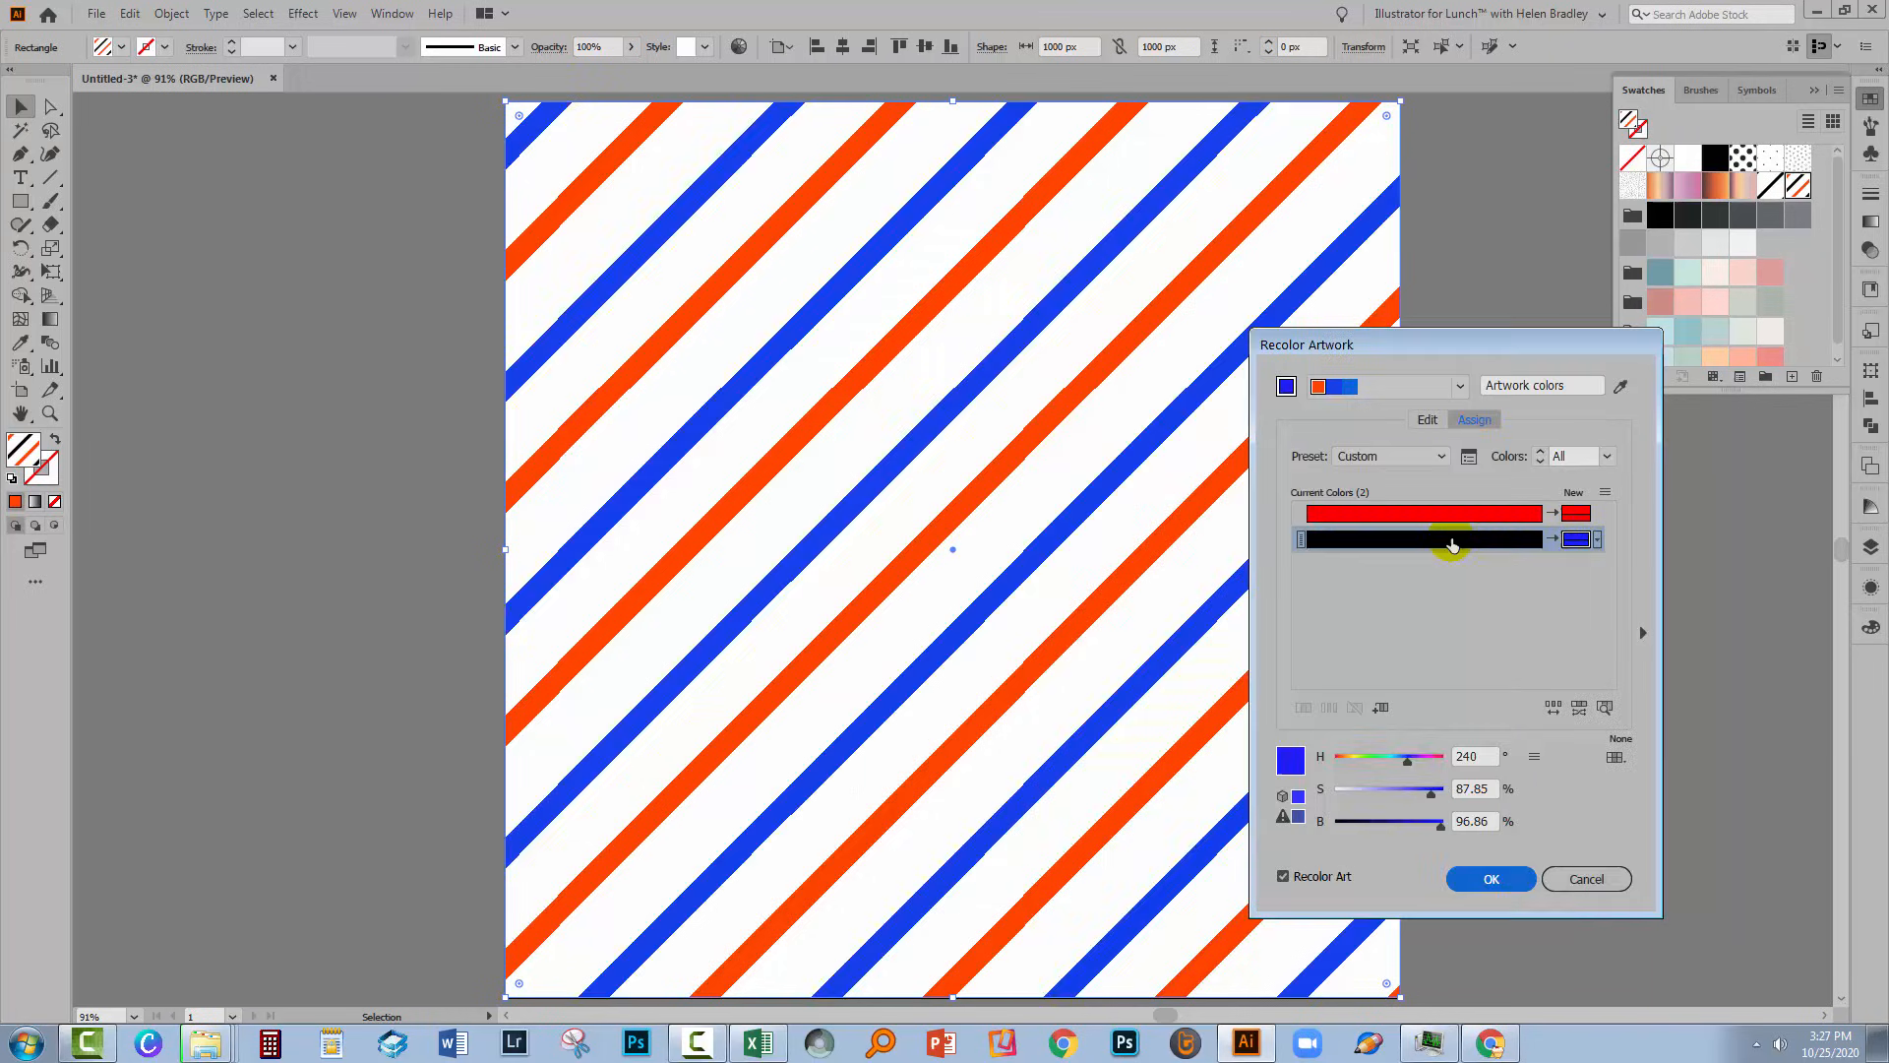
{"action": "mouse_move", "coordinate": [1427, 419]}
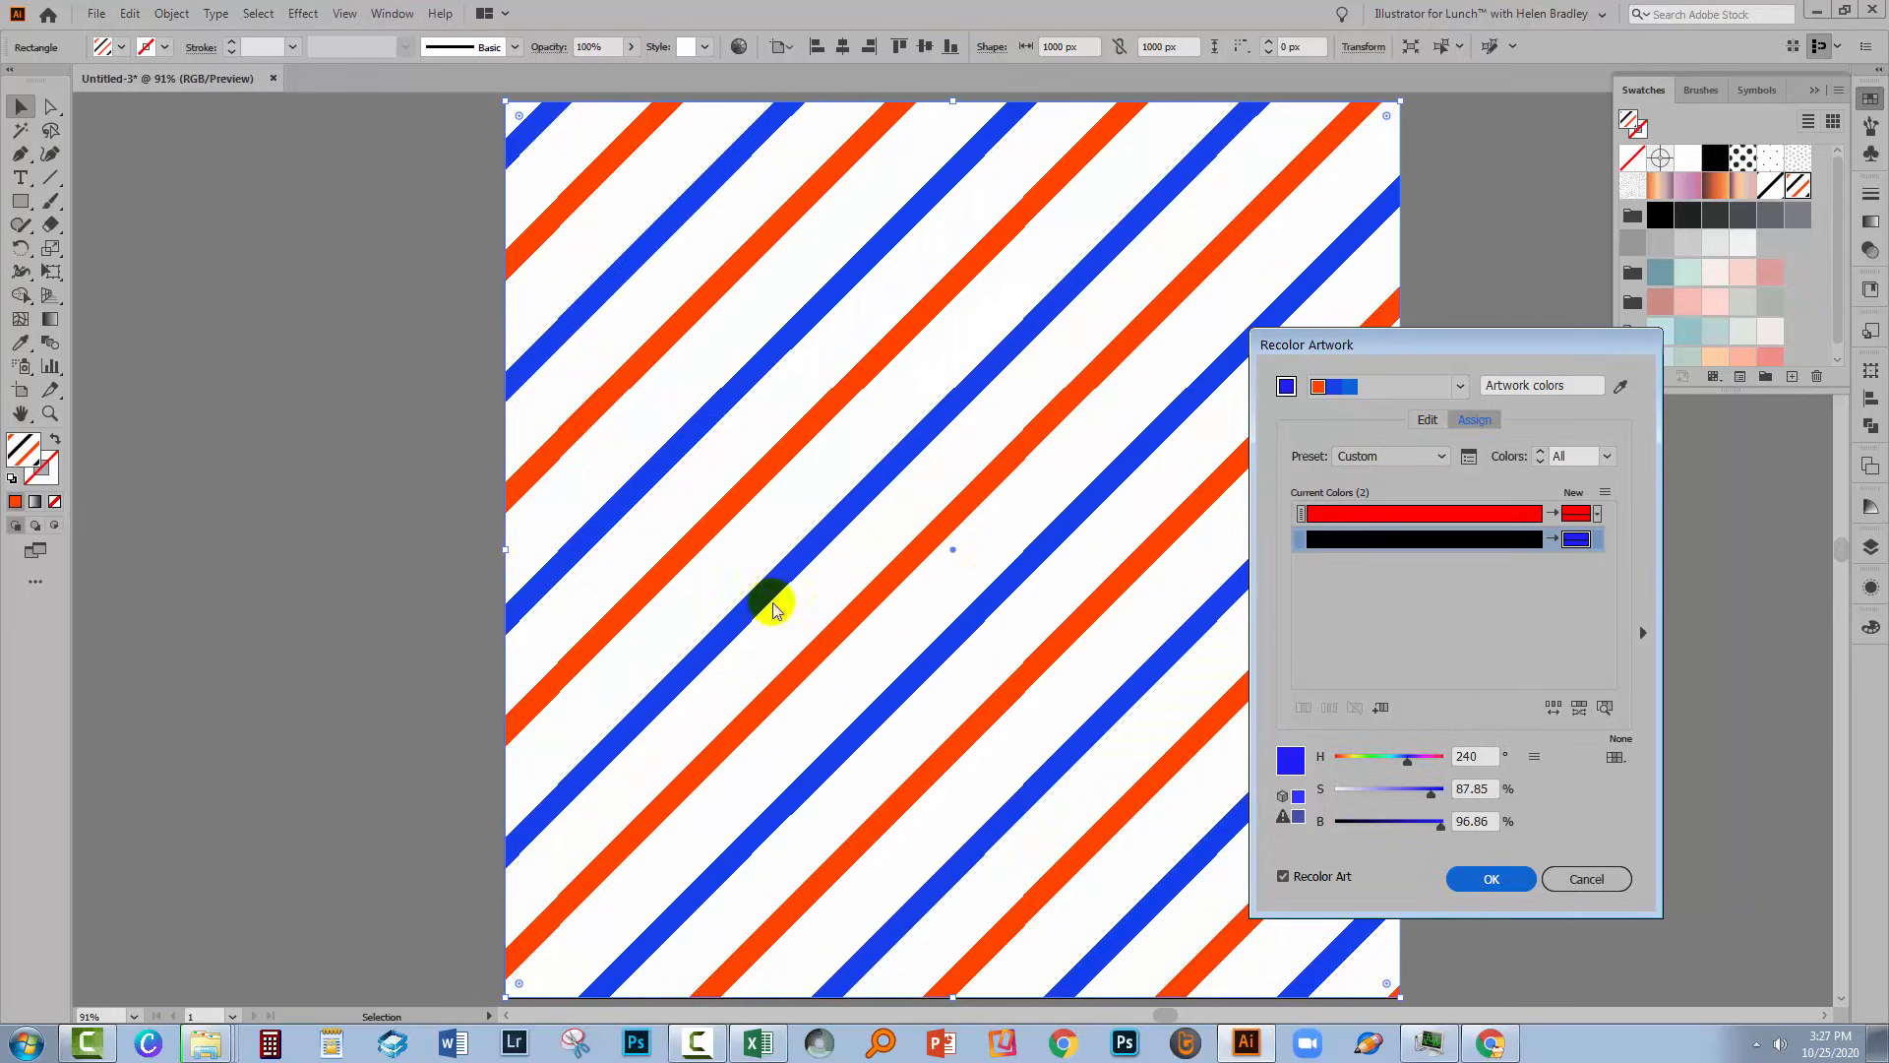
{"action": "mouse_move", "coordinate": [1427, 419]}
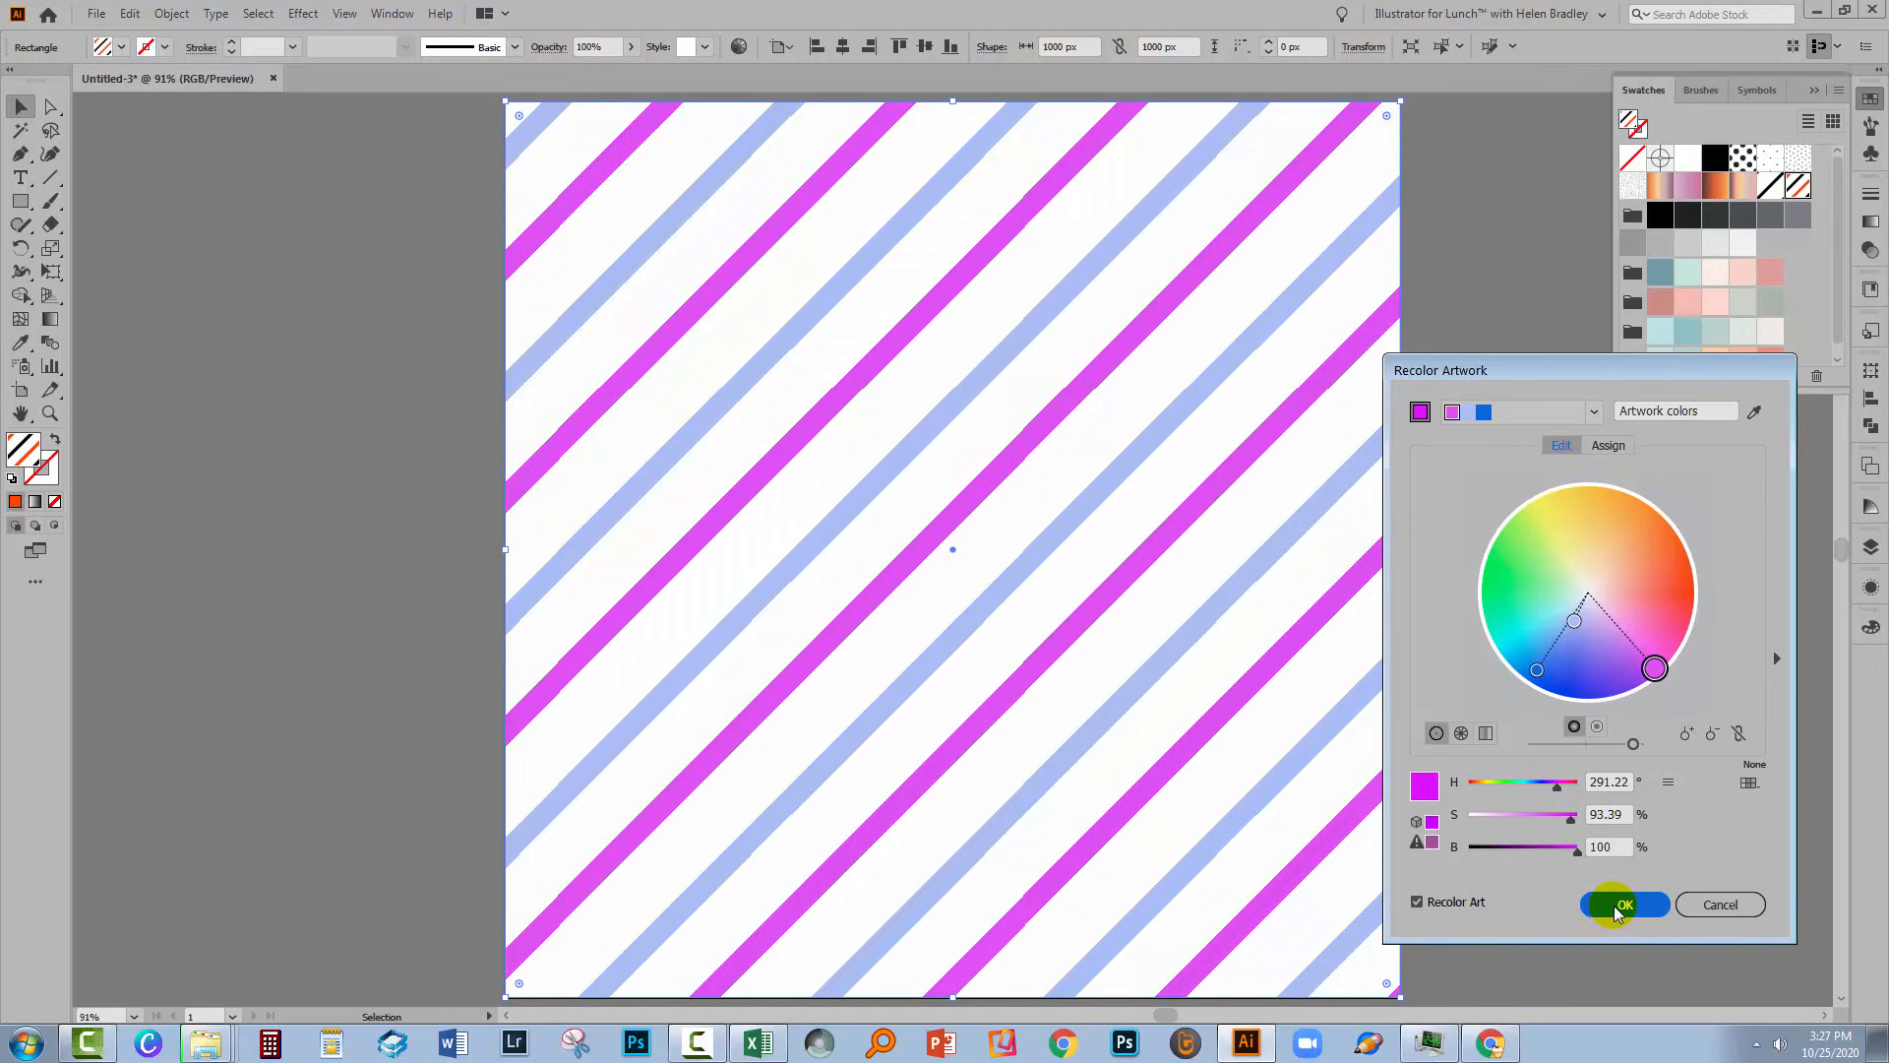
{"action": "mouse_move", "coordinate": [1685, 829]}
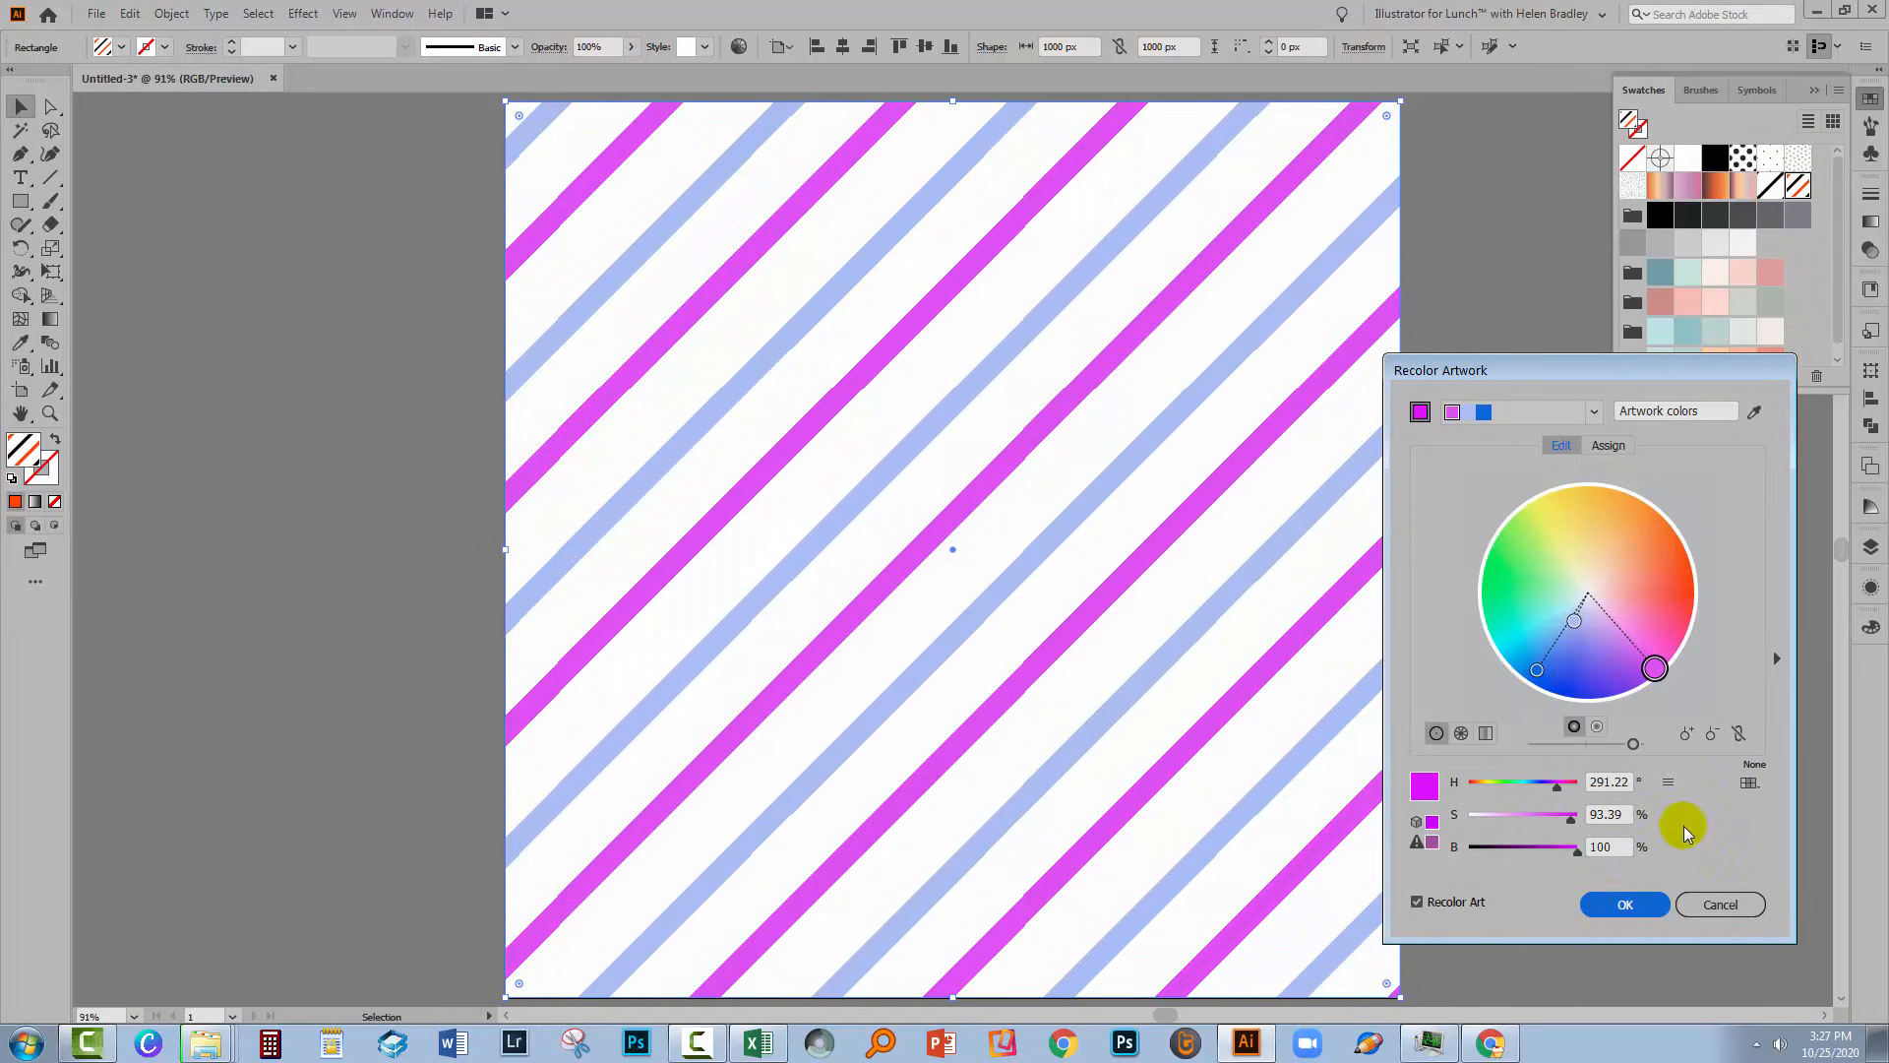
Step: Apply the magenta and light blue recolour, then check the new pattern swatch
{"action": "left_click", "coordinate": [1626, 905]}
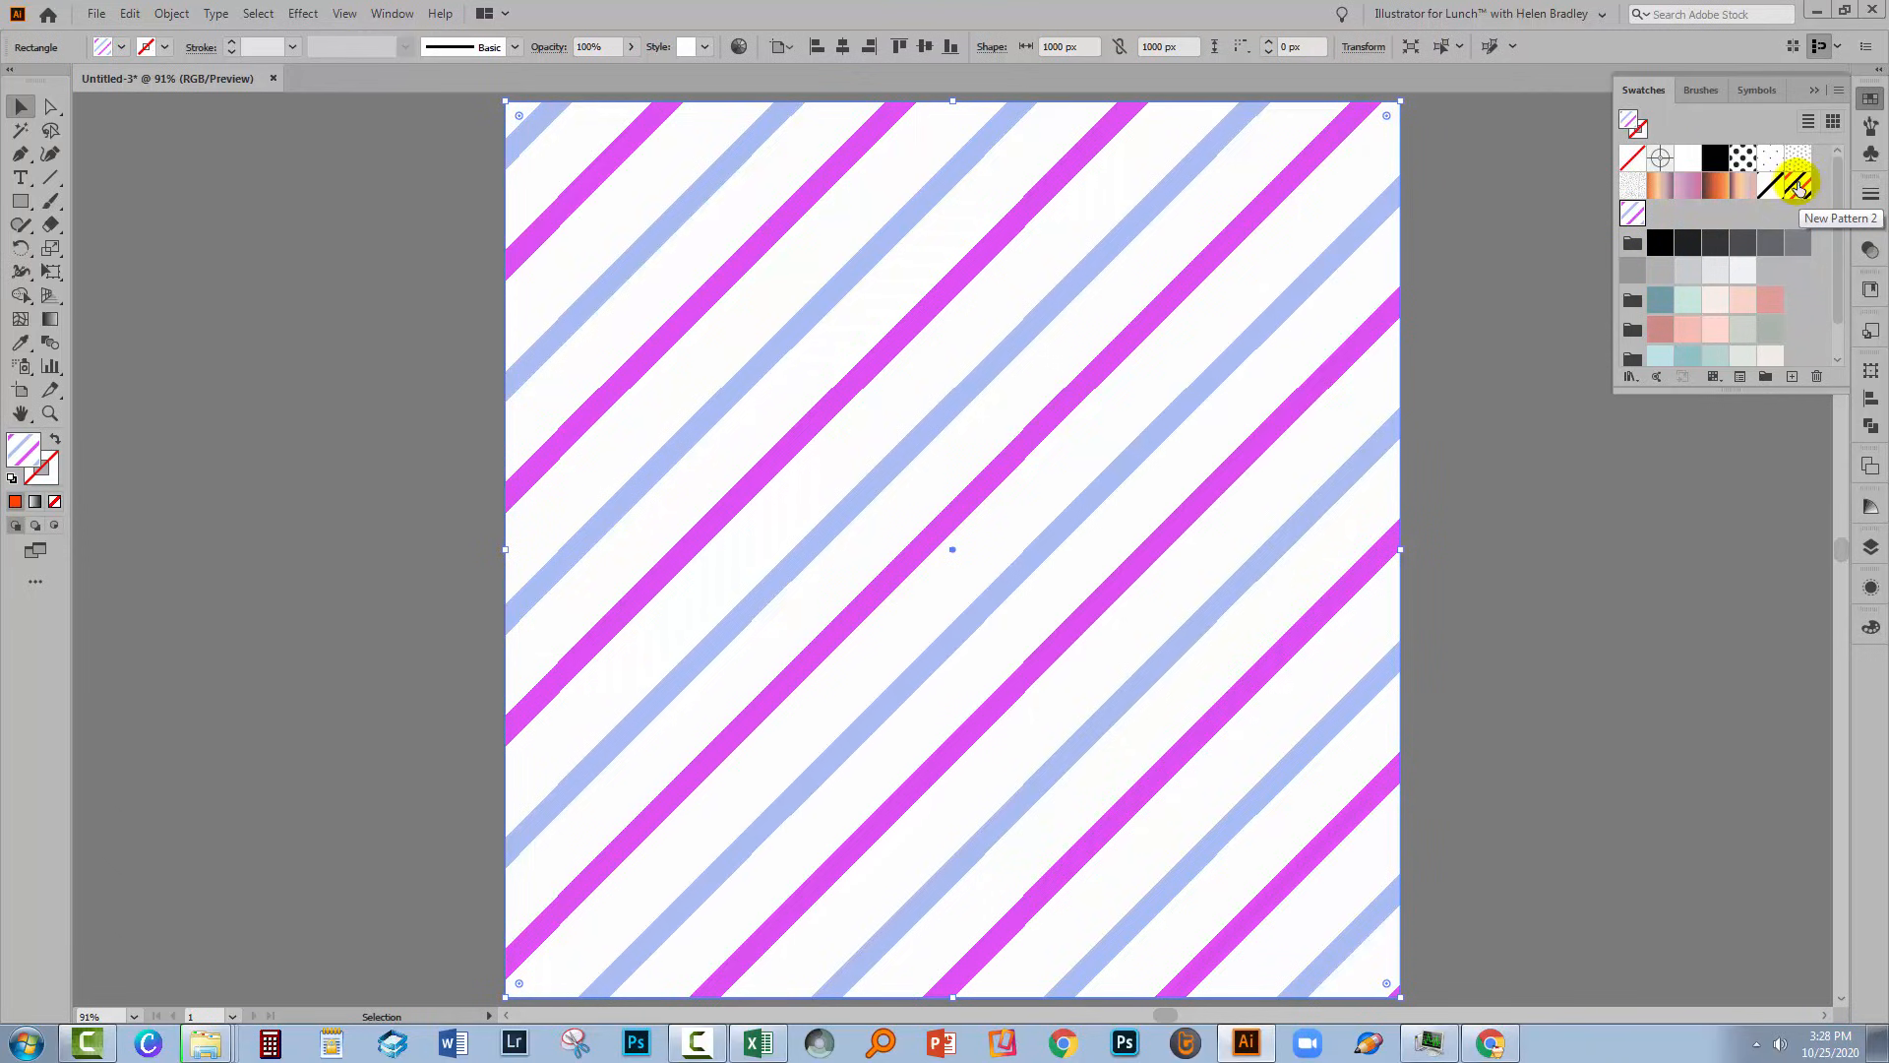
{"action": "left_click", "coordinate": [1795, 183]}
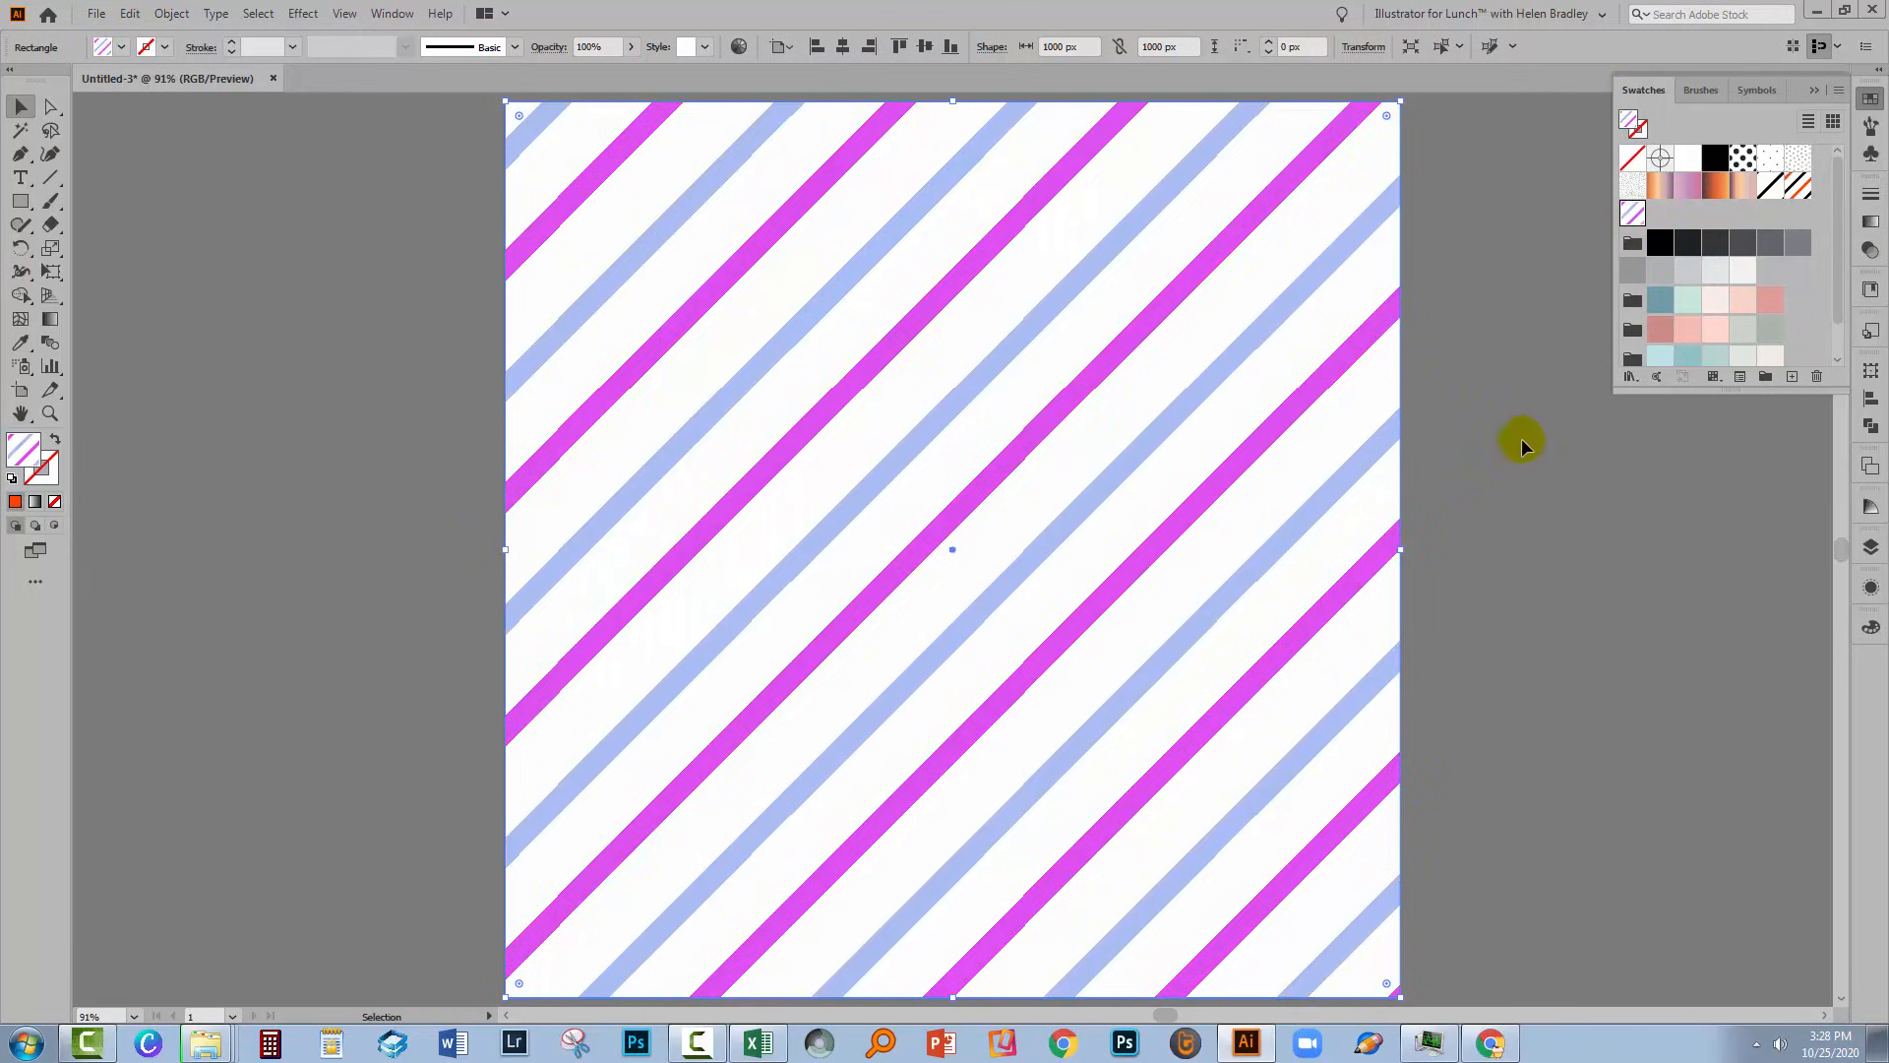
{"action": "mouse_move", "coordinate": [1465, 471]}
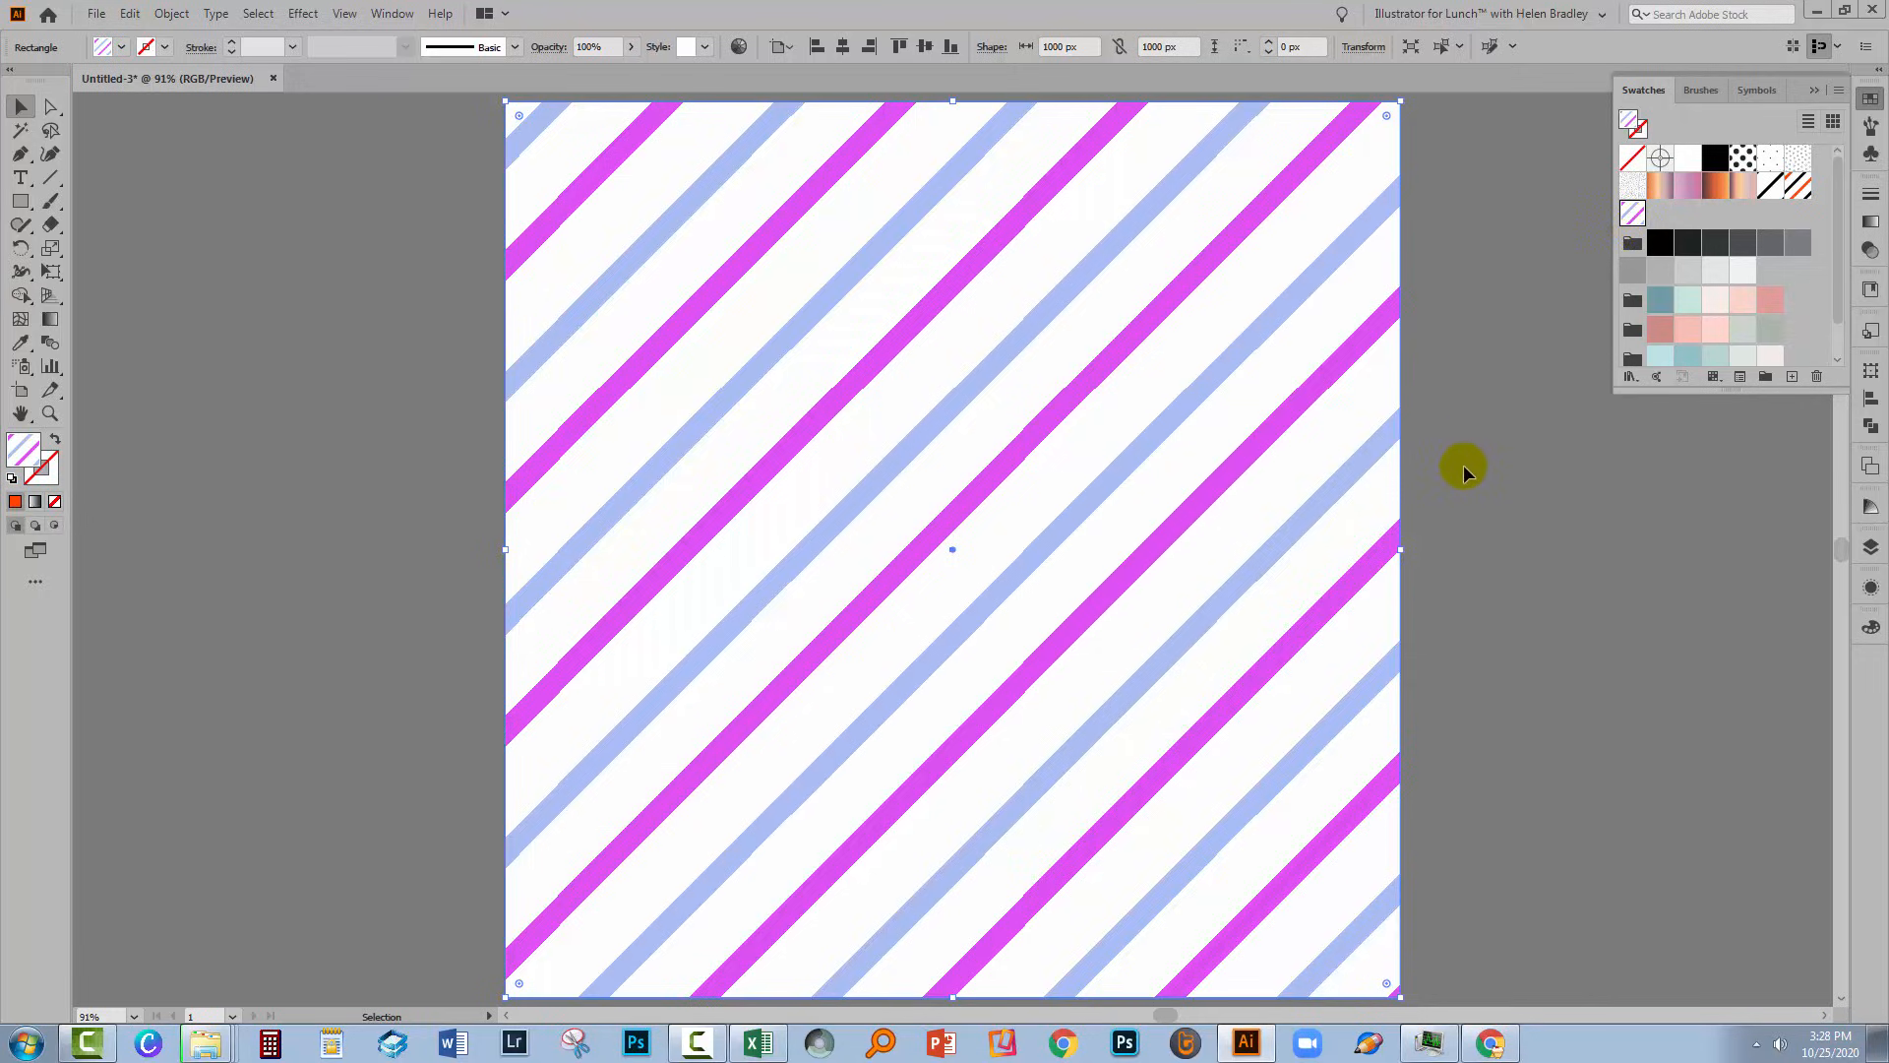